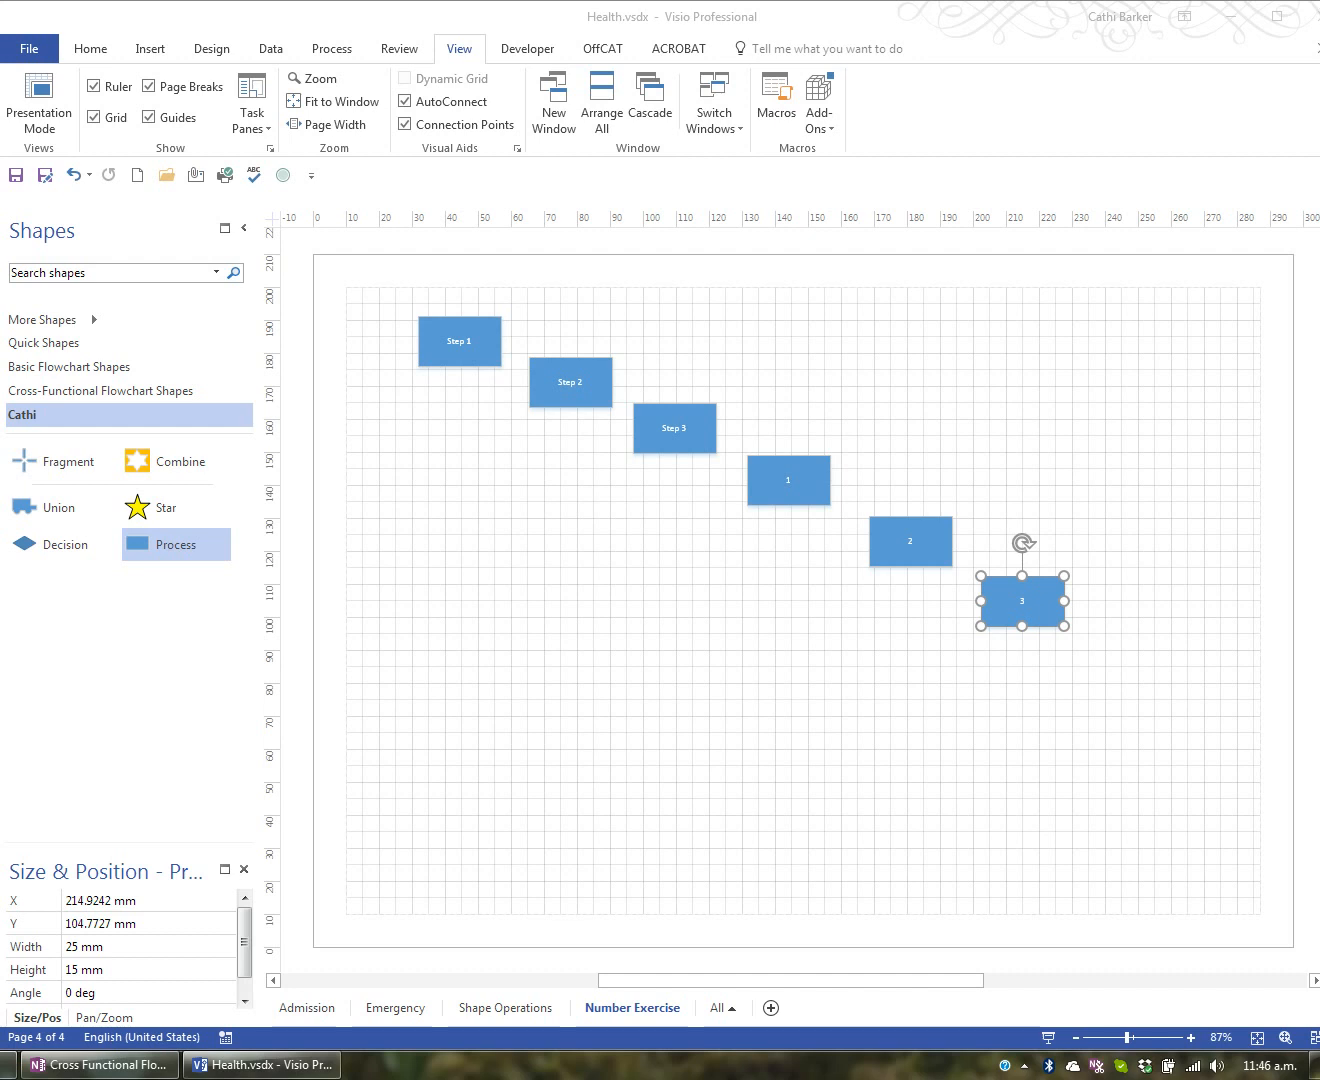
pyautogui.moveTo(192, 938)
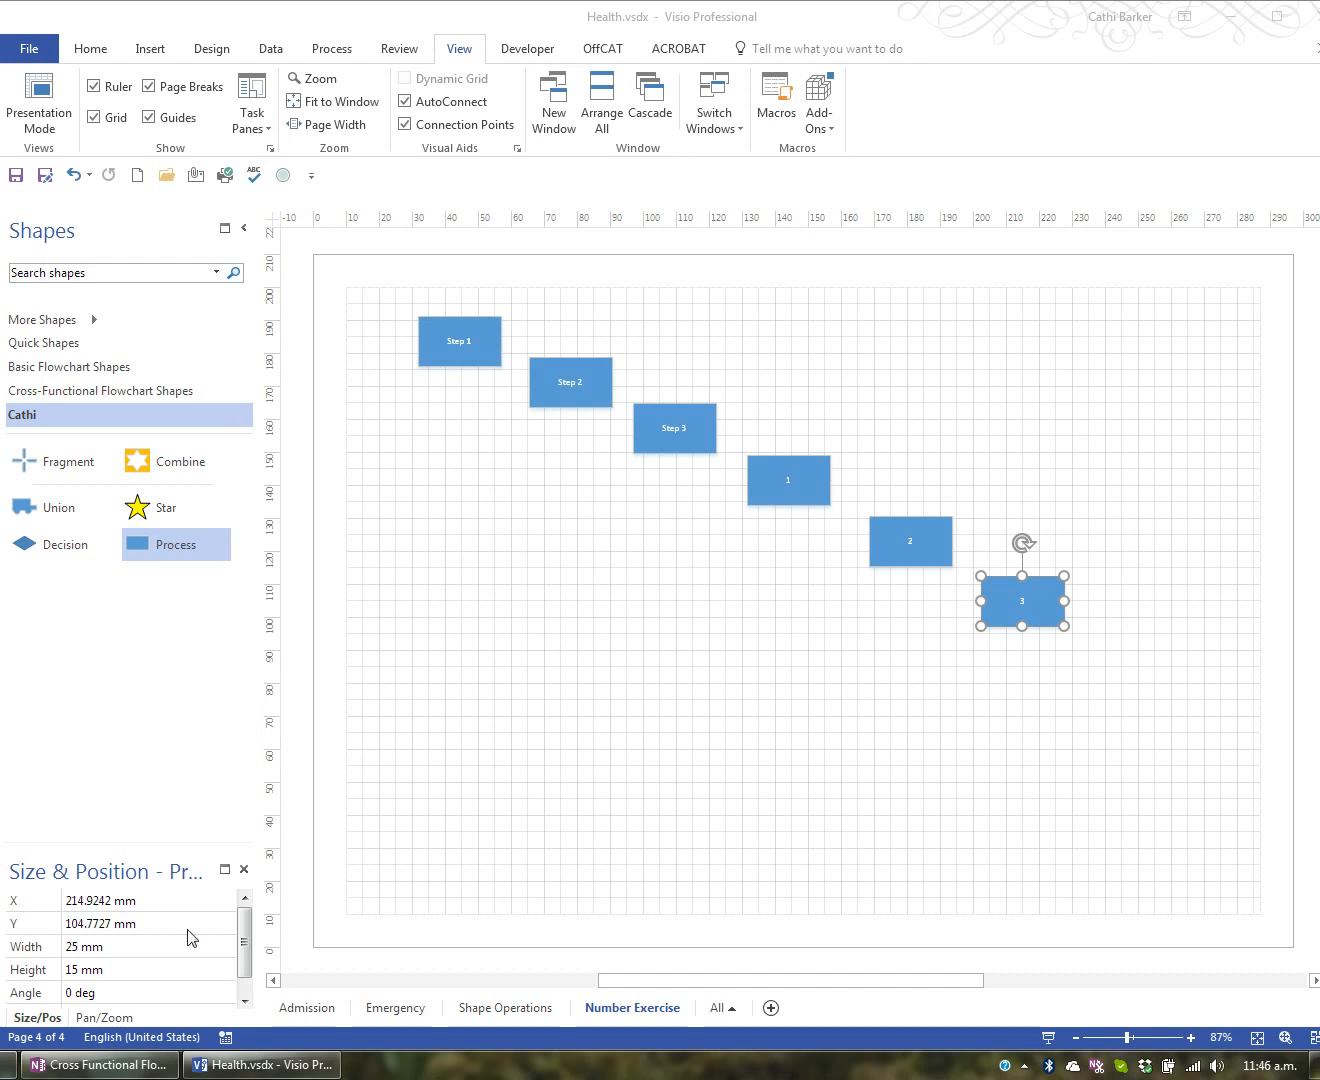
pyautogui.moveTo(275, 963)
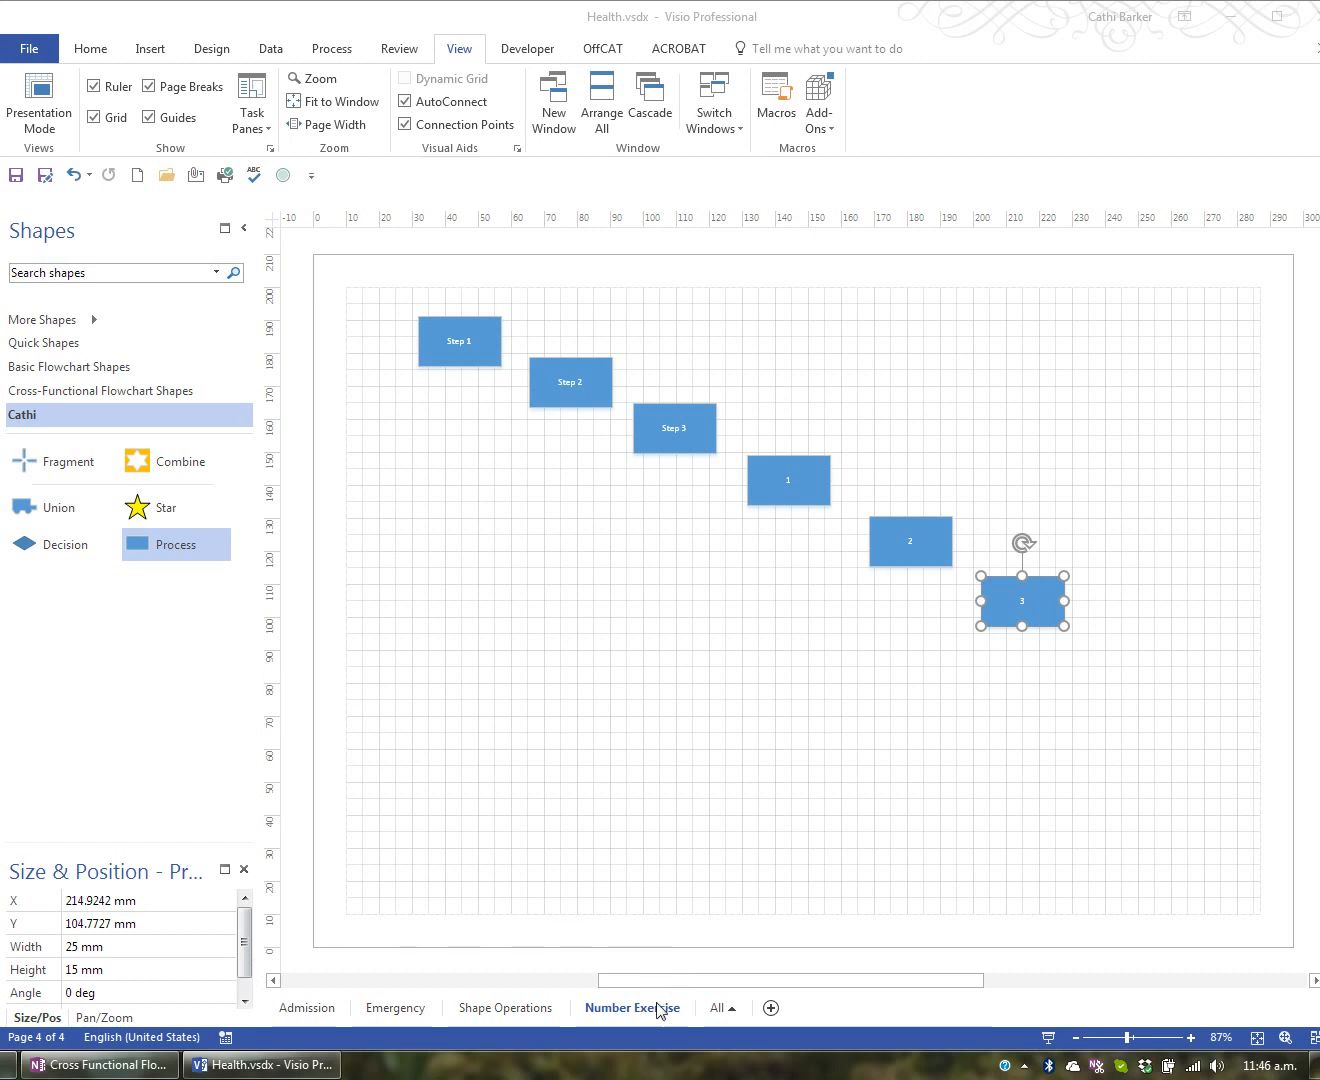
# - Insert a new page and name it 'Cross Functional' in Page Setup
pyautogui.rightClick(632, 1007)
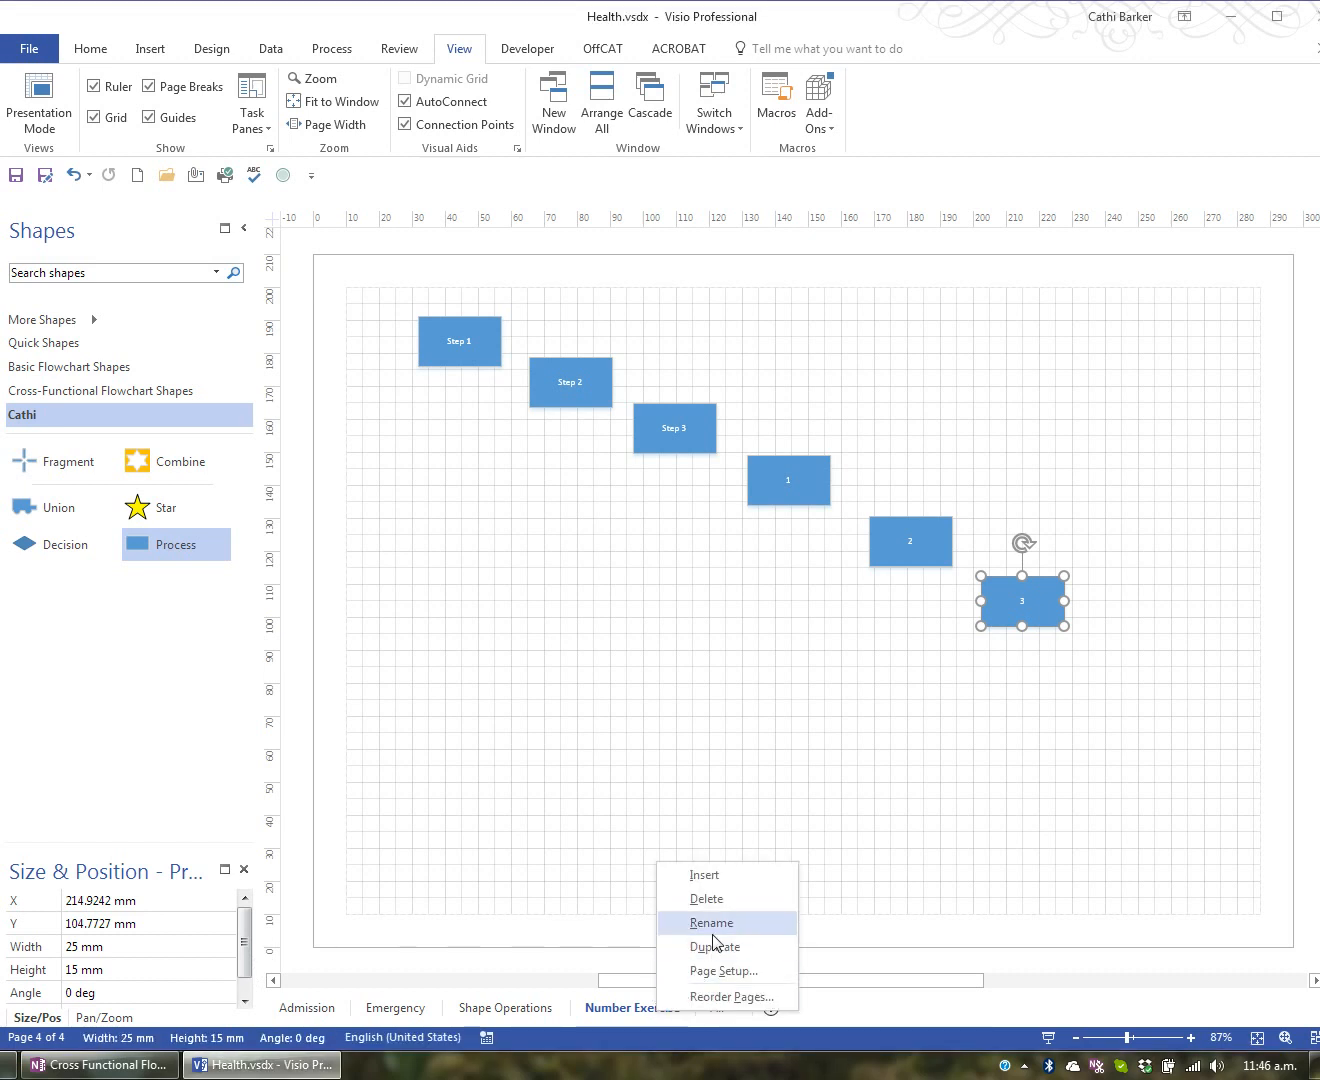
pyautogui.click(724, 970)
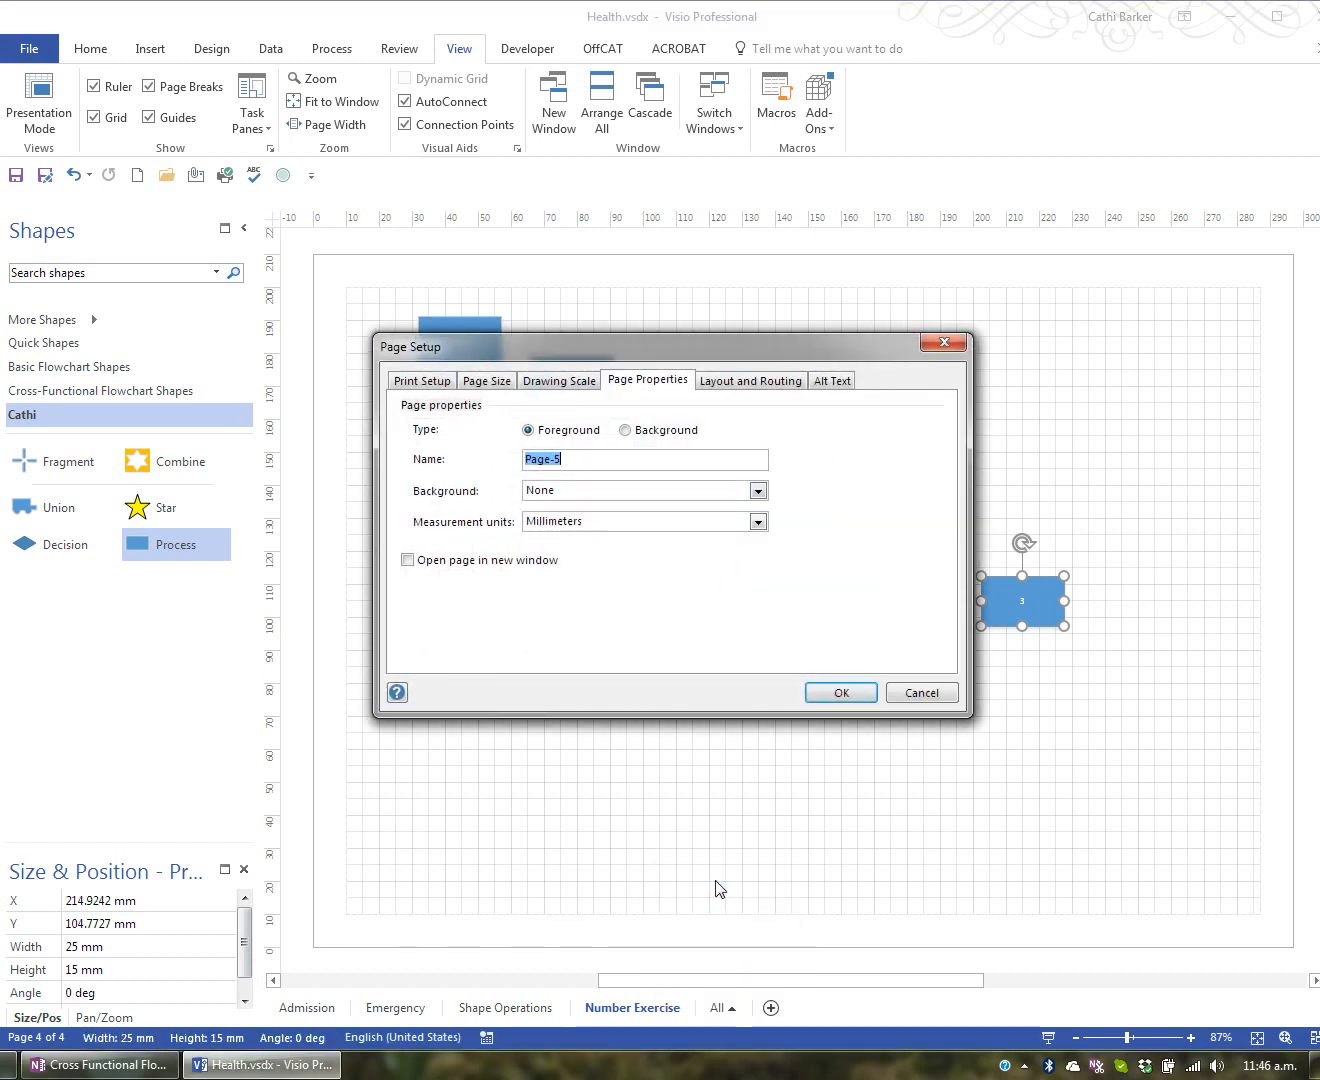
pyautogui.write('C')
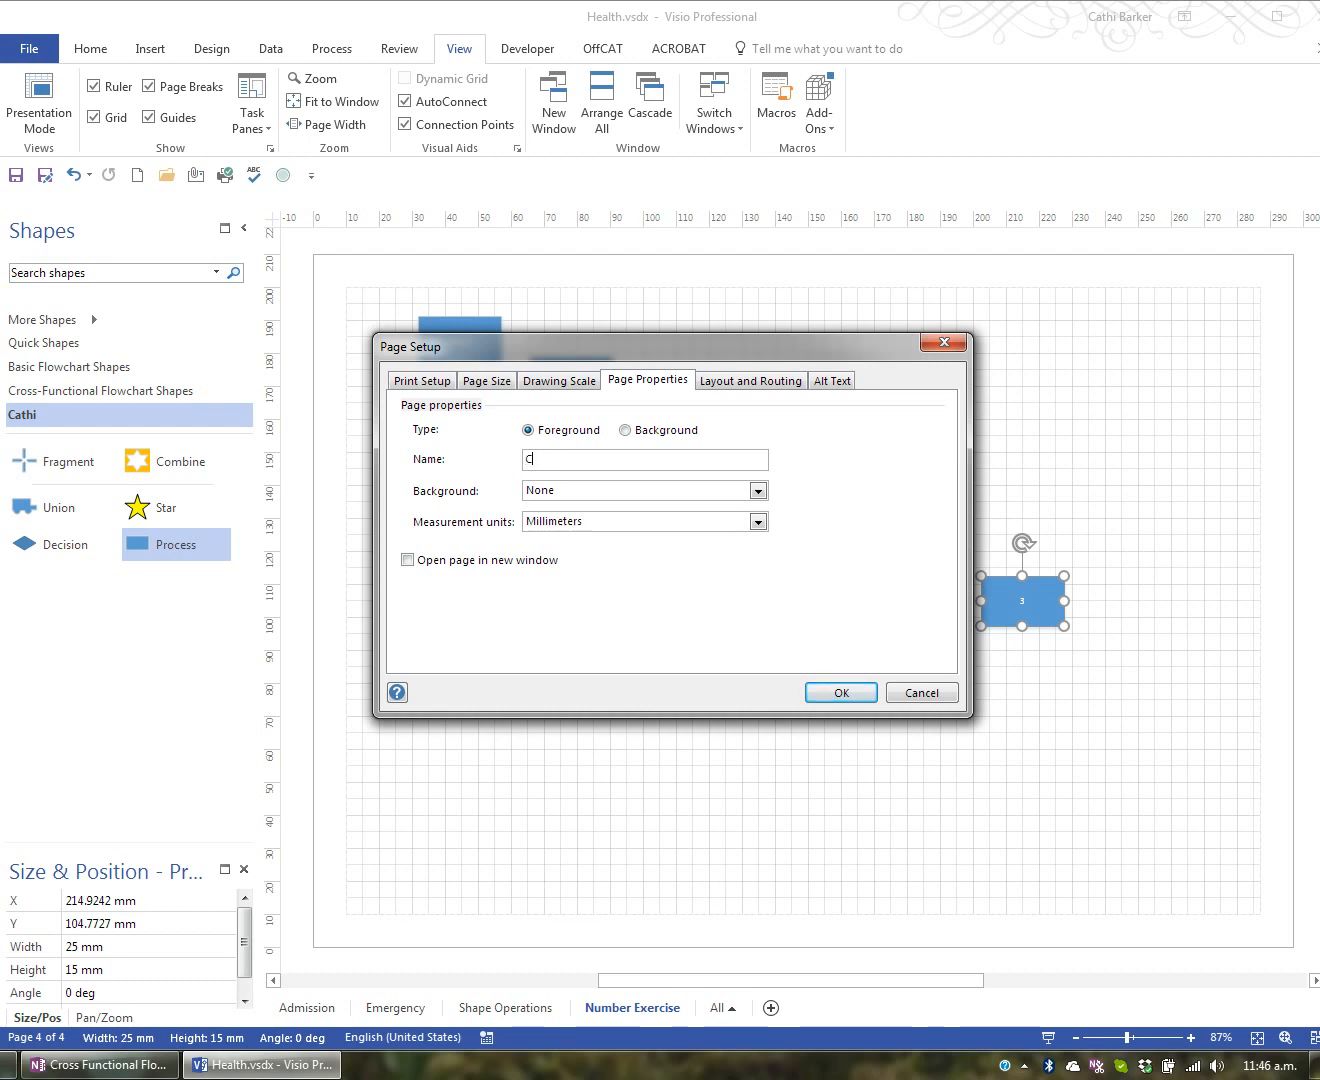
pyautogui.write('ross Funct')
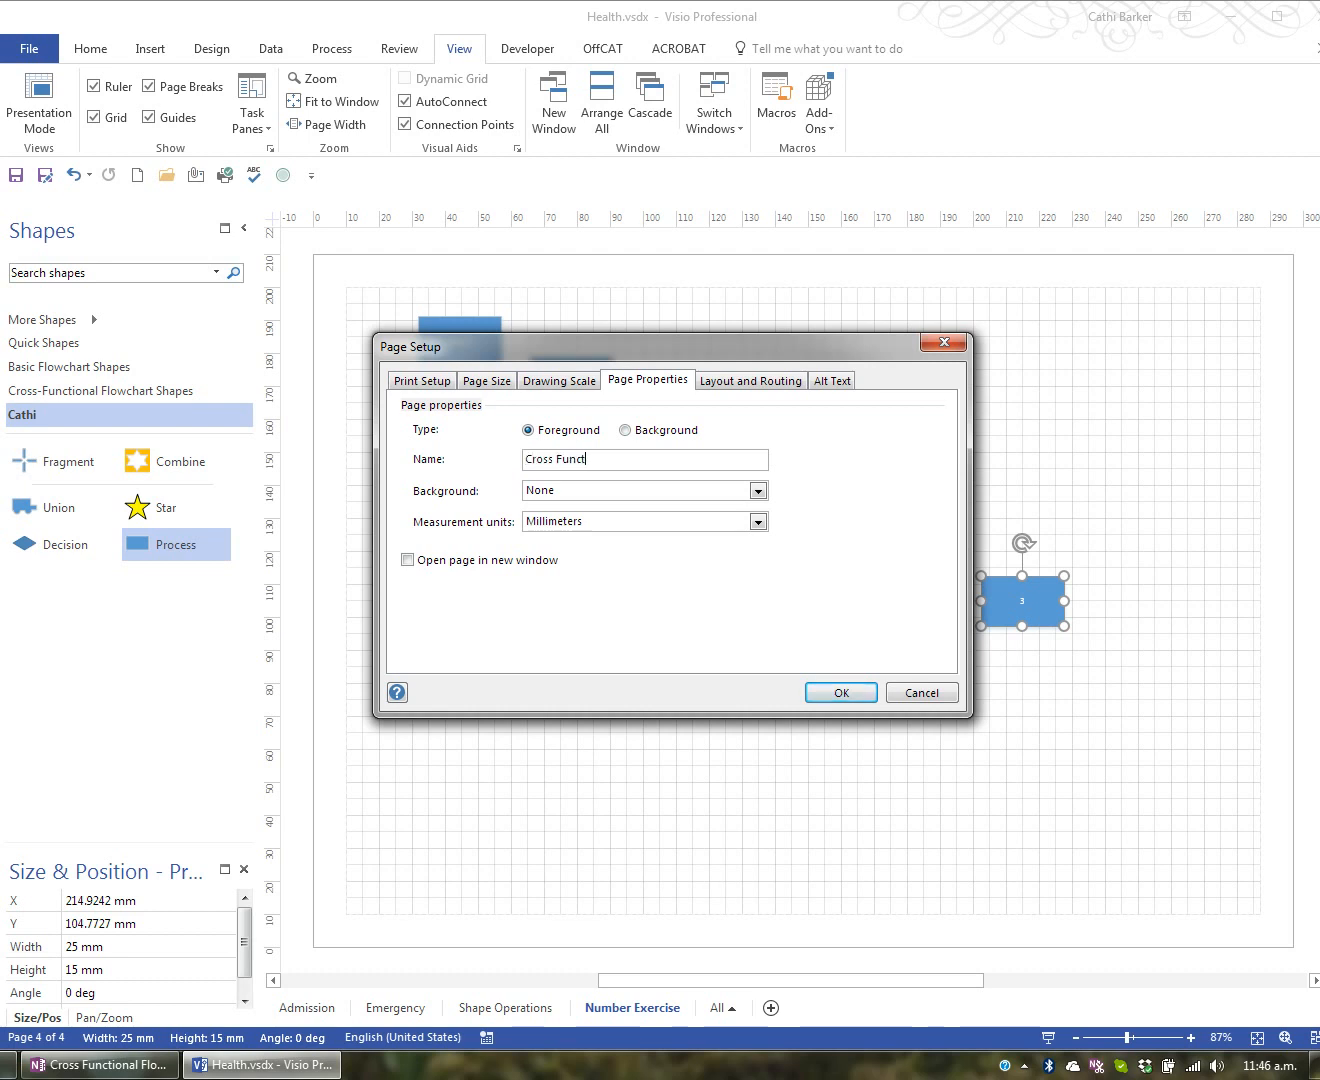
pyautogui.write('ional')
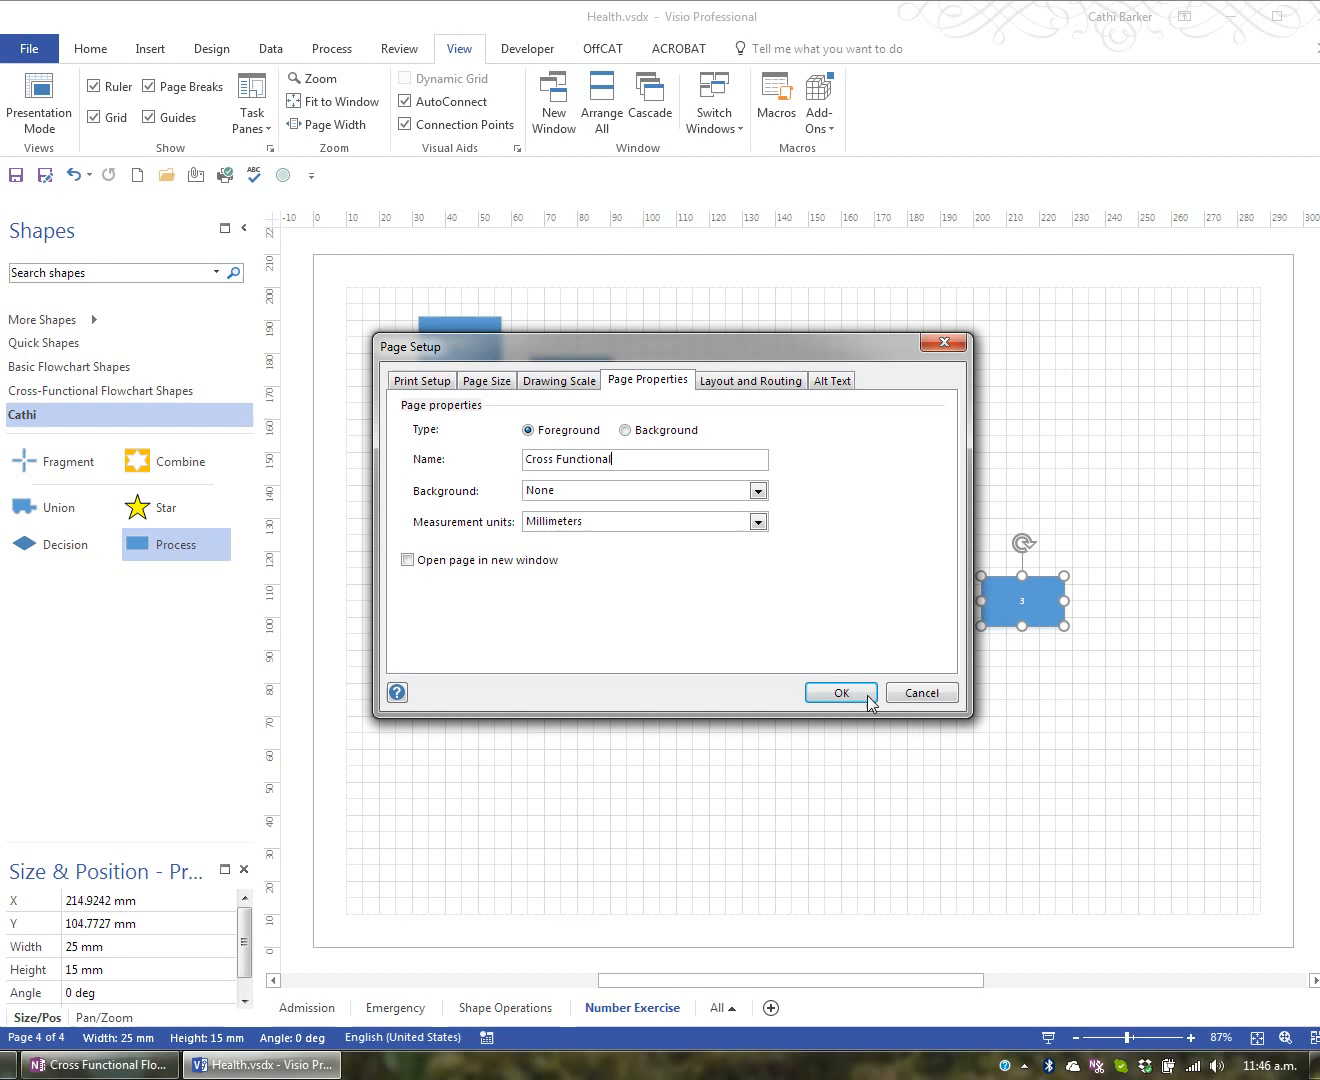
pyautogui.click(839, 692)
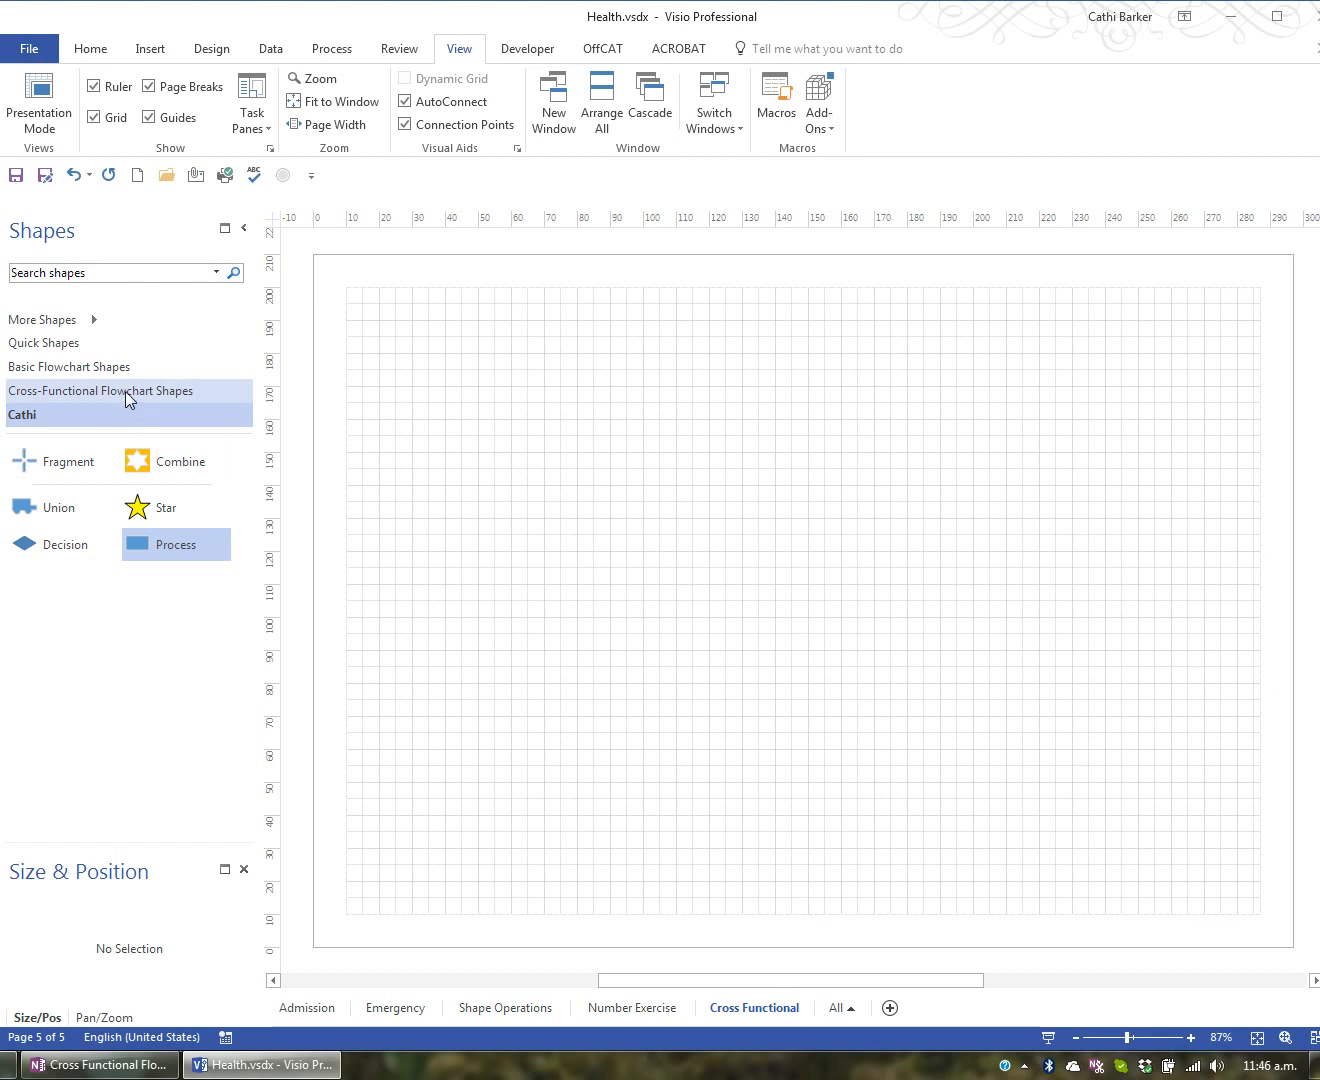
# - Show the Cross-Functional Flowchart Shapes stencil for swimlanes and separators
pyautogui.click(100, 390)
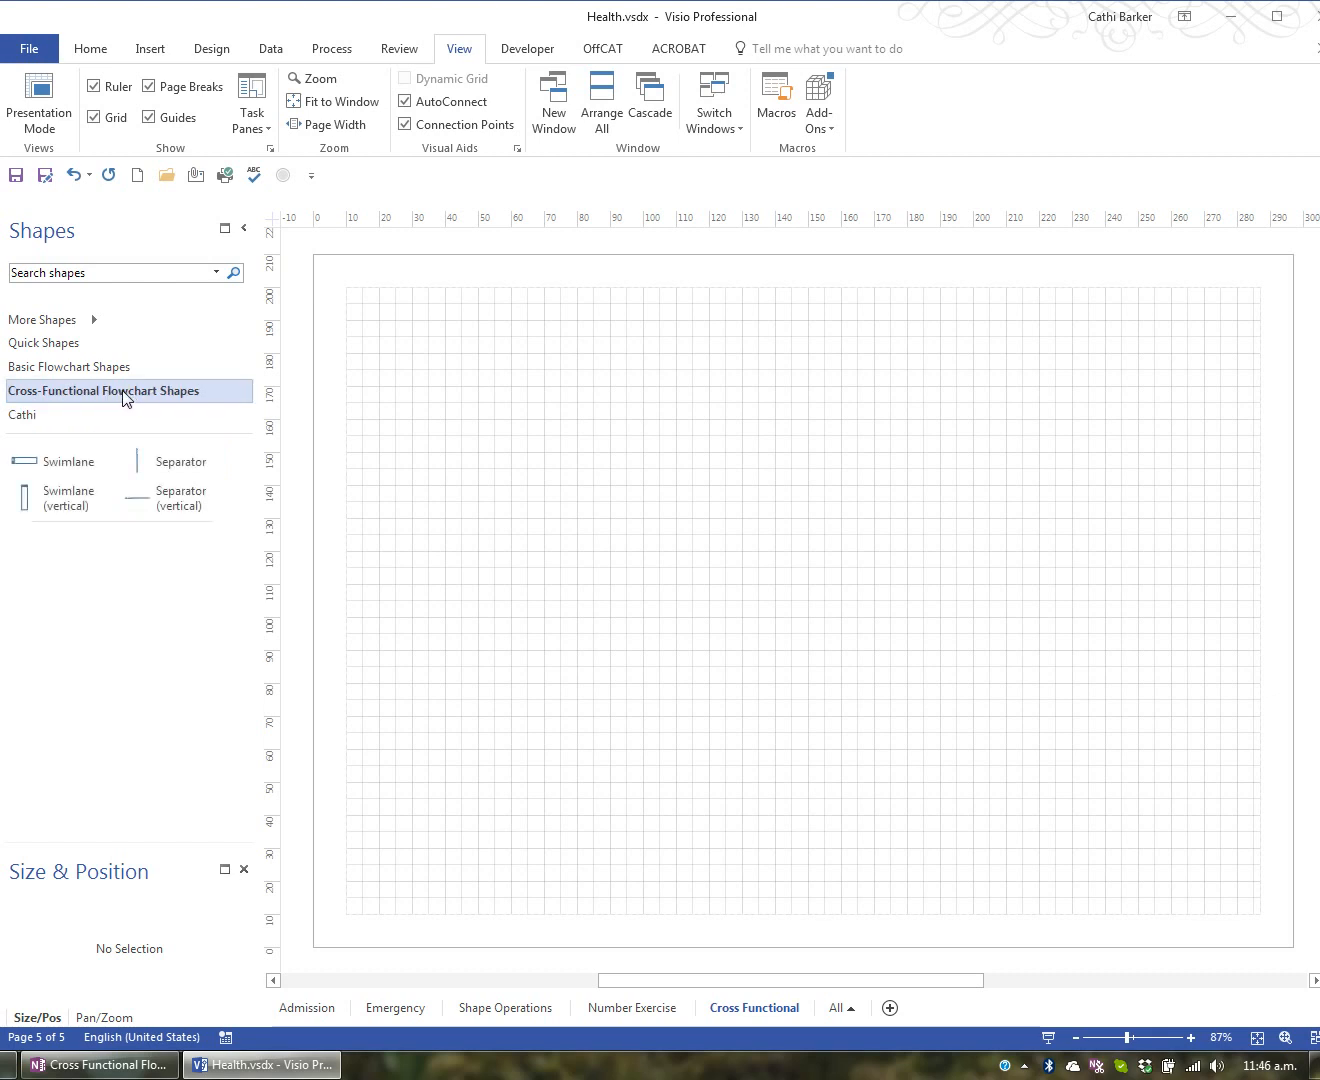
pyautogui.moveTo(30, 461)
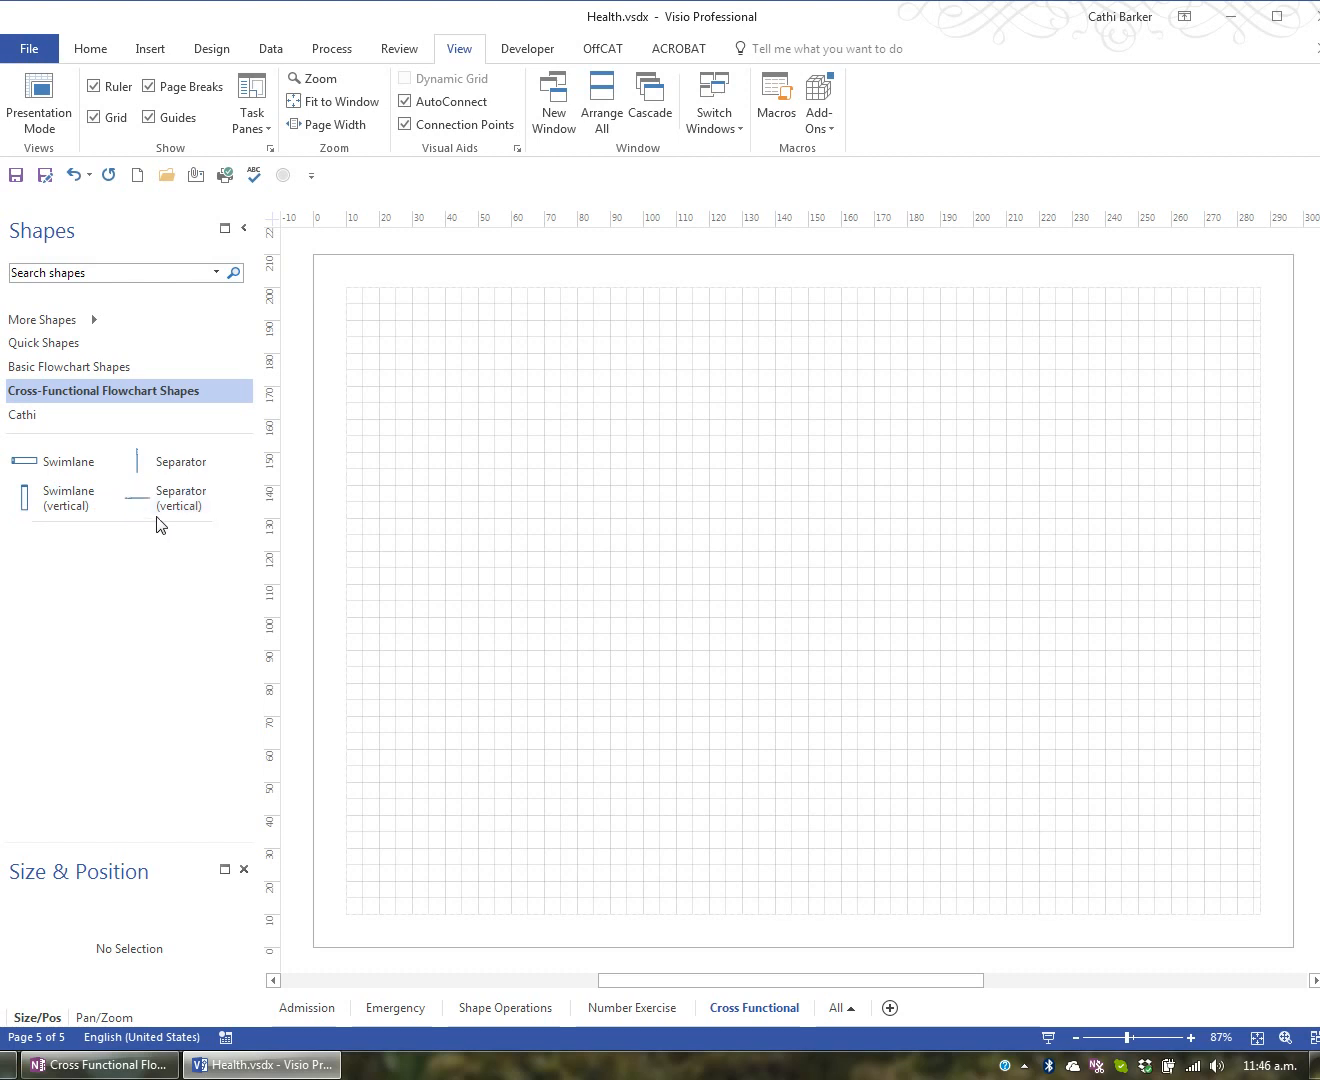
pyautogui.moveTo(63, 461)
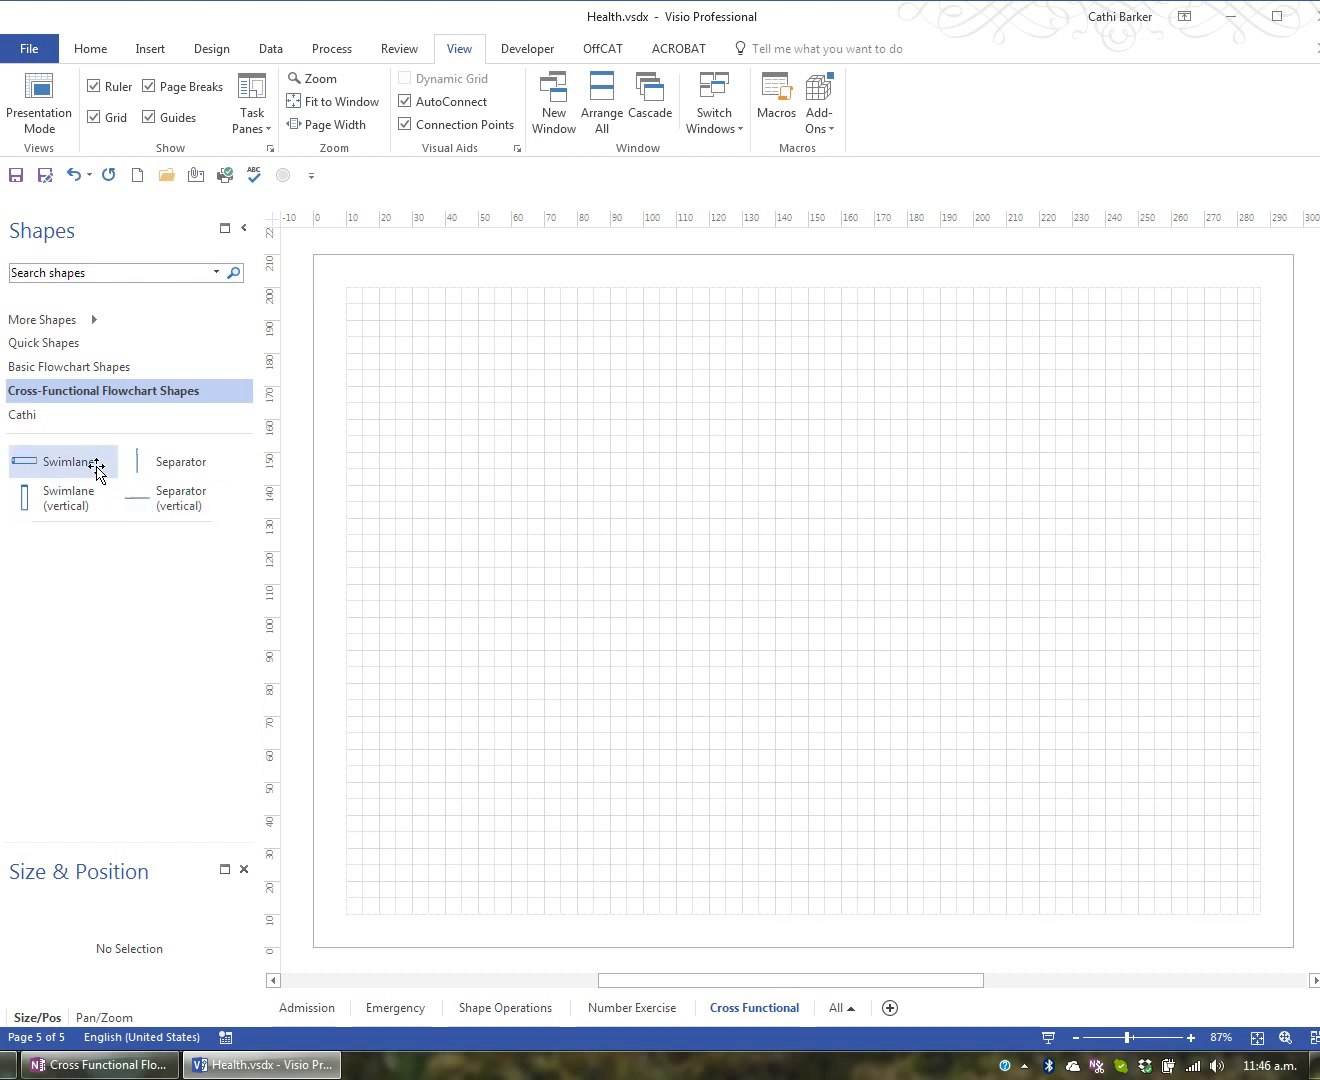
pyautogui.moveTo(62, 461)
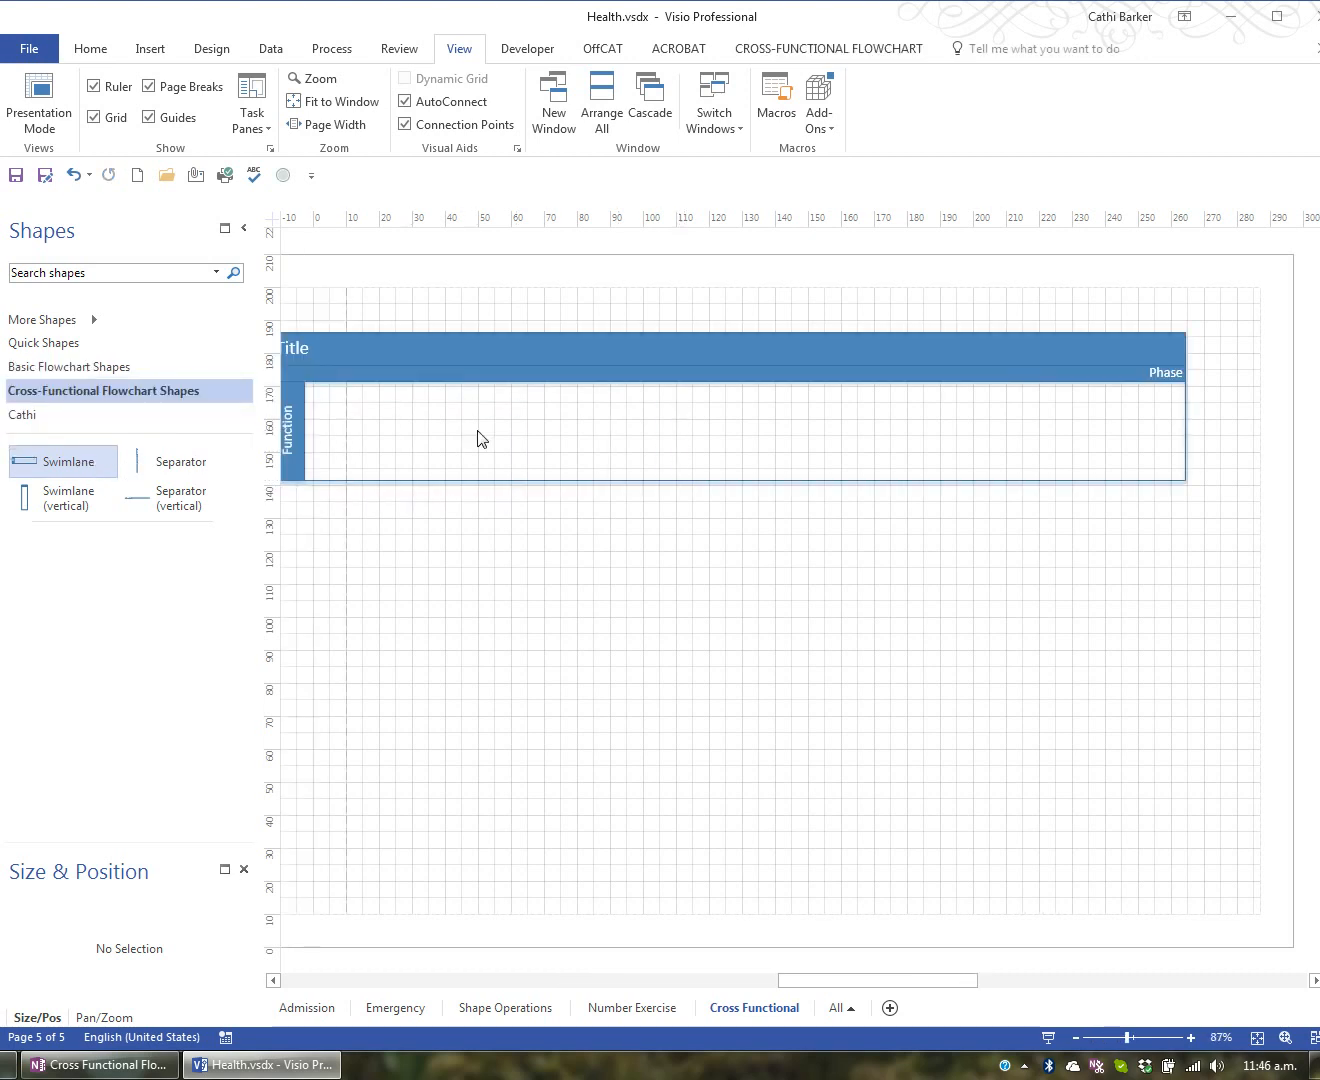
pyautogui.moveTo(513, 433)
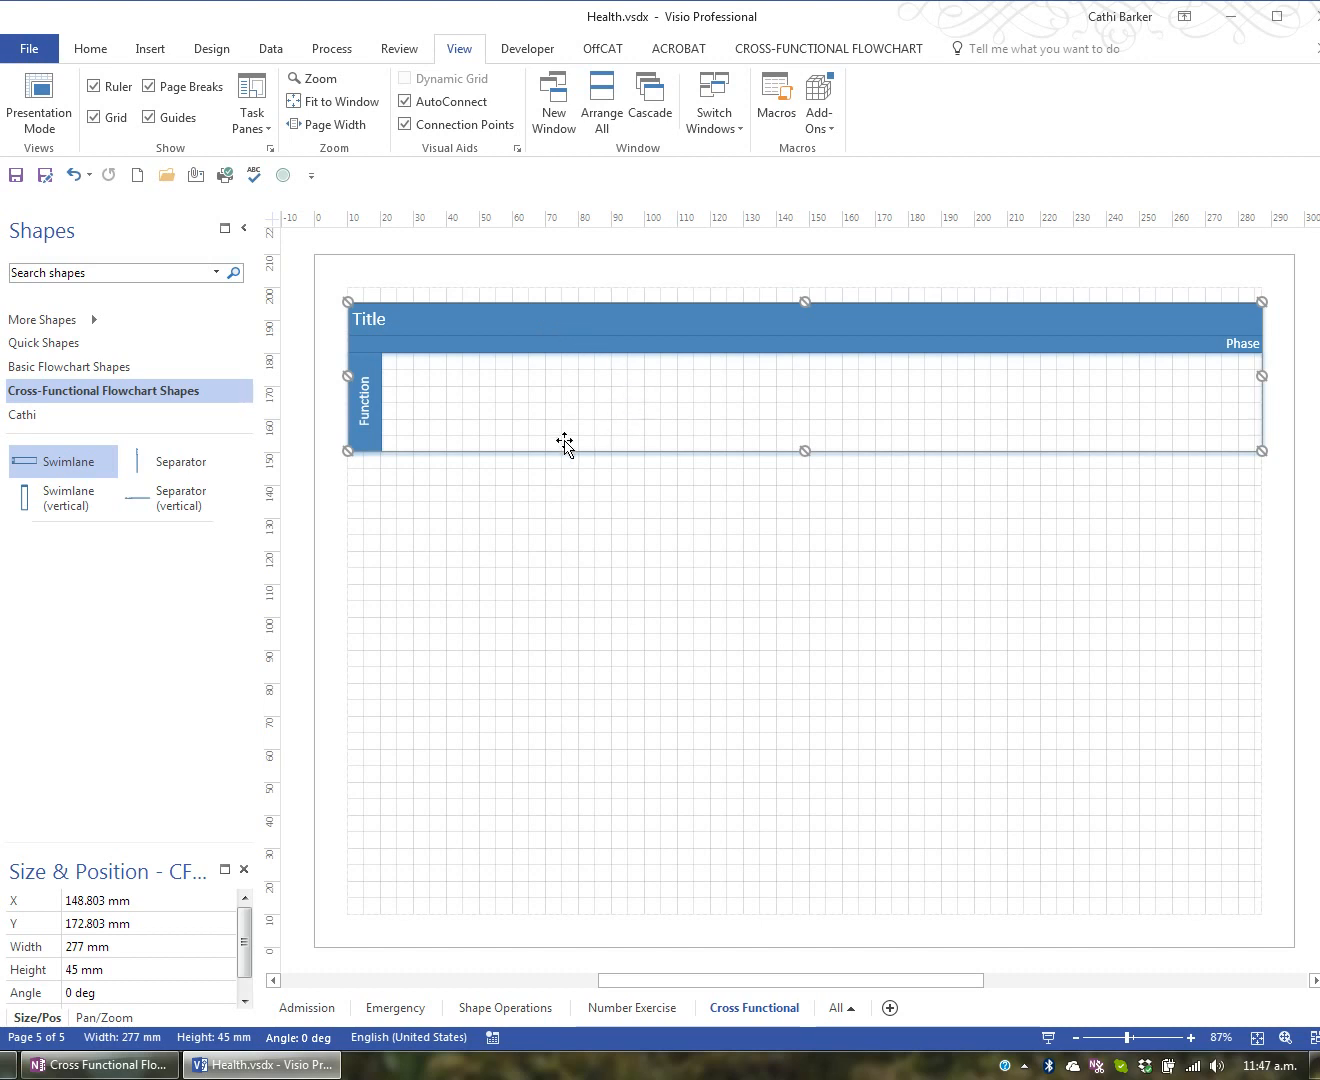
pyautogui.moveTo(489, 365)
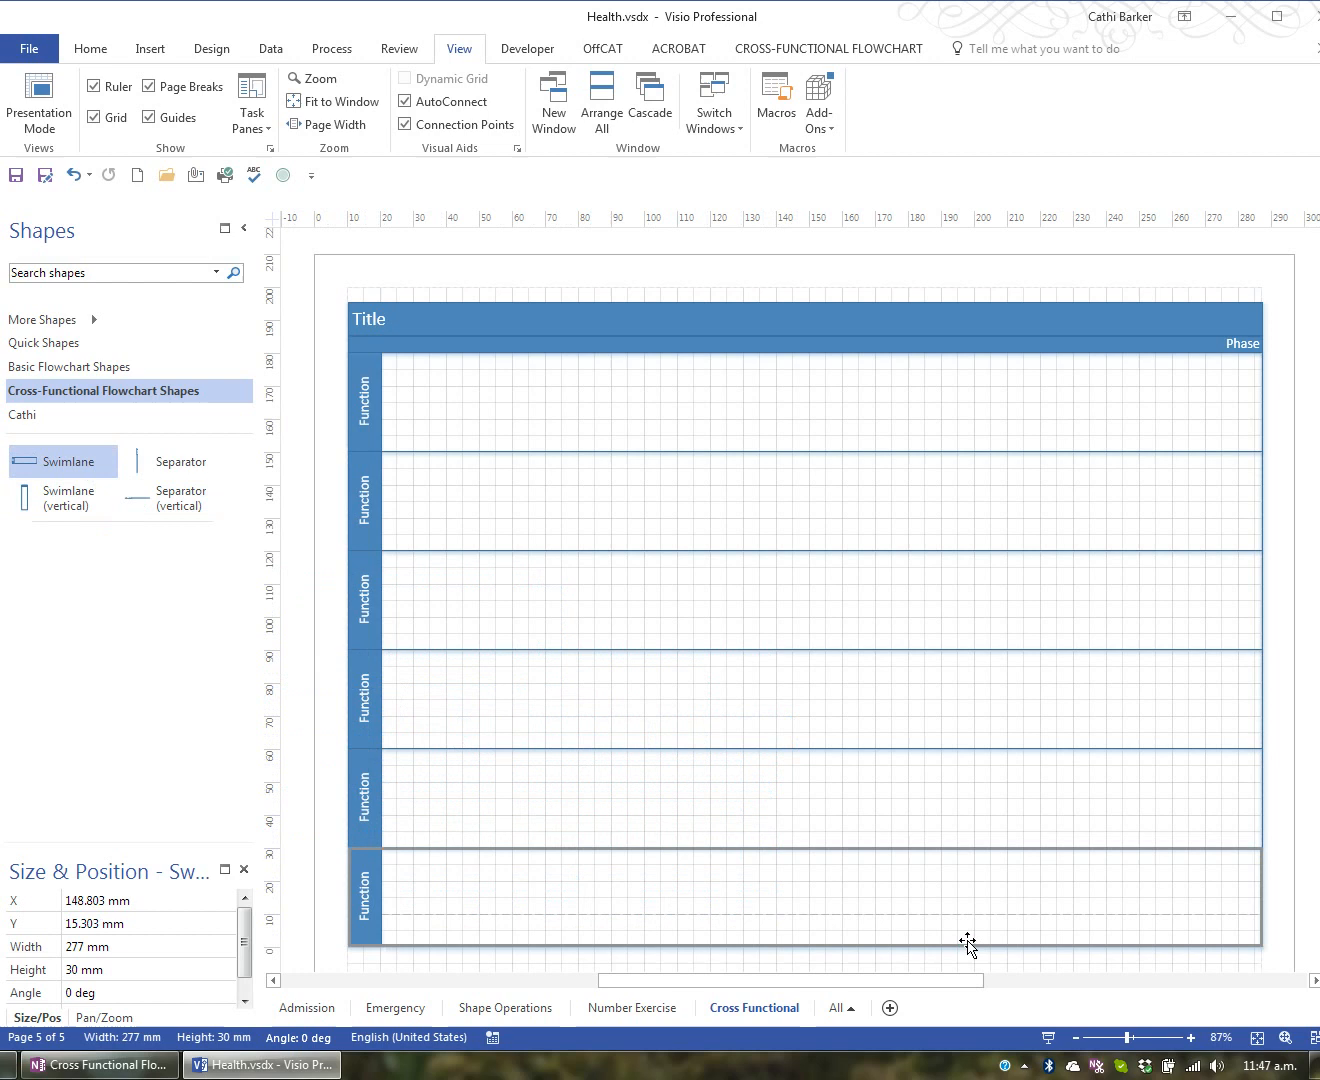
pyautogui.moveTo(735, 912)
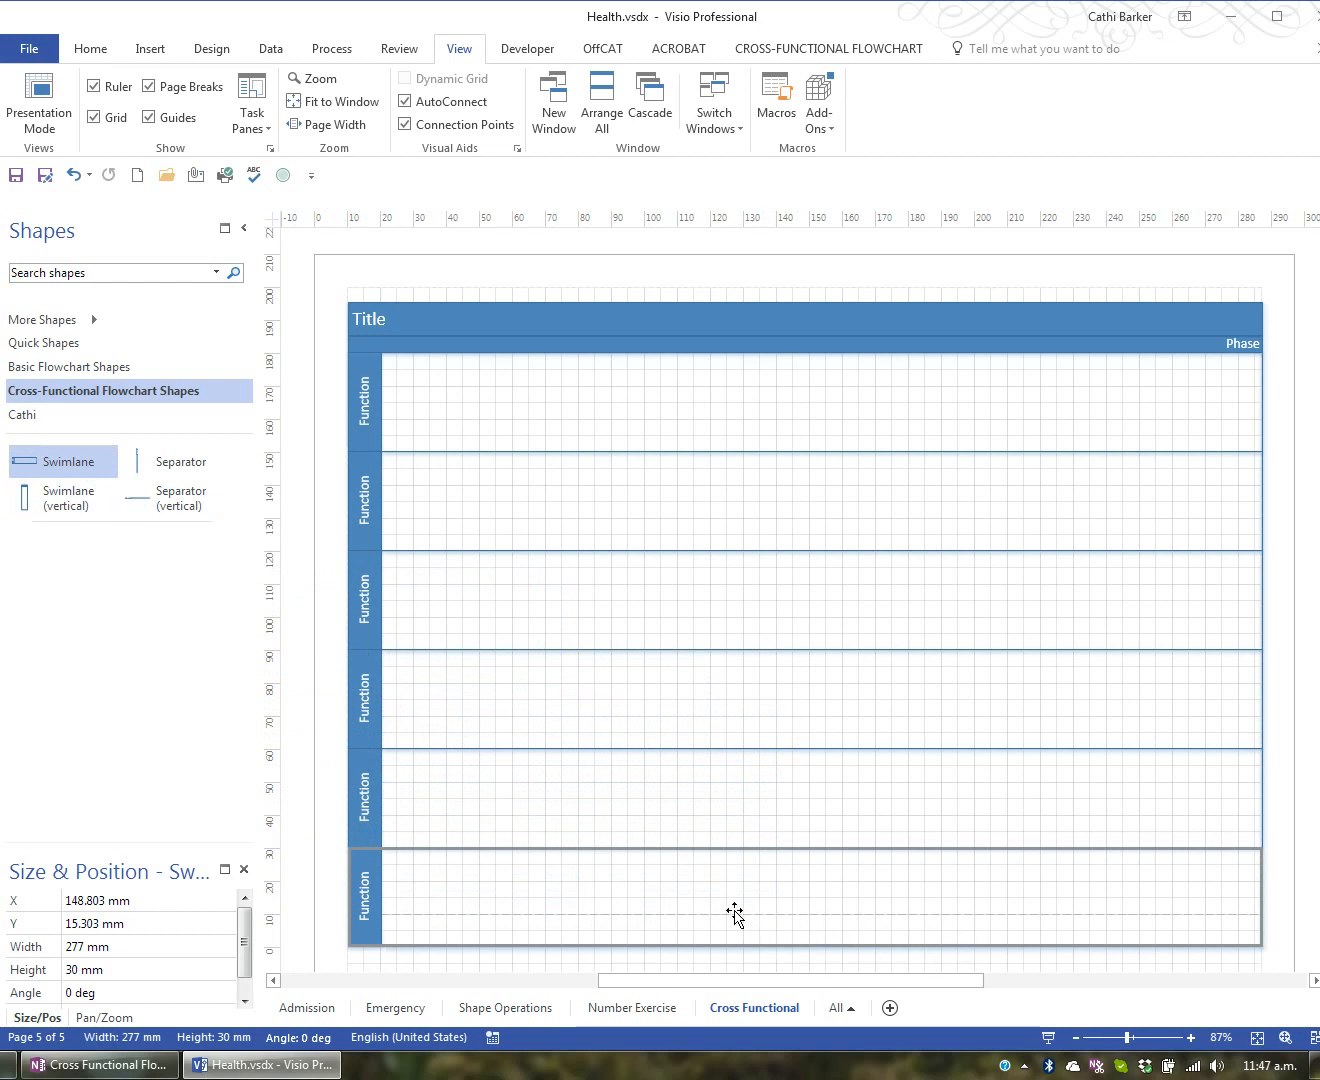
pyautogui.moveTo(714, 915)
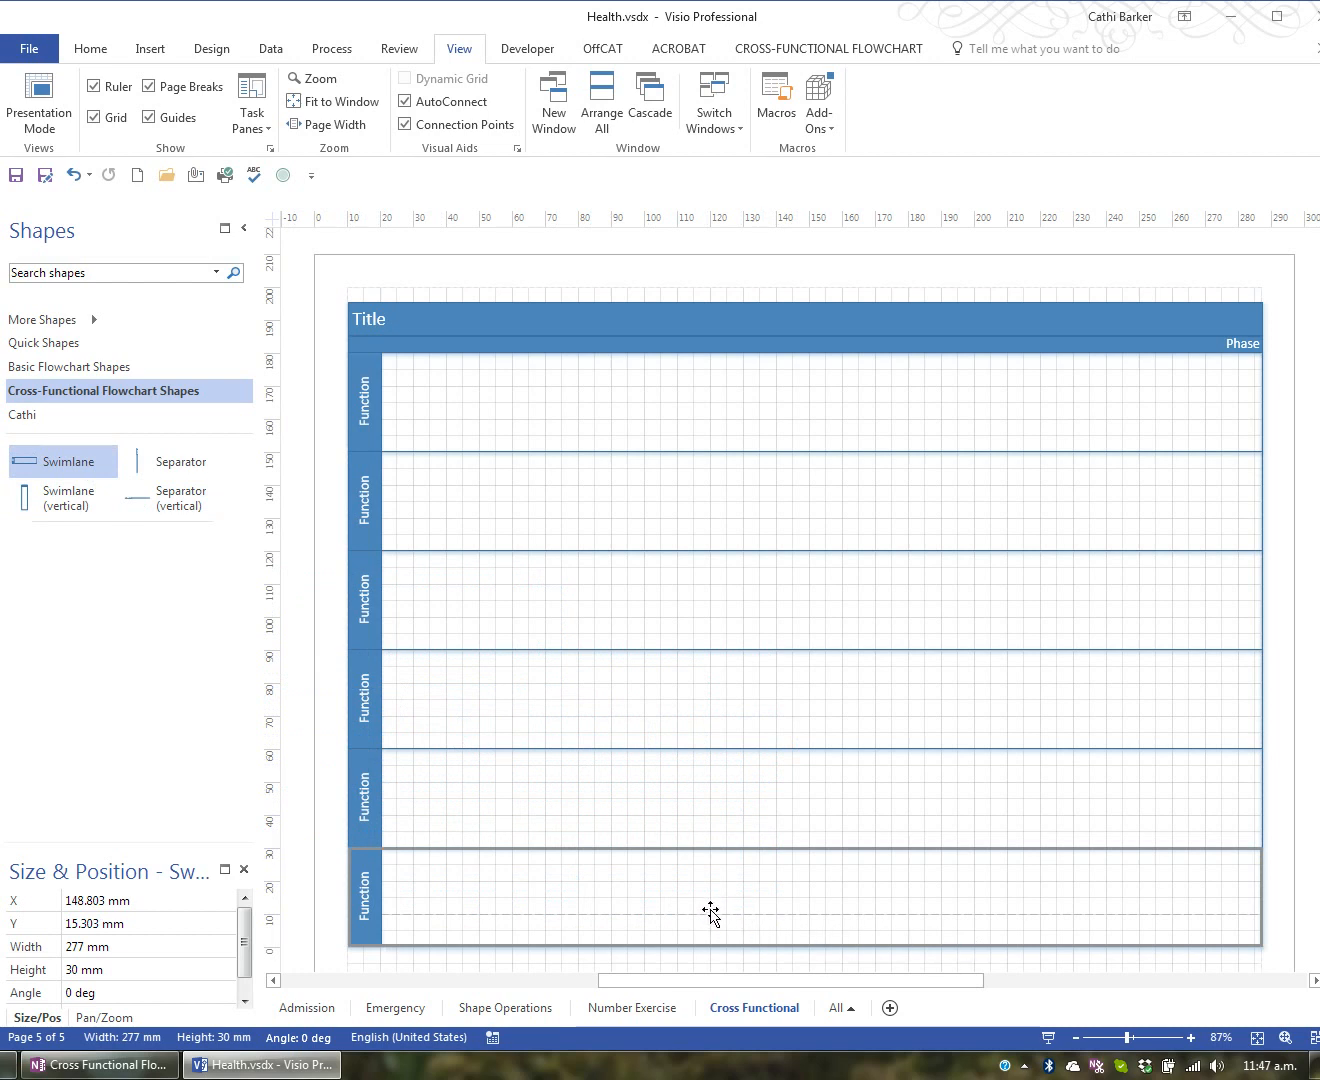
pyautogui.moveTo(413, 922)
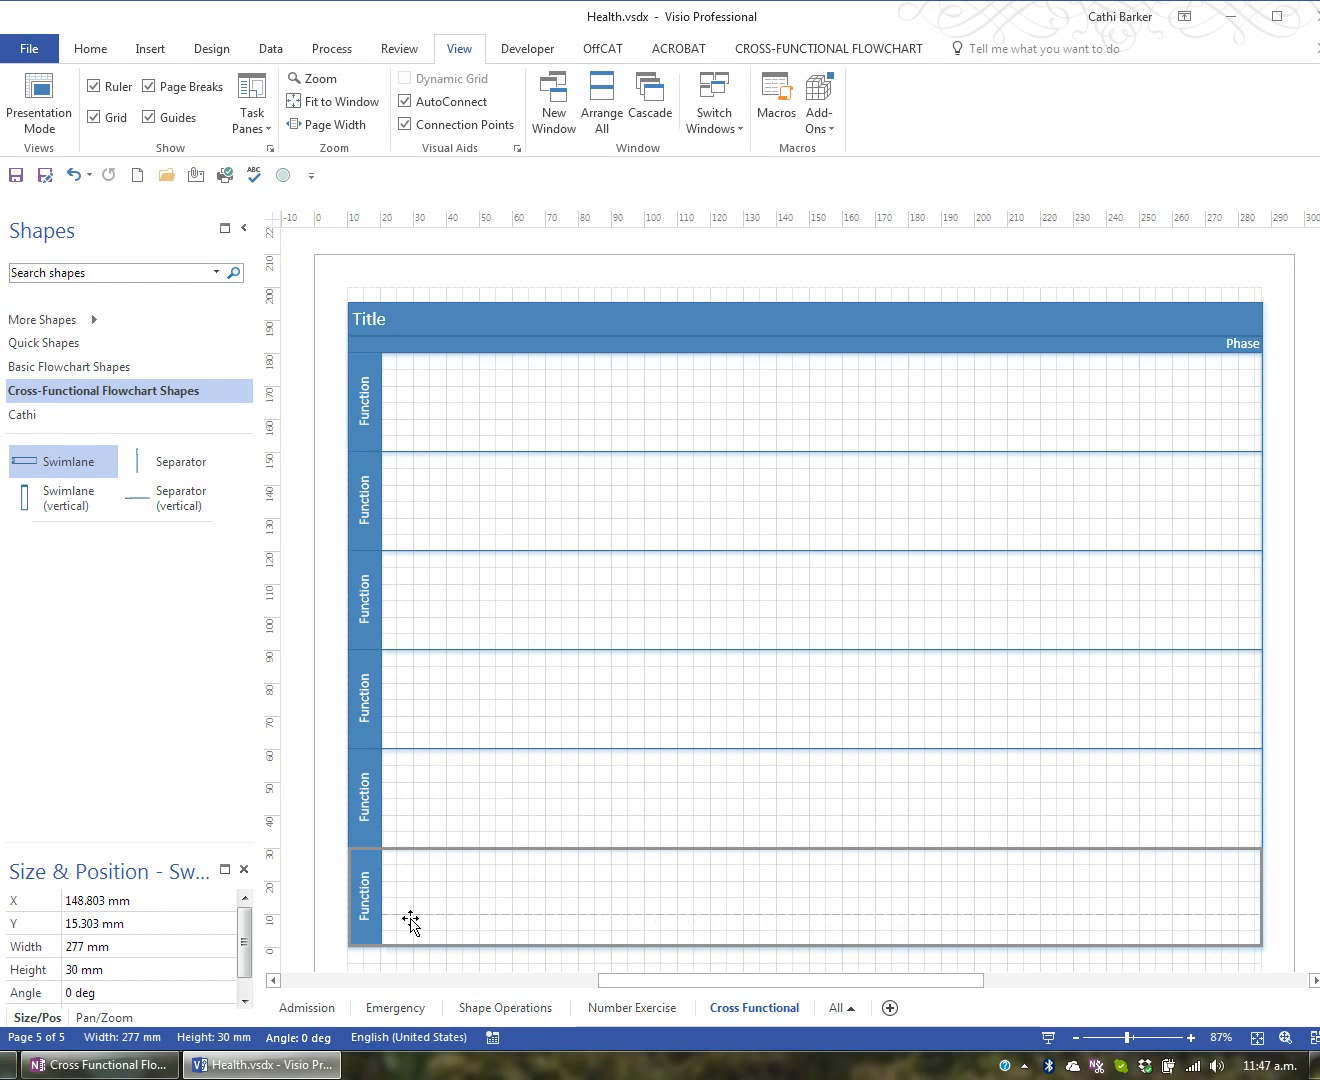
pyautogui.moveTo(1091, 938)
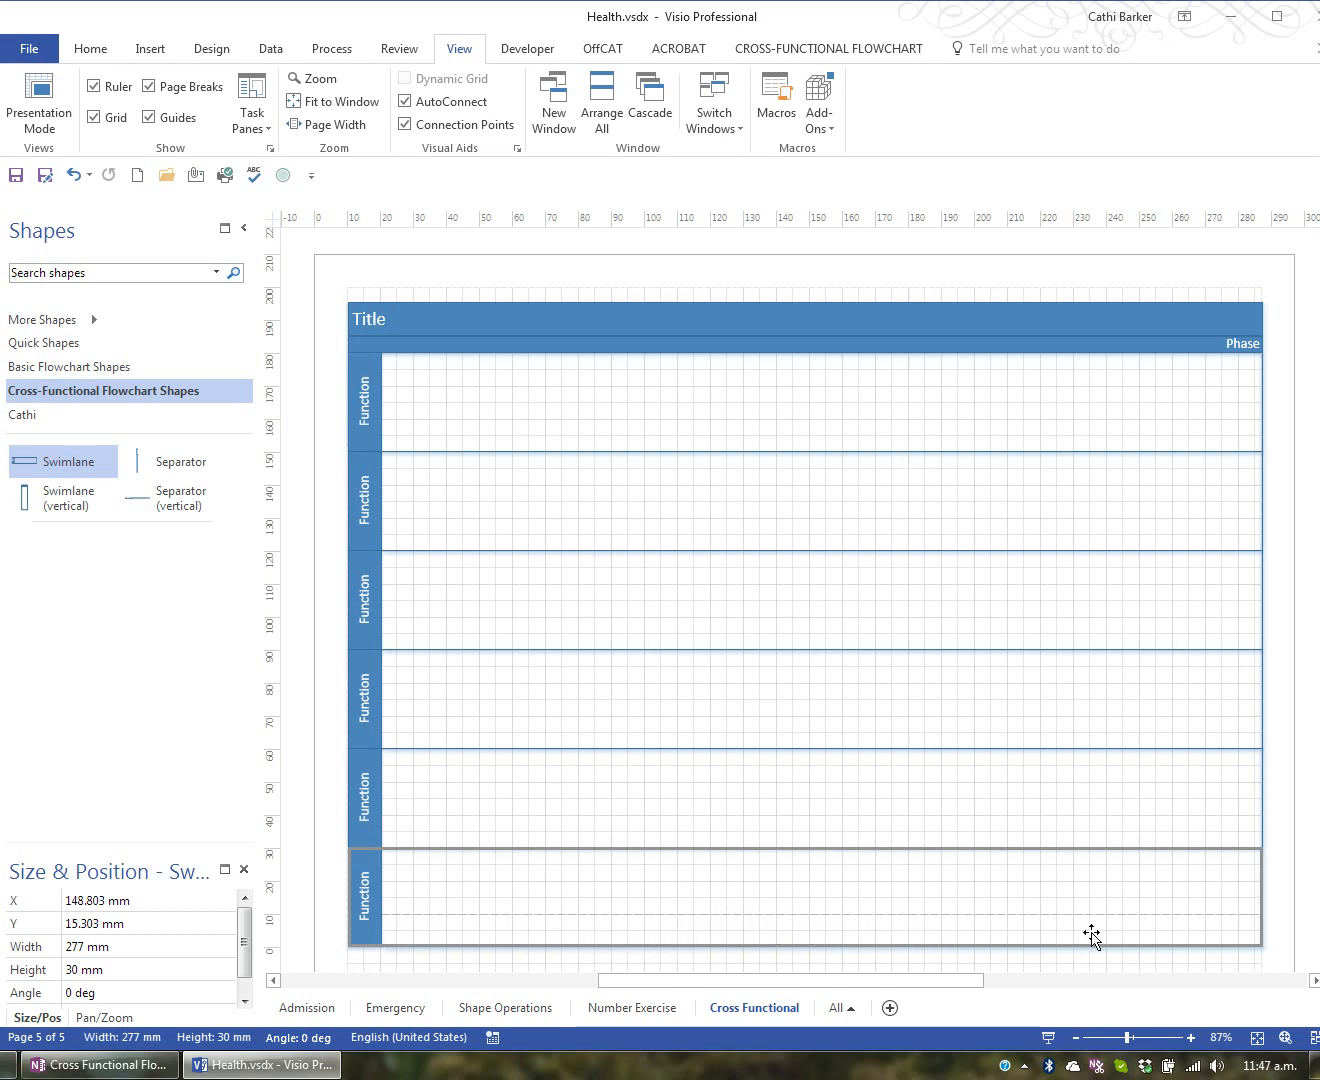
pyautogui.moveTo(987, 918)
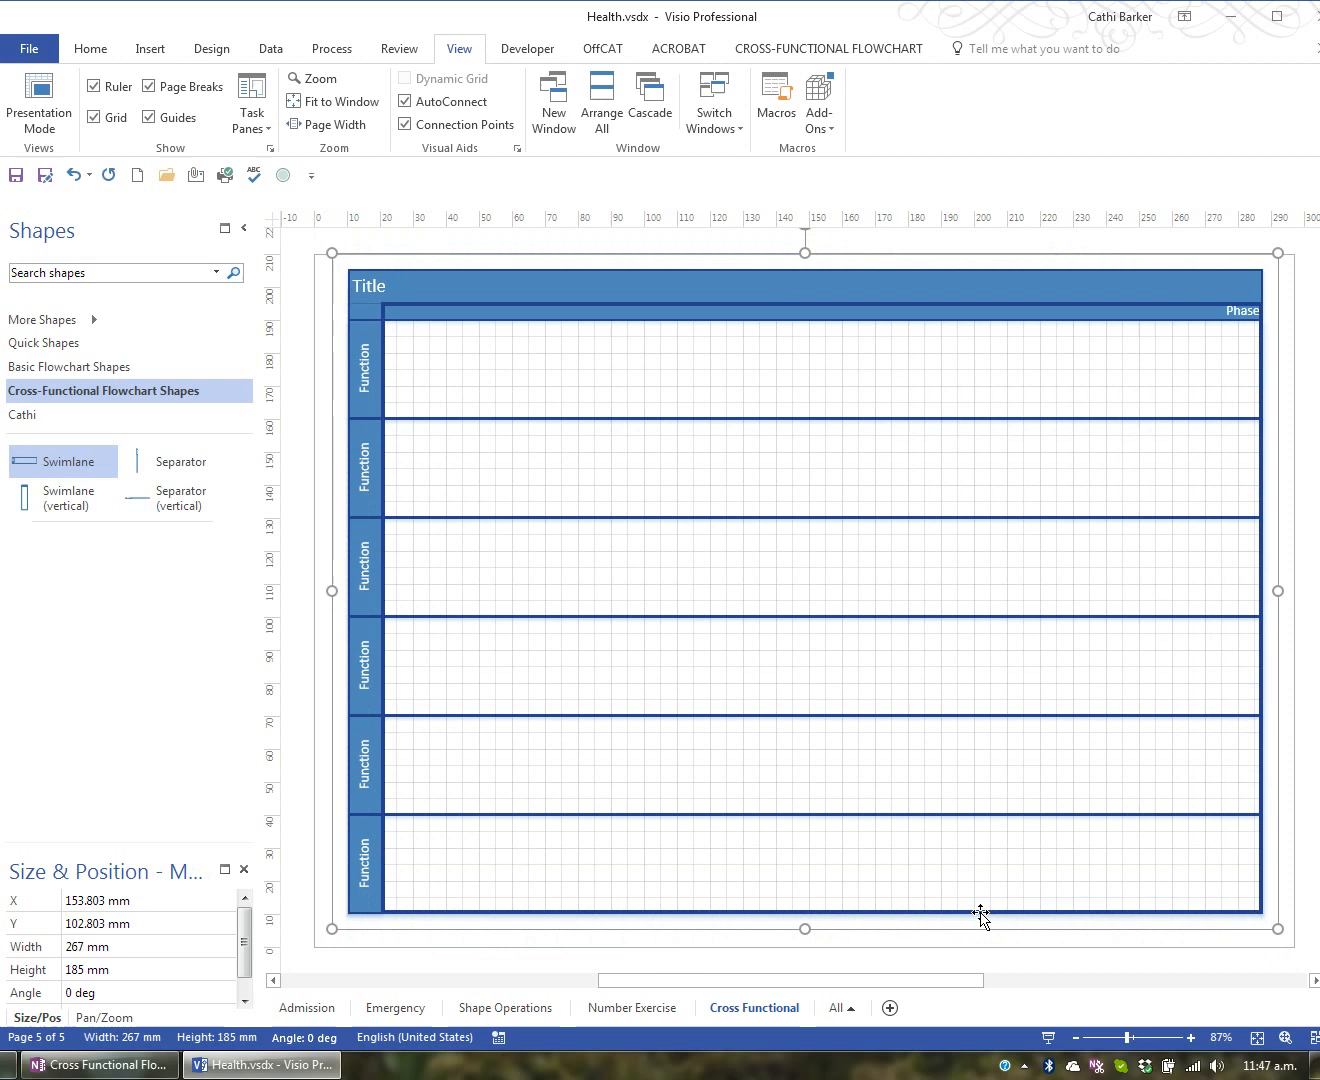
pyautogui.moveTo(560, 385)
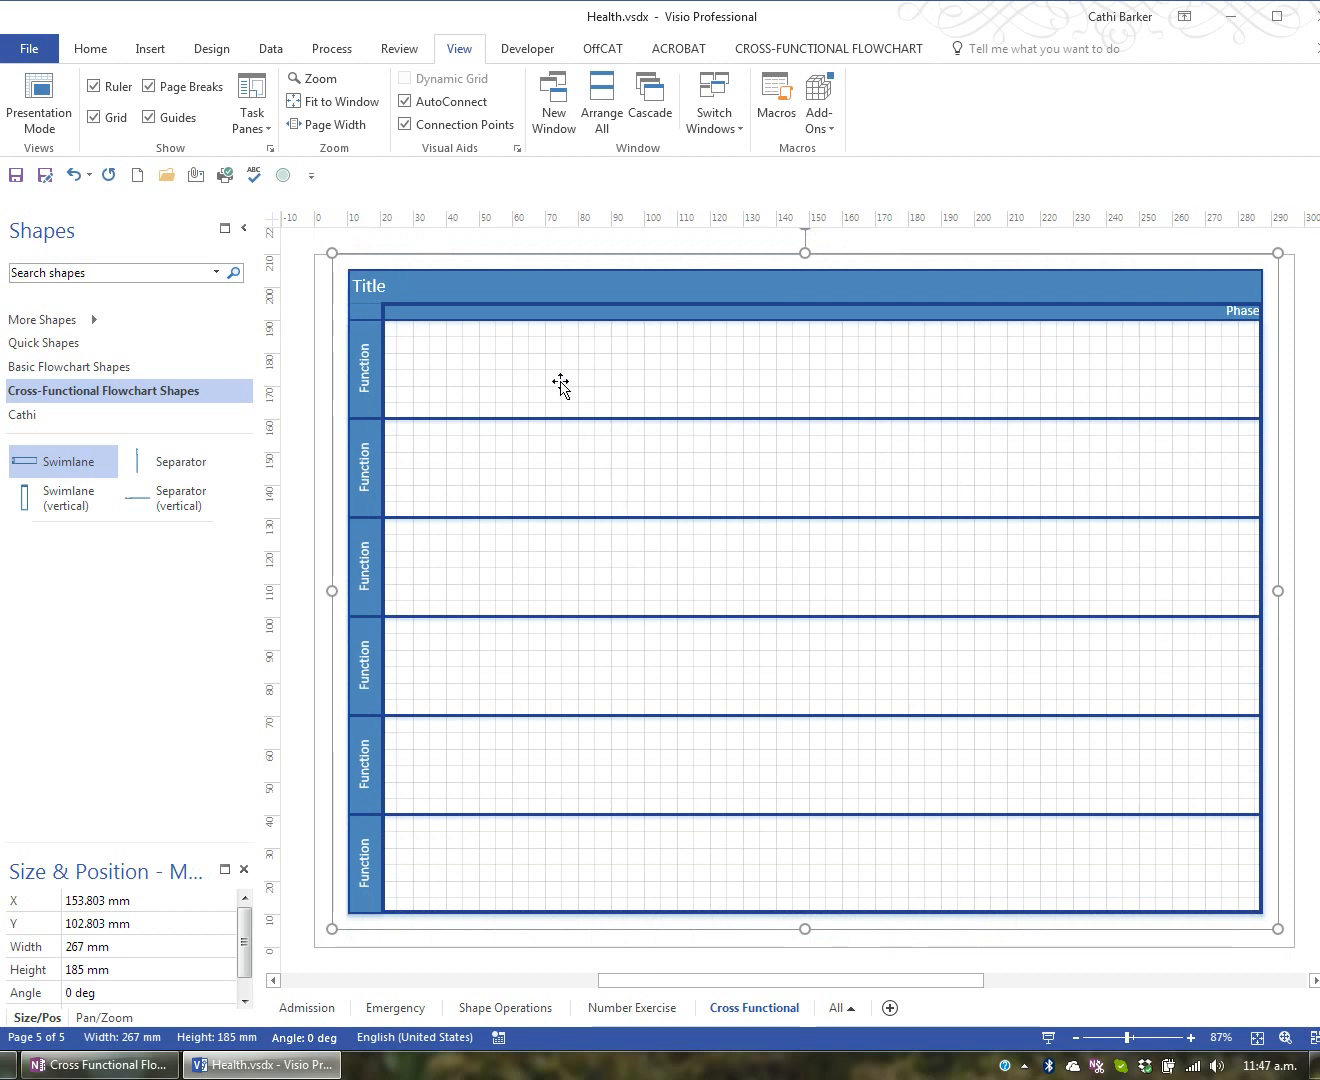
# - Replace the Title text with 'Customer Satisfaction Survey'
pyautogui.click(663, 477)
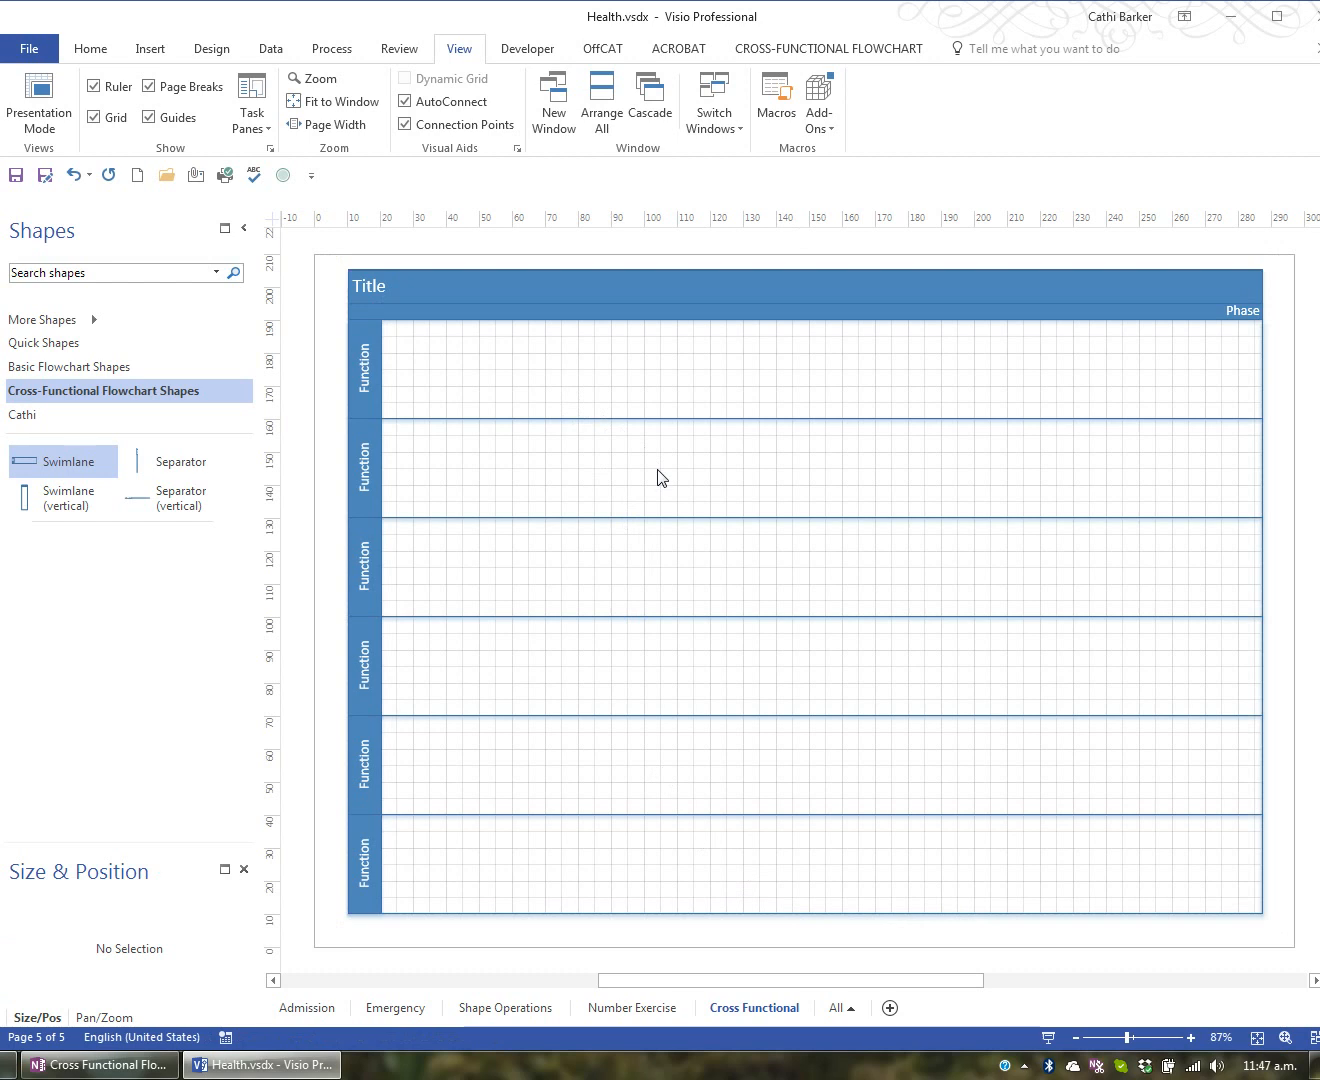
pyautogui.click(497, 320)
pyautogui.write('Customer S')
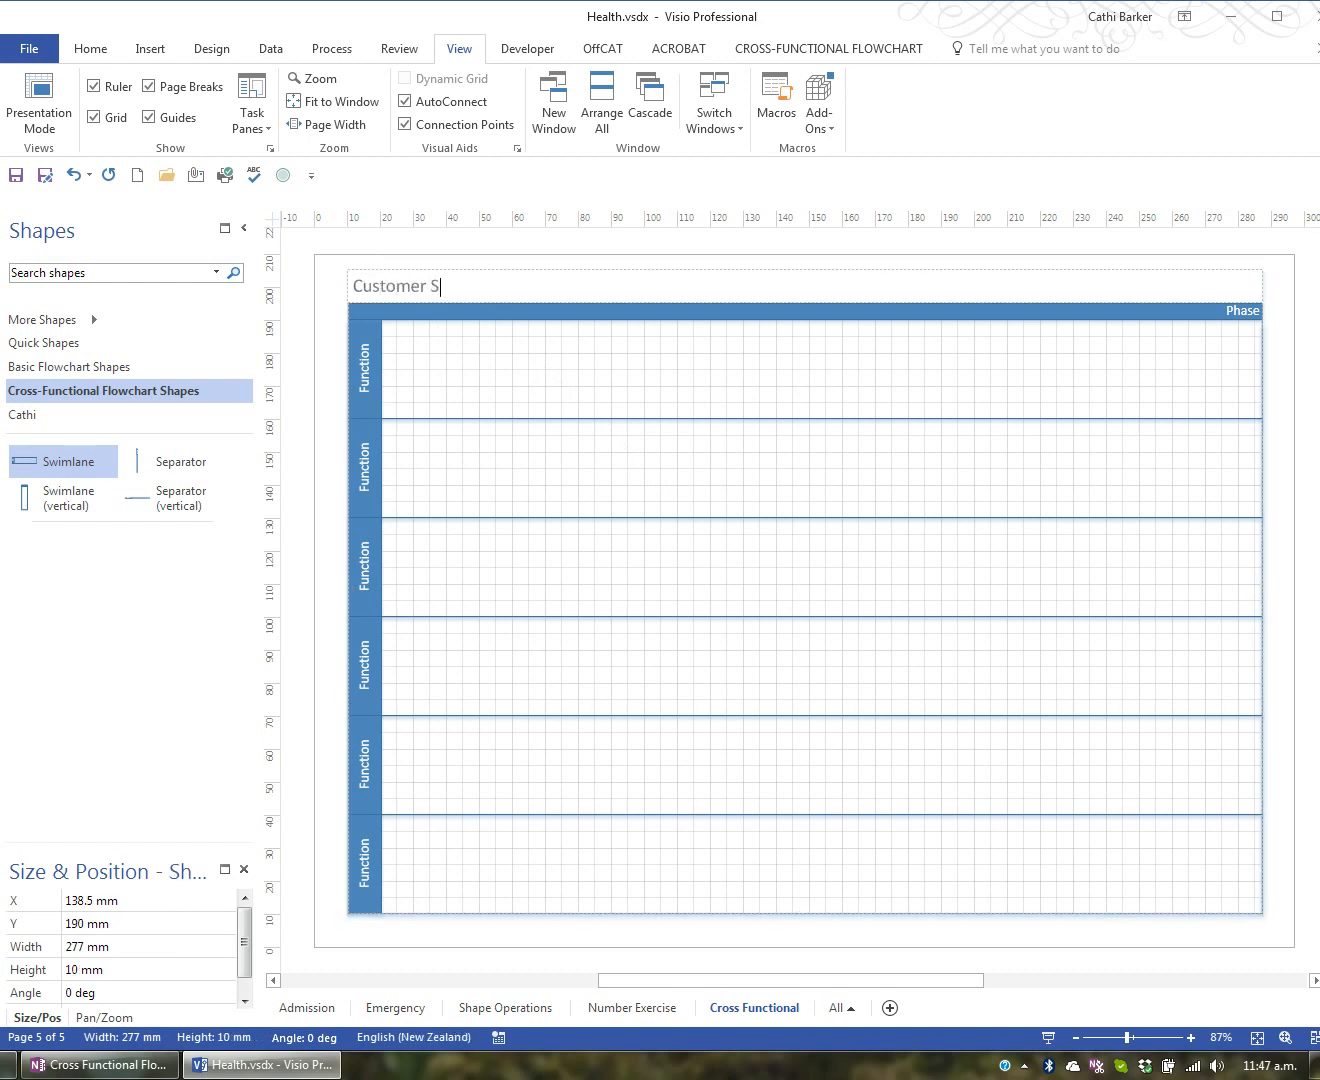
pyautogui.write('atisfaction')
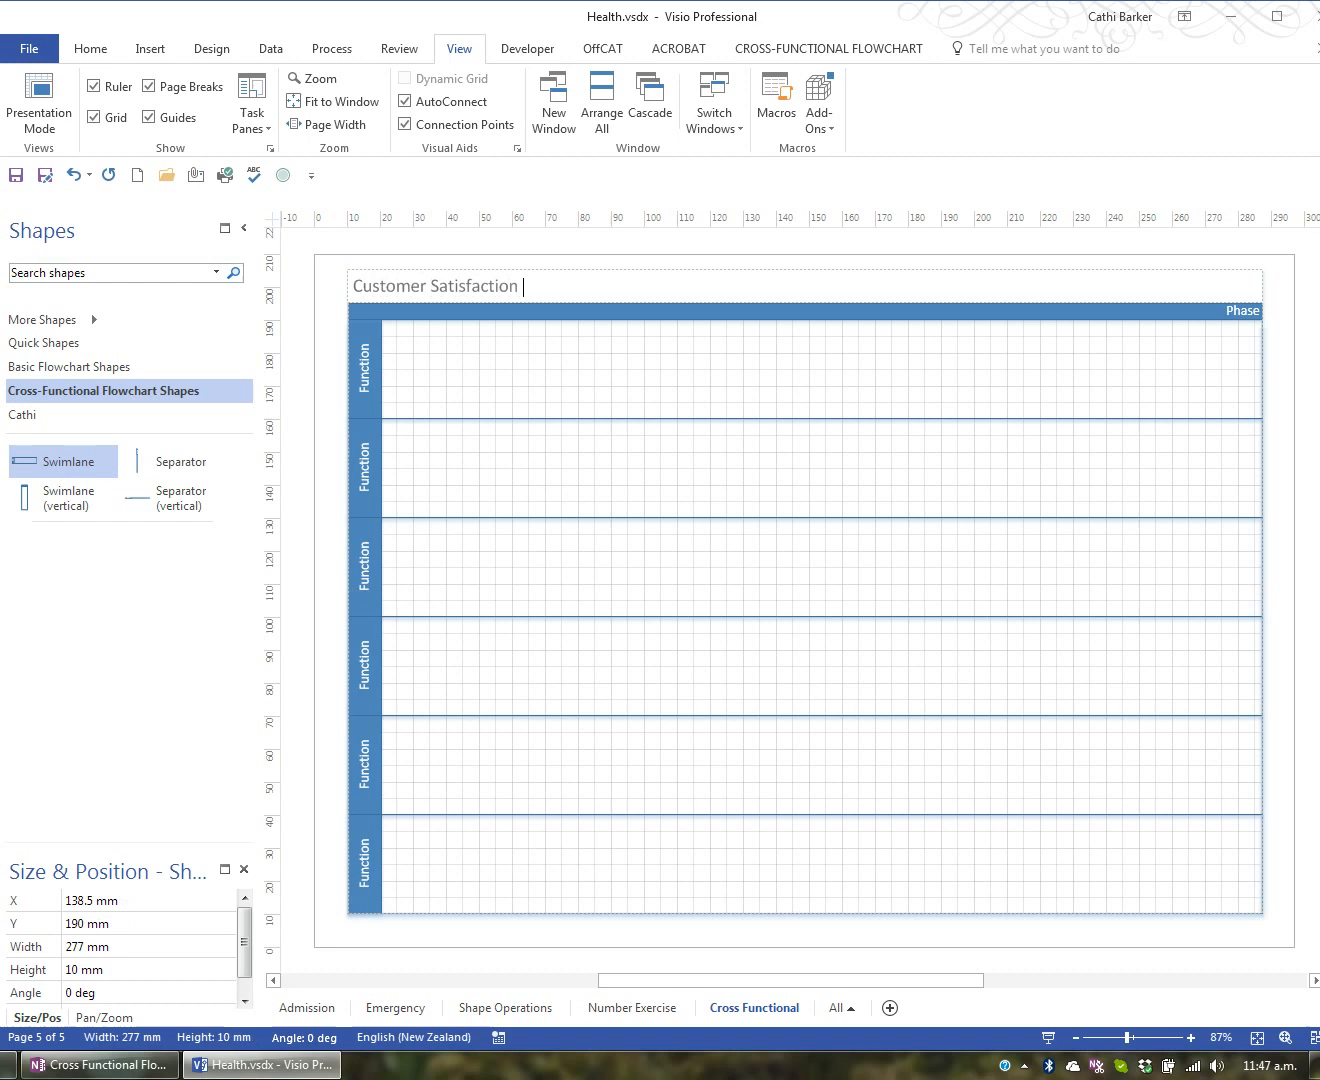
pyautogui.write('Survey')
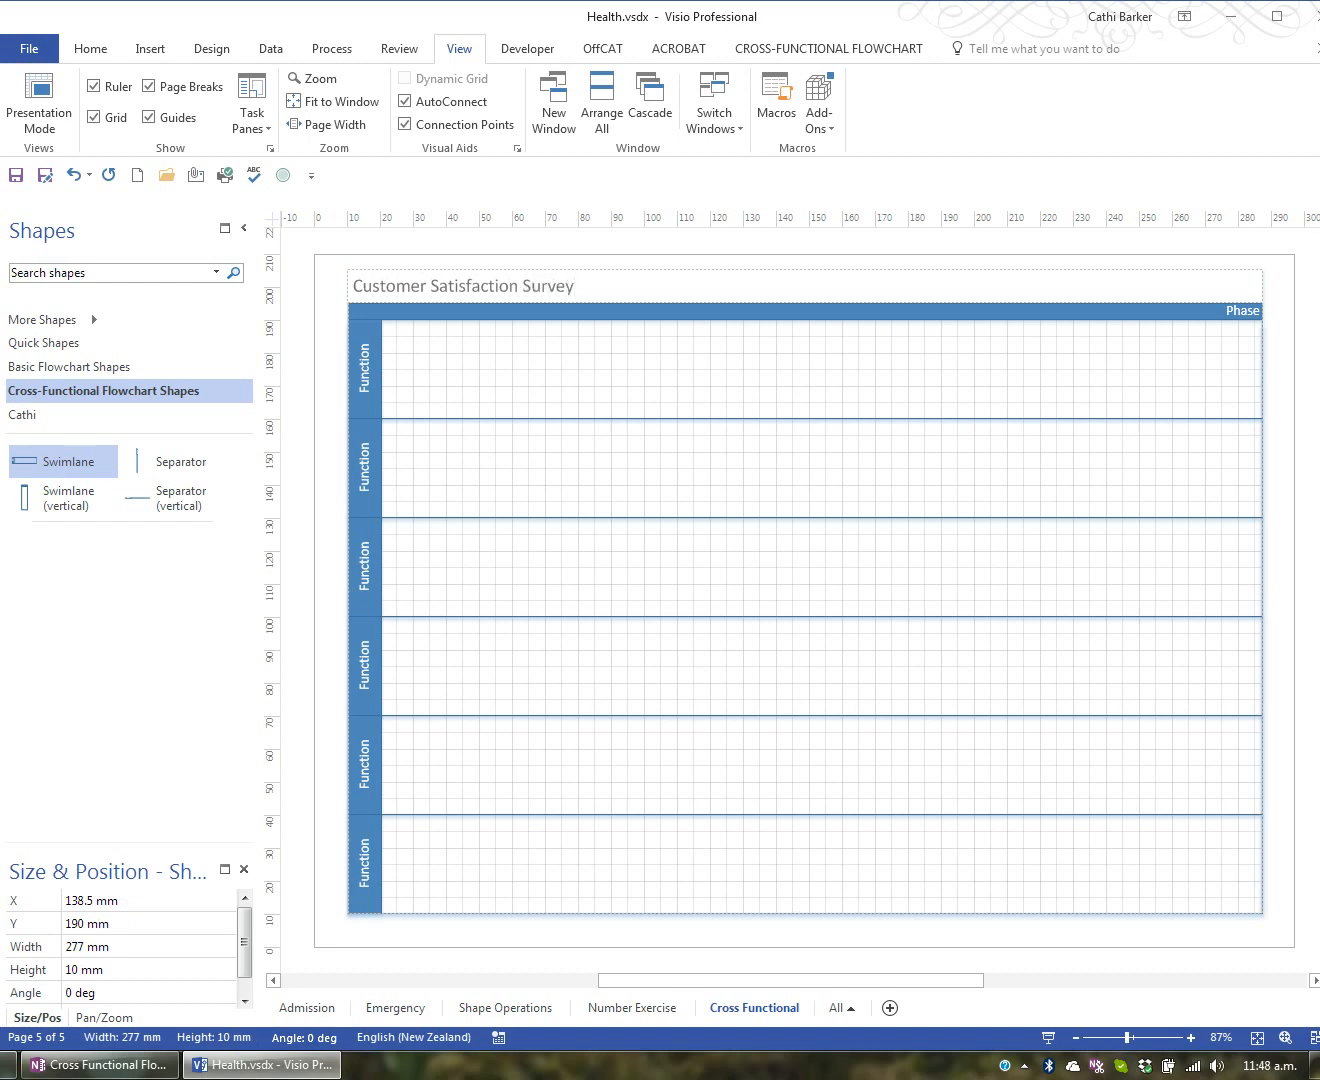
# - Label the first lane 'Management/Regulatory Services'
pyautogui.click(430, 390)
pyautogui.write('Manag')
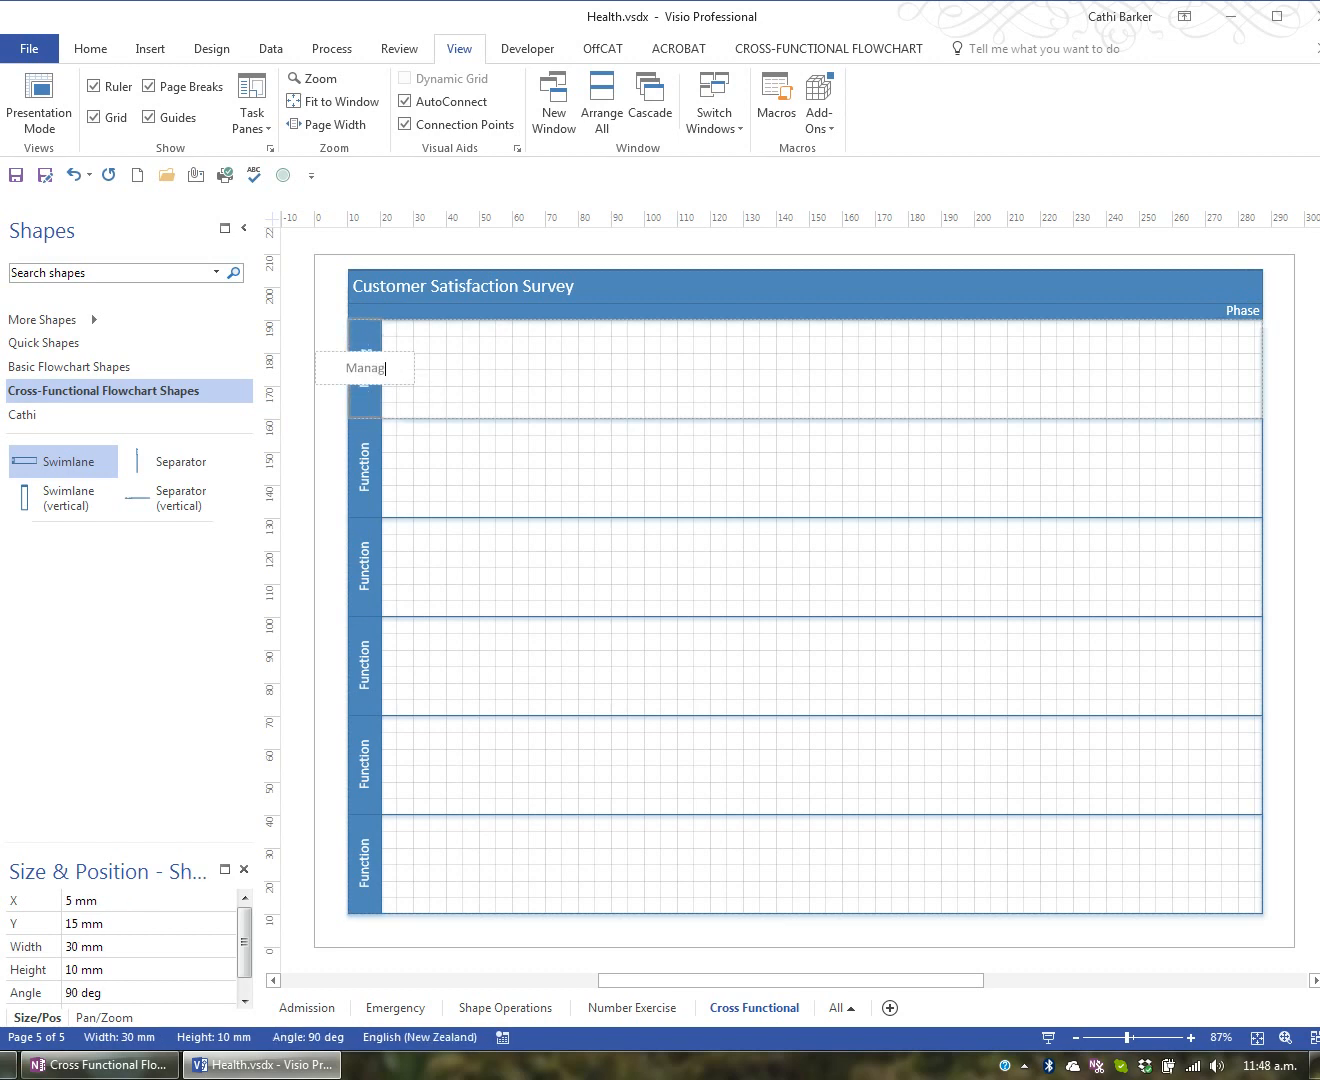
pyautogui.write('ement/ Reg')
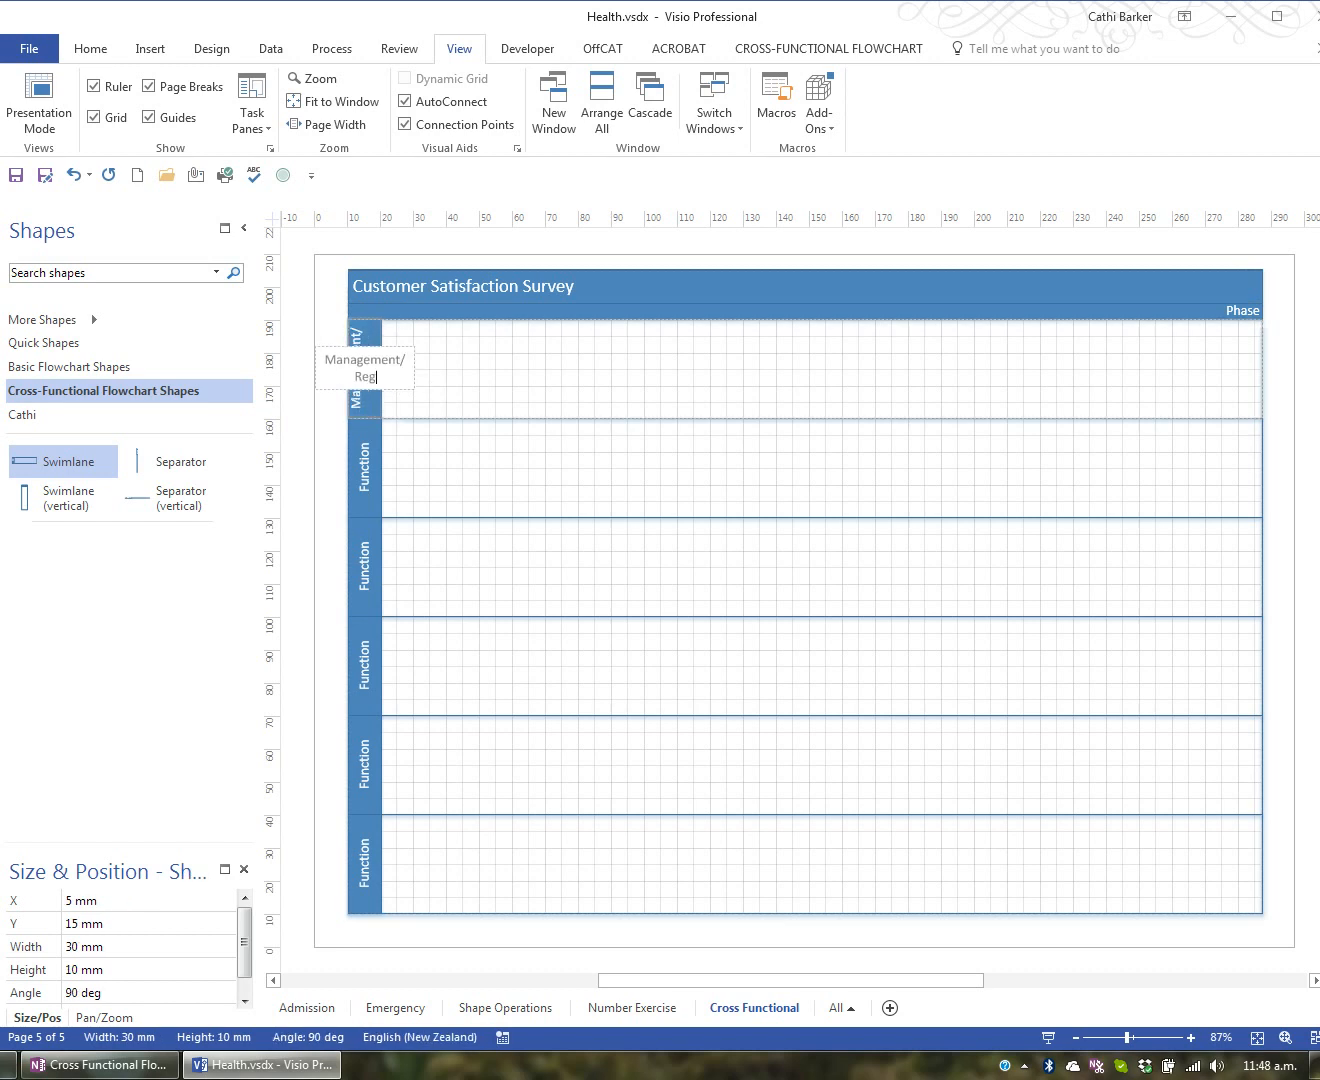
pyautogui.write('ulatory')
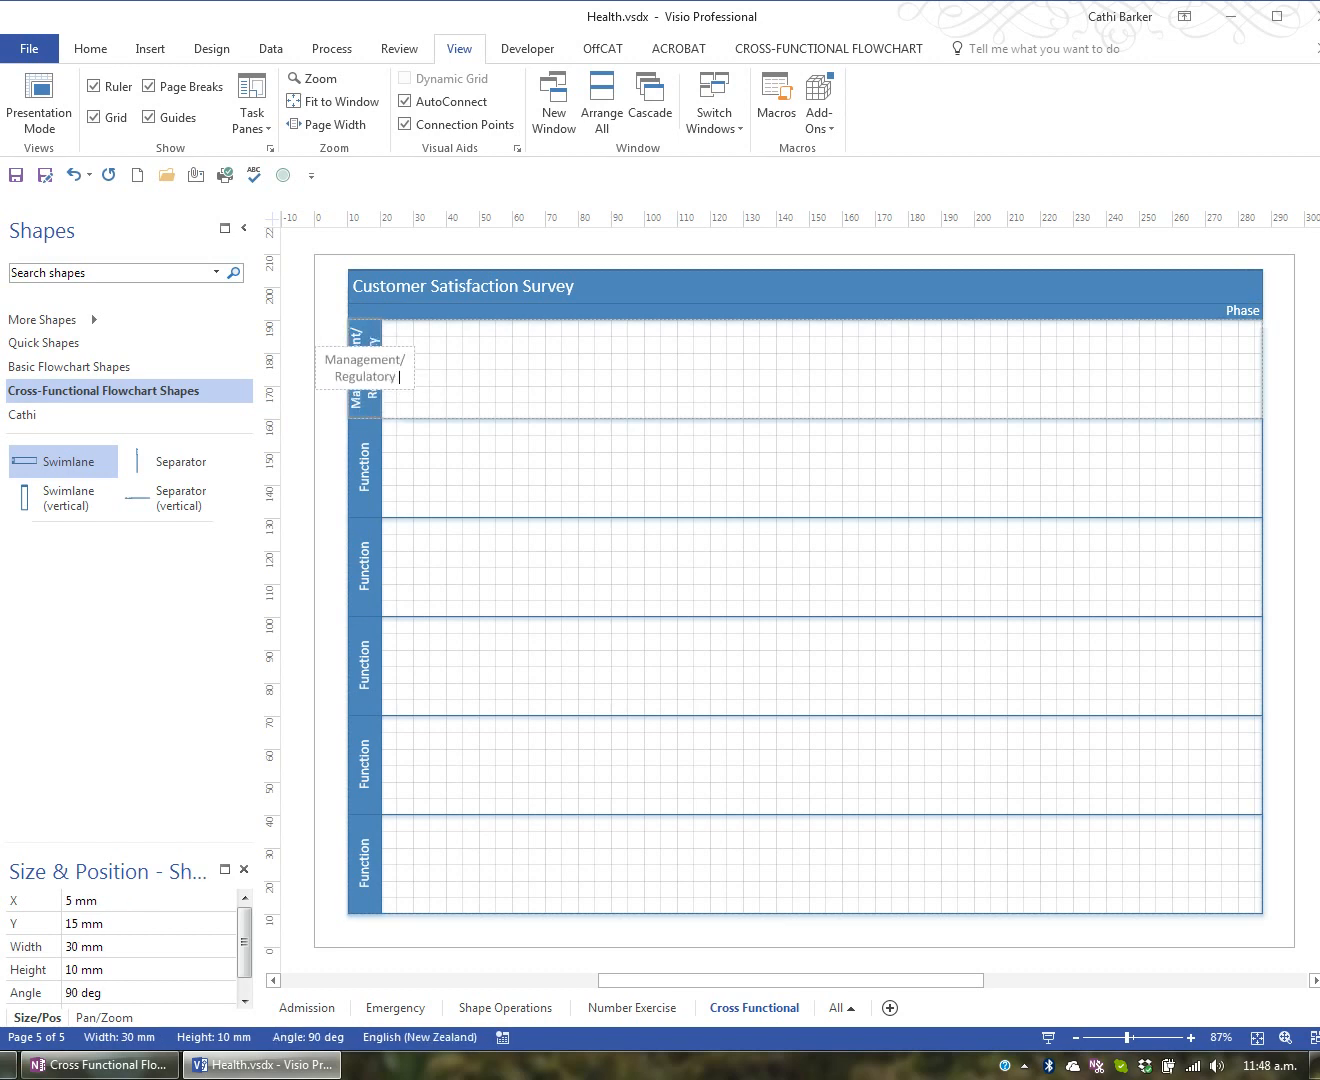
pyautogui.write('Services')
pyautogui.click(365, 567)
pyautogui.write('Commu')
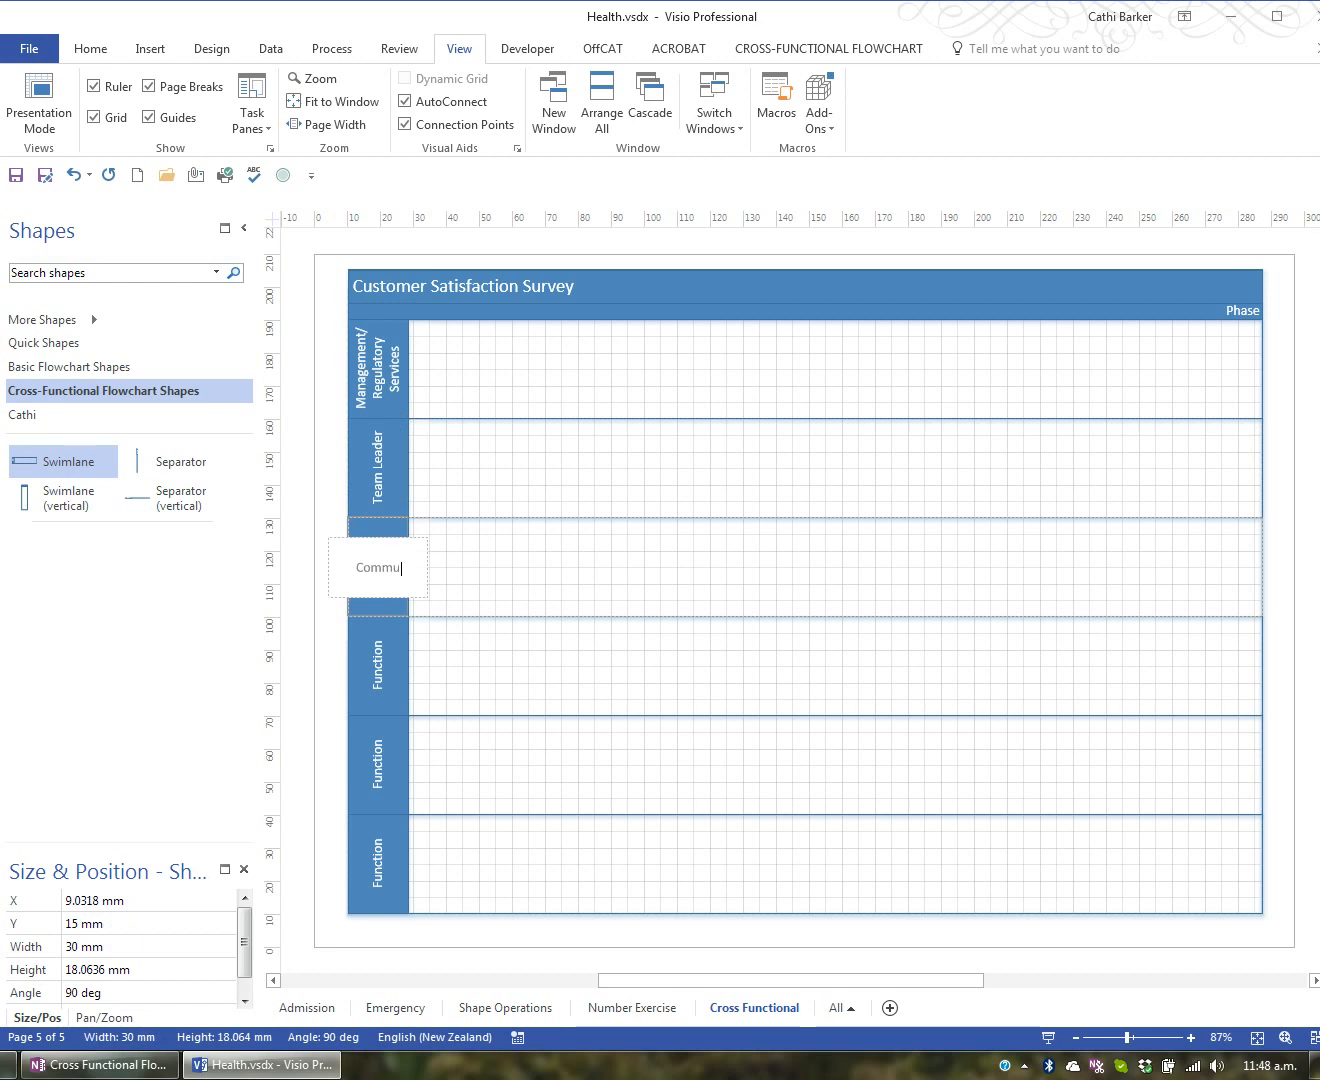
# - Label the remaining lanes, including 'Communications Manager' and 'Secretary Governance'
pyautogui.write('nications Man')
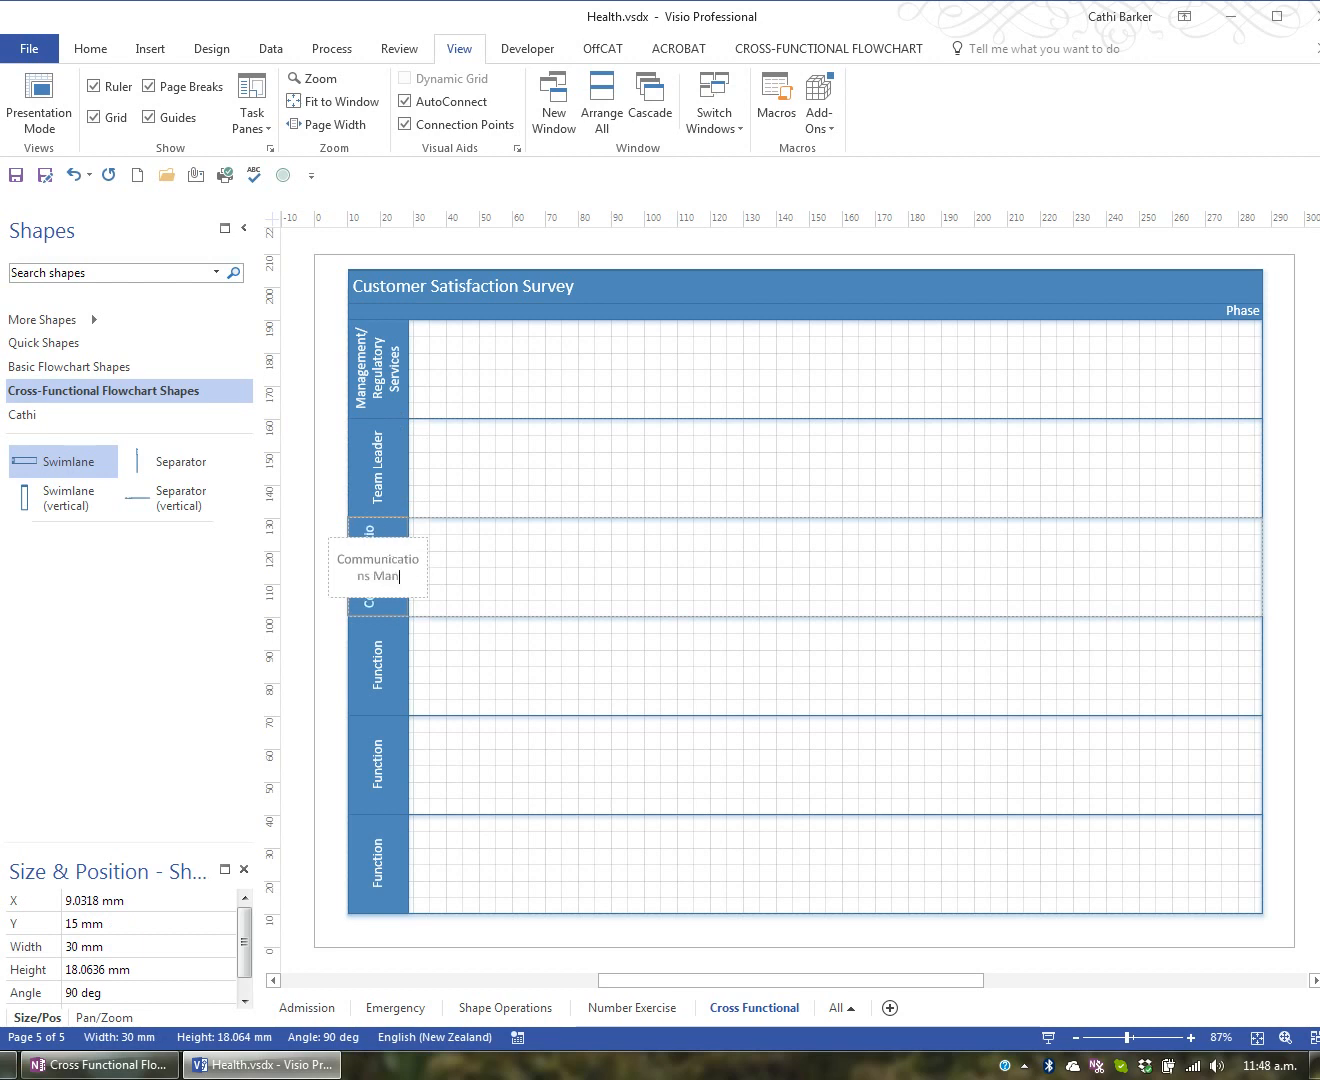
pyautogui.click(380, 665)
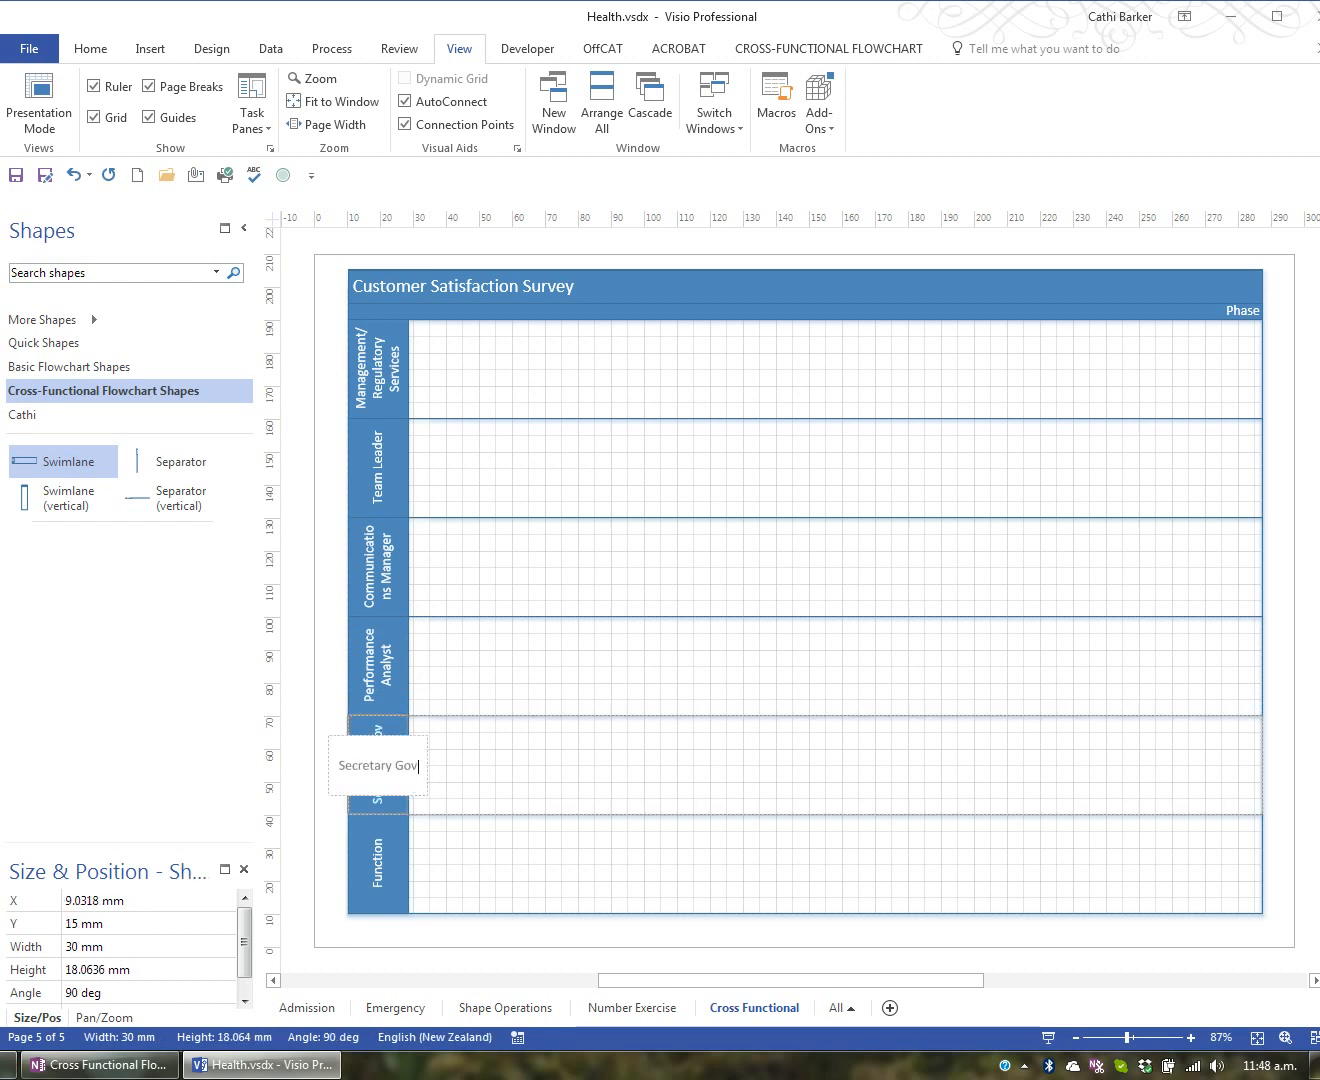
pyautogui.write('ernance')
pyautogui.click(379, 864)
pyautogui.write('Records')
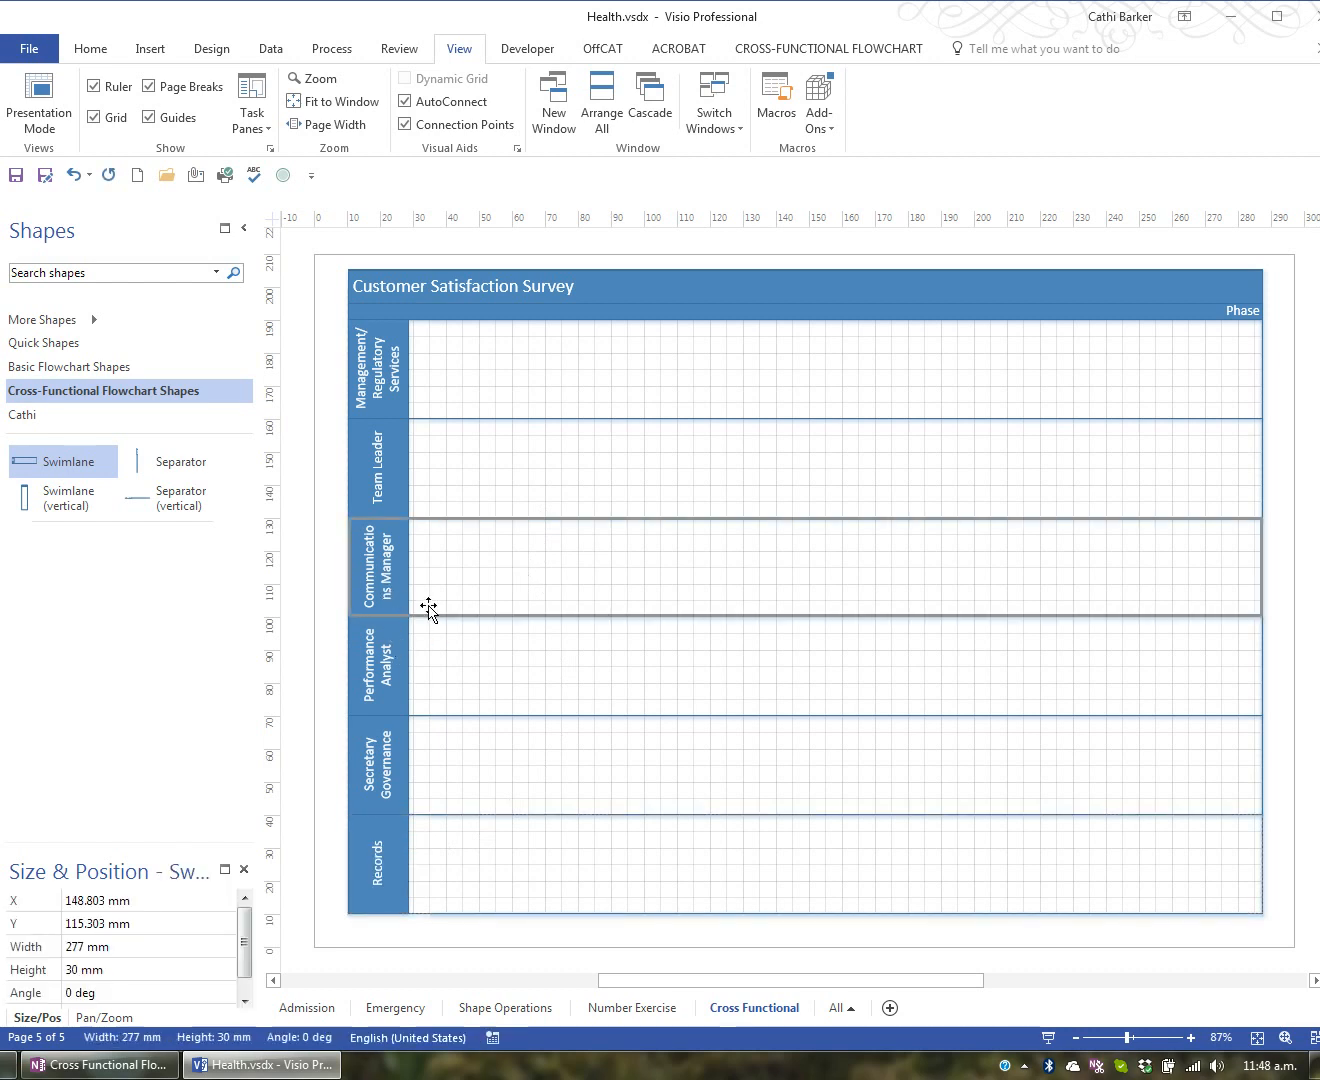
pyautogui.moveTo(465, 557)
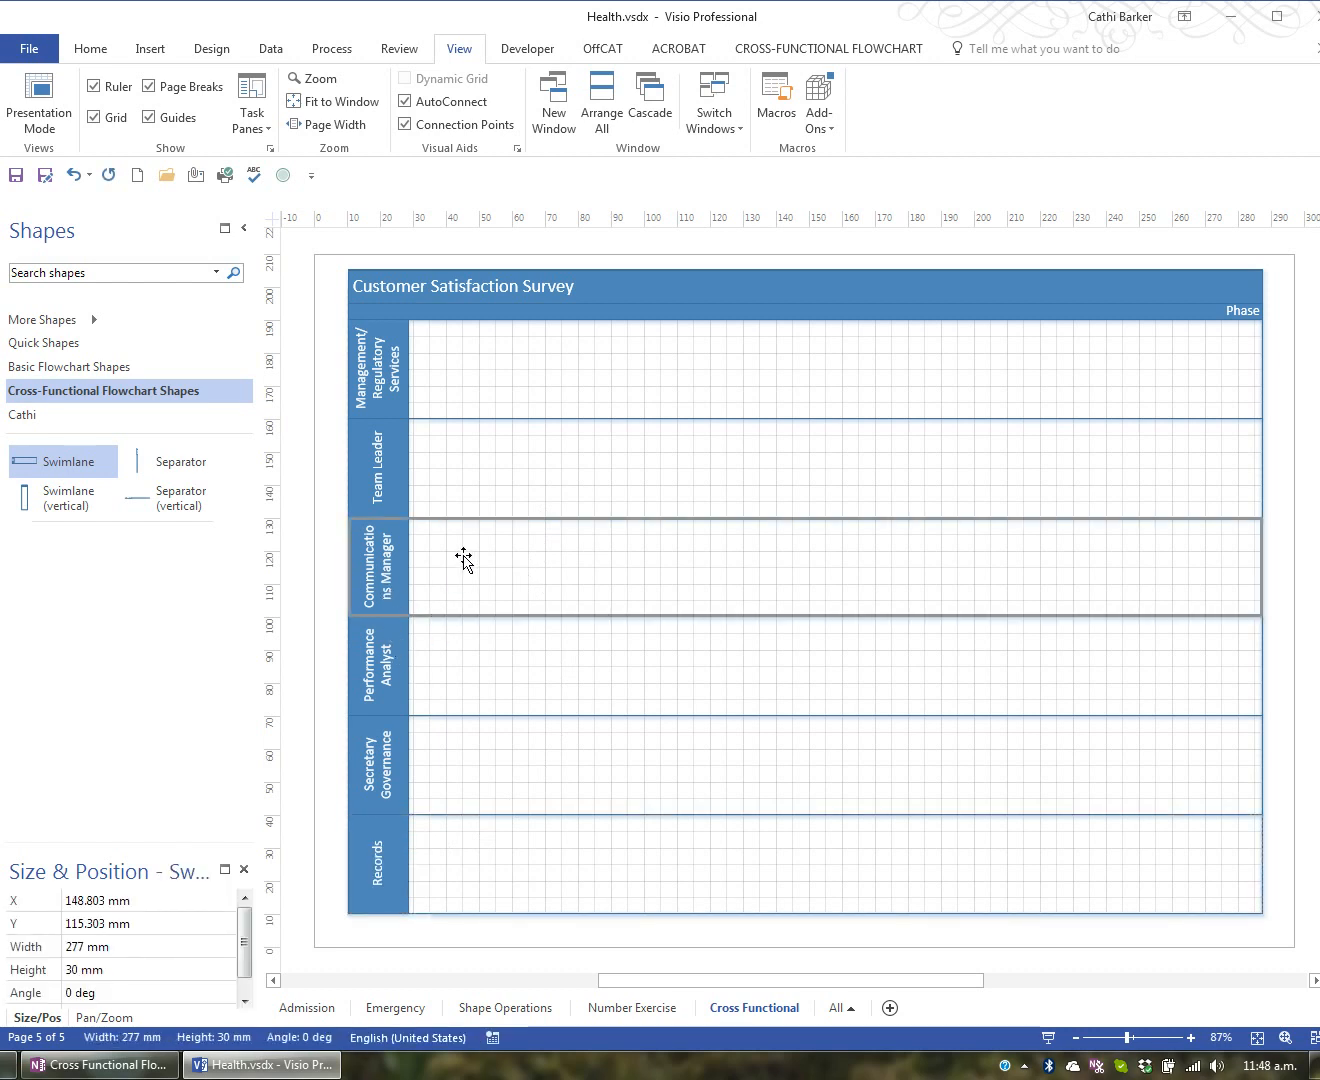
pyautogui.moveTo(463, 504)
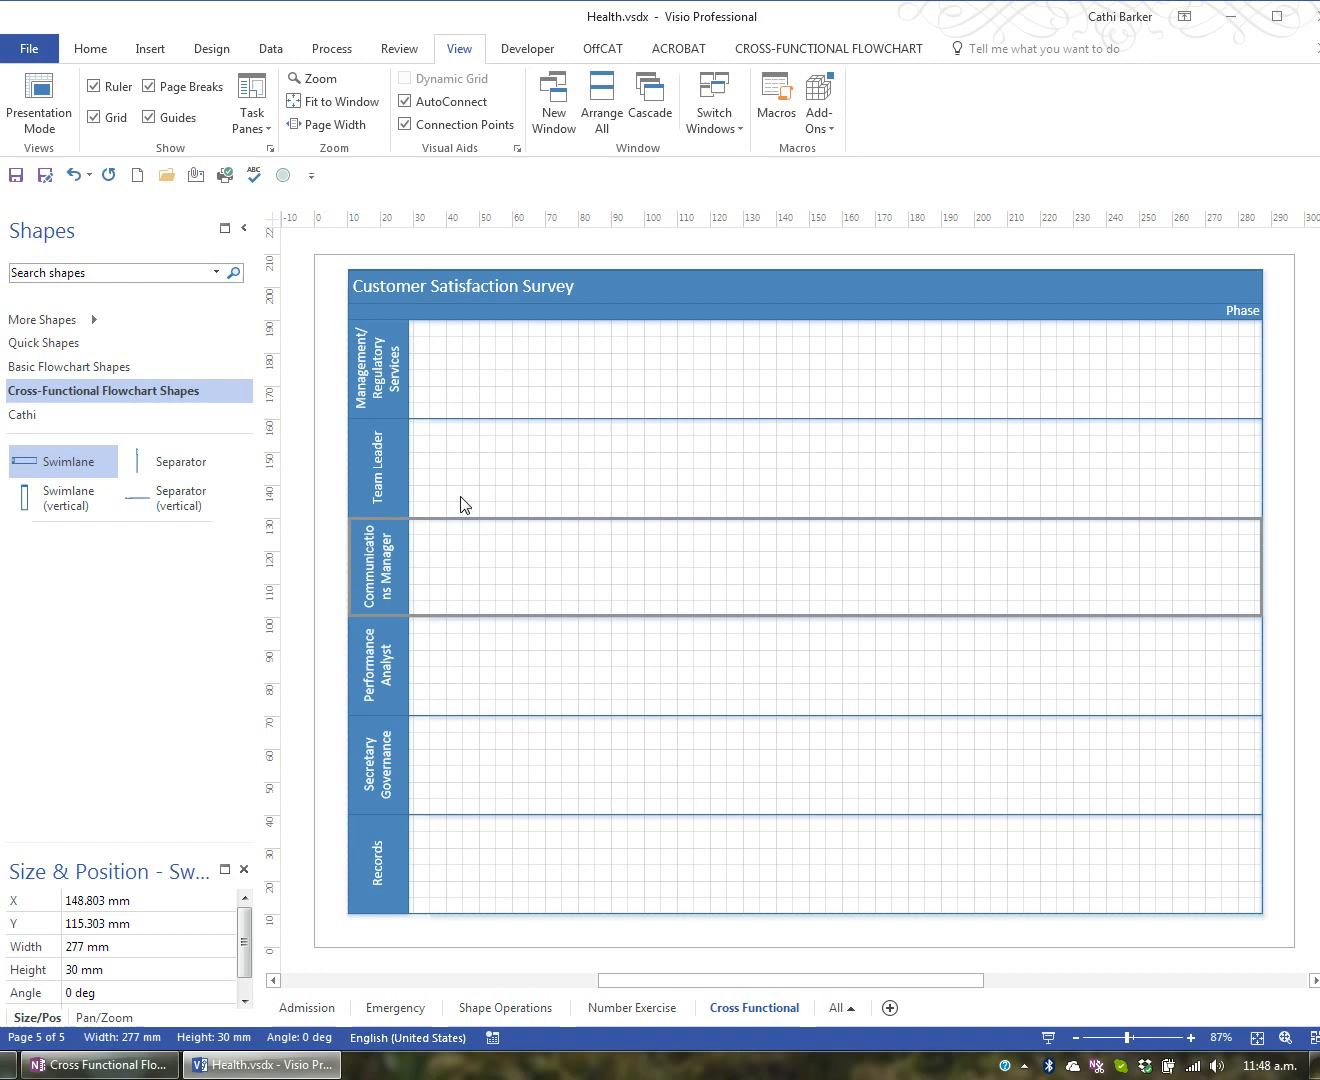
# - Resize the Team Leader and Communications Manager lanes so the names fit
pyautogui.click(455, 511)
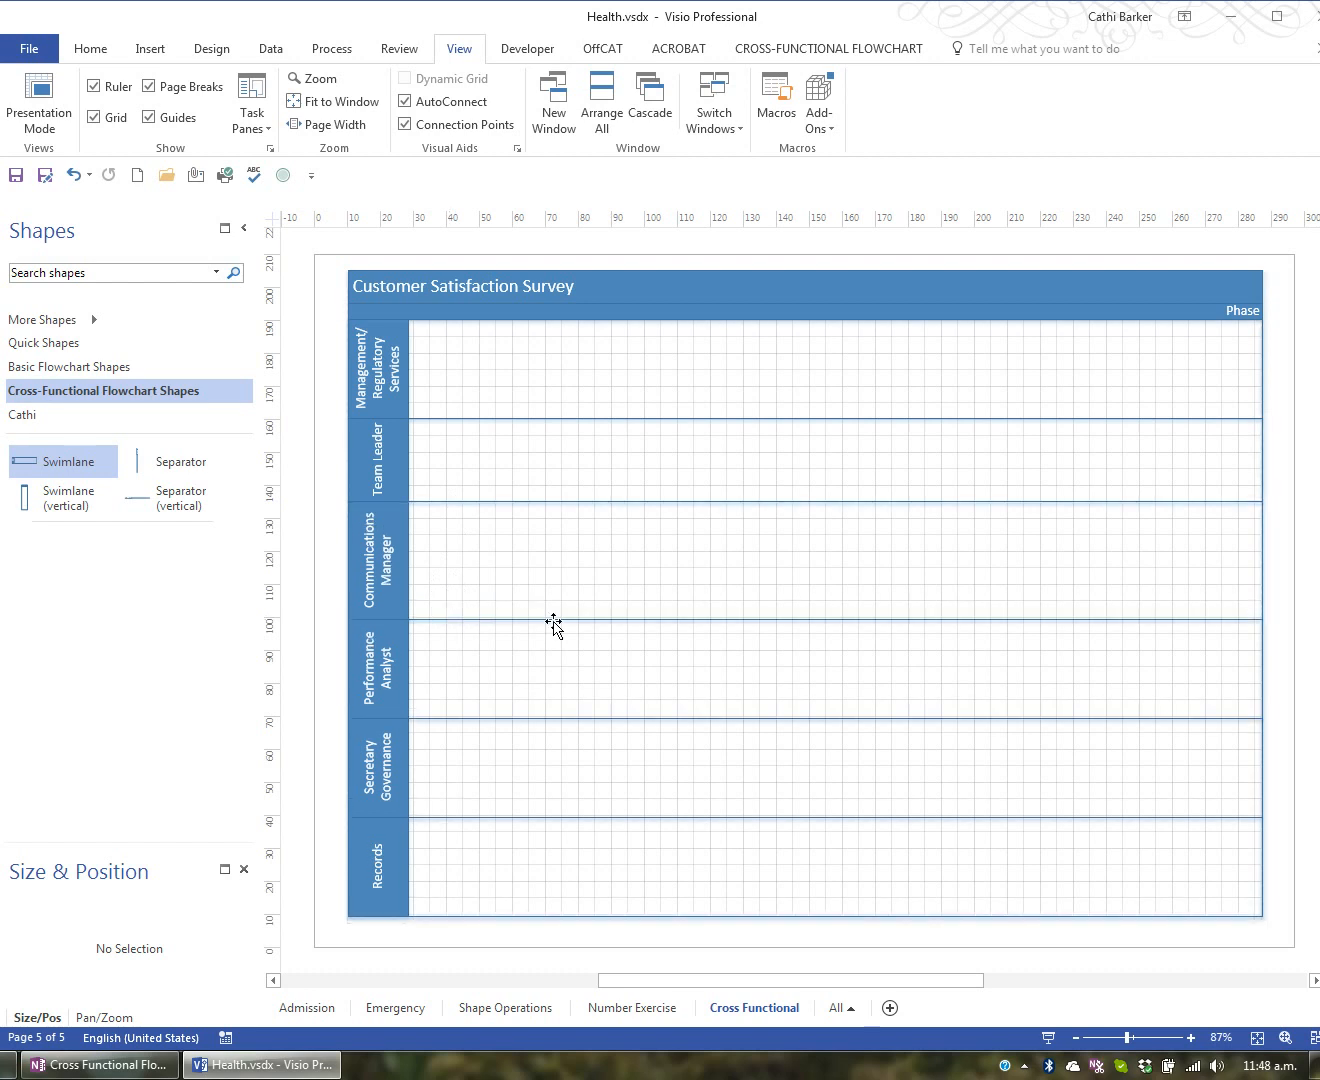
pyautogui.moveTo(585, 628)
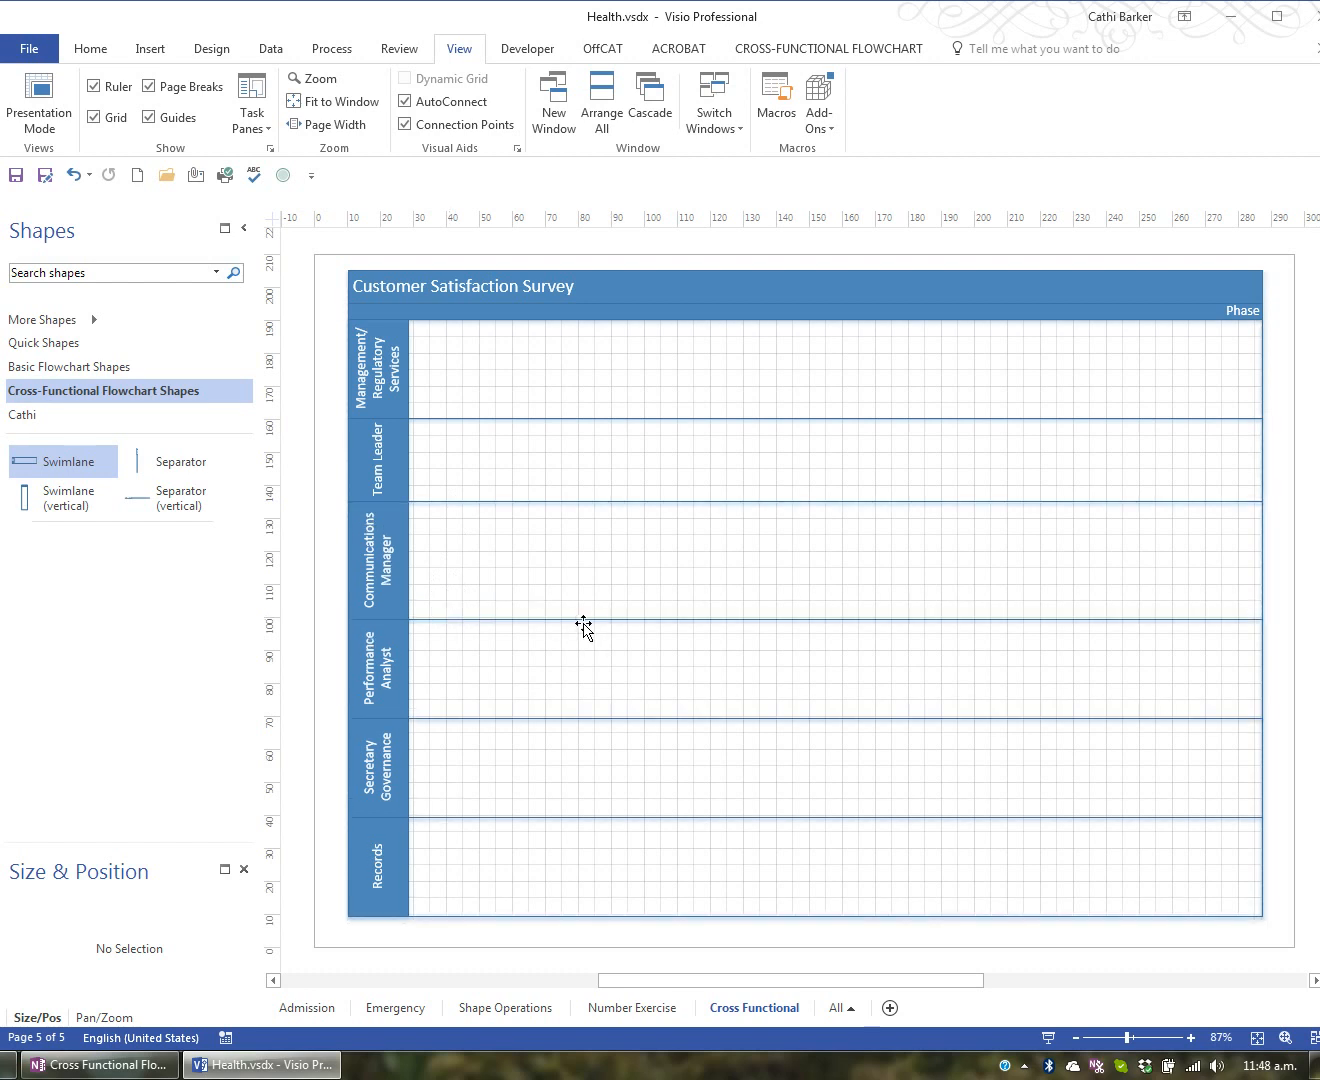
pyautogui.moveTo(628, 616)
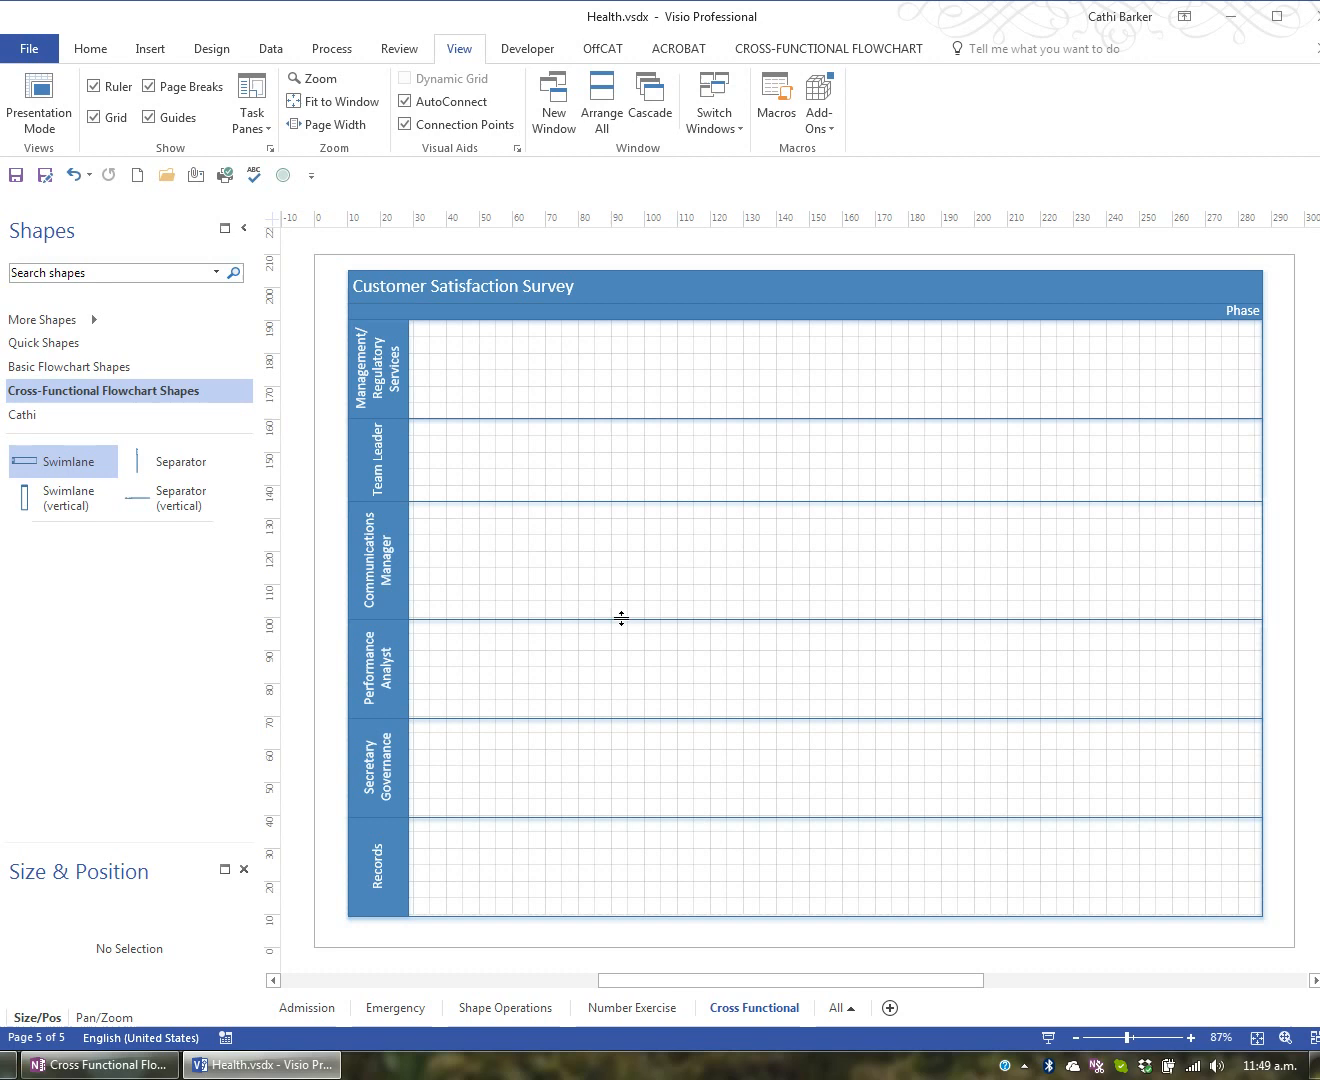
pyautogui.moveTo(285, 548)
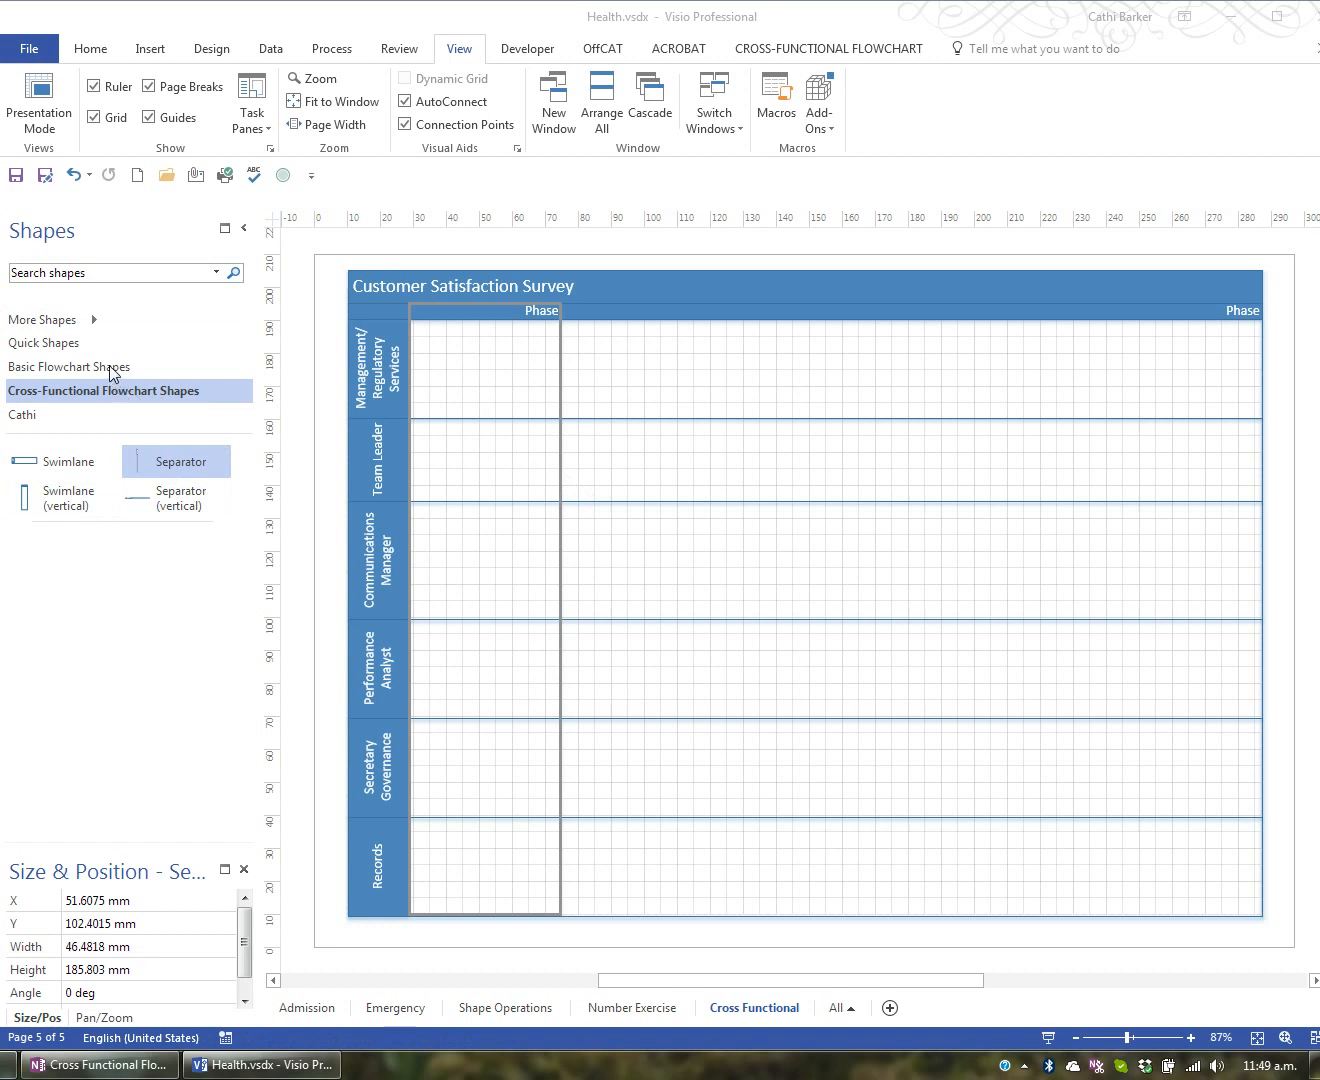
# - Show the Basic Flowchart Shapes stencil to place a process shape in the first lane
pyautogui.click(71, 366)
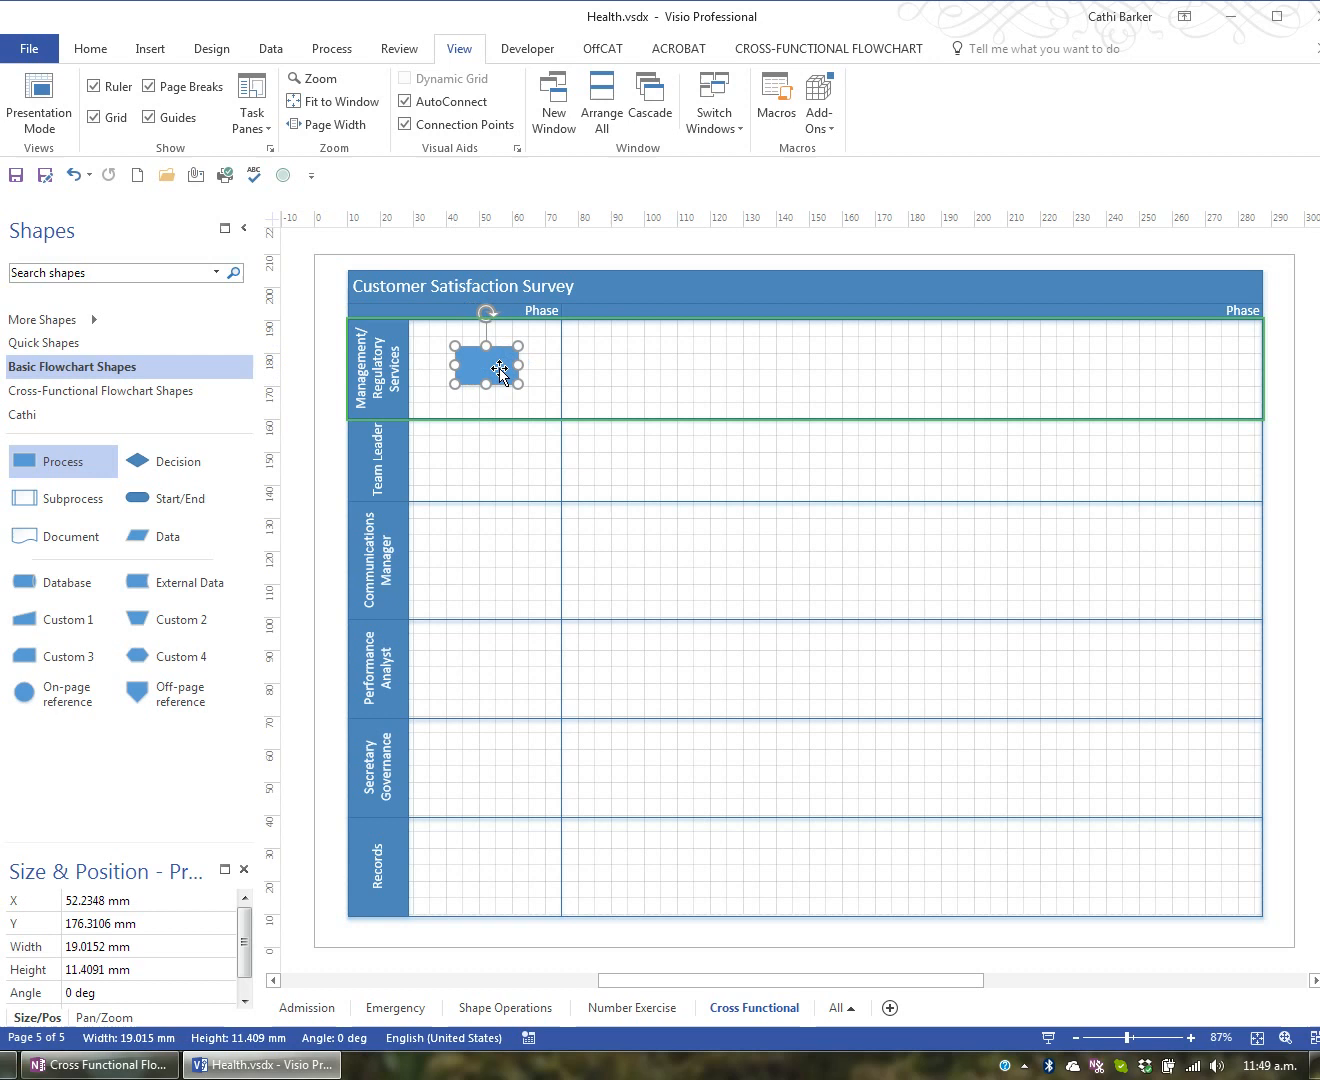
pyautogui.moveTo(517, 451)
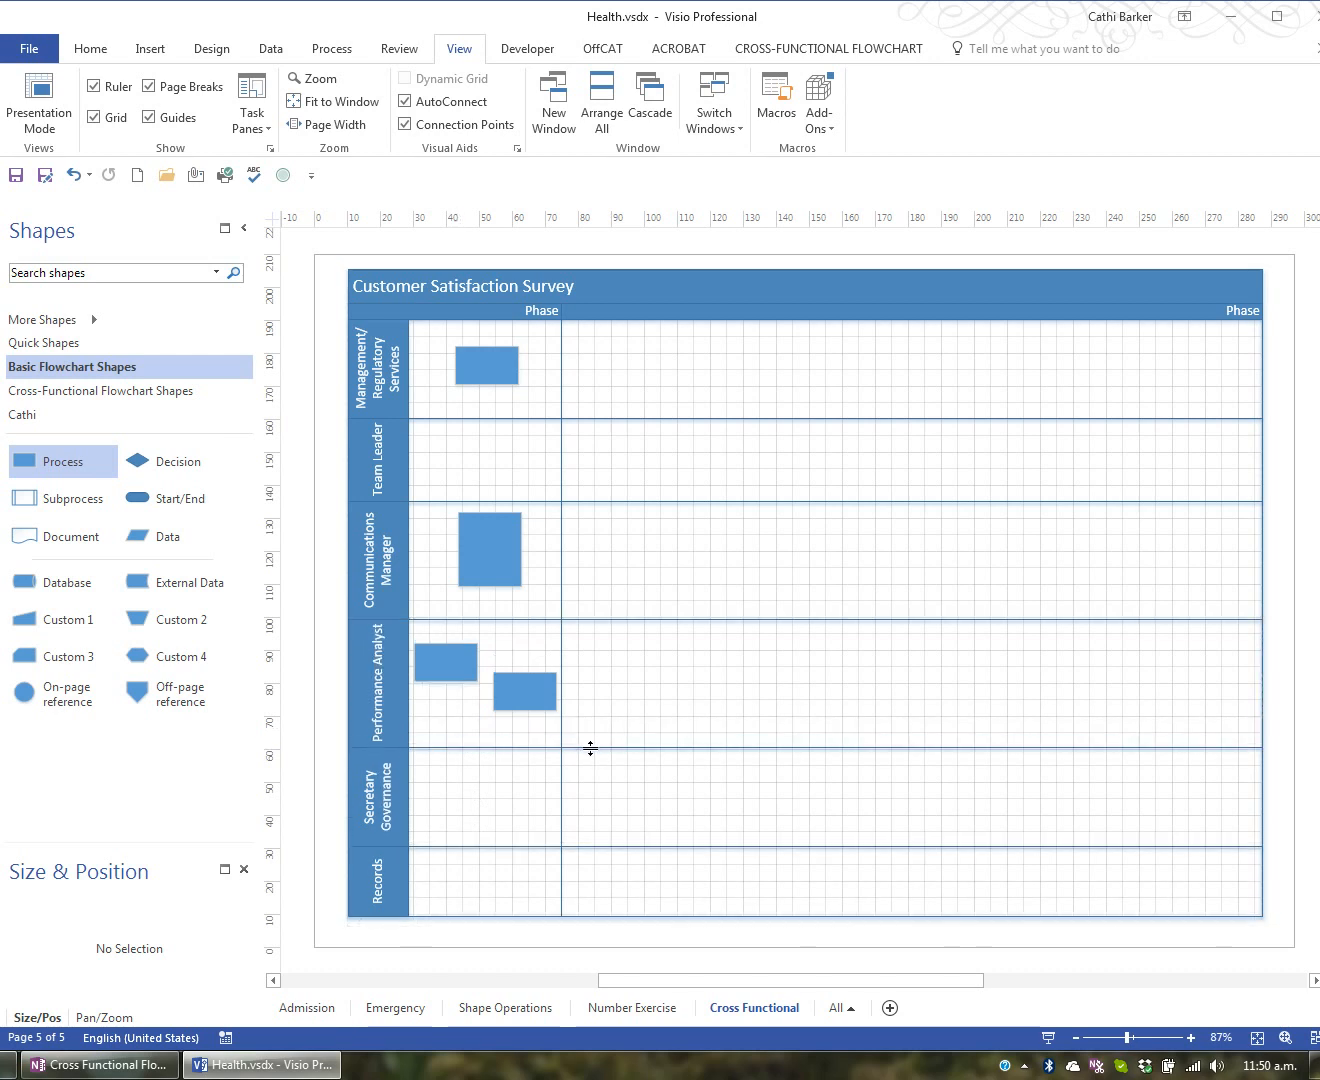
# - Place process shapes in the Communications Manager and Performance Analyst lanes
pyautogui.click(525, 691)
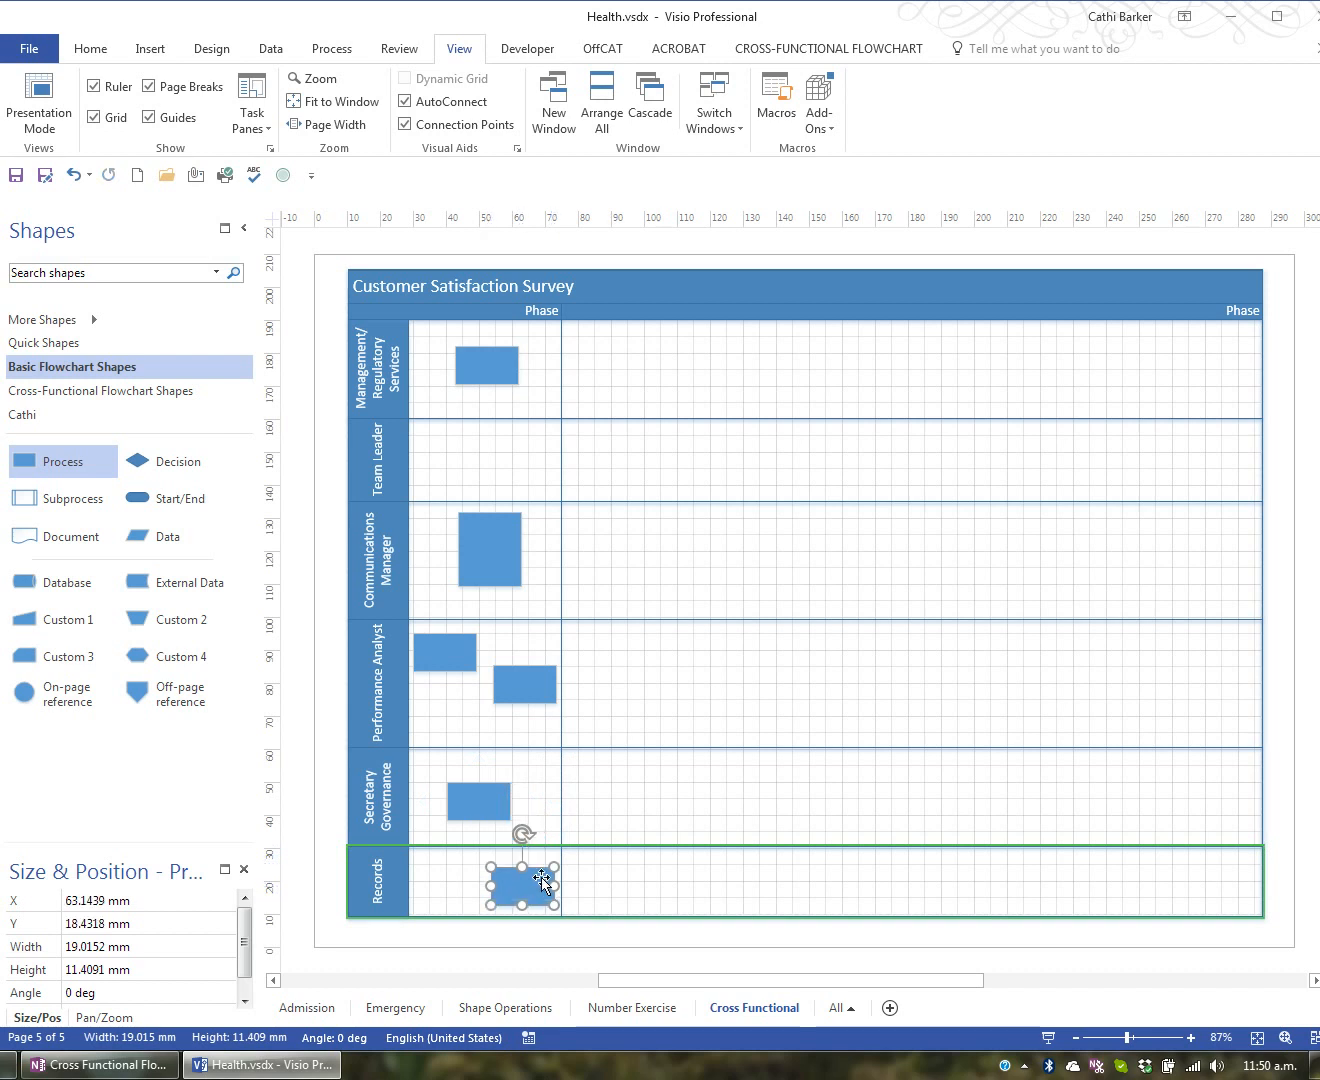
pyautogui.moveTo(177, 498)
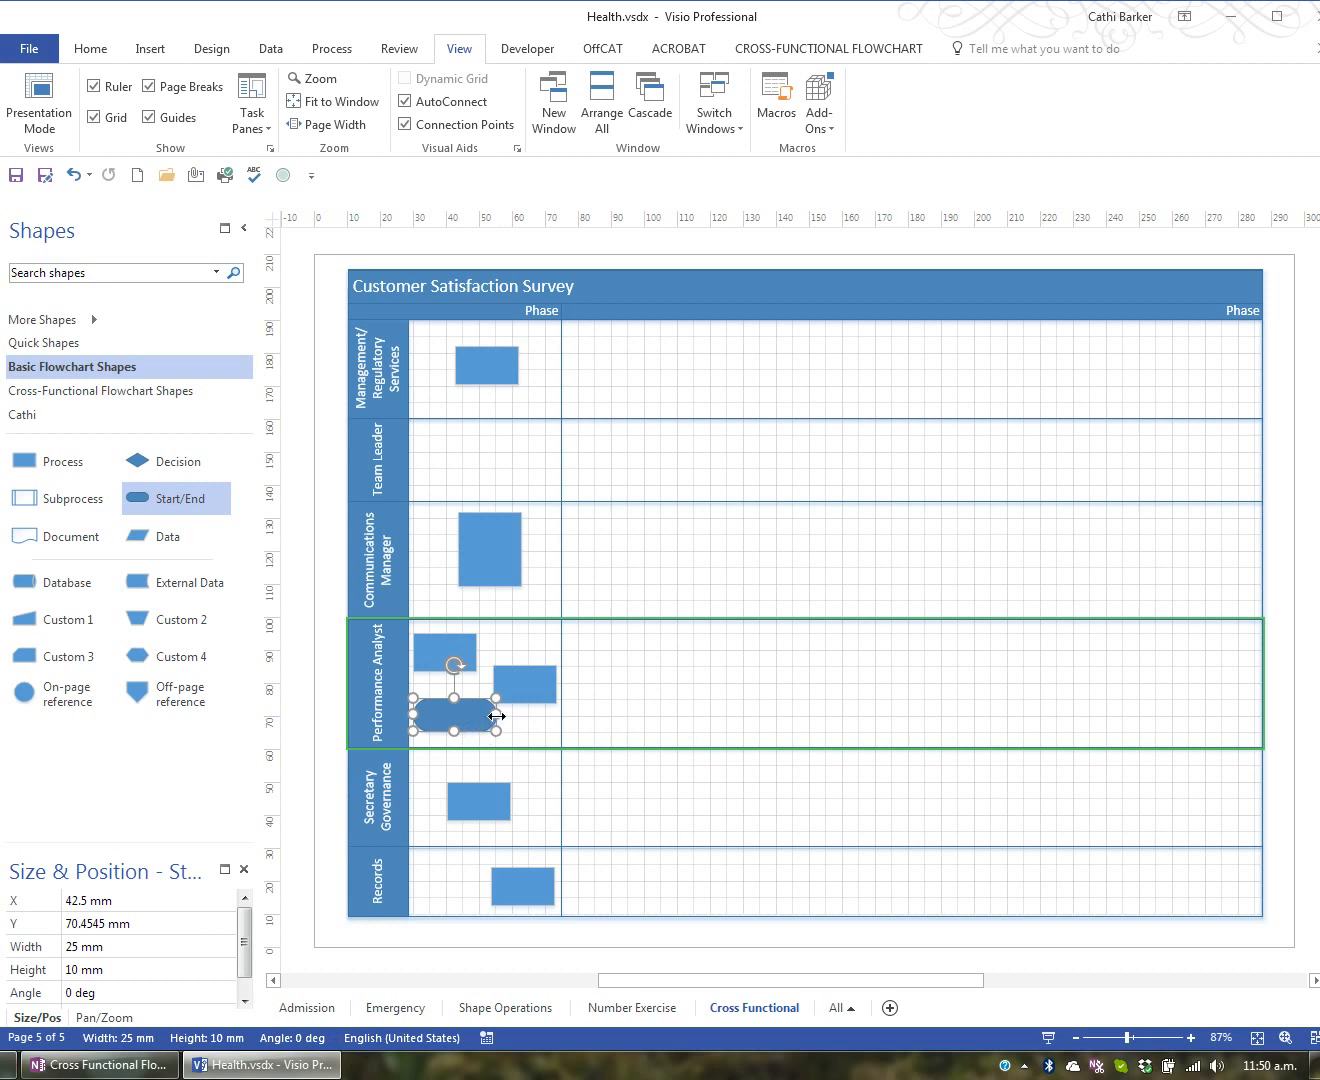
# - Place a start/end shape in the Performance Analyst lane and deselect it
pyautogui.click(686, 725)
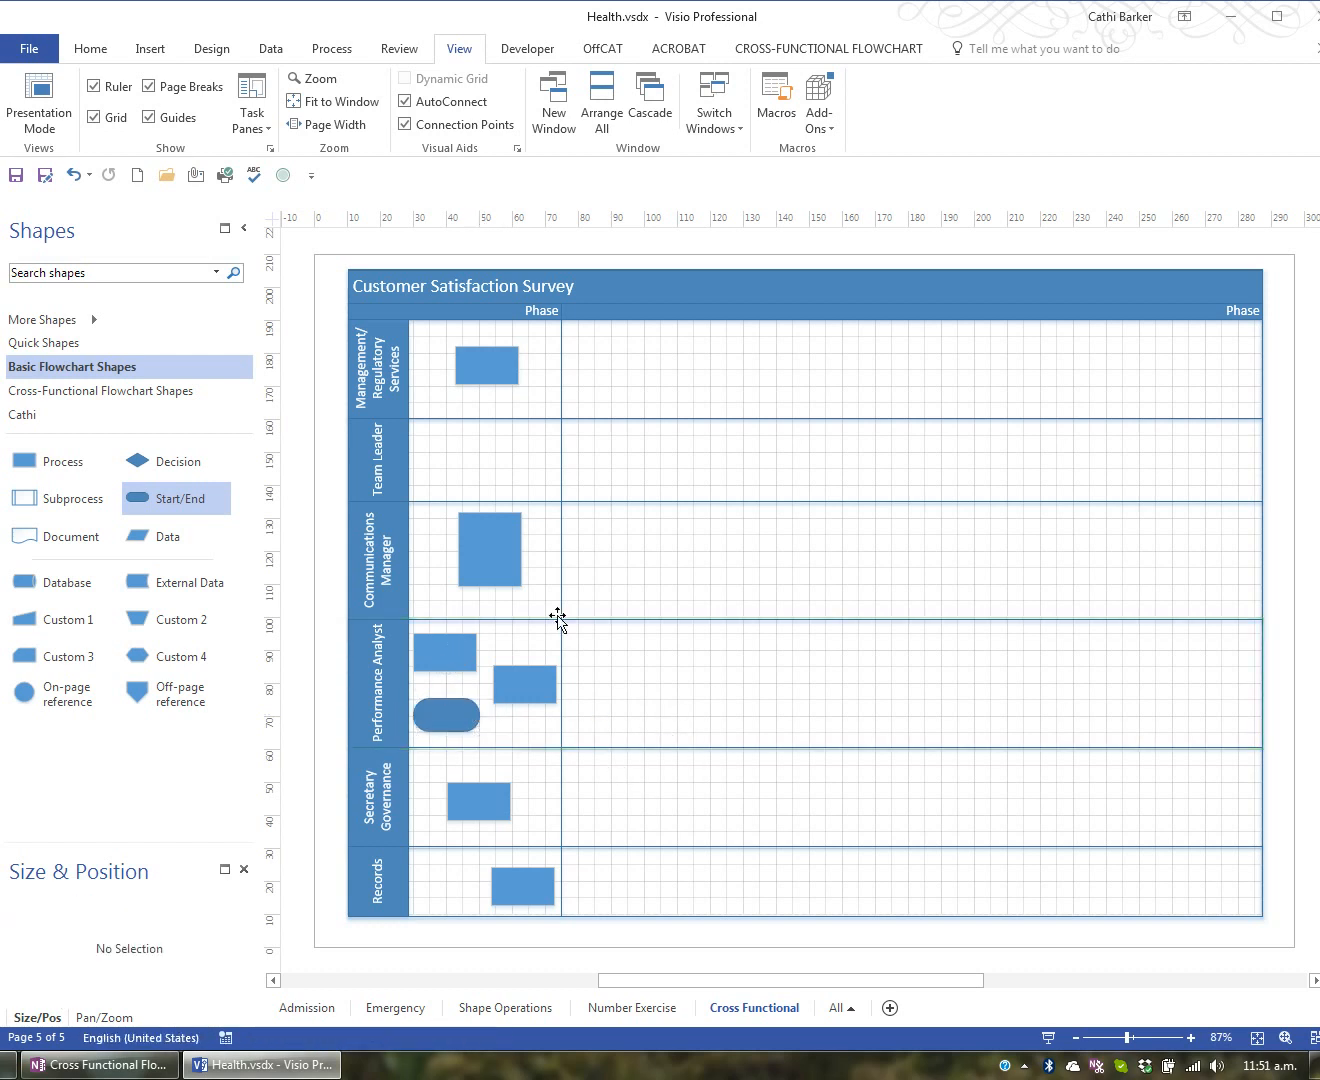
pyautogui.moveTo(100, 391)
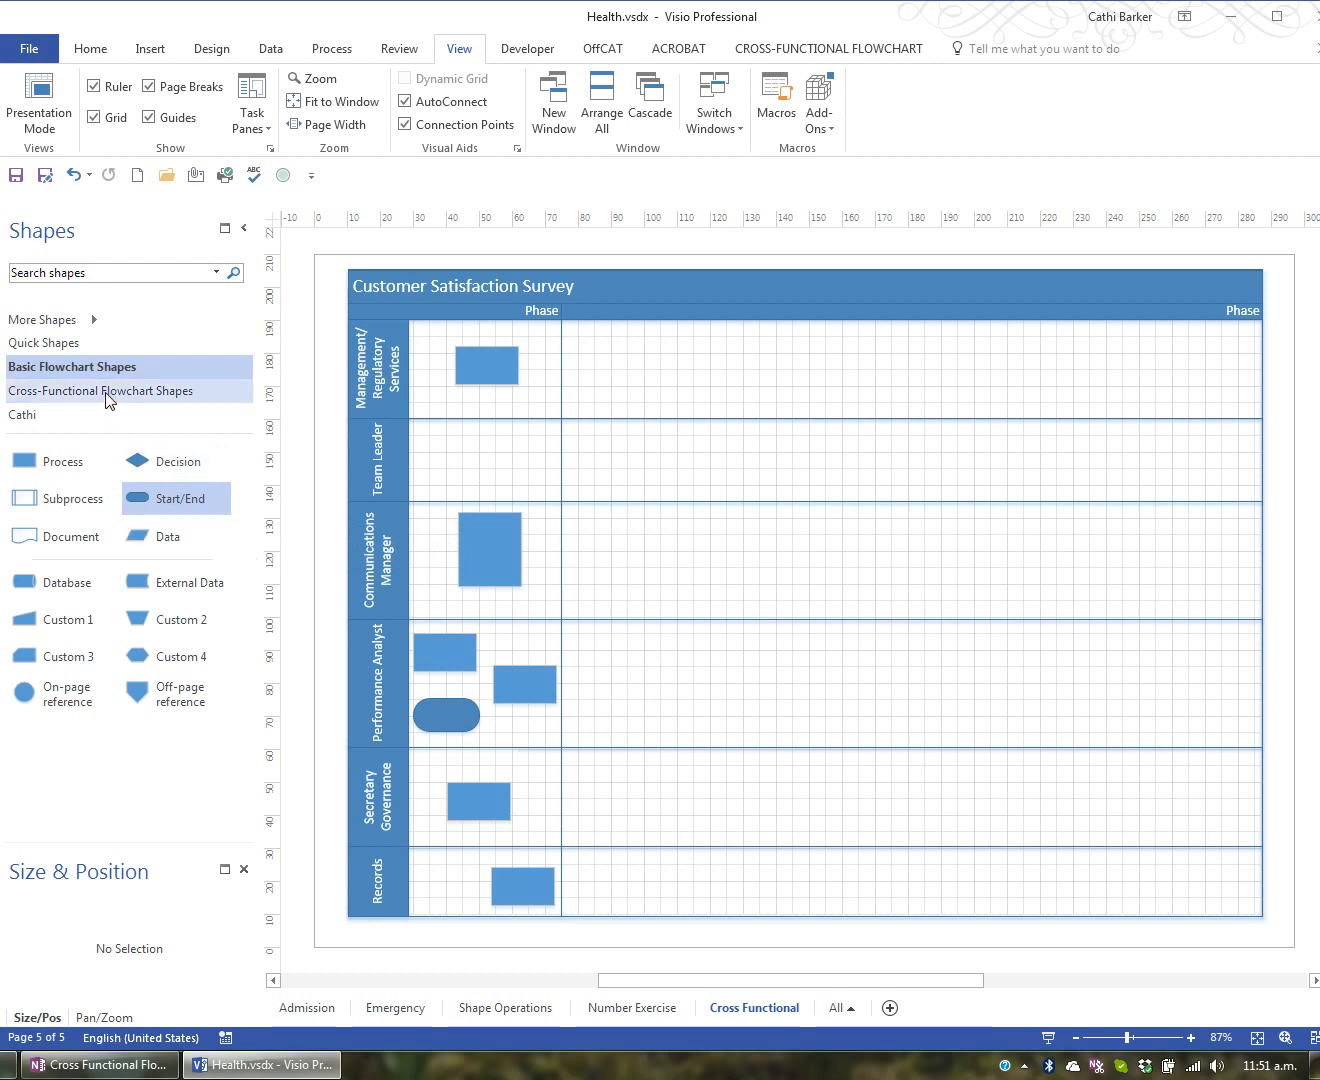
# - Add two more separators for four phases and fill the second phase with shapes
pyautogui.click(98, 390)
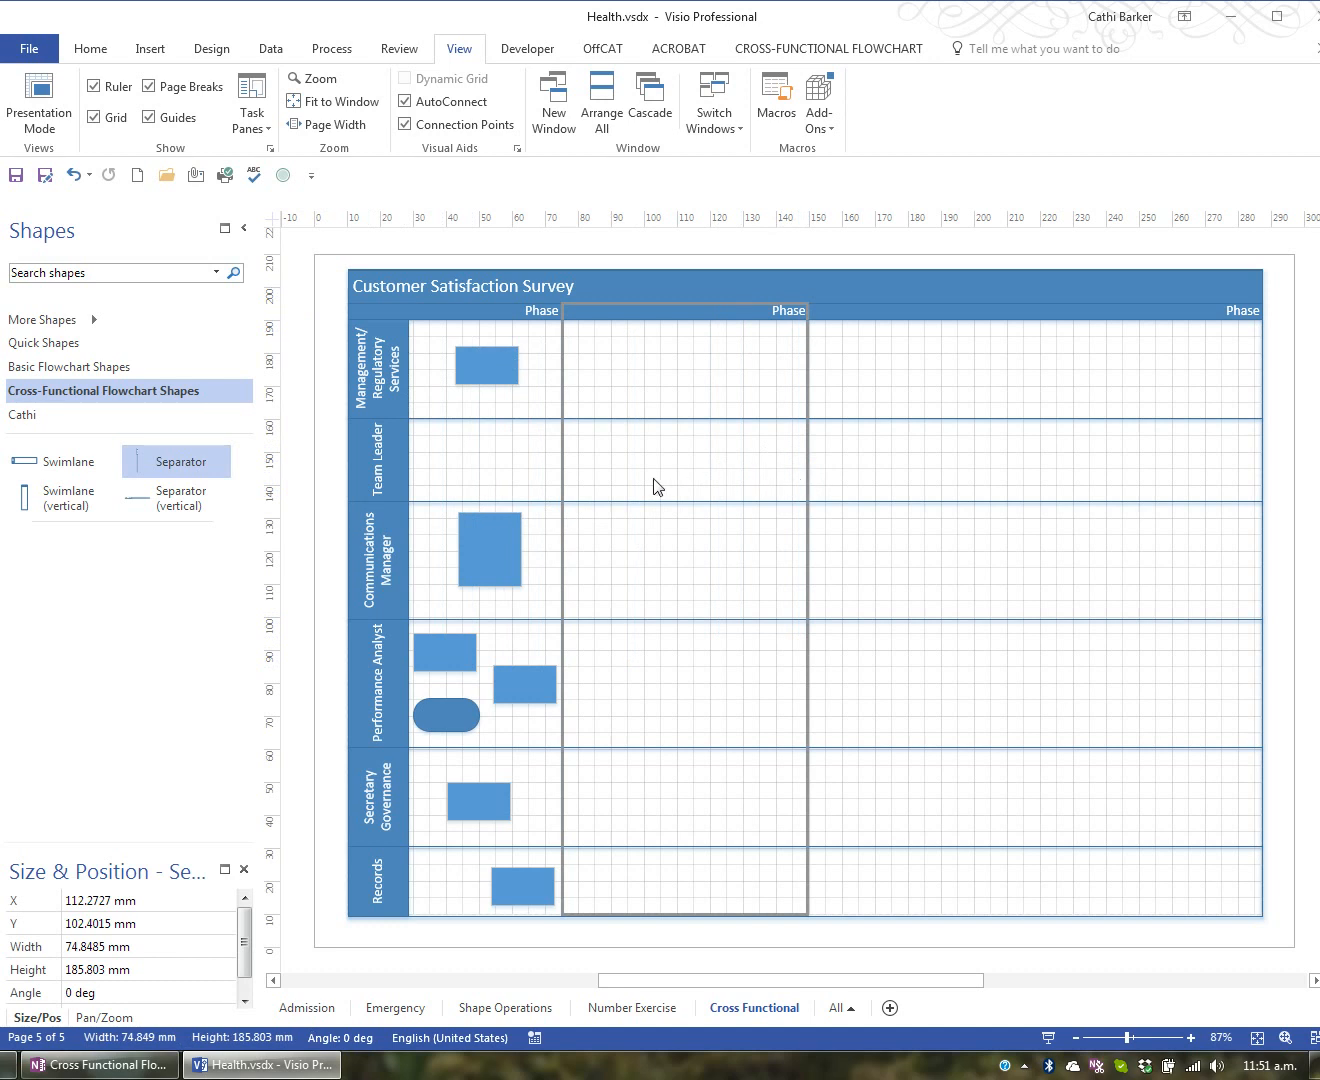
pyautogui.click(486, 364)
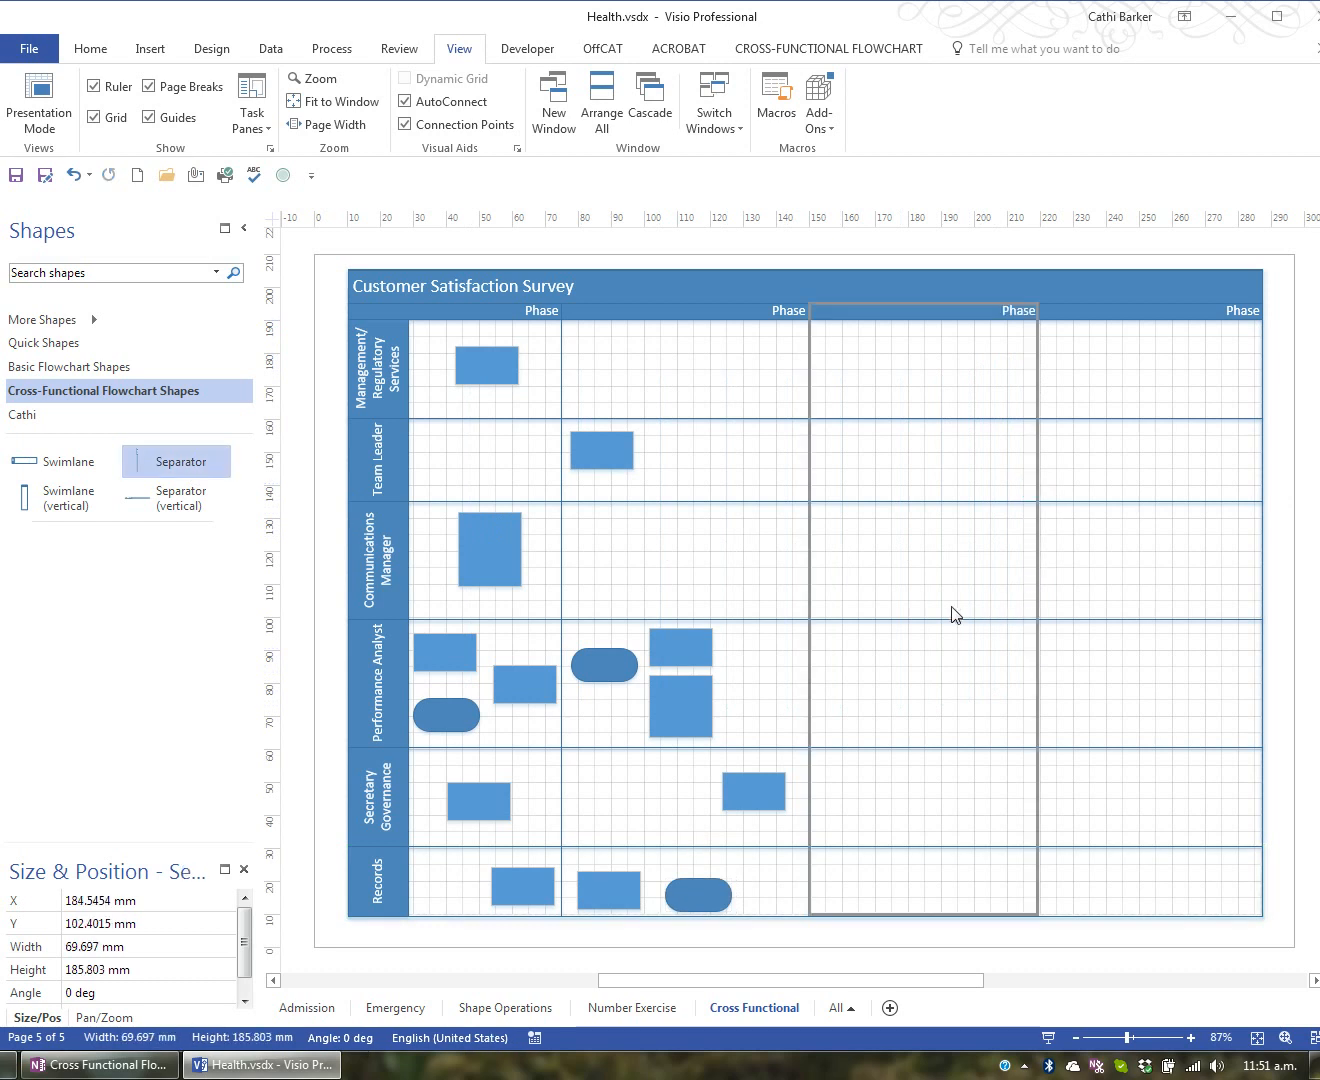
pyautogui.moveTo(947, 614)
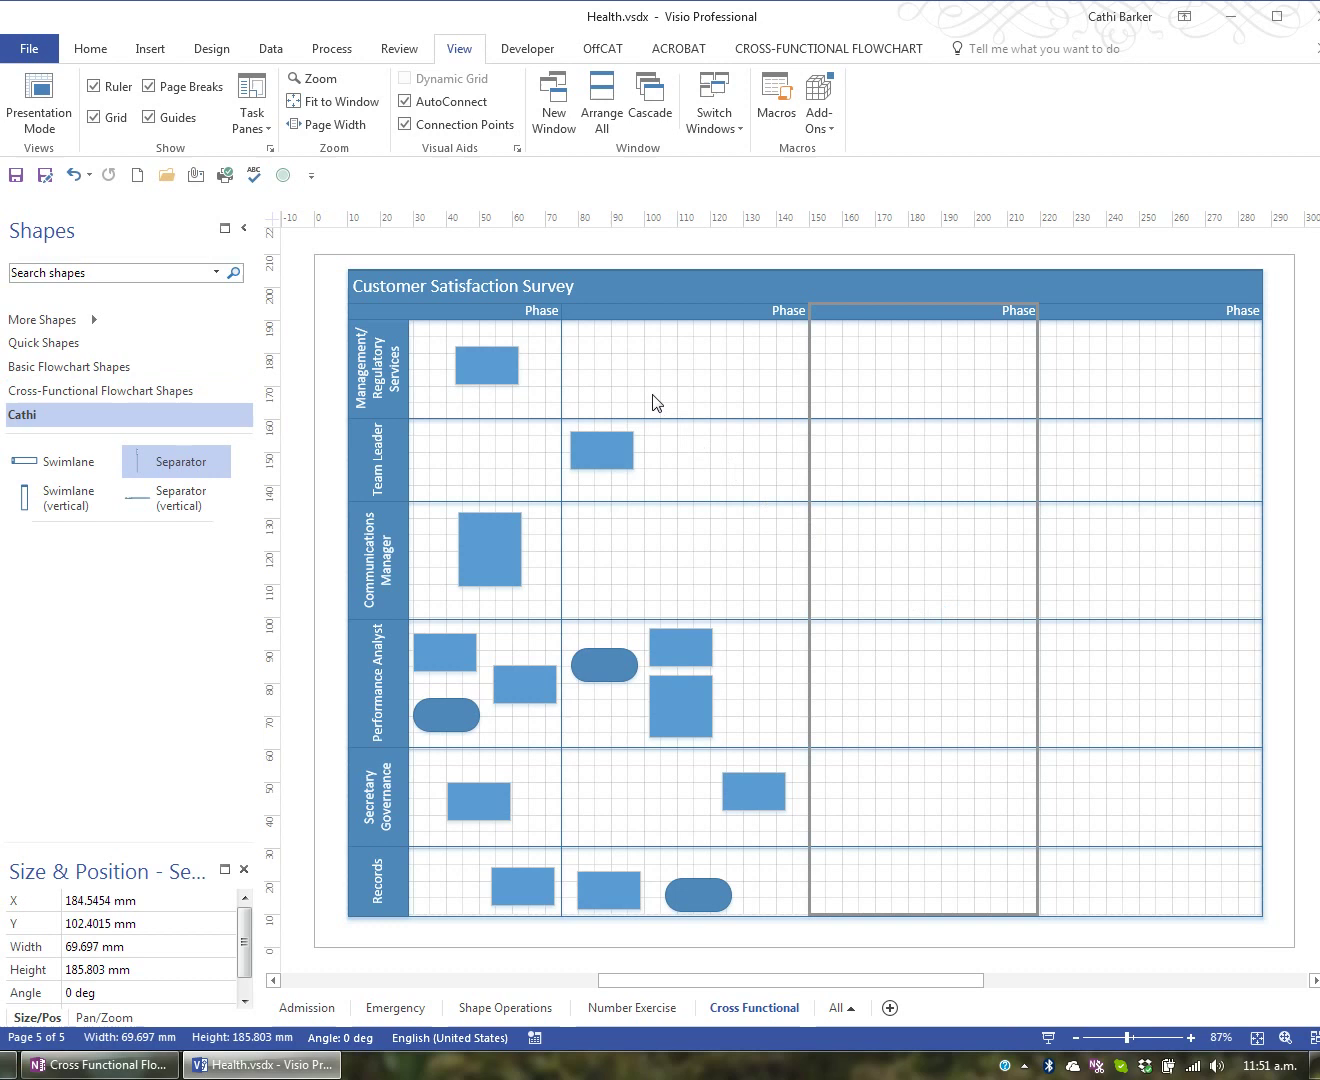
pyautogui.click(90, 48)
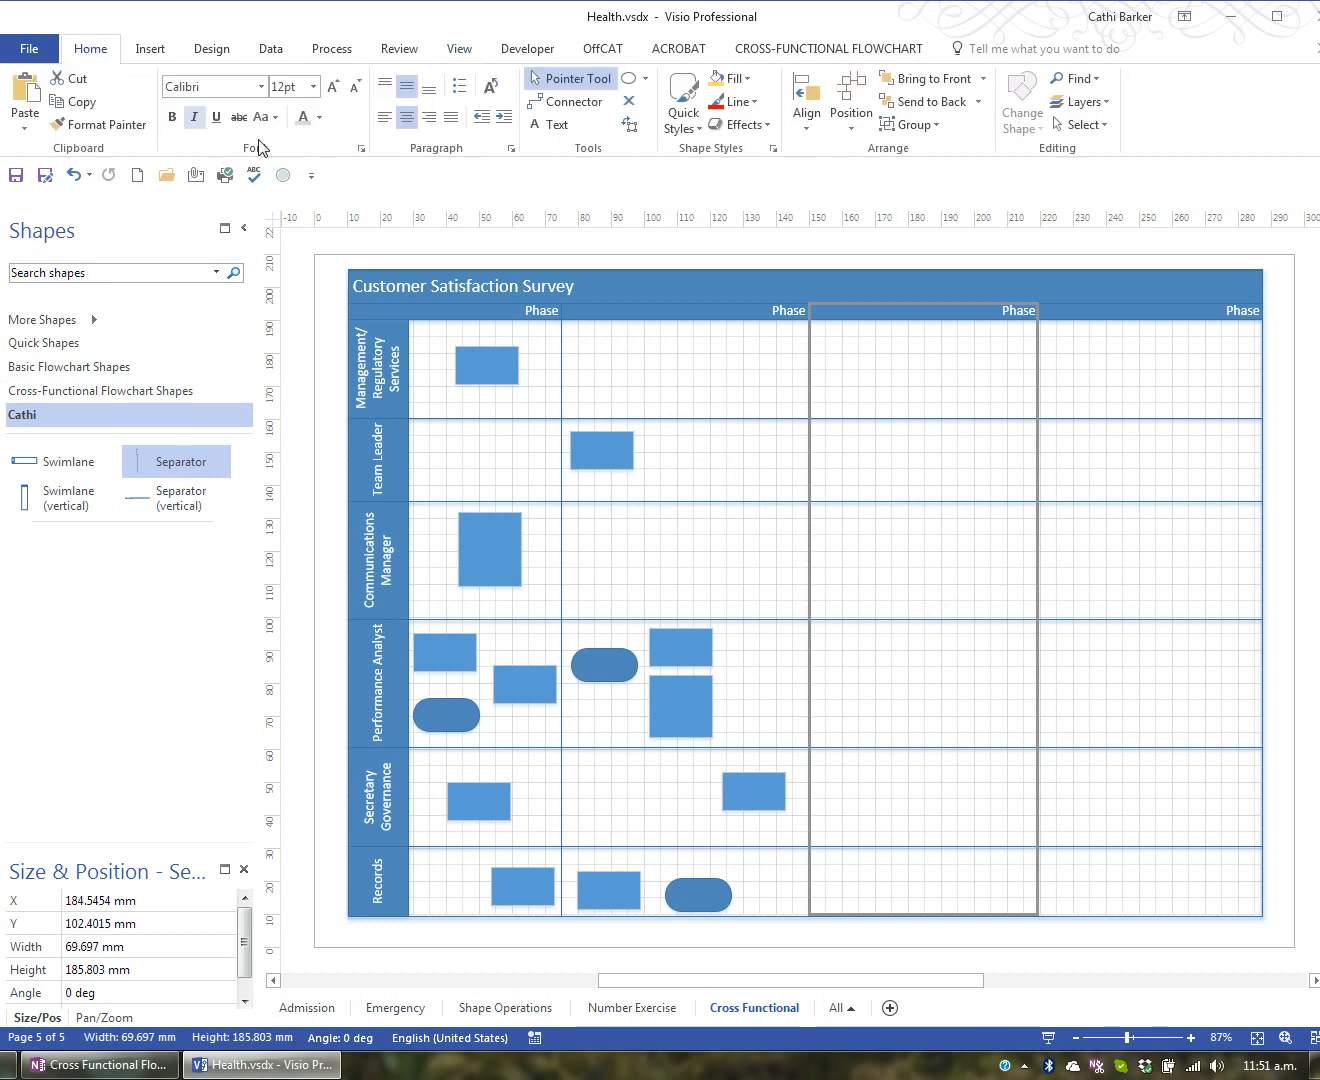
pyautogui.moveTo(567, 101)
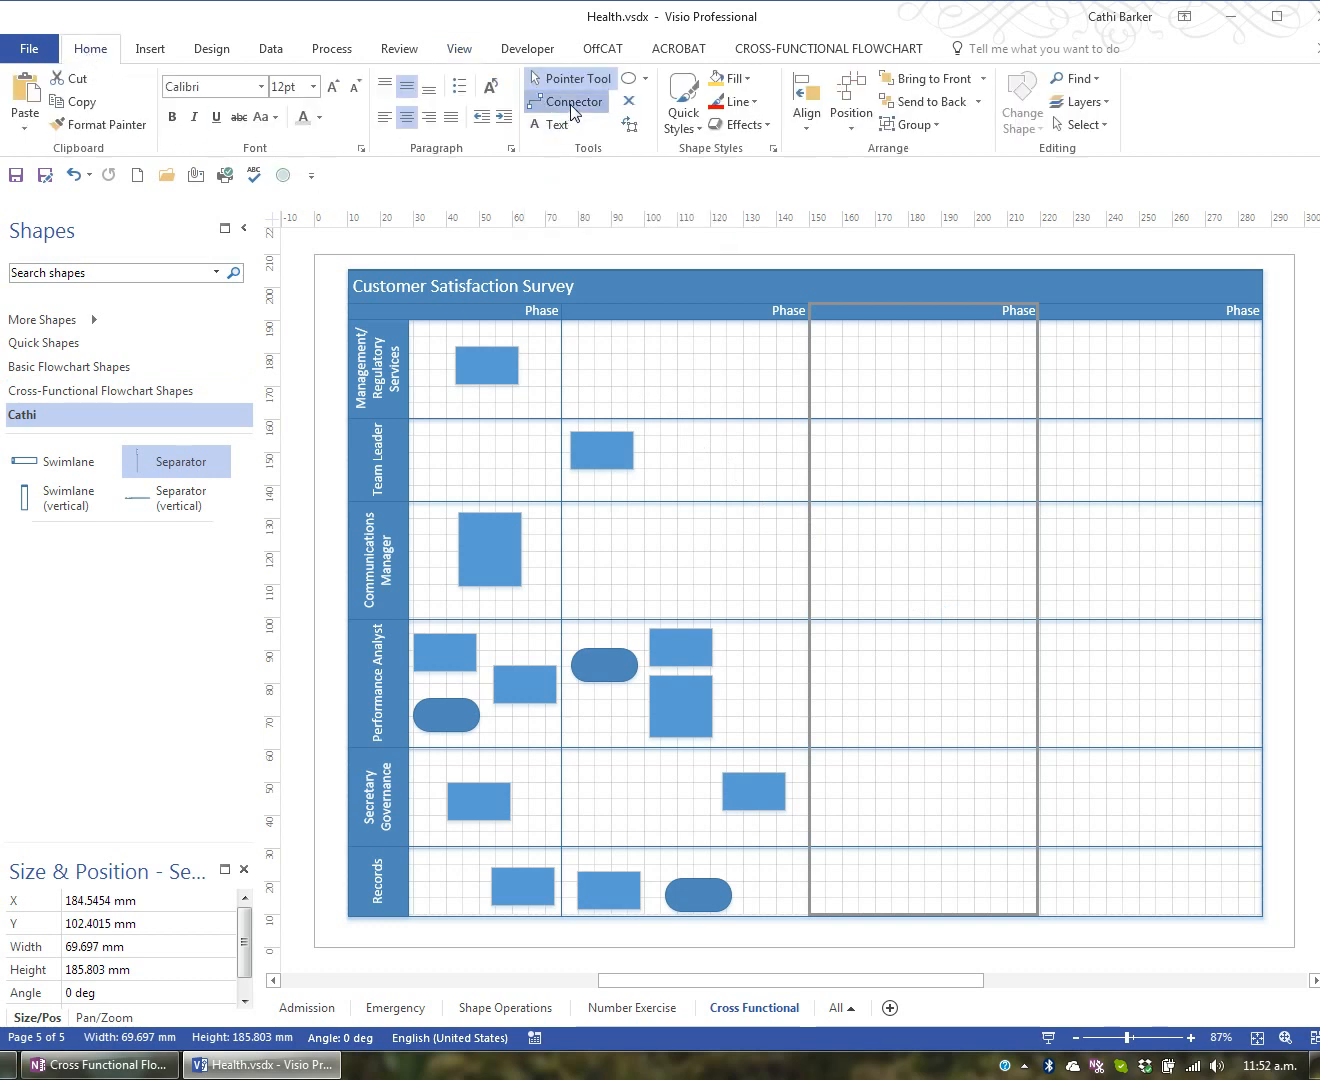
# - Connect the Management/Regulatory Services process to the Communications Manager shape, then return to the Pointer Tool
pyautogui.click(566, 101)
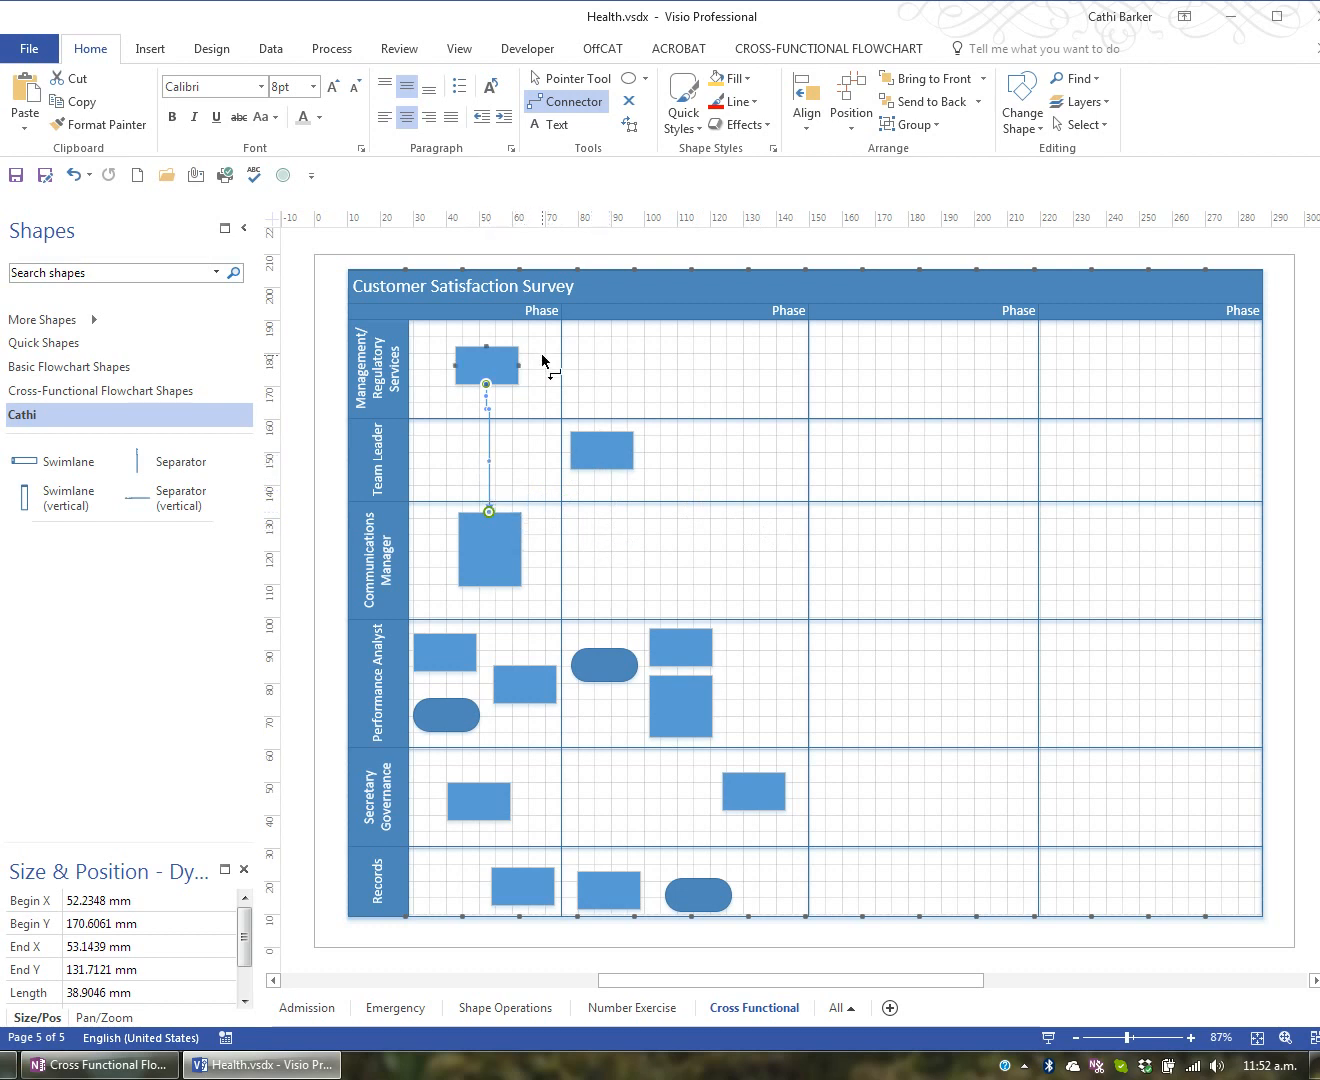
pyautogui.click(576, 78)
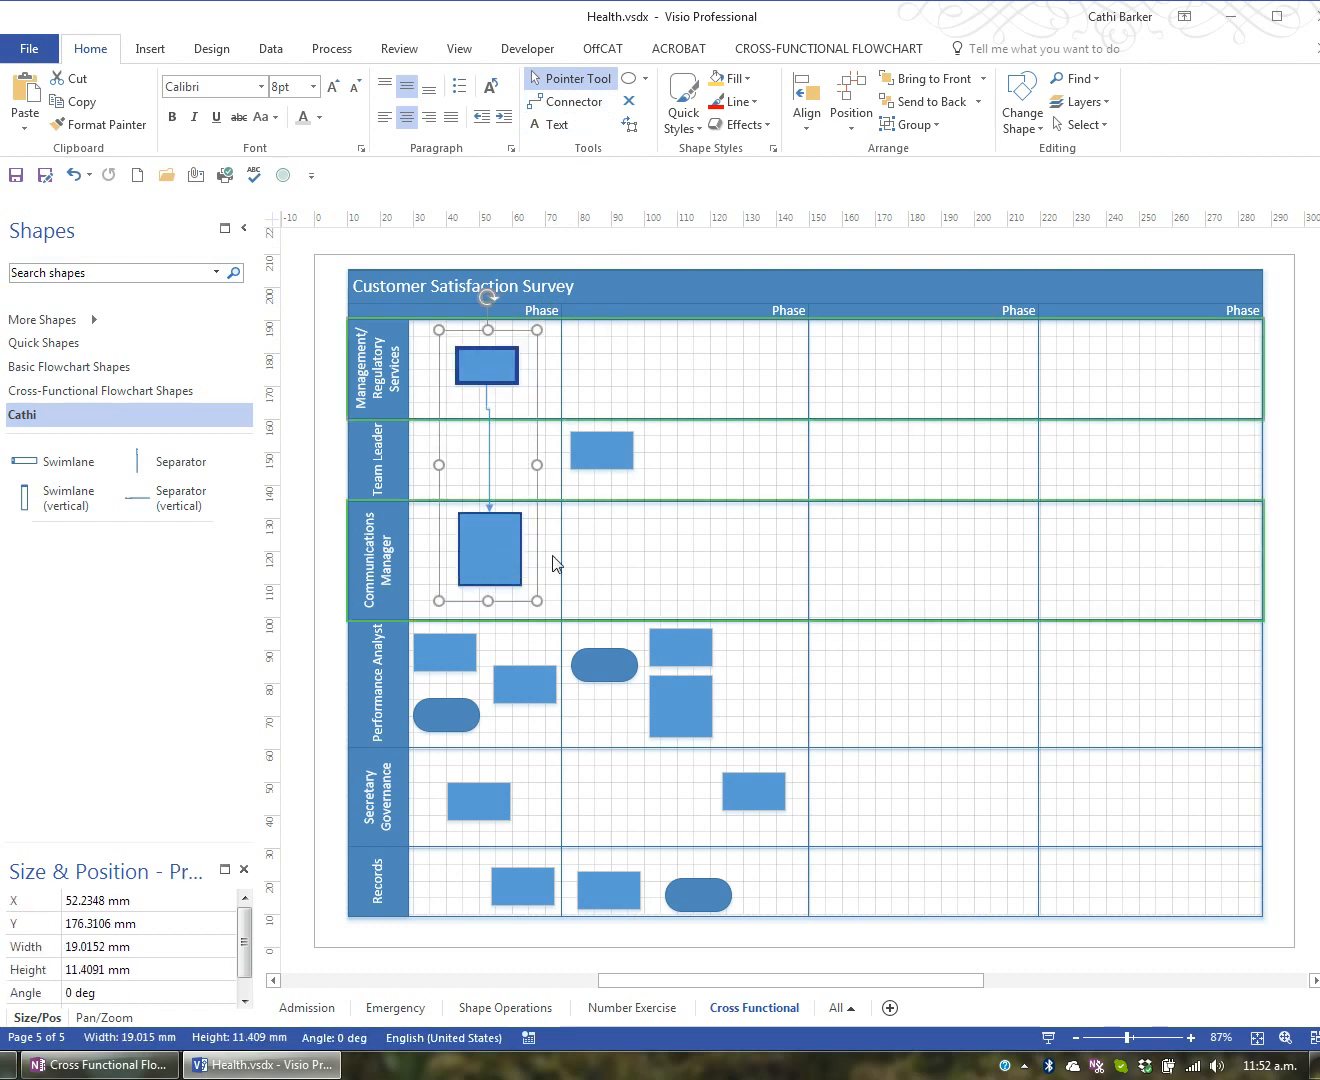
pyautogui.moveTo(528, 561)
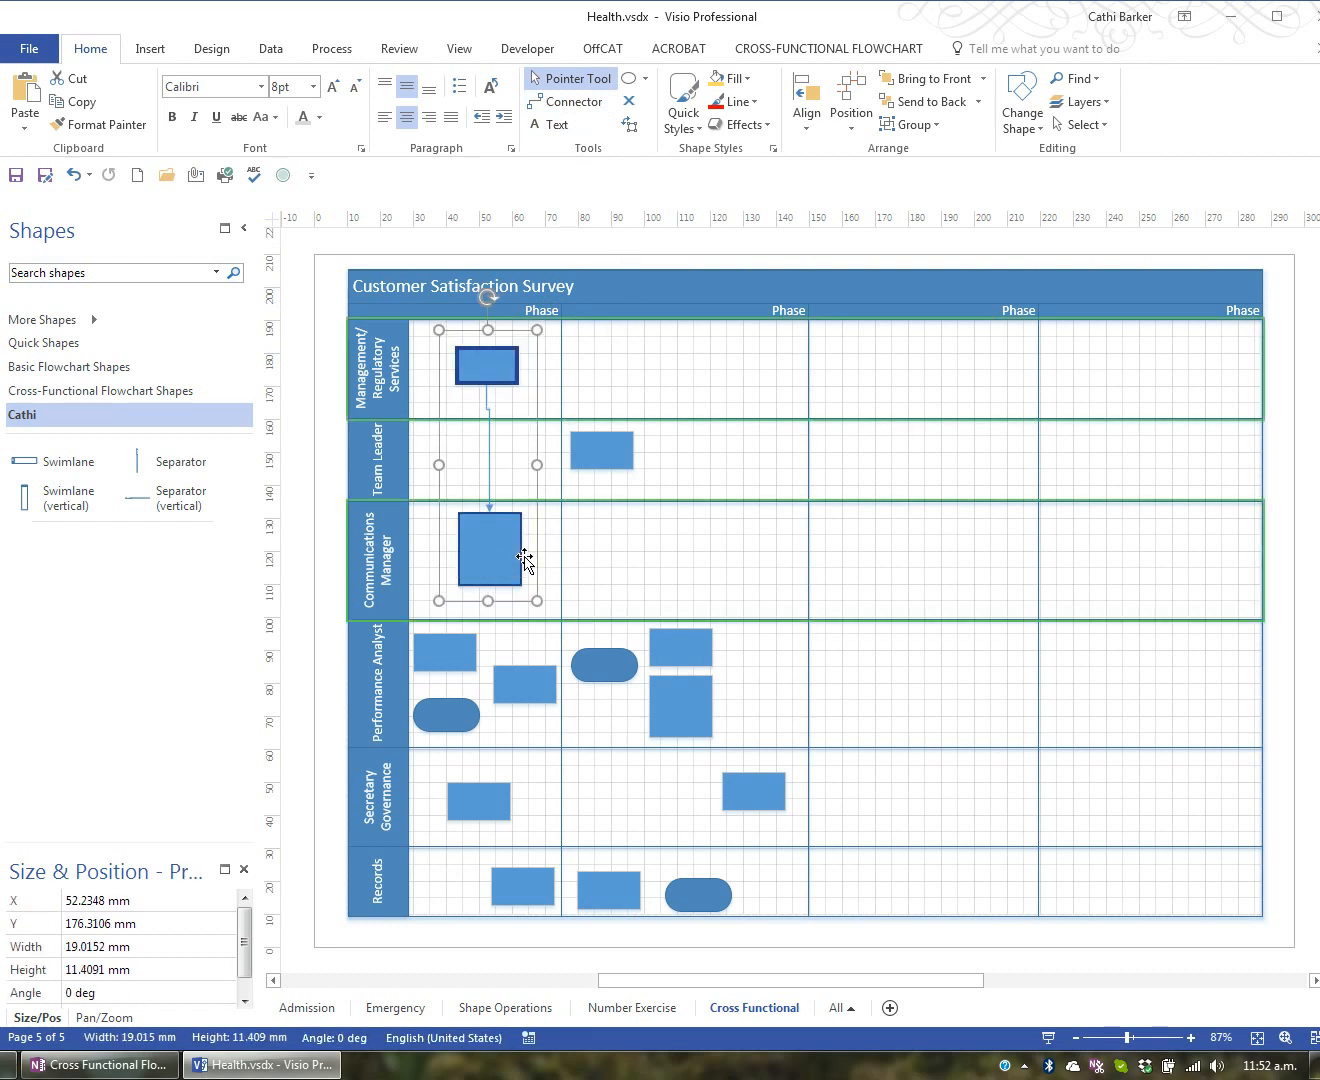
# - Centre the Communications Manager shape under its linked Management shape via alignment options
pyautogui.click(806, 100)
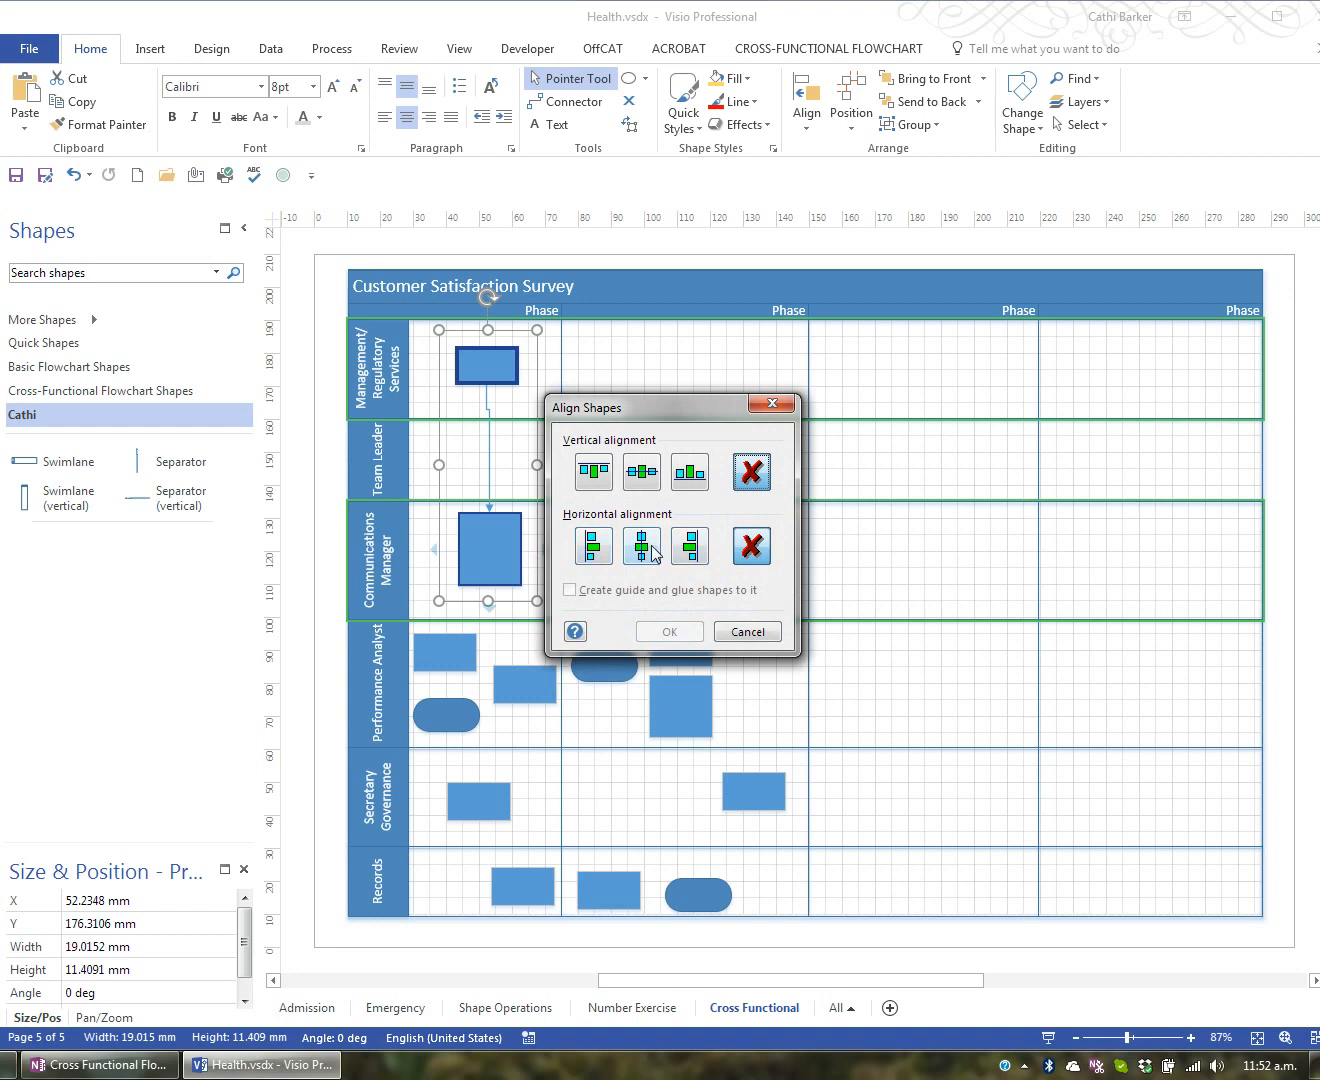
pyautogui.click(592, 546)
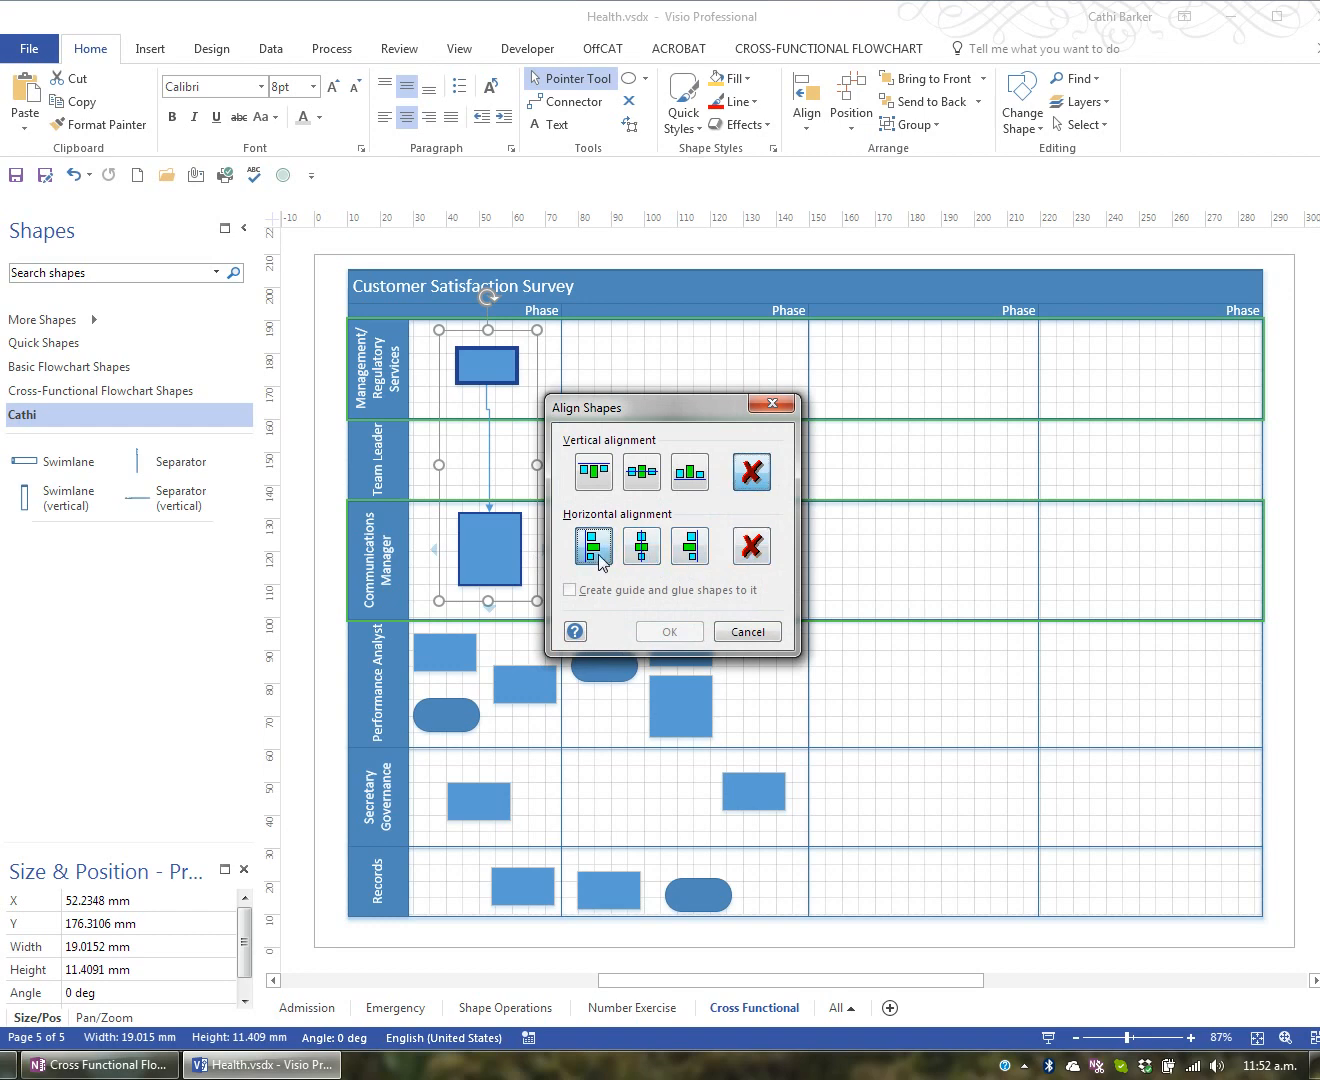
pyautogui.click(669, 631)
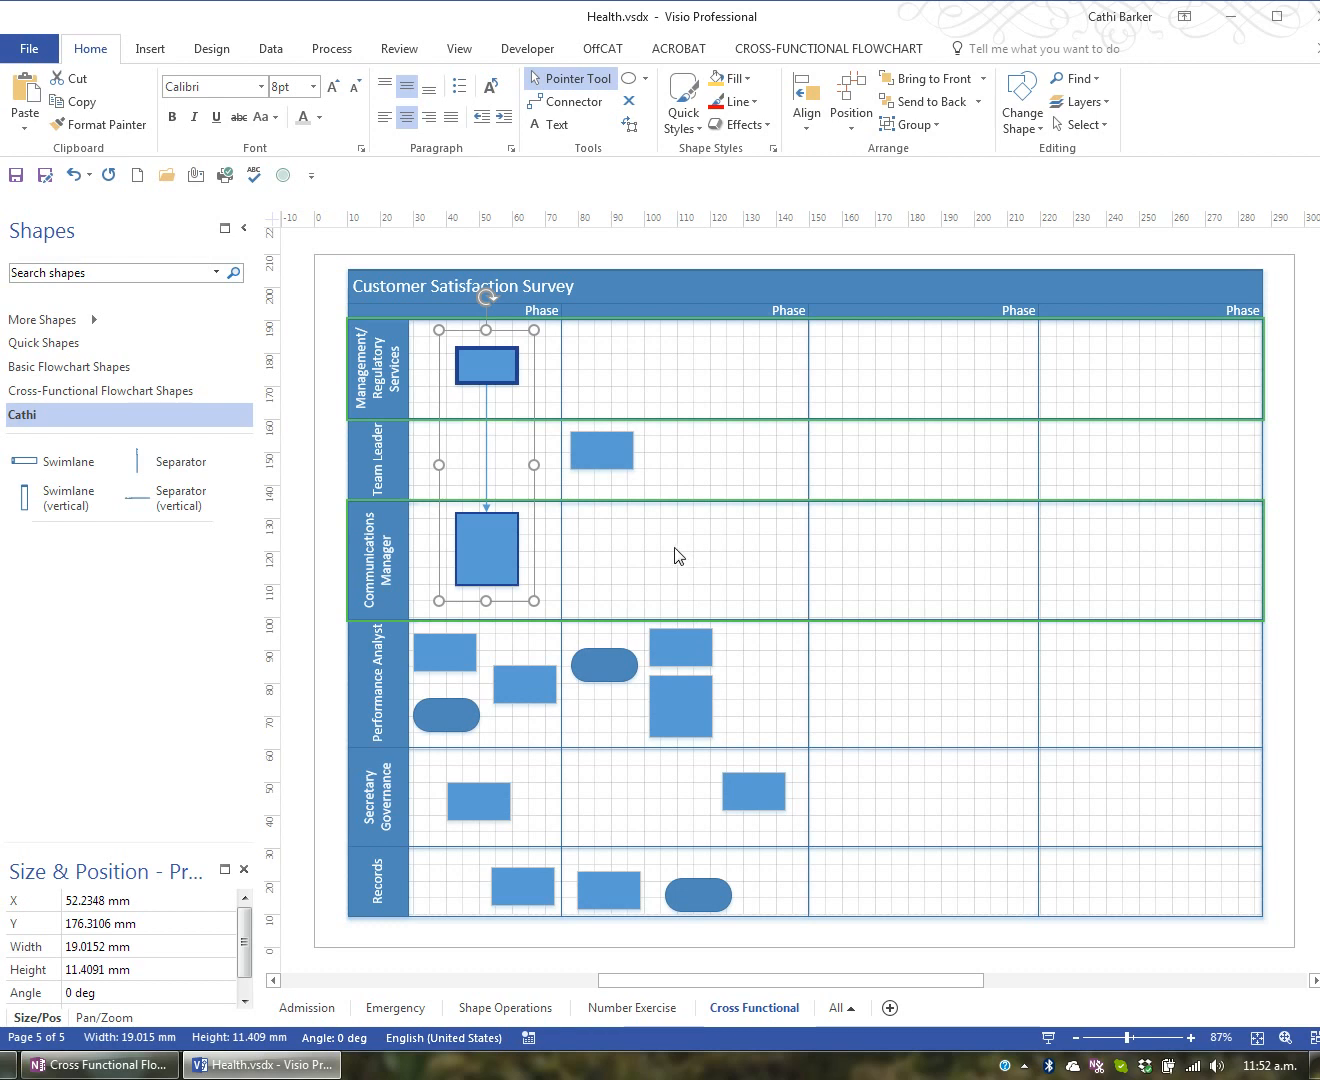
pyautogui.click(587, 570)
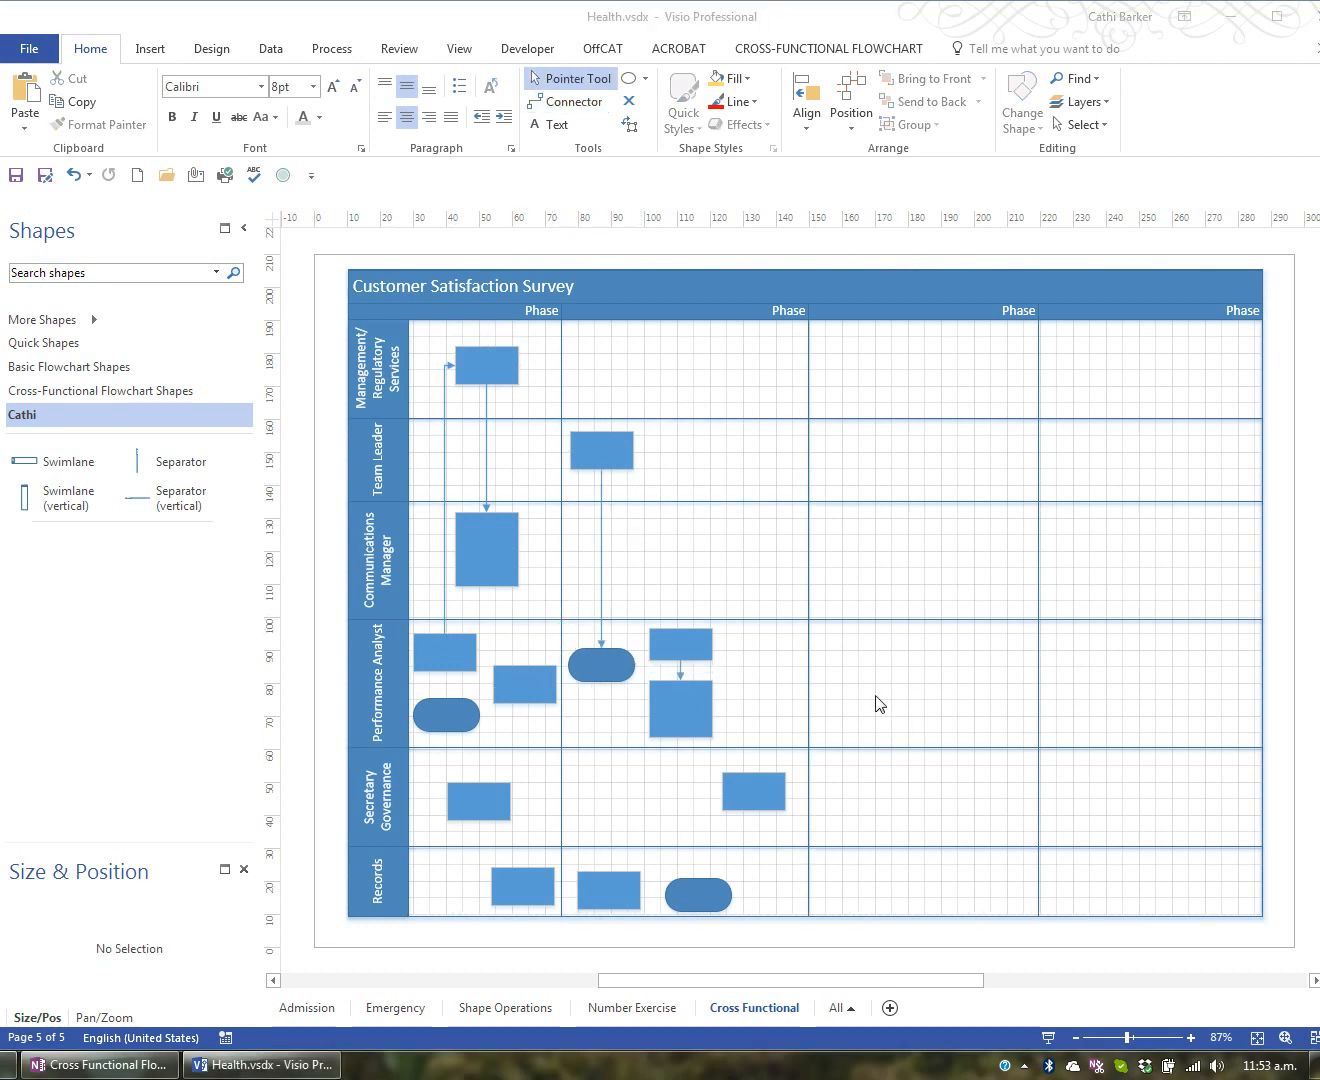
pyautogui.moveTo(891, 665)
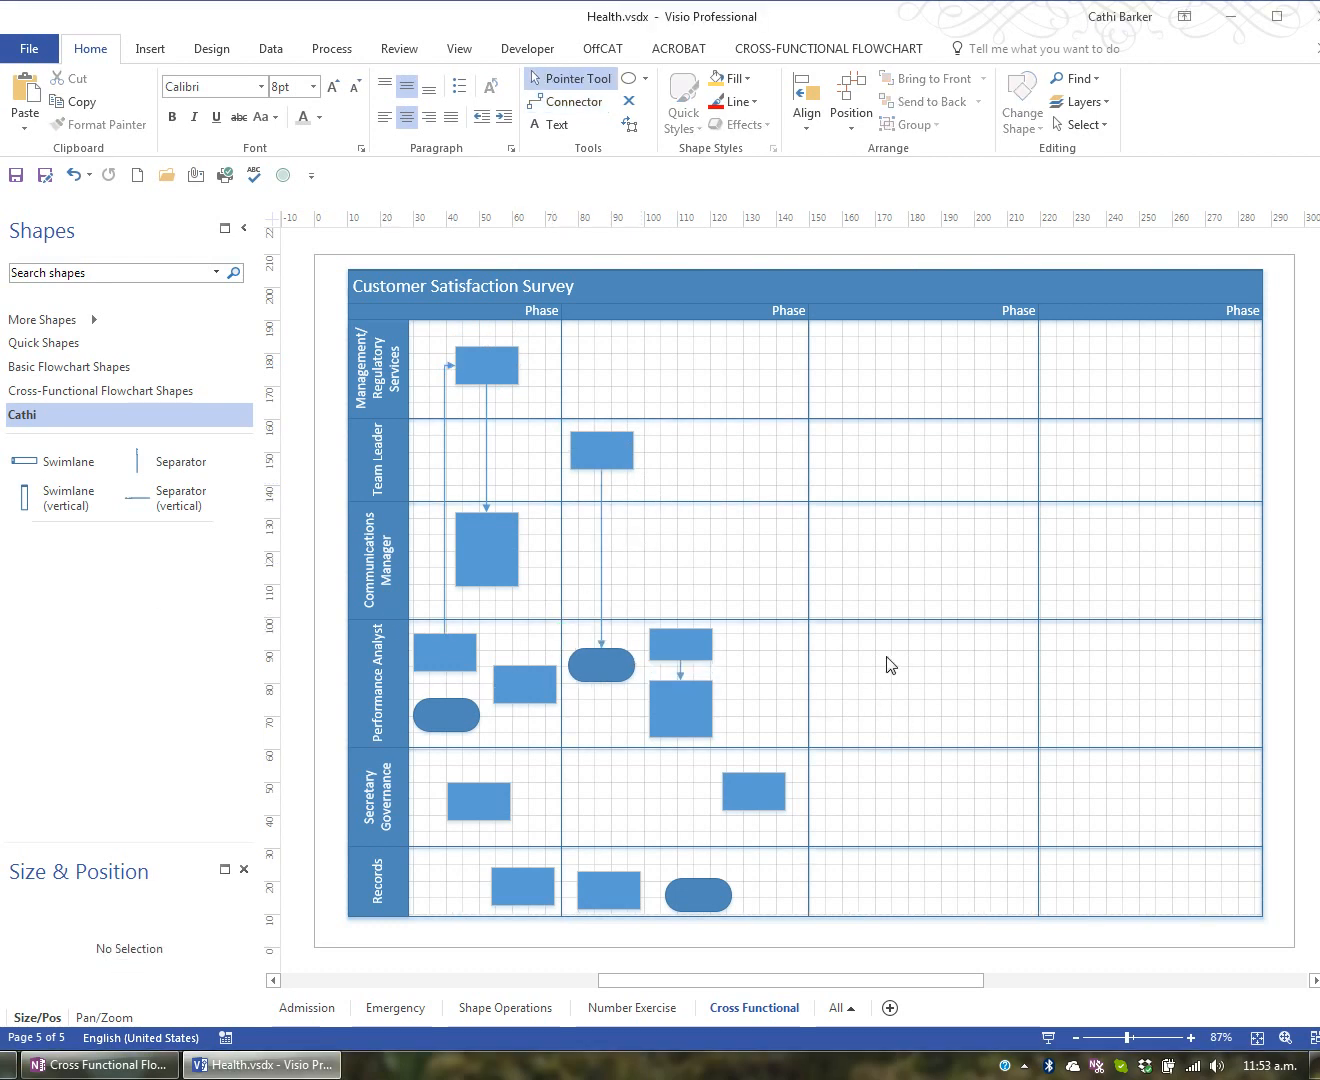
pyautogui.moveTo(453, 63)
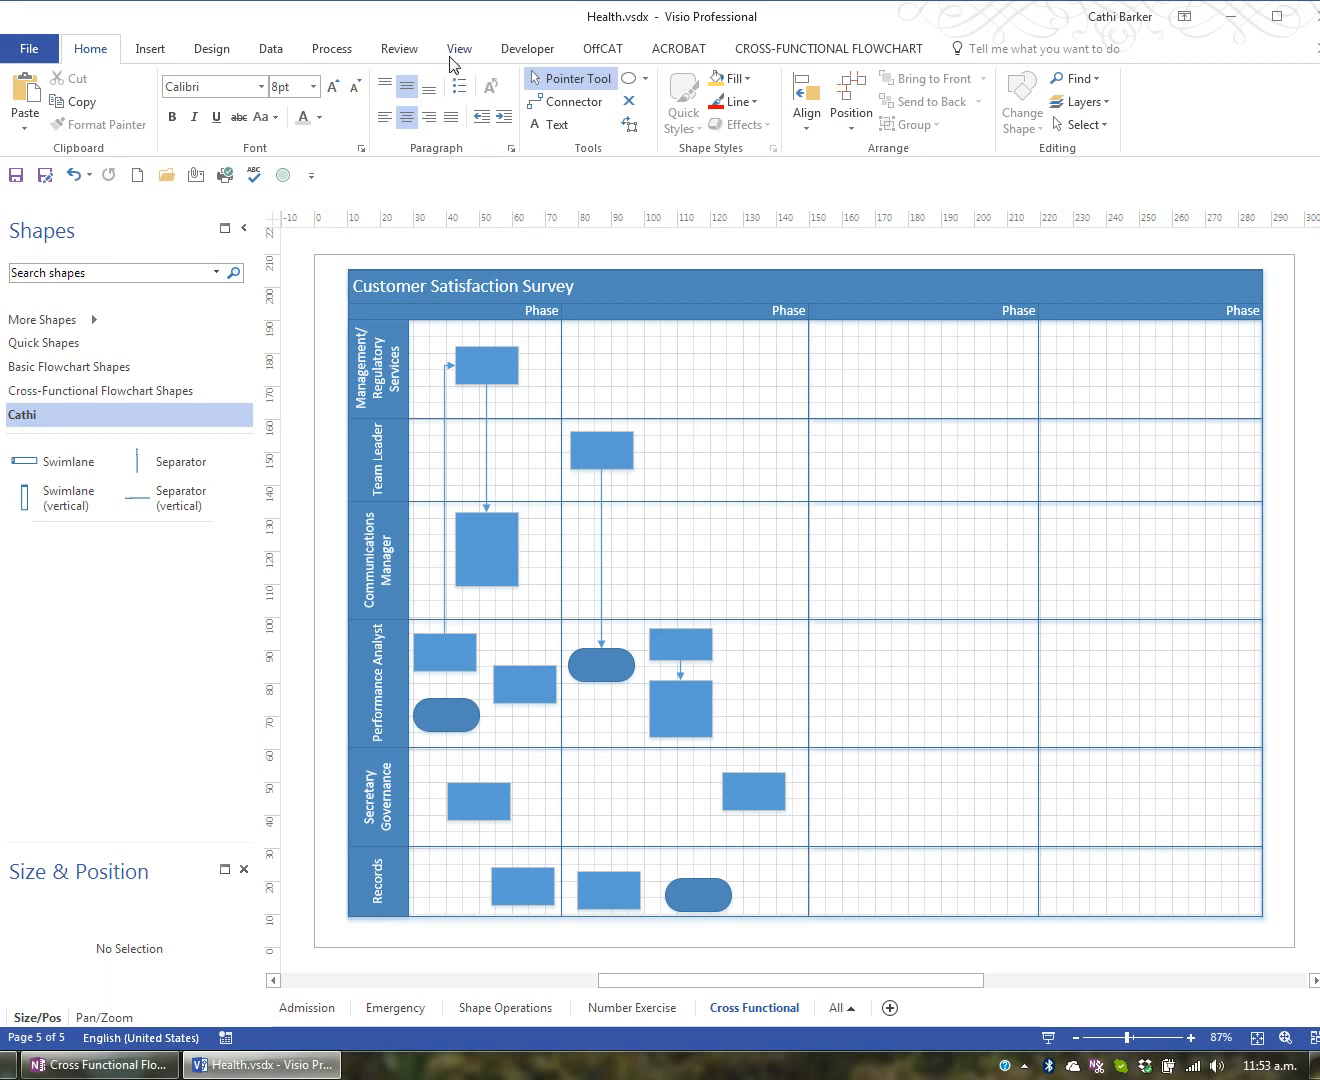
# - Show the View ribbon's grid, guide and connection settings
pyautogui.click(459, 48)
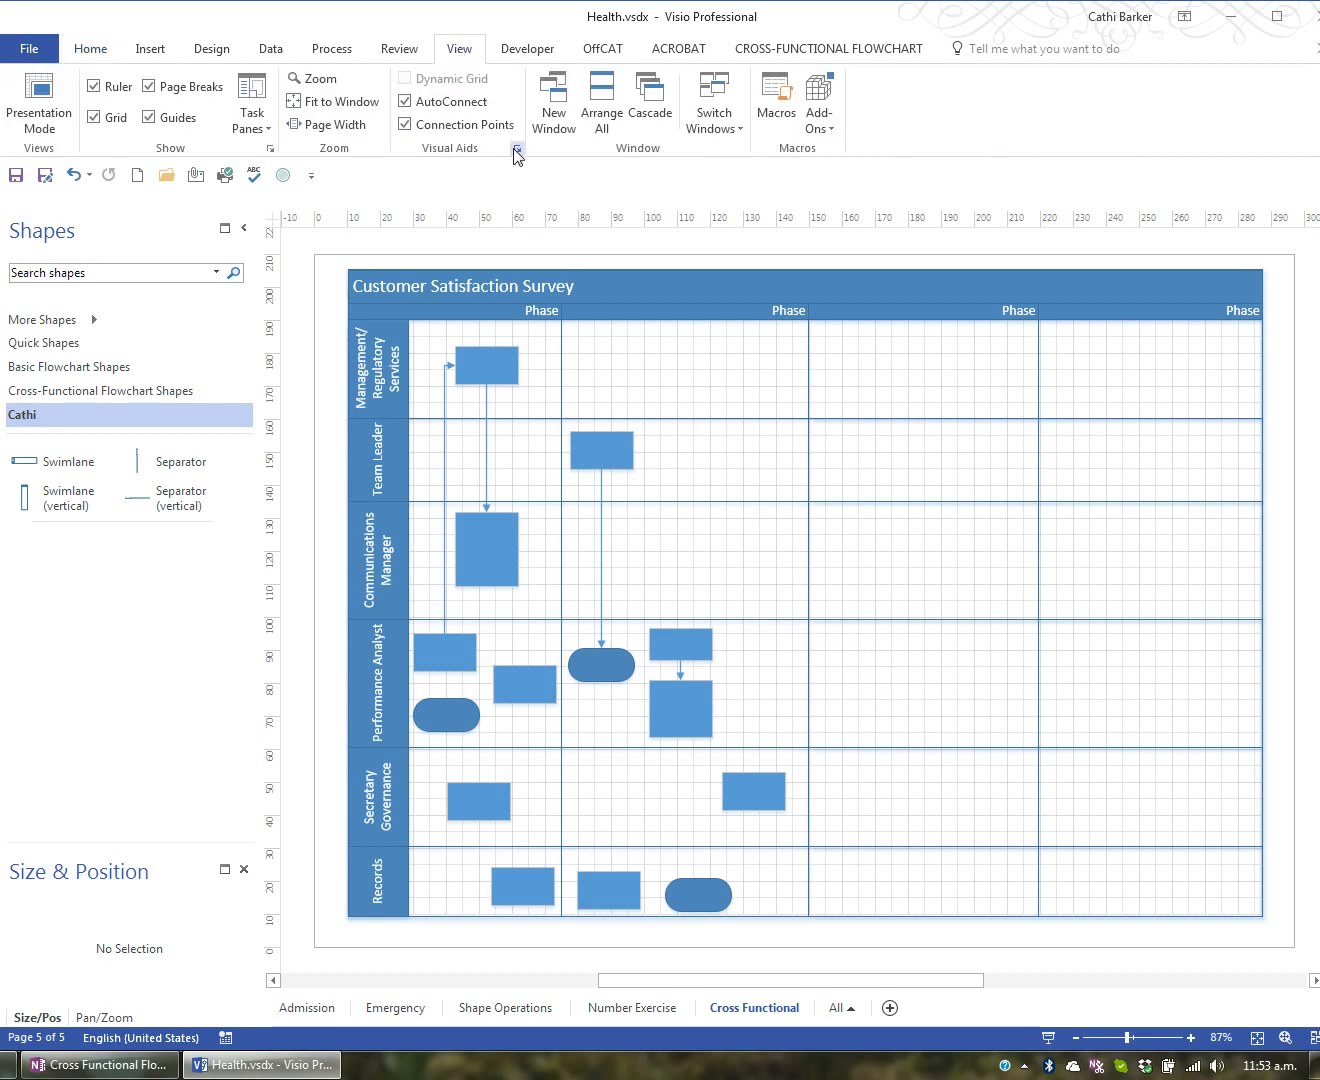
pyautogui.click(516, 149)
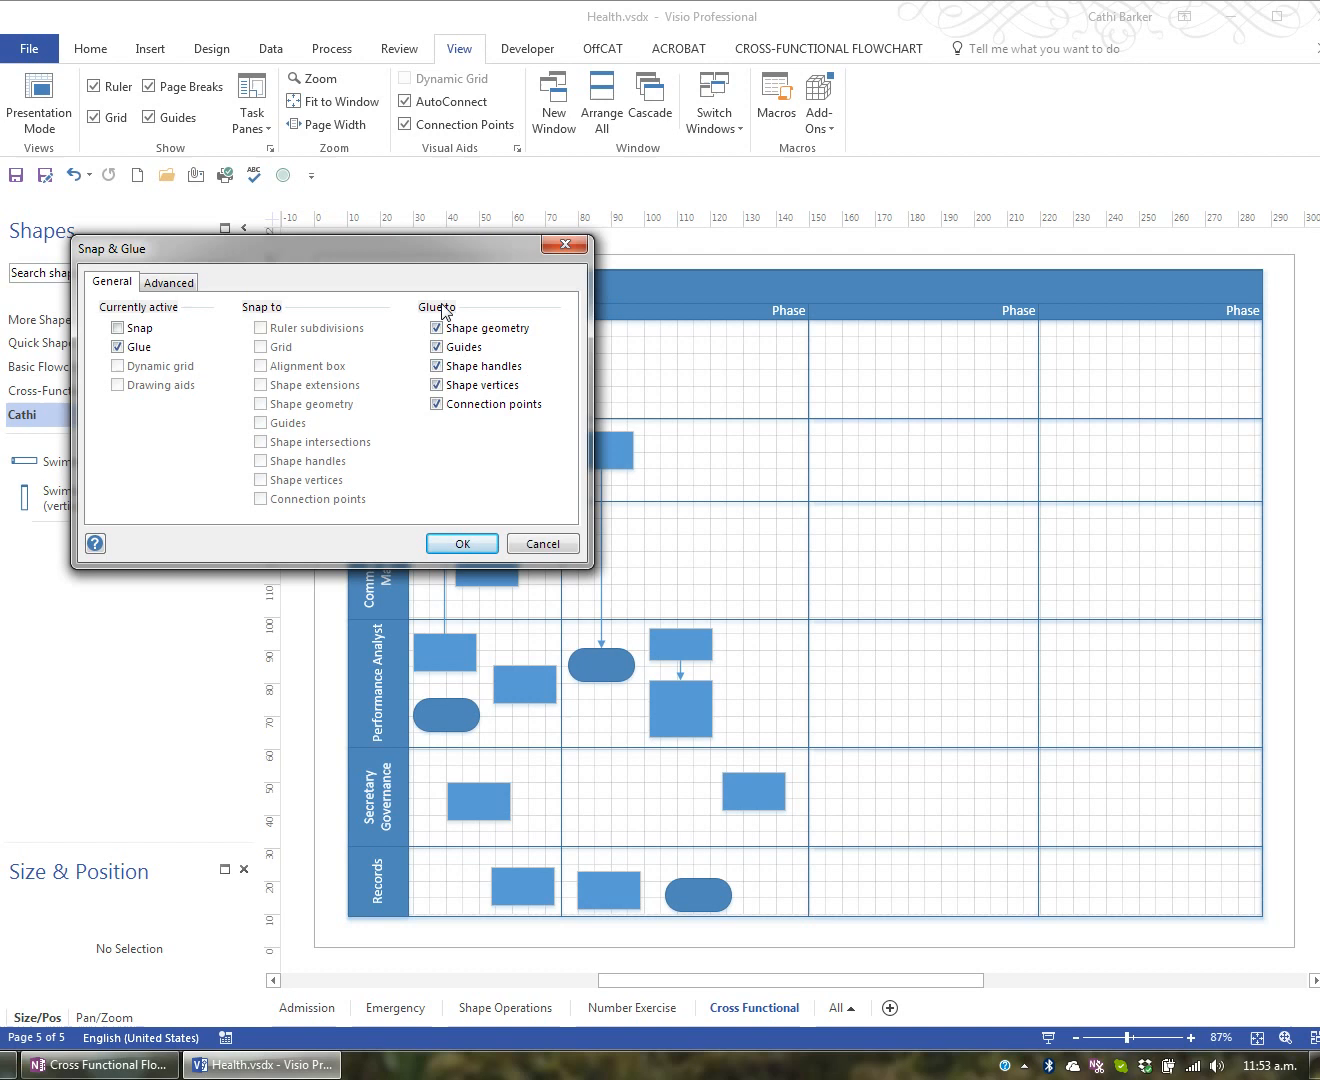
pyautogui.moveTo(178, 408)
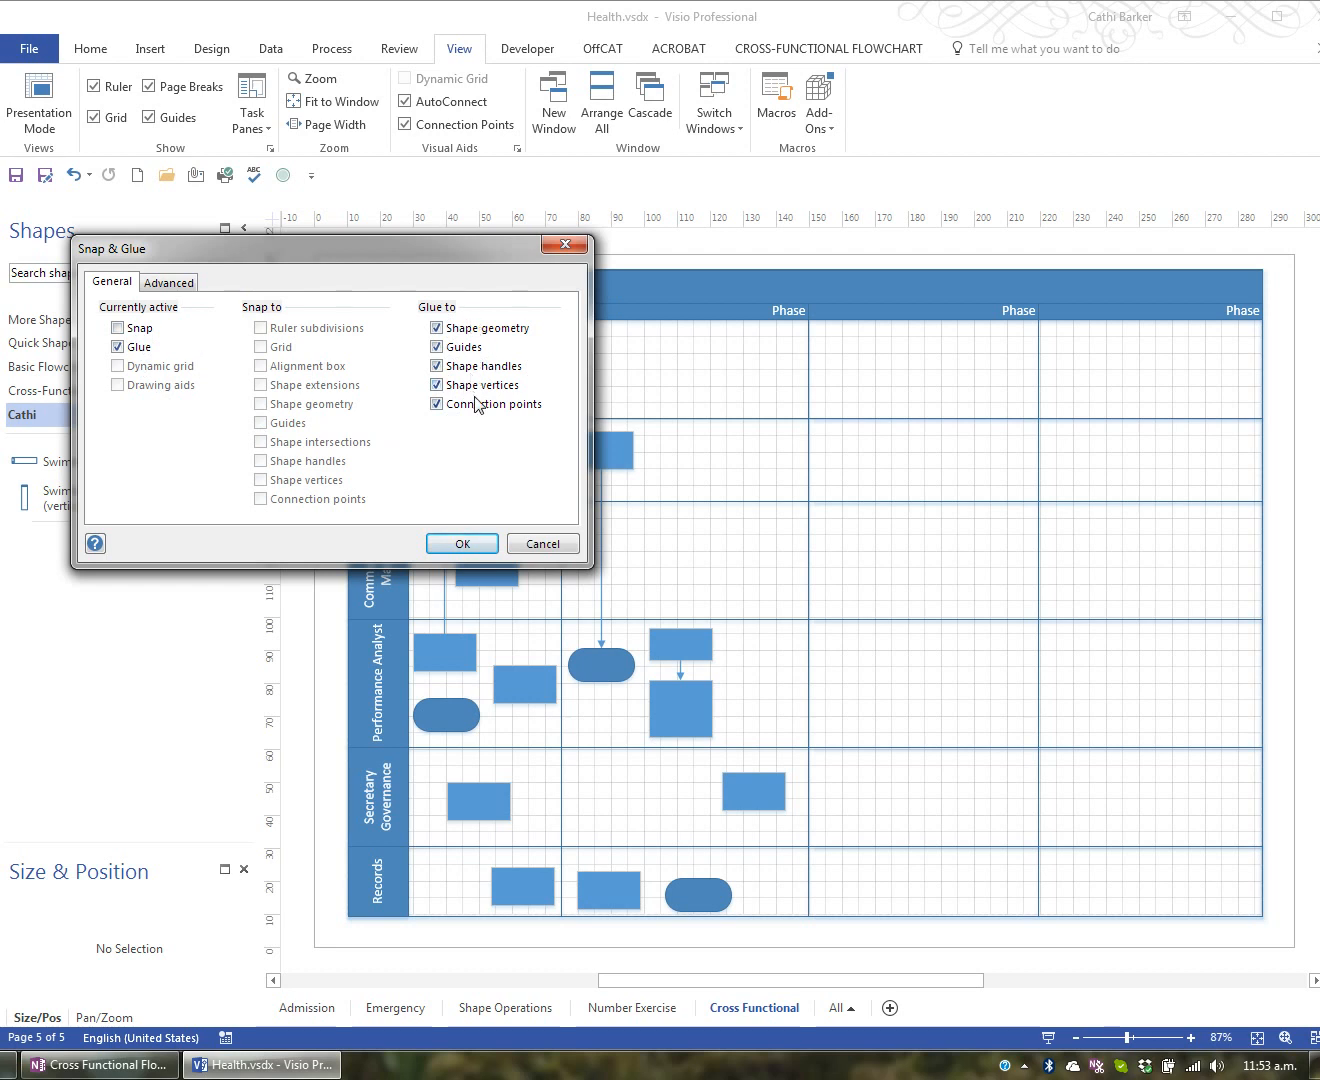
pyautogui.click(461, 543)
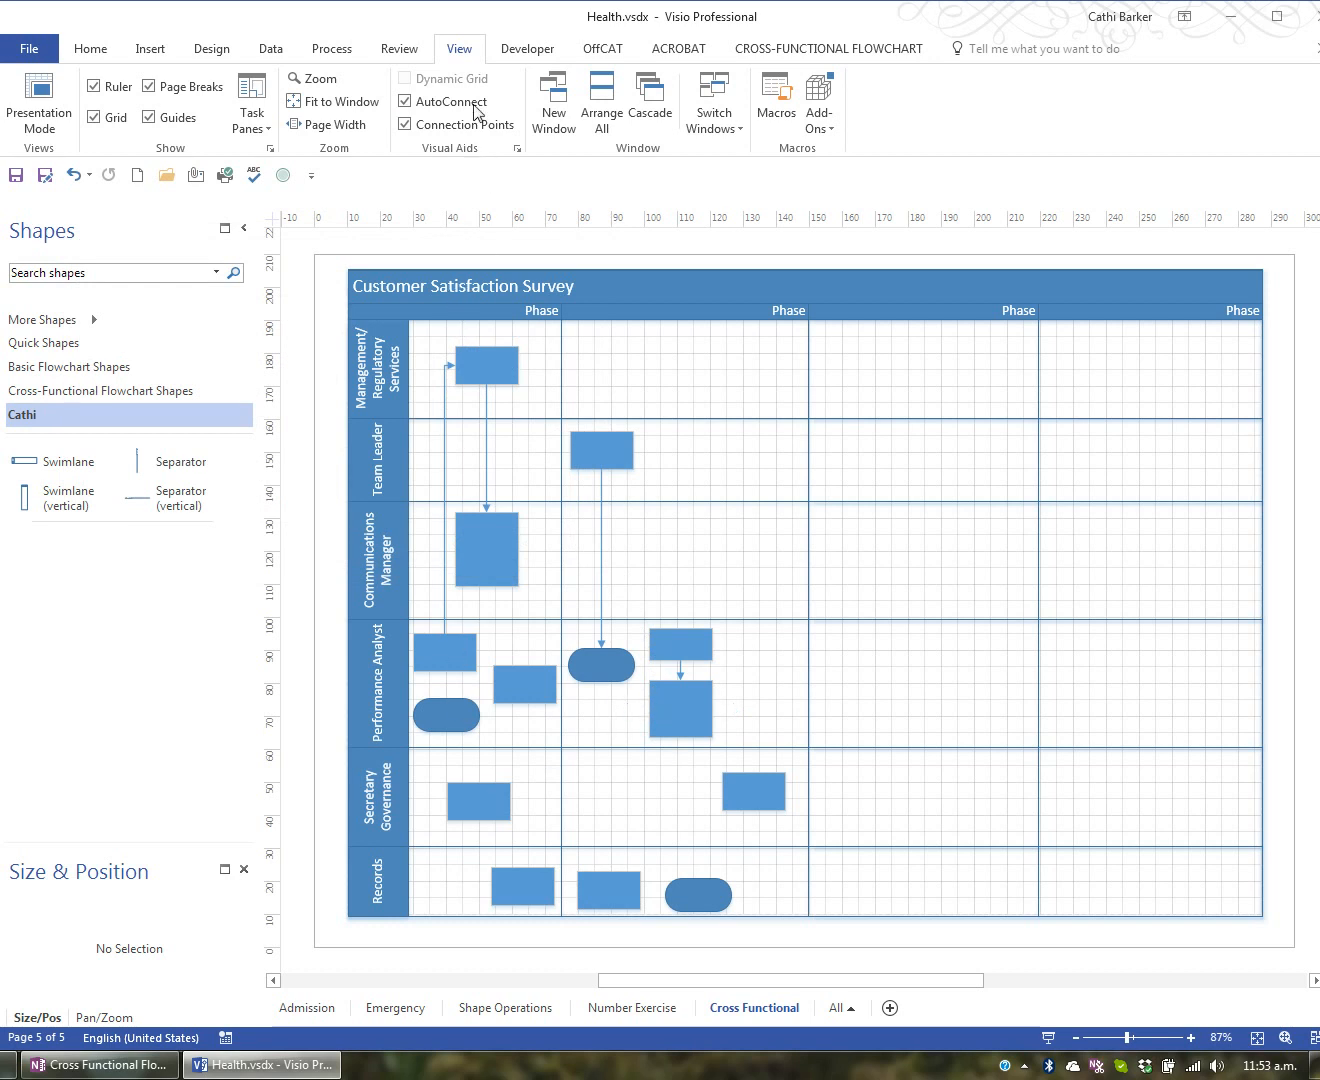
pyautogui.click(90, 48)
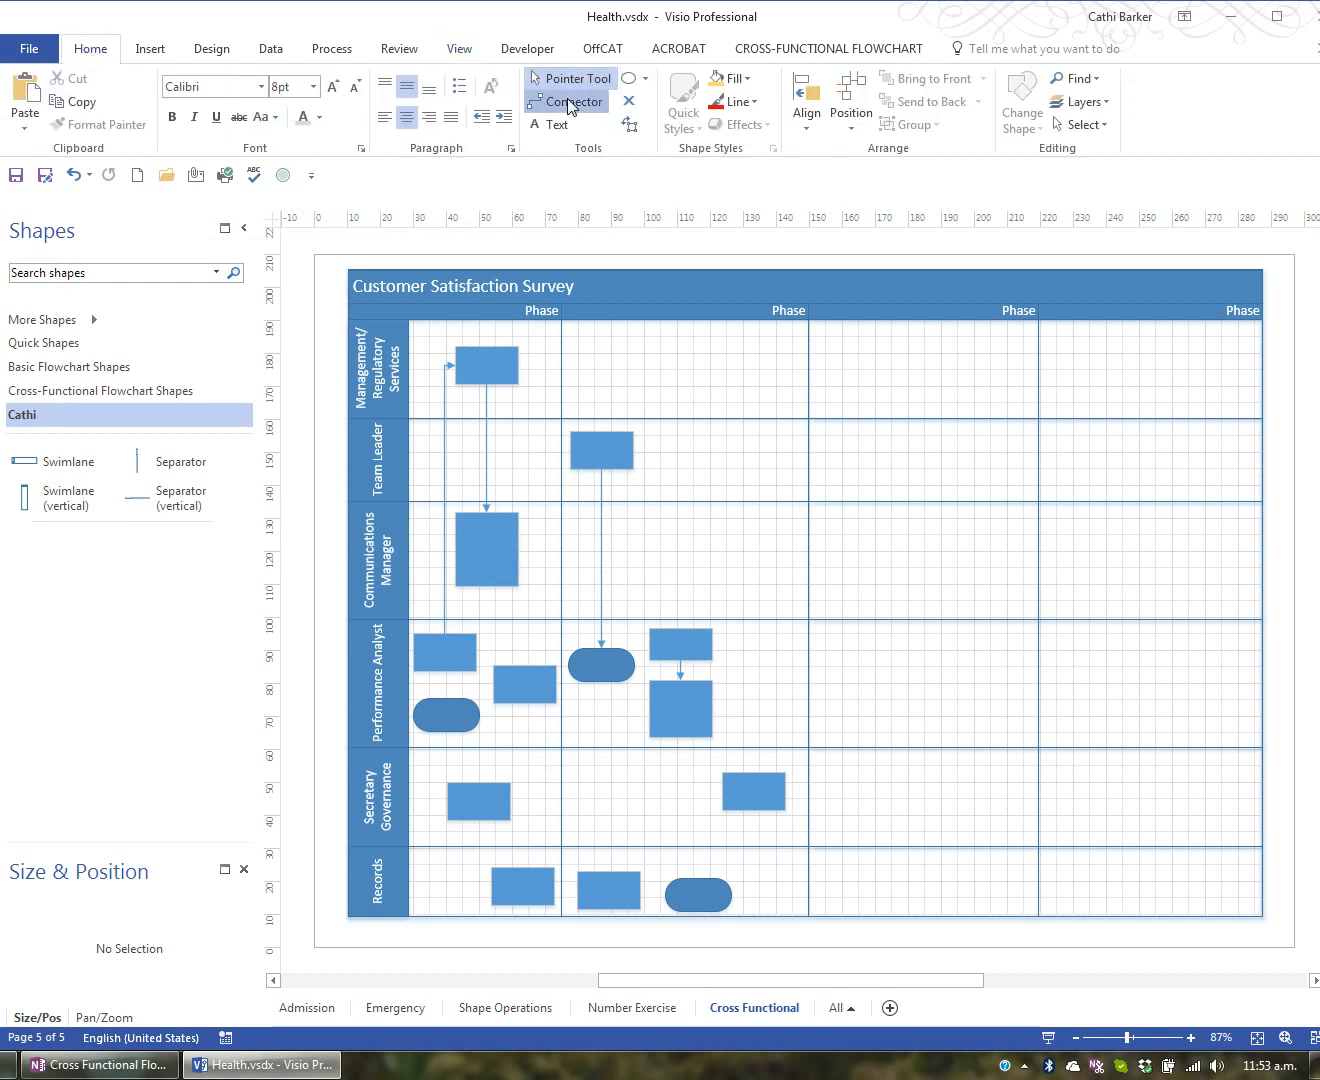
# - Zoom in and connect the Performance Analyst terminator and neighbouring shapes with arrows
pyautogui.click(566, 101)
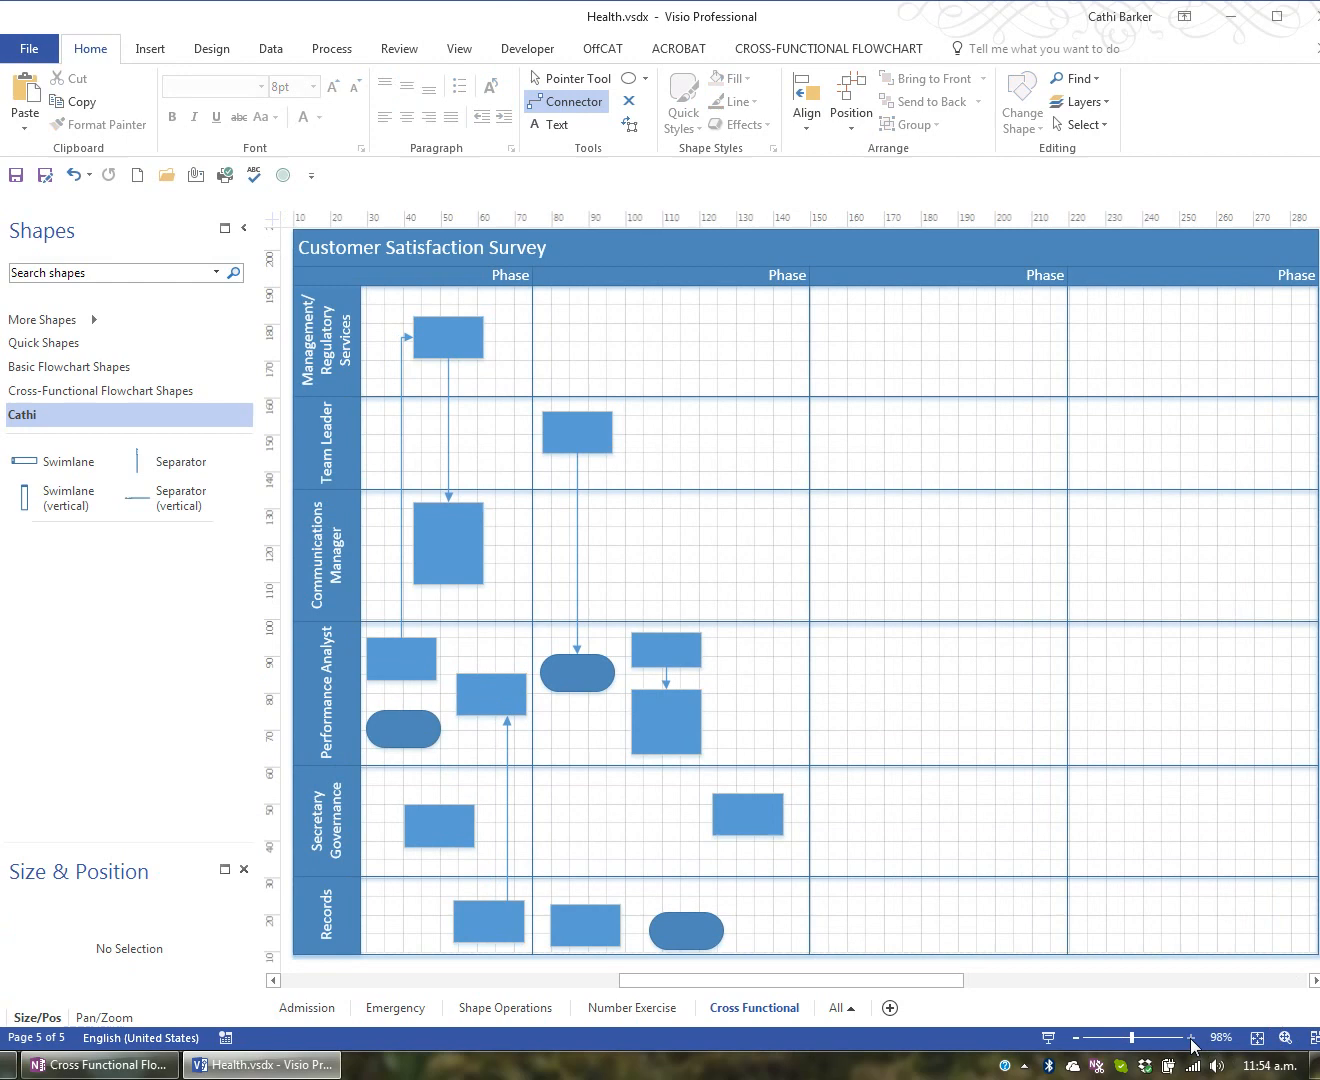
pyautogui.click(1192, 1038)
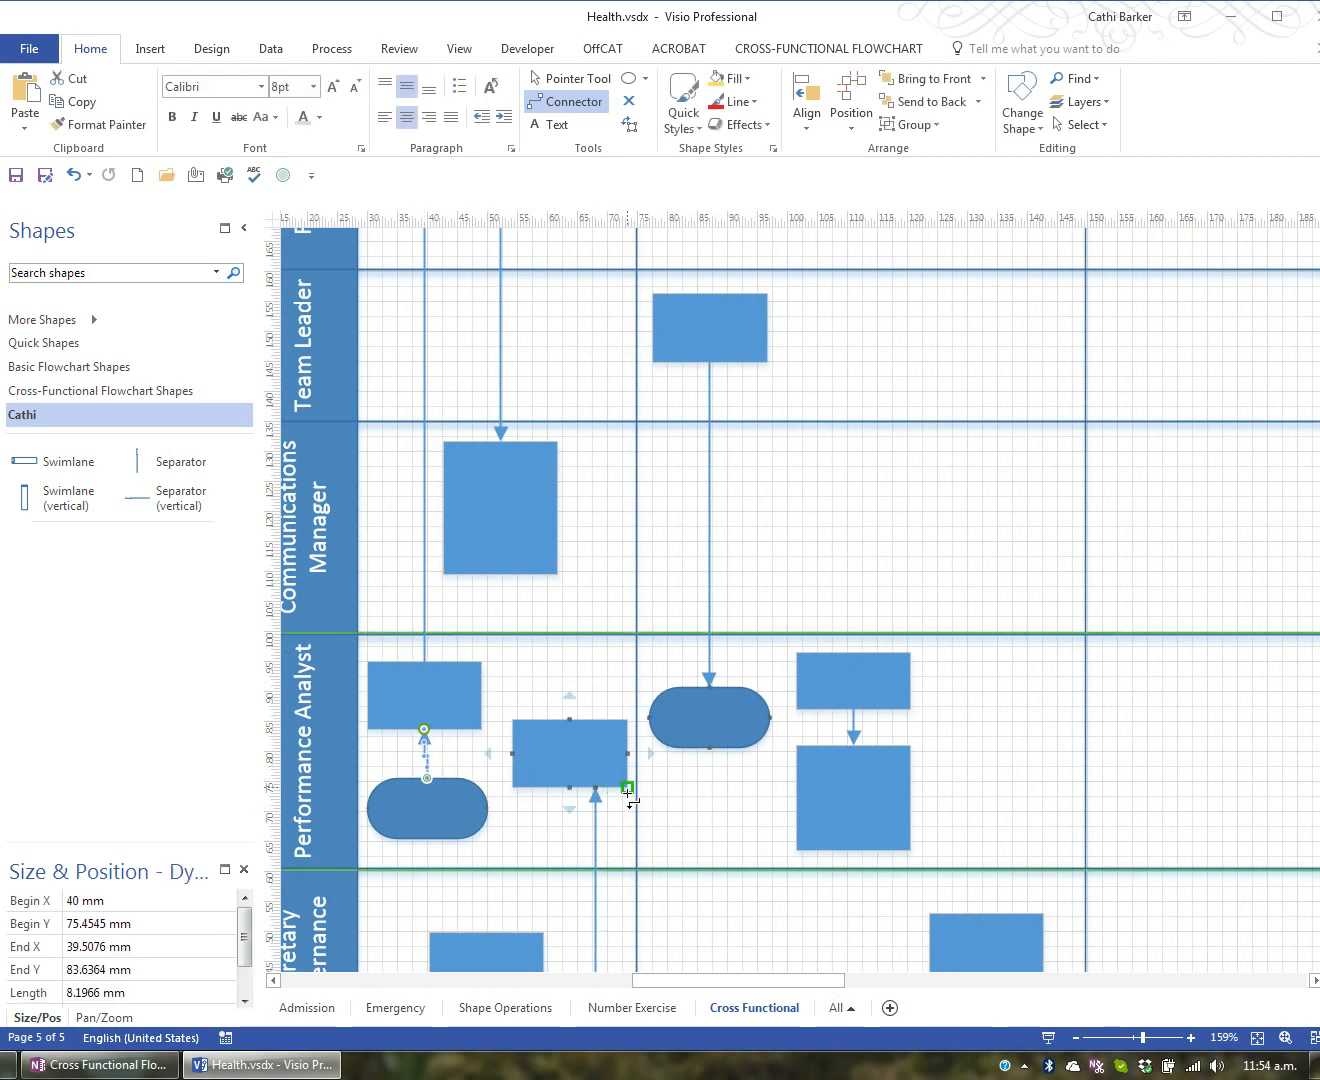
pyautogui.click(577, 78)
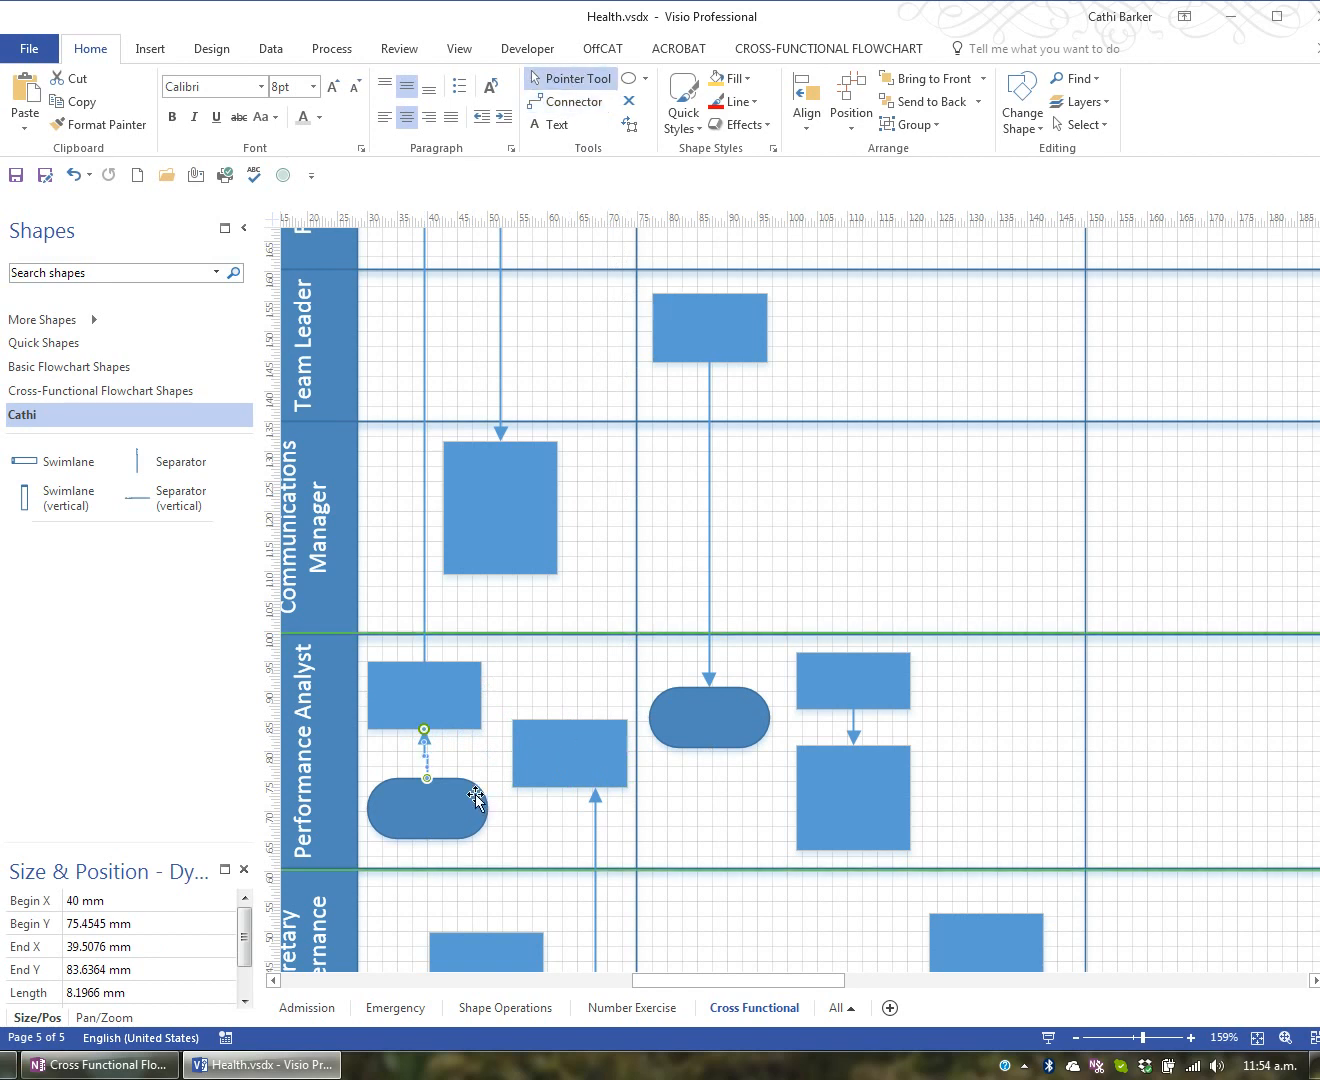
pyautogui.click(425, 808)
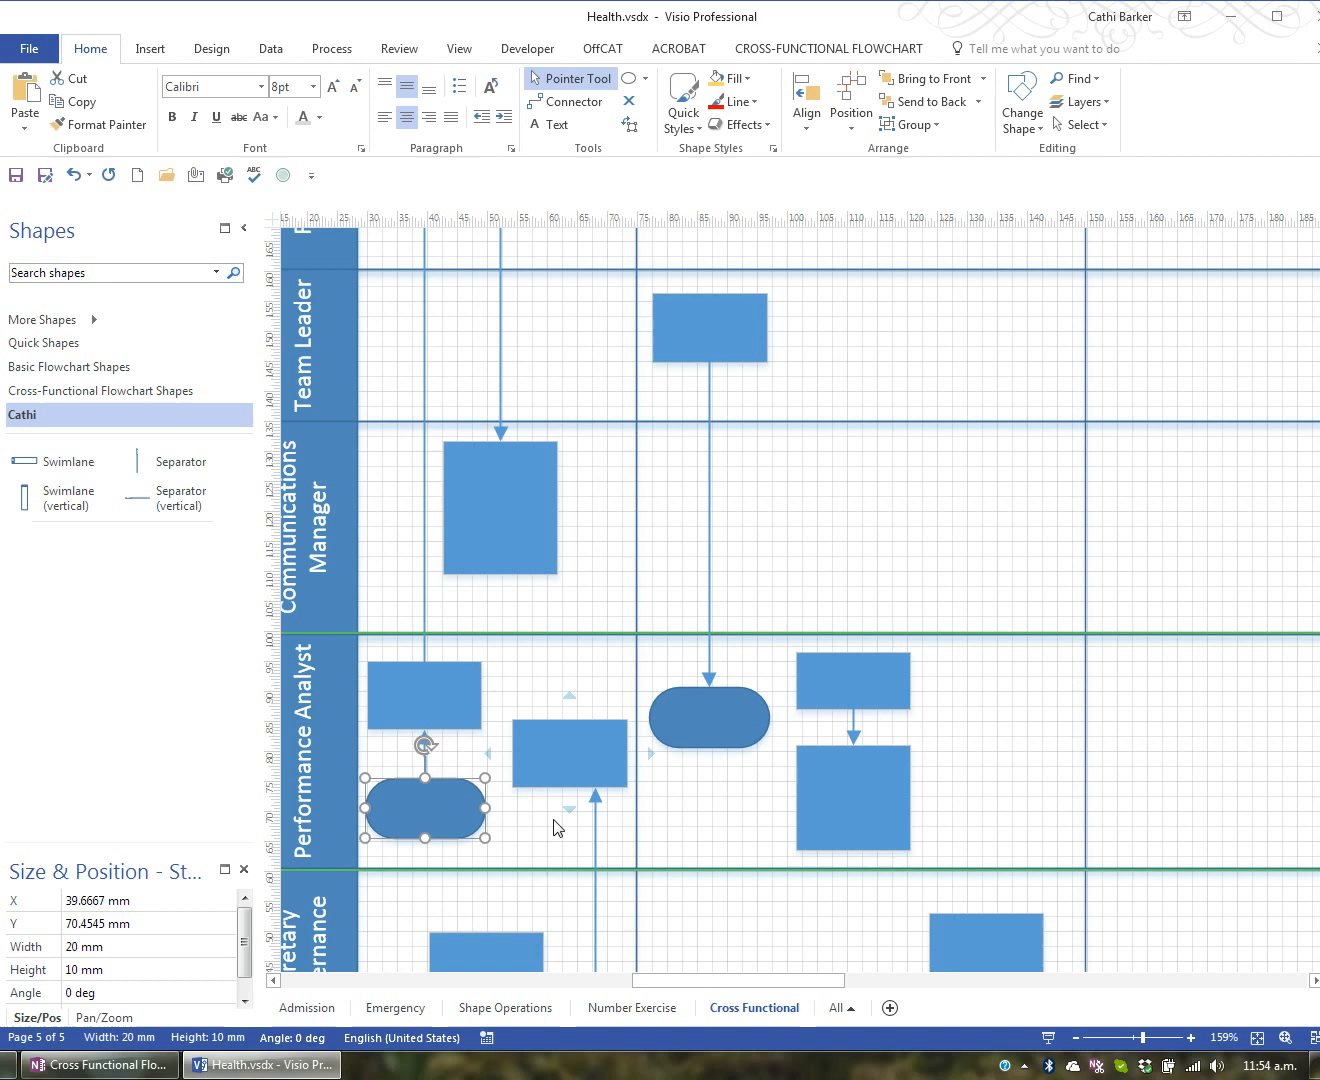
pyautogui.click(472, 833)
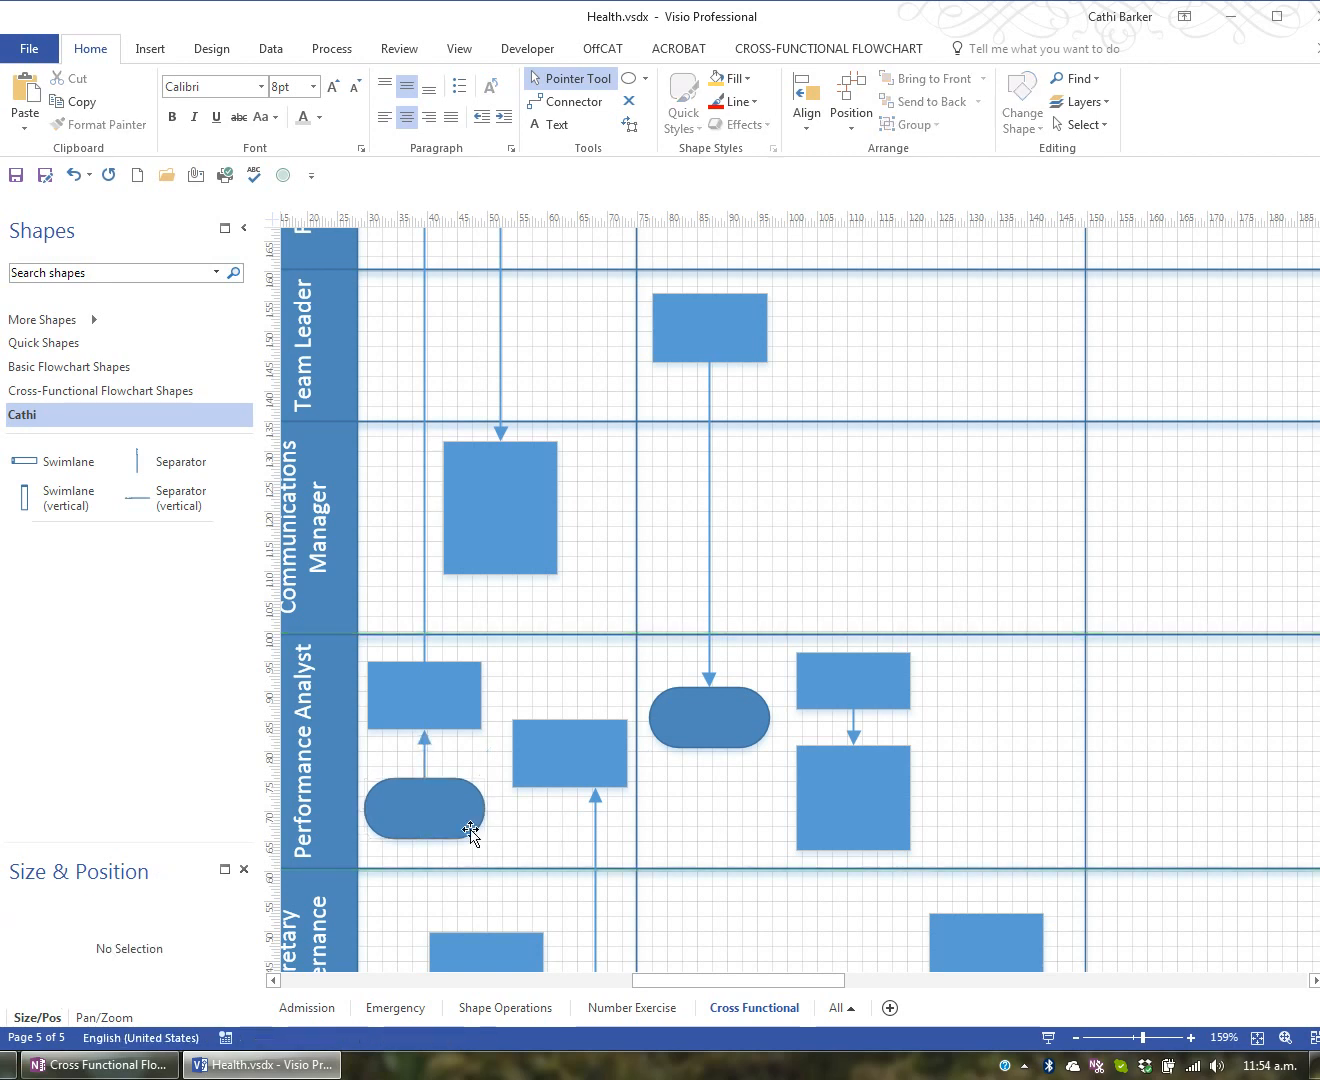
pyautogui.moveTo(424, 807)
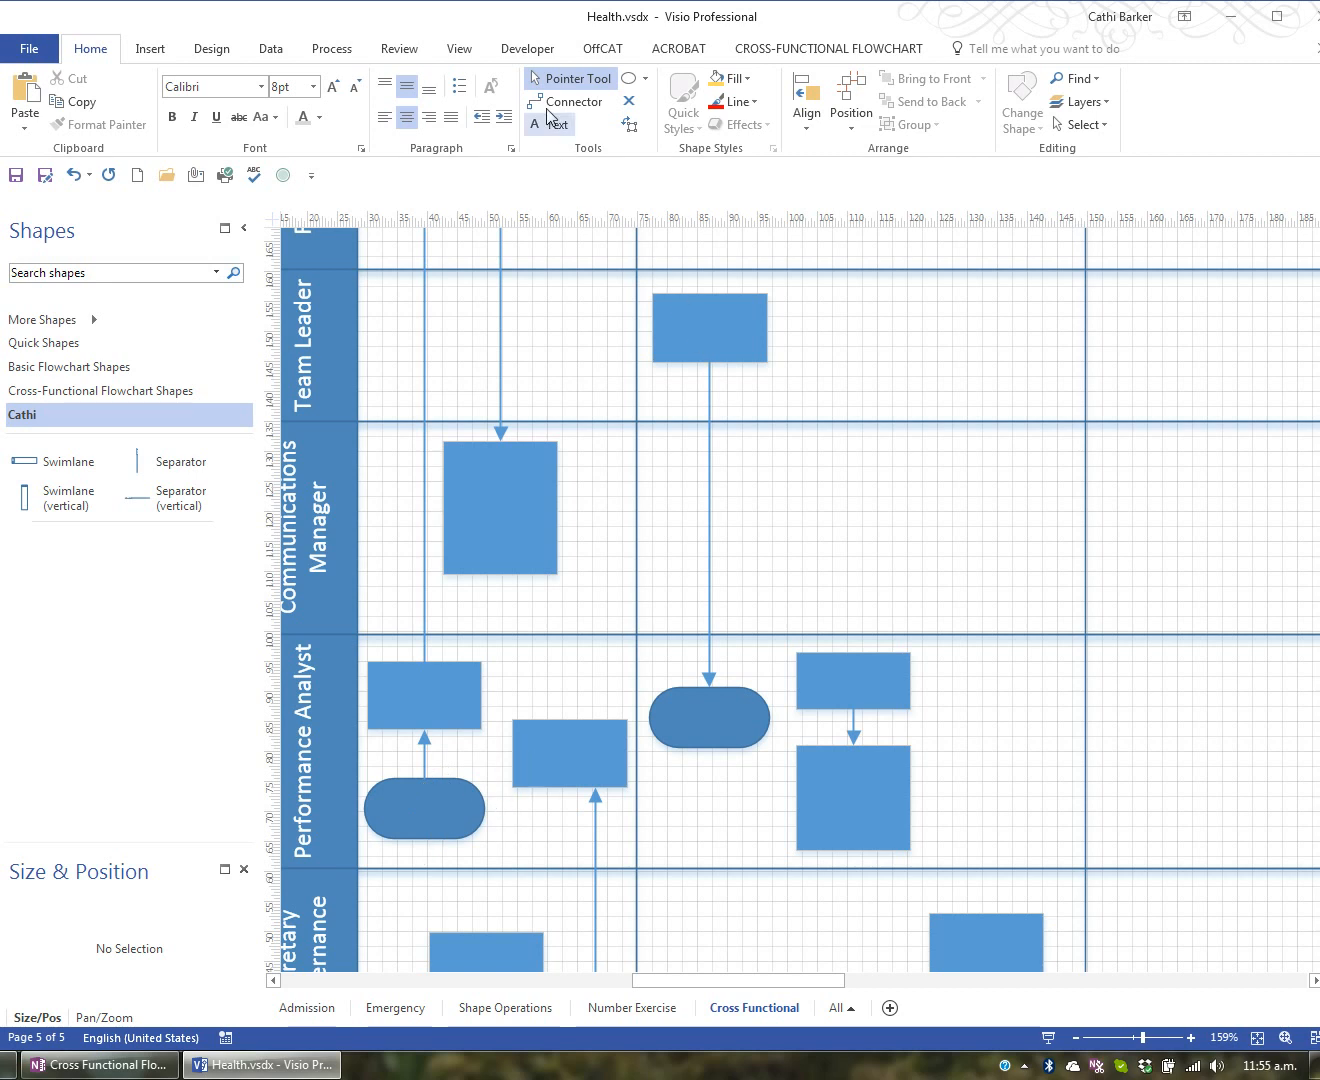
pyautogui.click(571, 101)
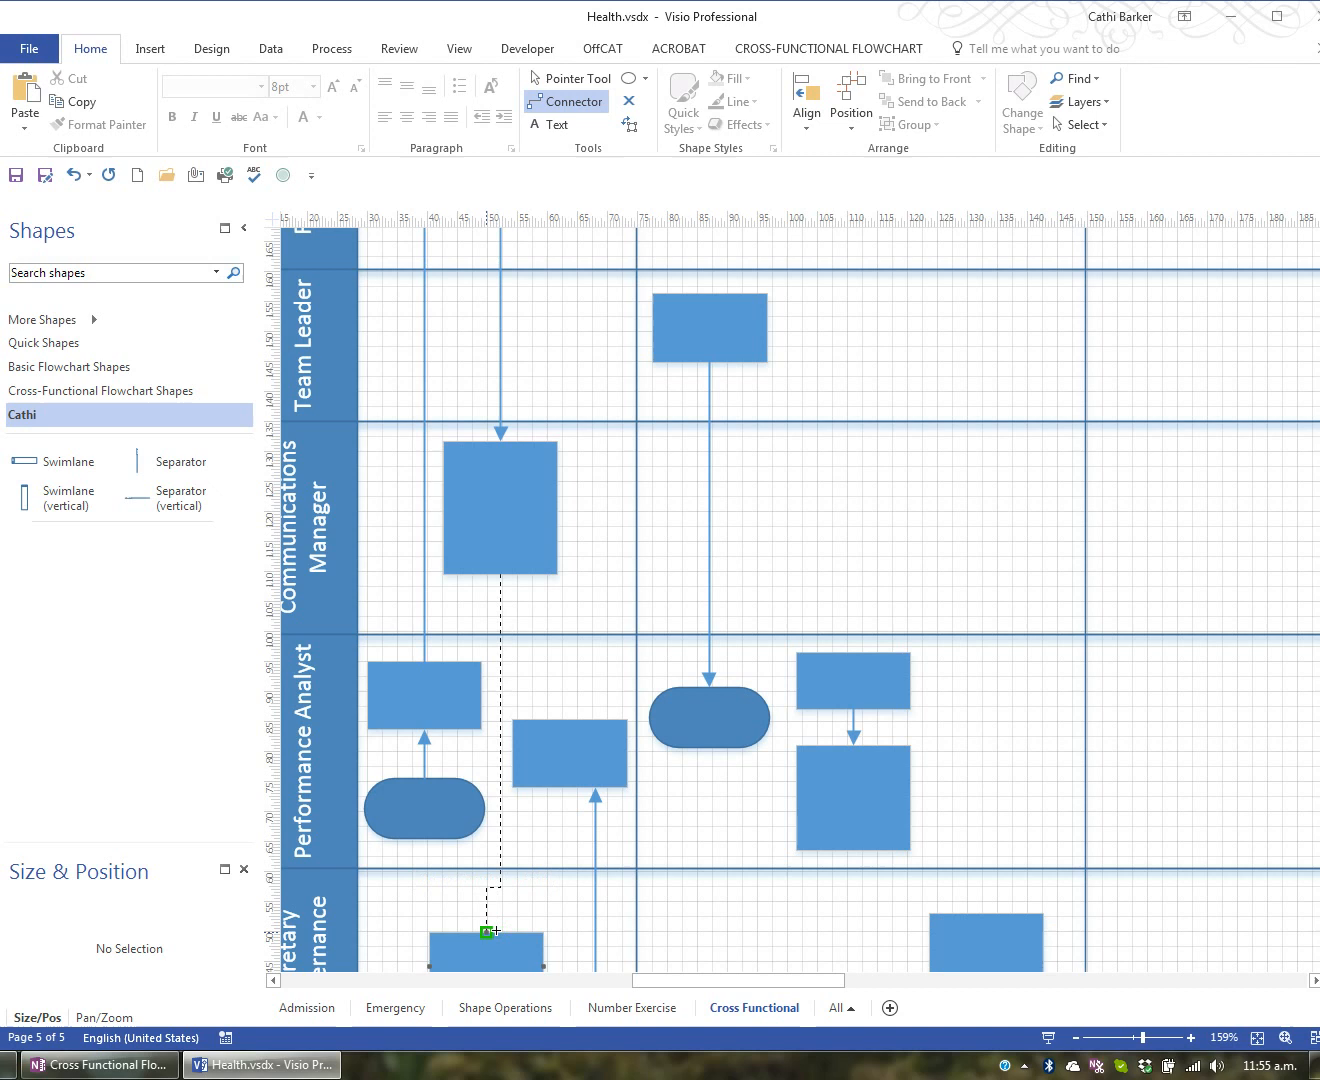
pyautogui.moveTo(497, 930)
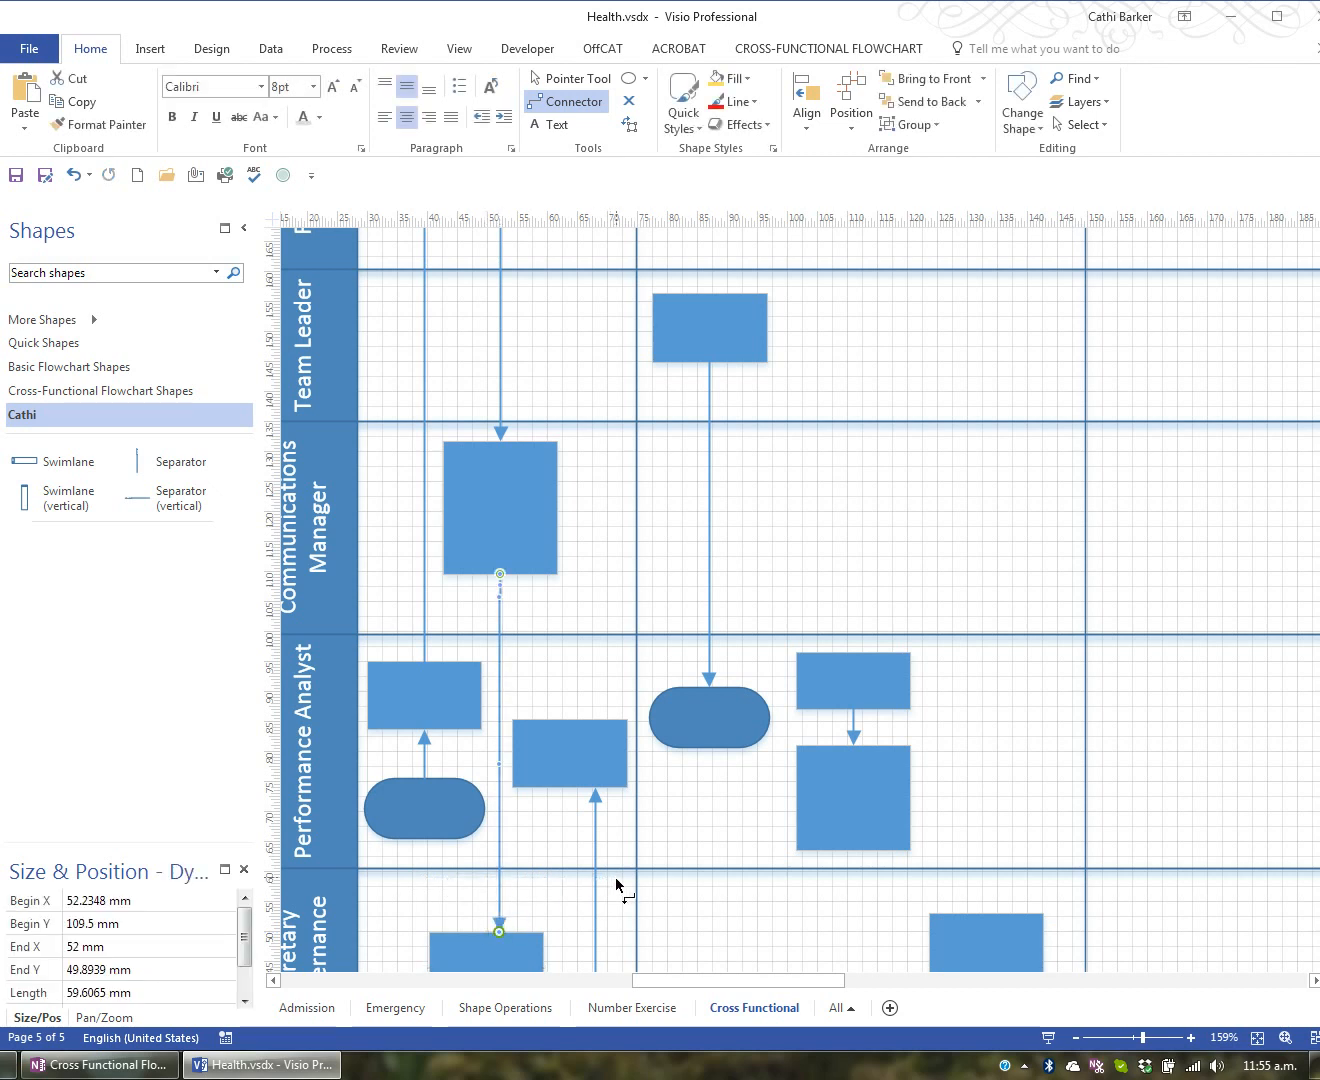
pyautogui.moveTo(550, 853)
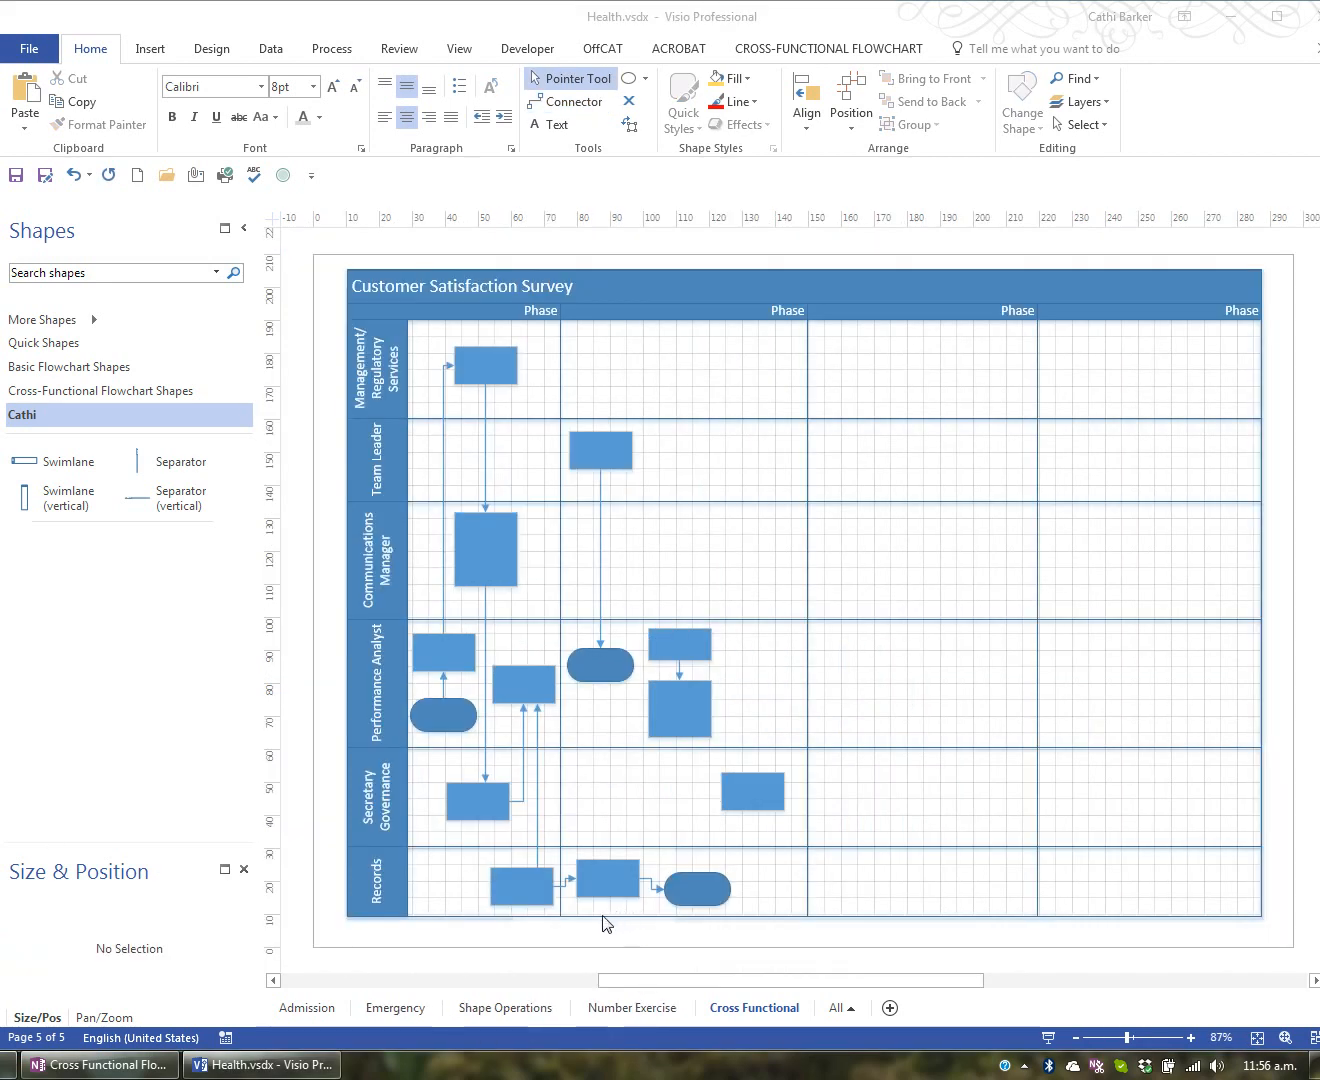
# - Select the three Records lane shapes and align them along their middles
pyautogui.click(521, 886)
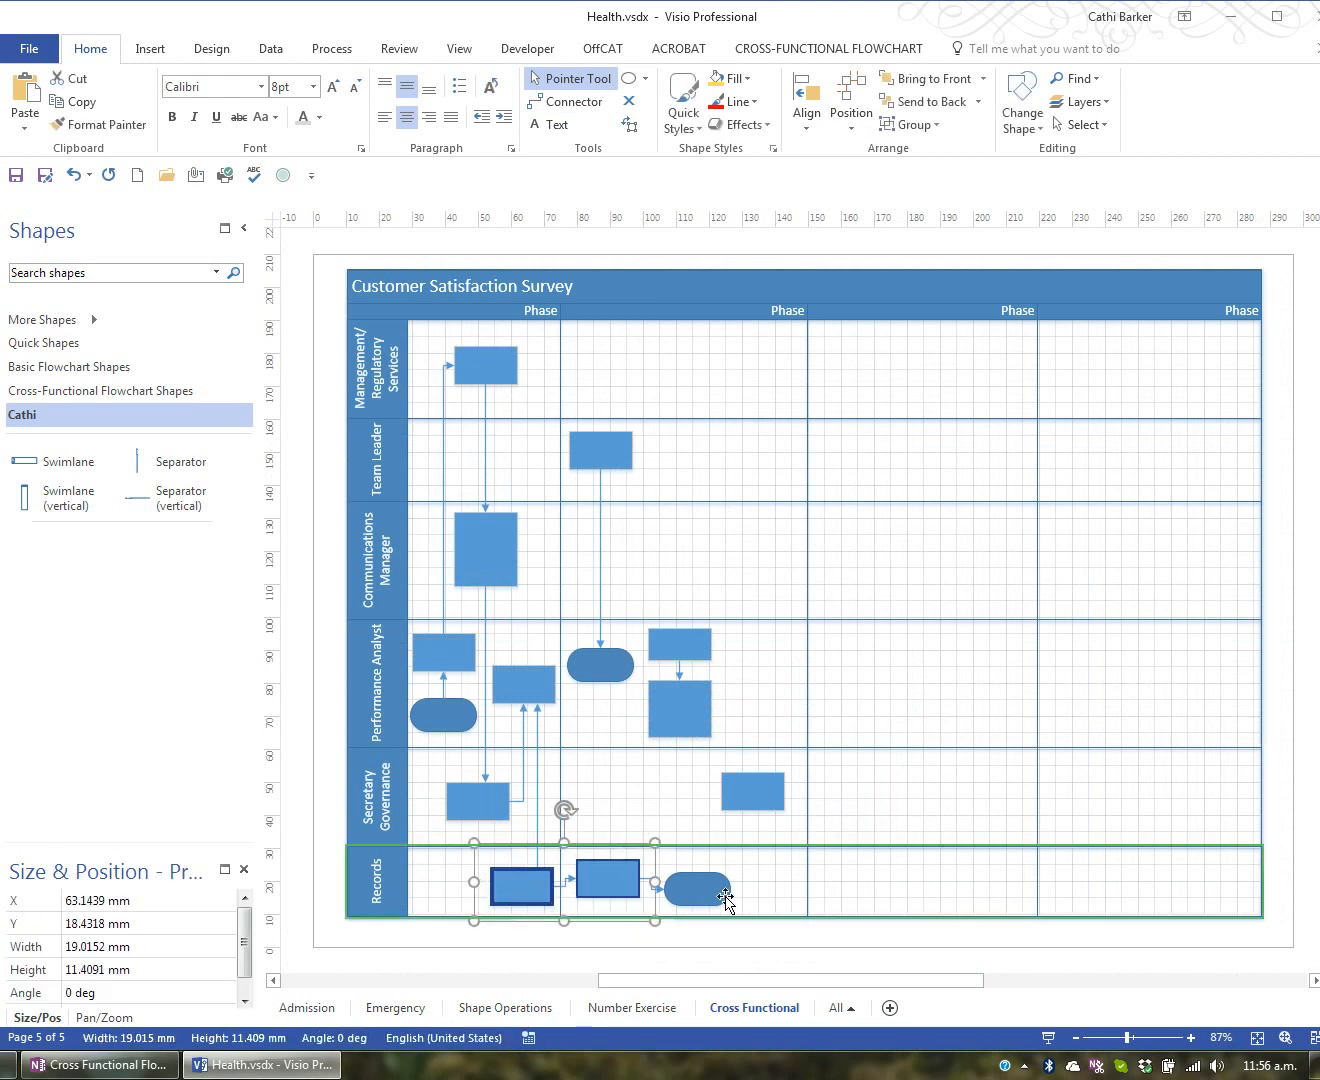
pyautogui.click(693, 888)
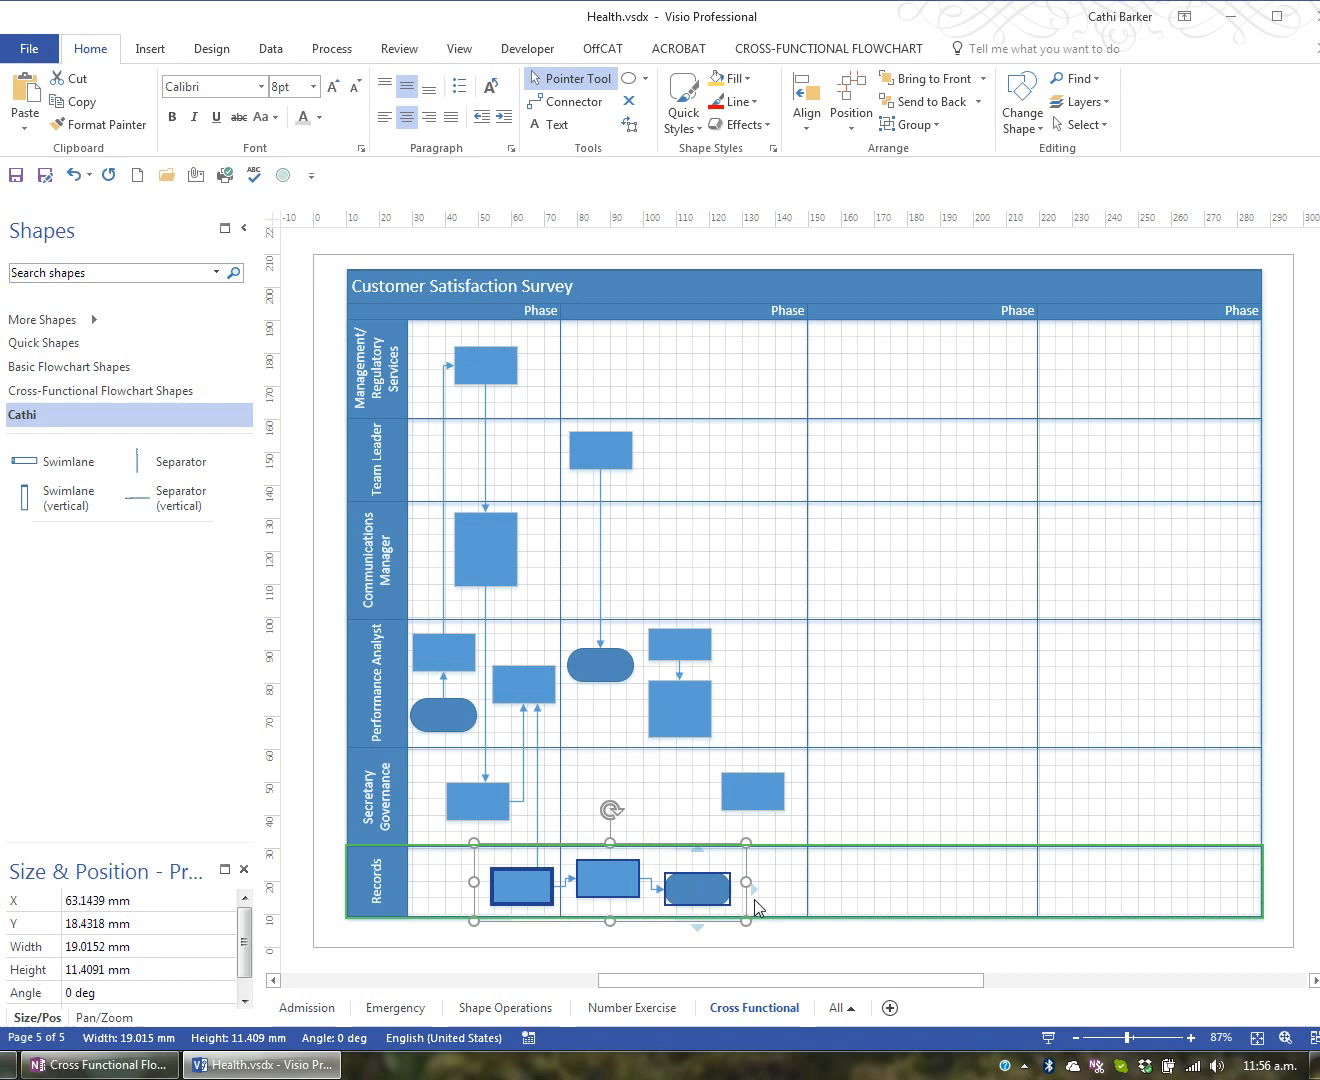
pyautogui.click(807, 101)
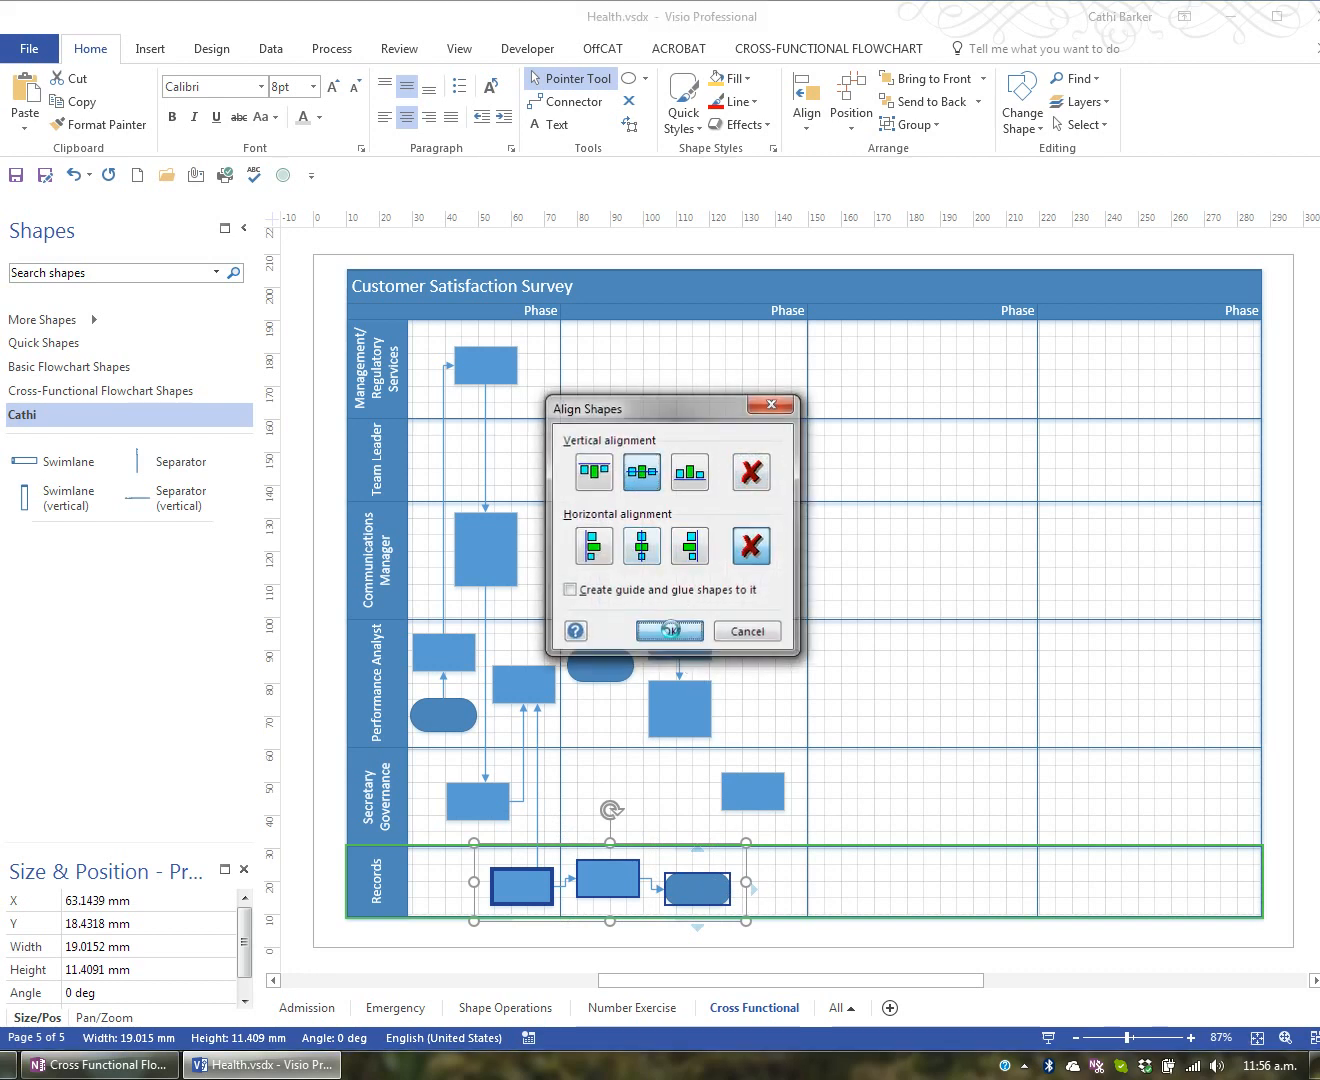
pyautogui.click(669, 631)
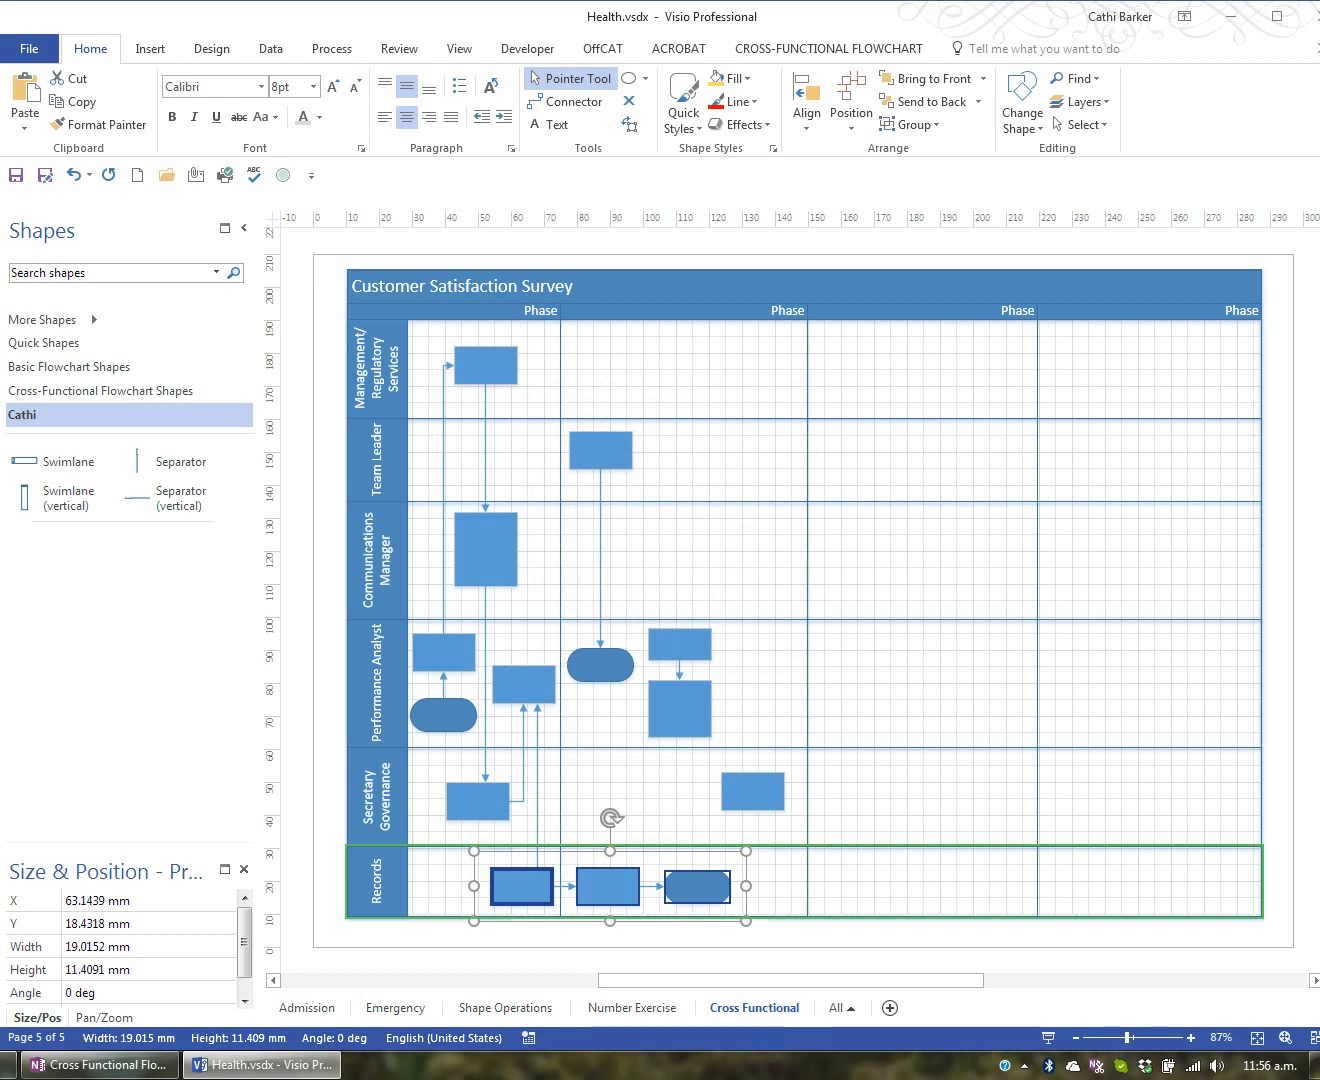
pyautogui.click(72, 366)
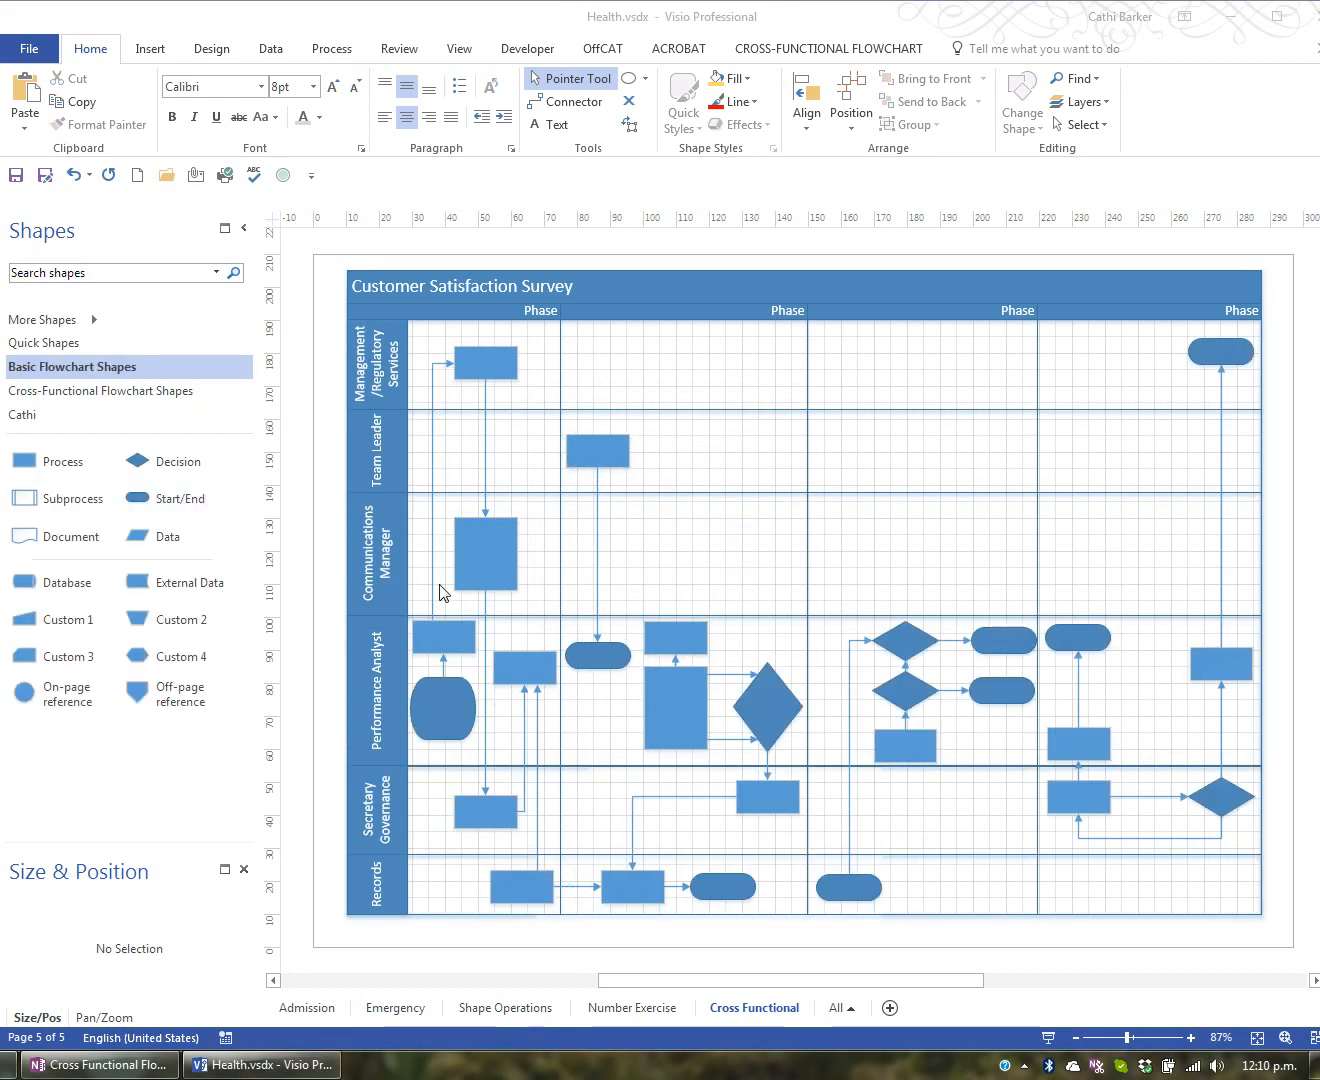
pyautogui.moveTo(545, 320)
pyautogui.write('Survey Documentation')
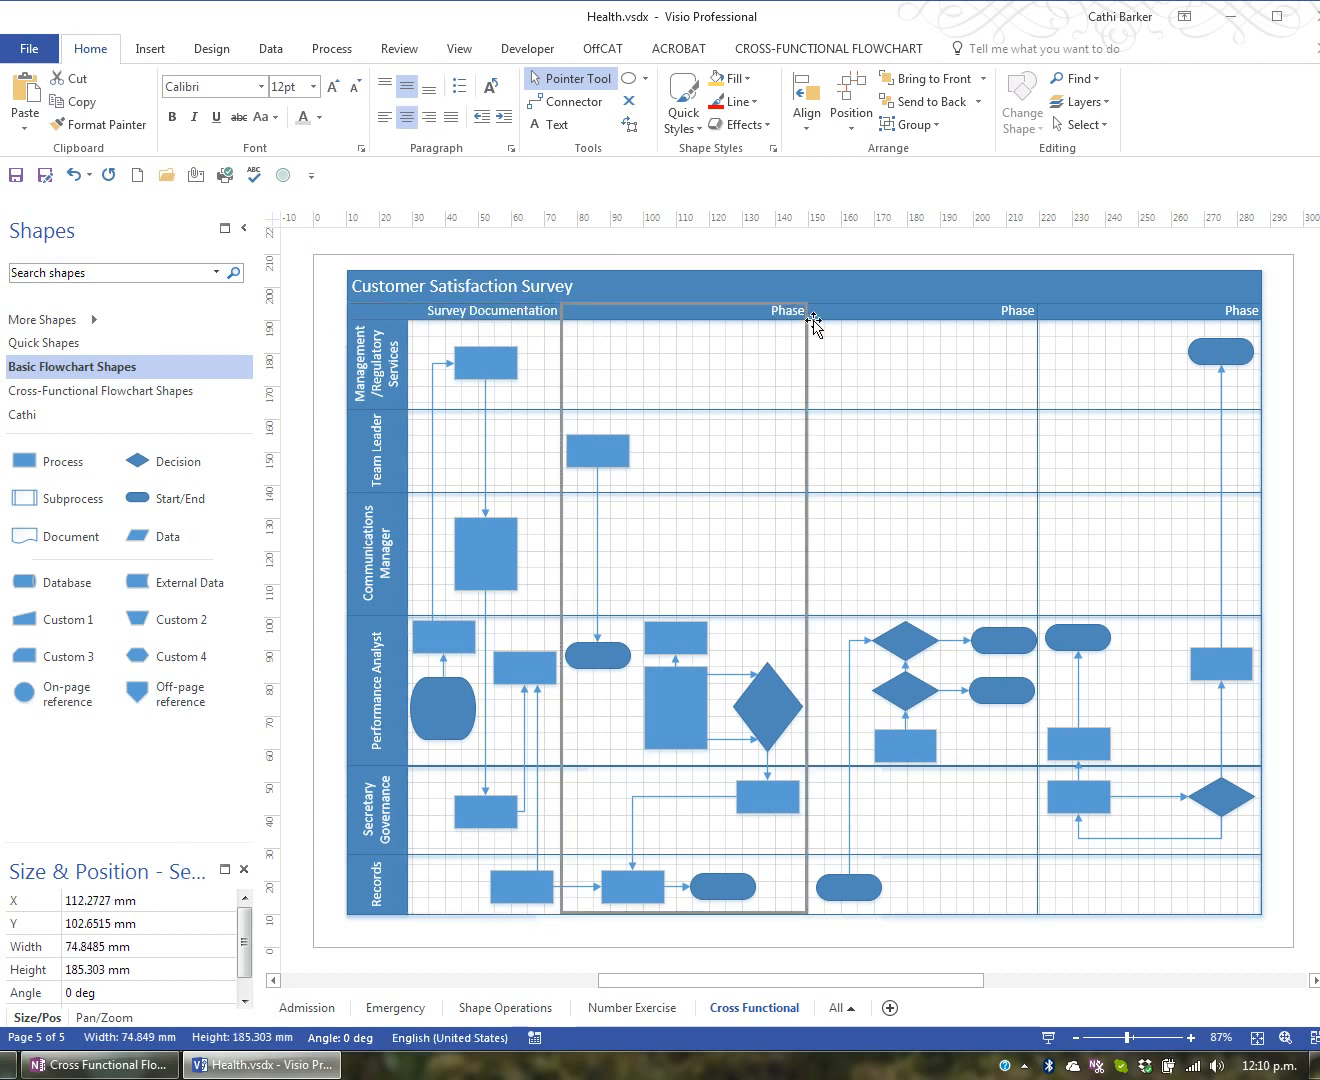
# - Rename the second phase and label the third phase 'Returned Surveys'
pyautogui.doubleClick(785, 310)
pyautogui.write('Identifying Population')
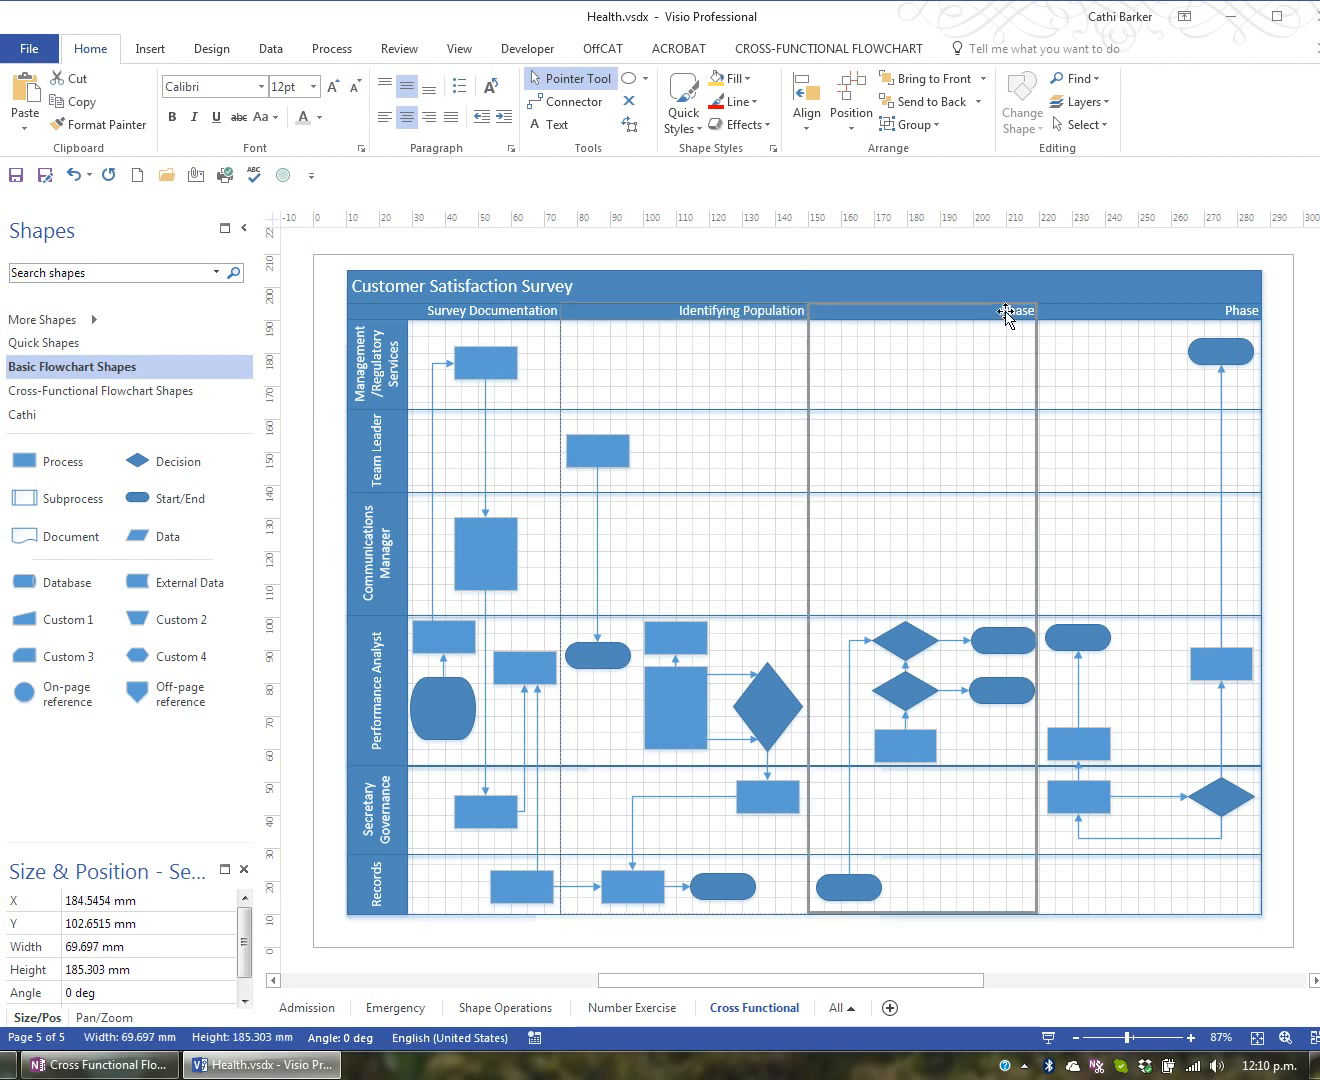
pyautogui.click(1010, 311)
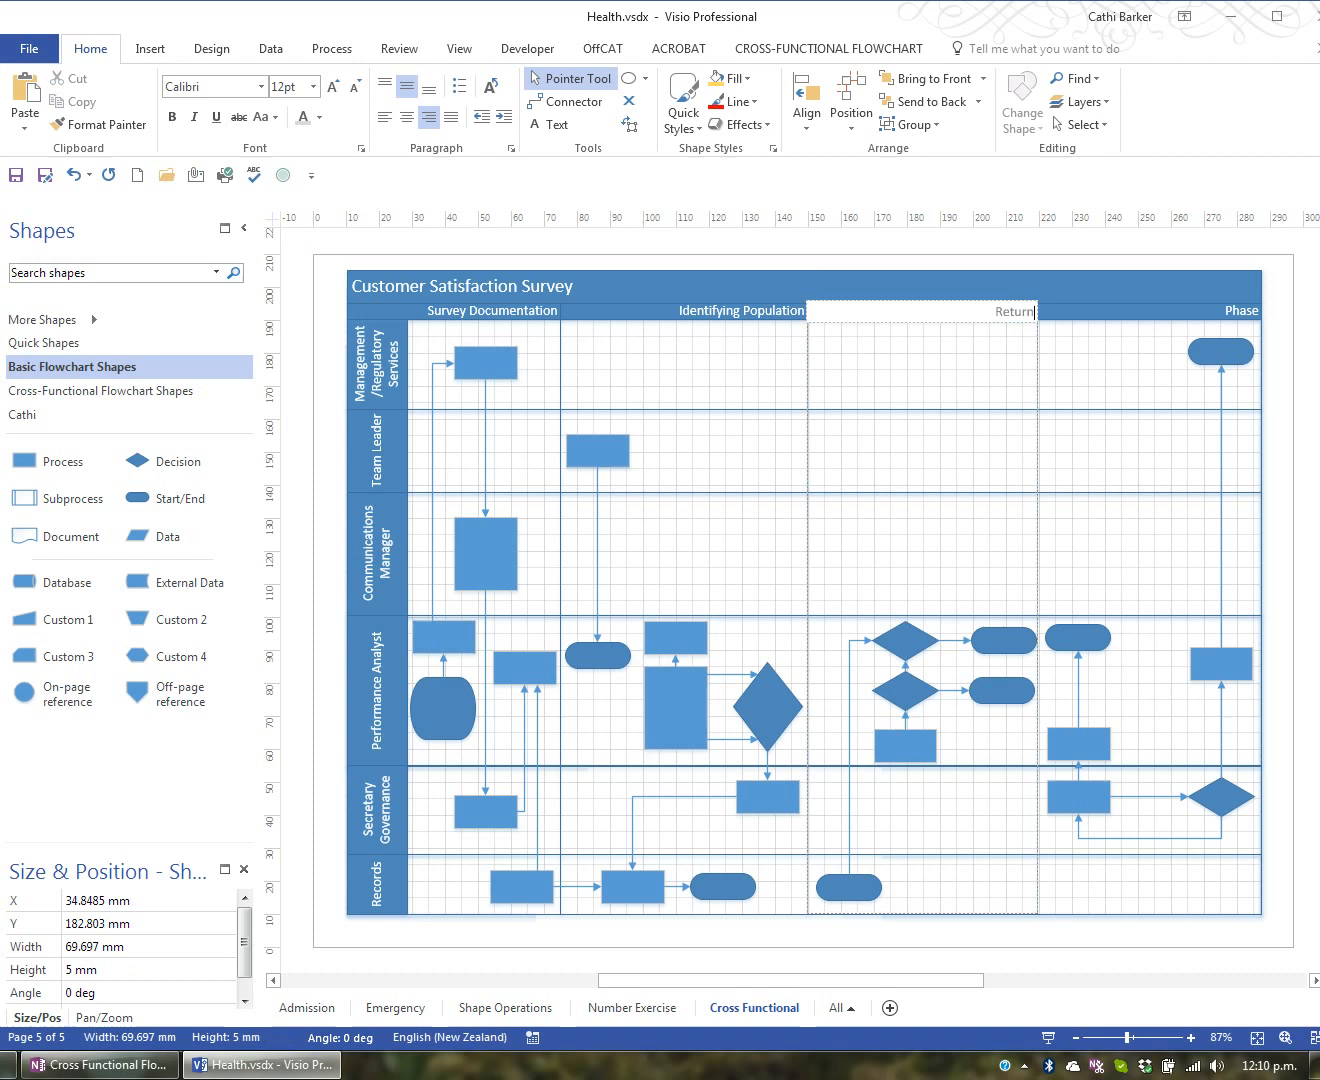
pyautogui.write('Returned Surveys')
pyautogui.click(1148, 311)
pyautogui.write('Collating Results')
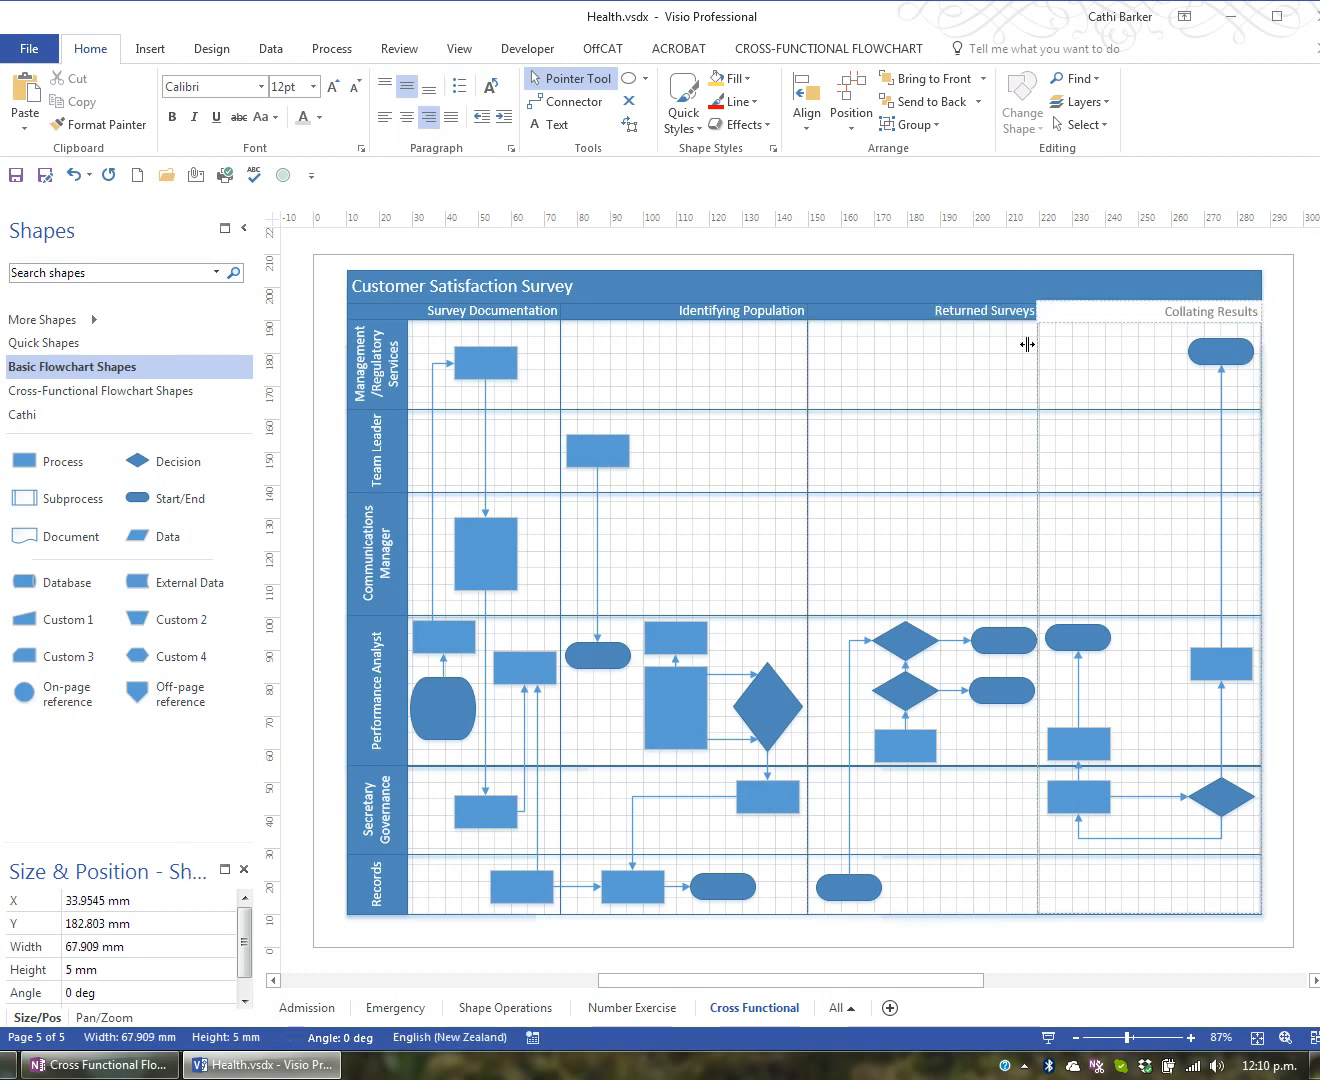
pyautogui.click(485, 362)
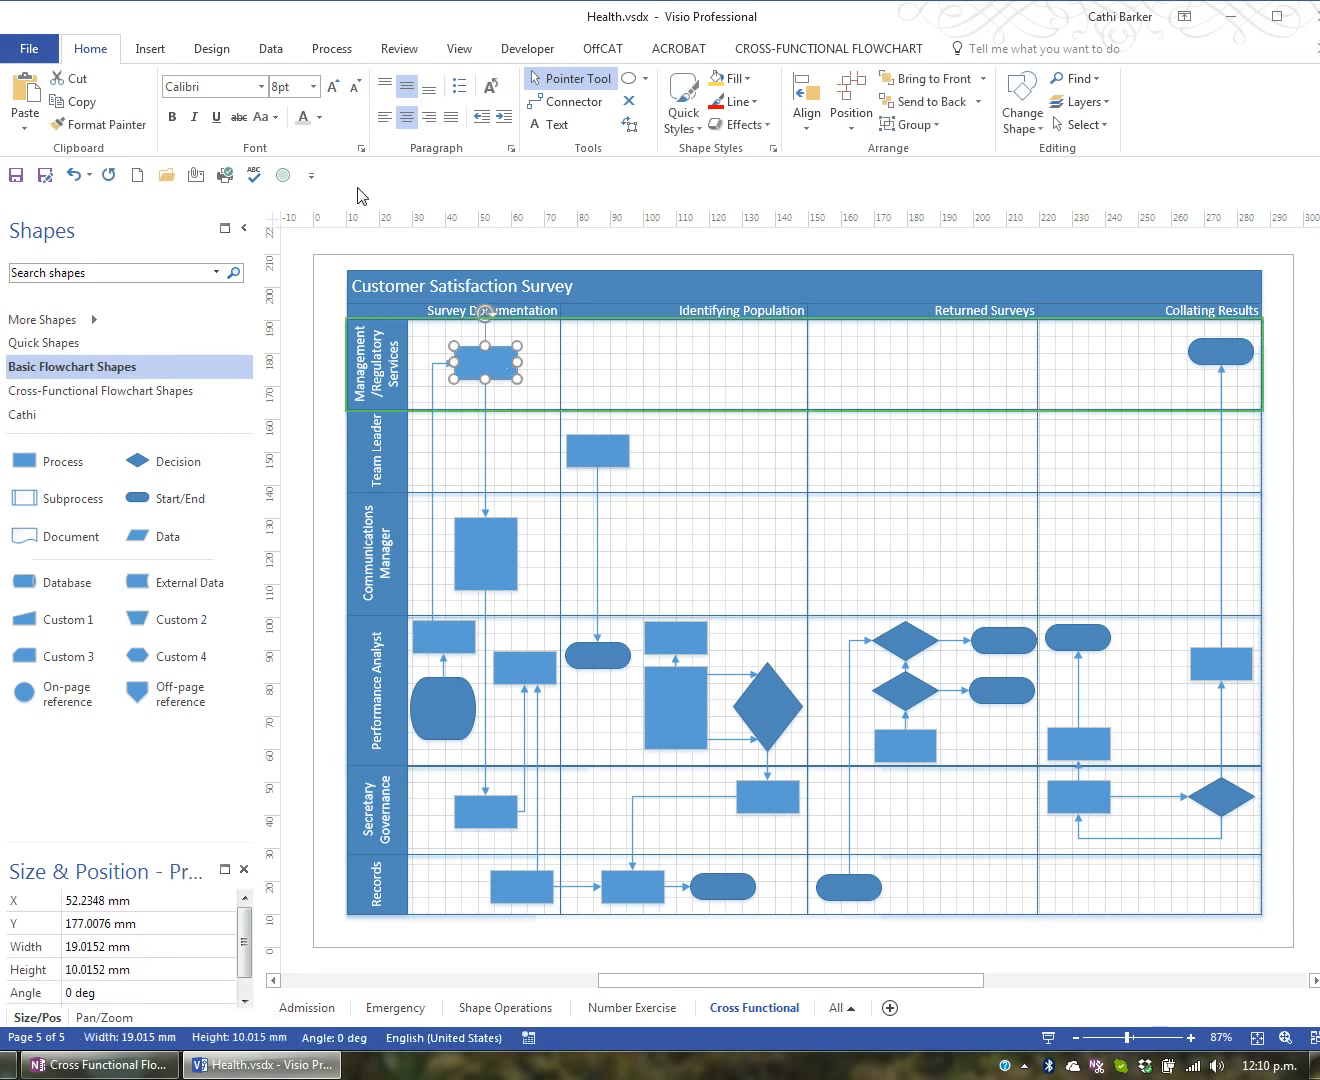
pyautogui.moveTo(266, 100)
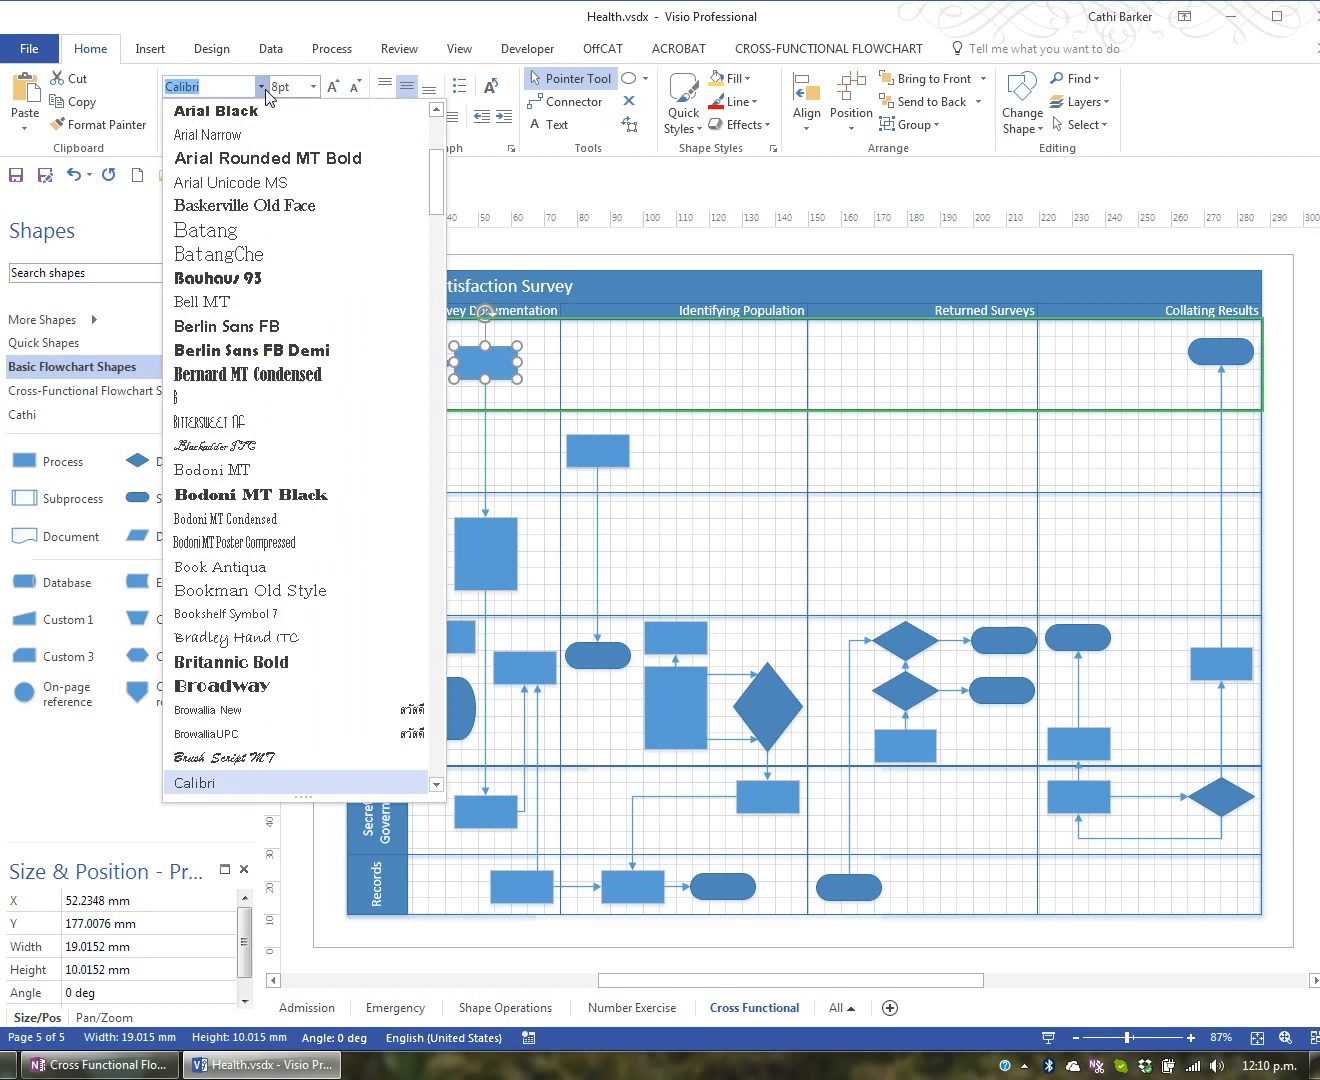
# - Set the shape text to 7 pt Arial Narrow and enter 'Review/Update Surveys Questions & letter'
pyautogui.click(208, 134)
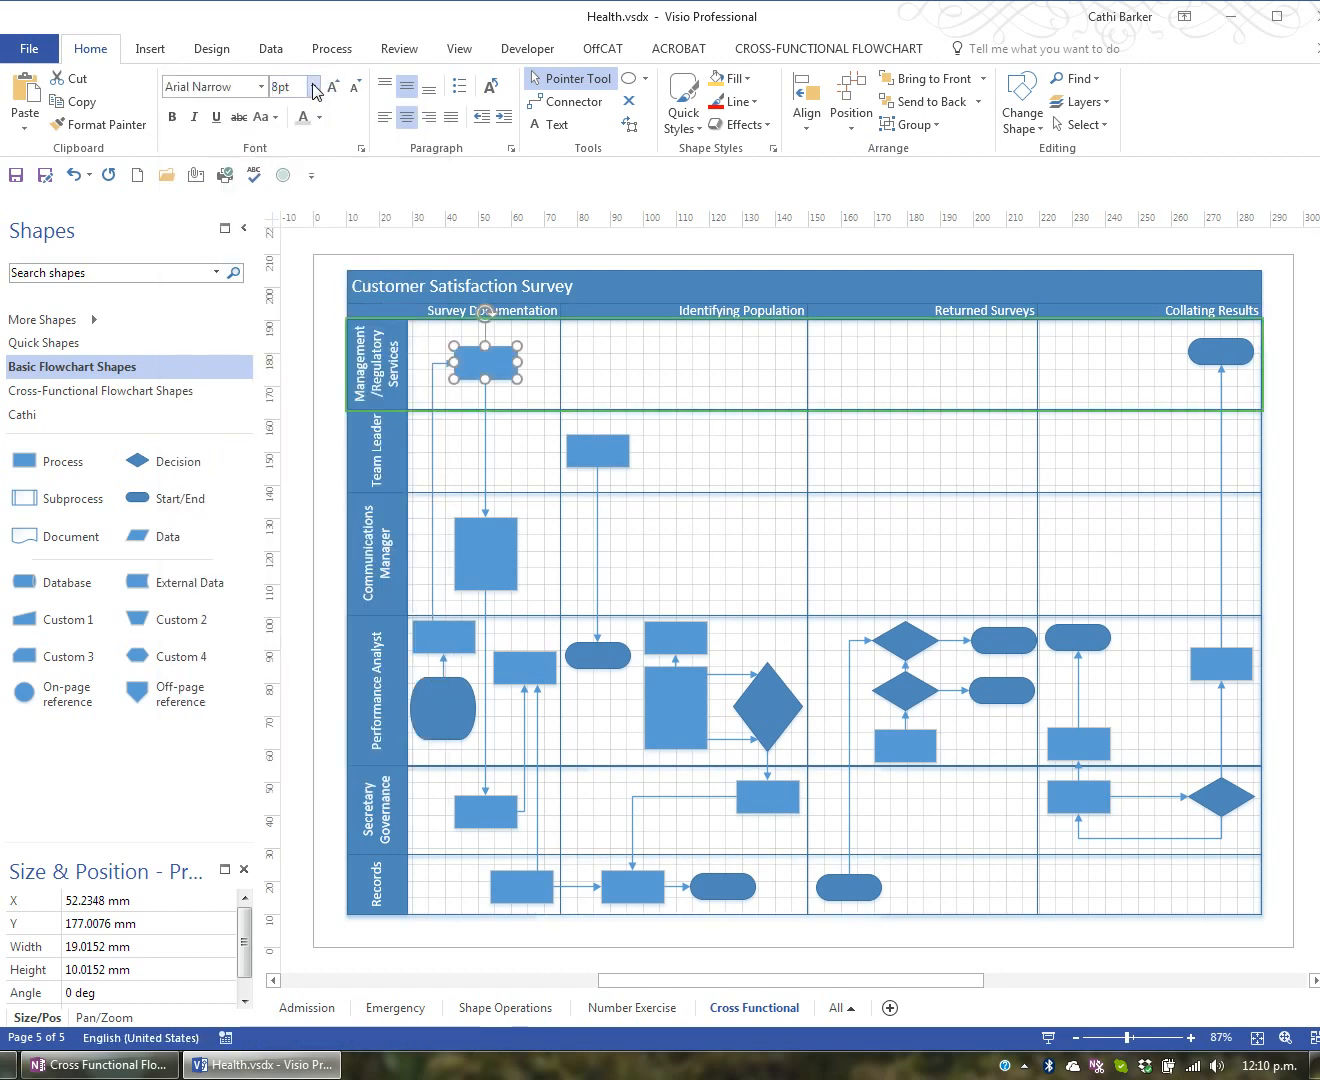
pyautogui.click(334, 85)
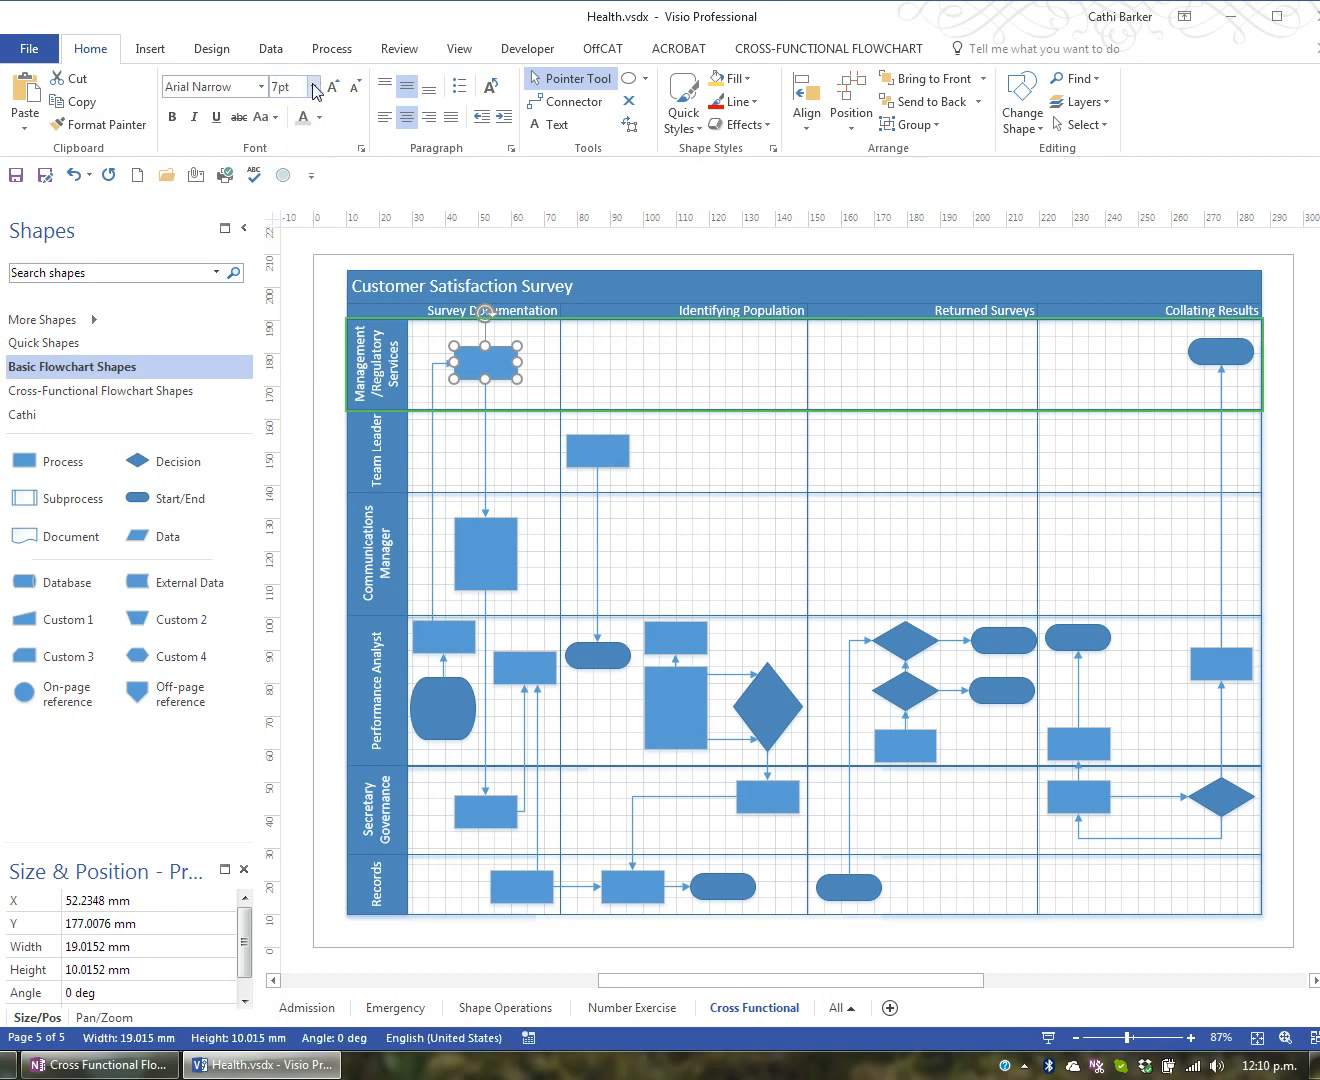
pyautogui.moveTo(290, 86)
pyautogui.write('Review/Update ')
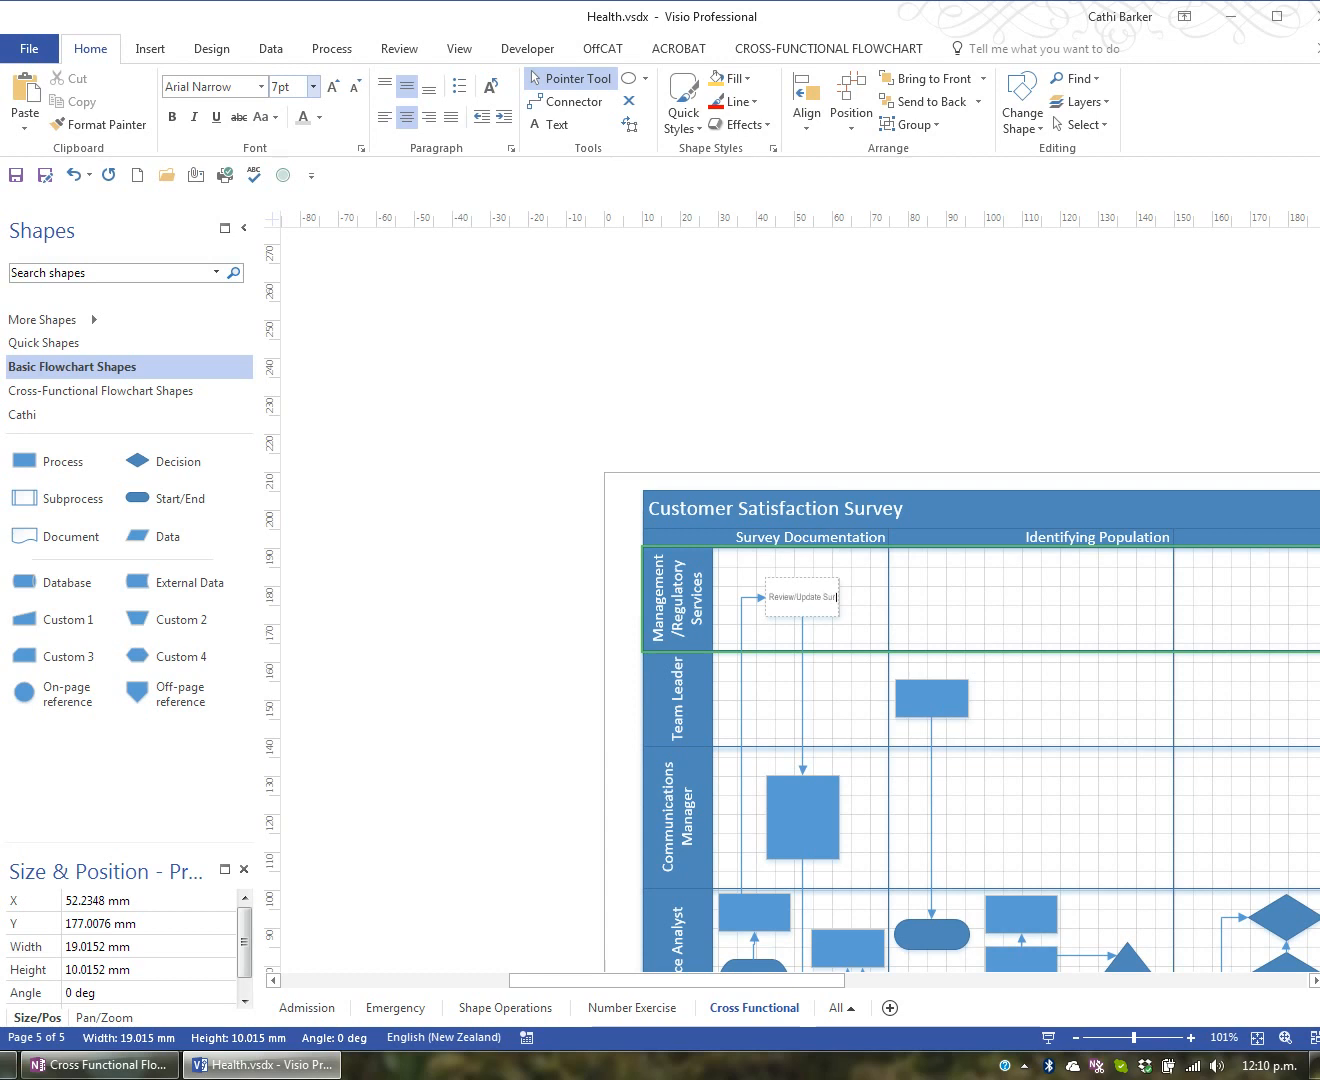
pyautogui.write('Surveys Questions & letter')
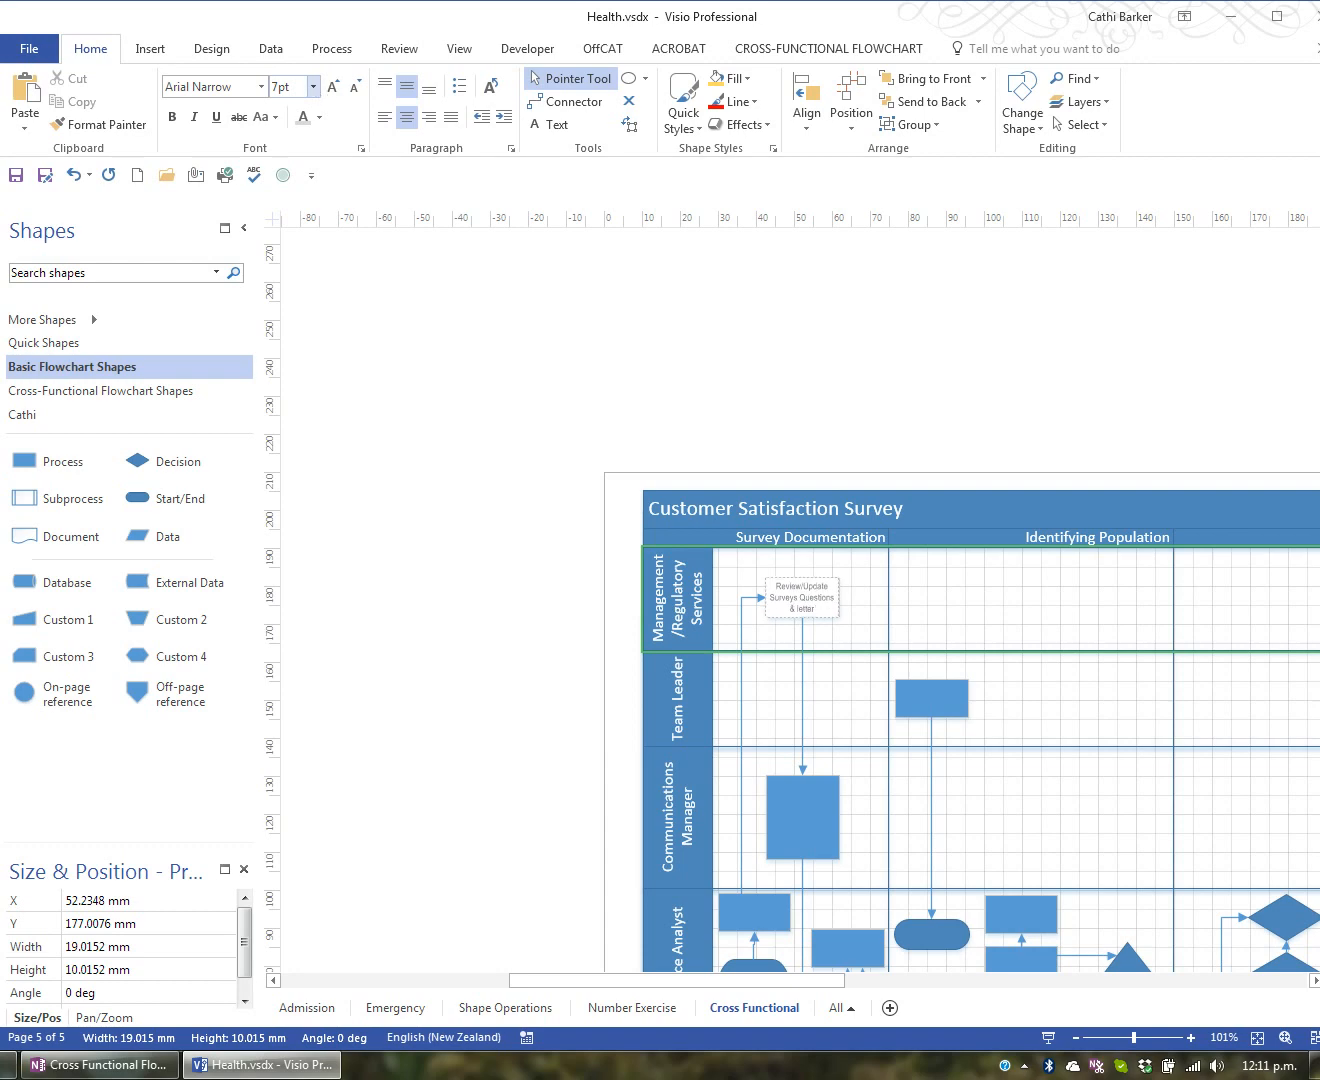
pyautogui.scroll(-3)
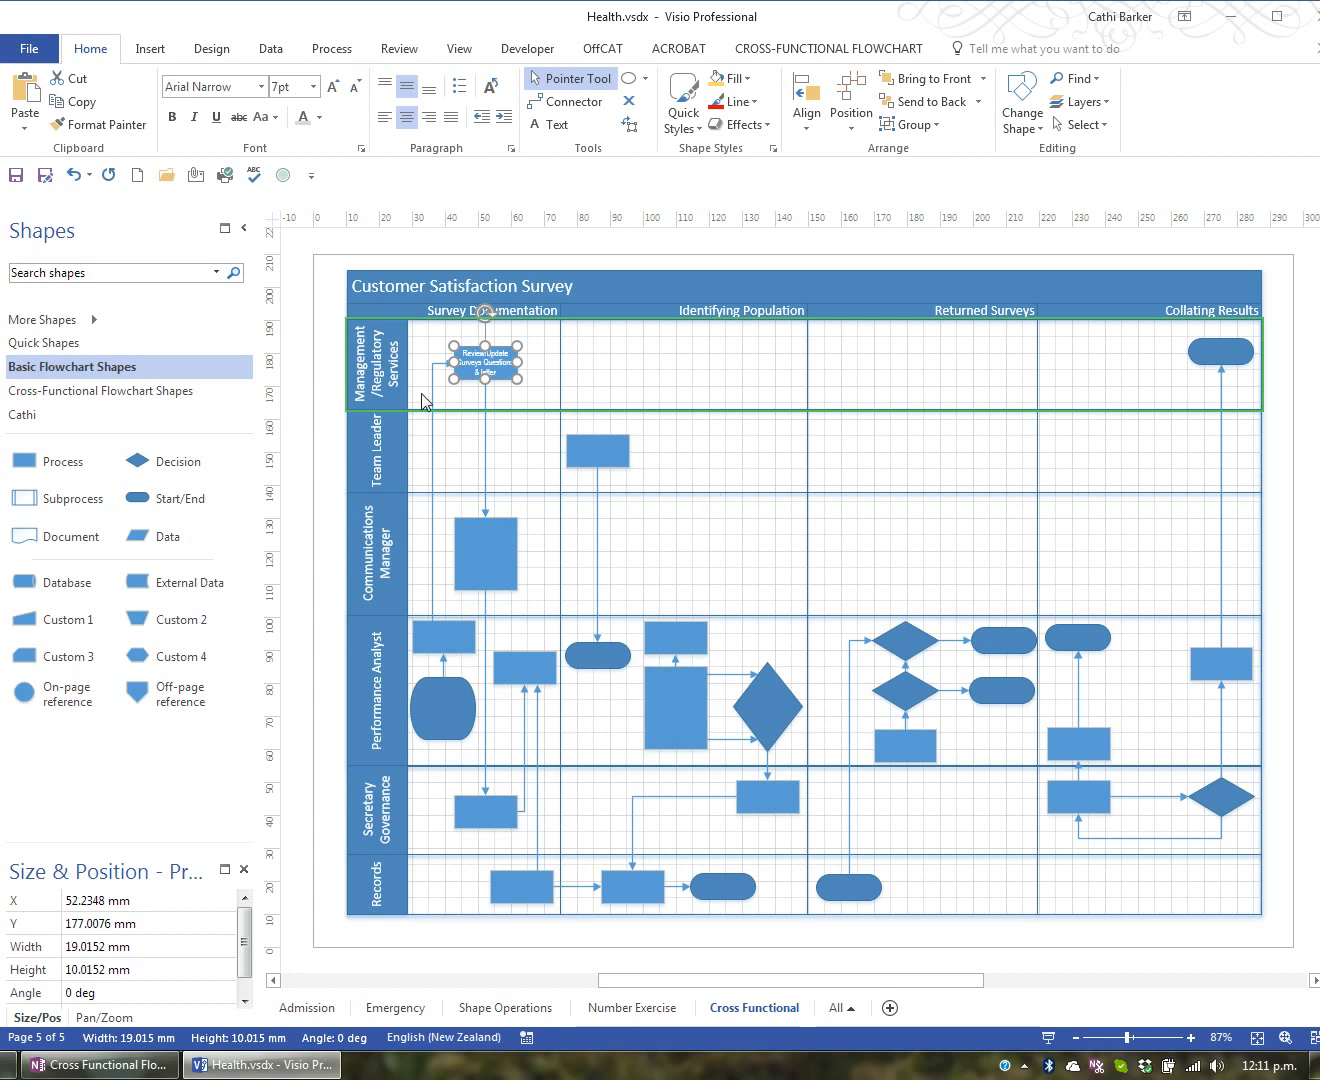
pyautogui.moveTo(510, 810)
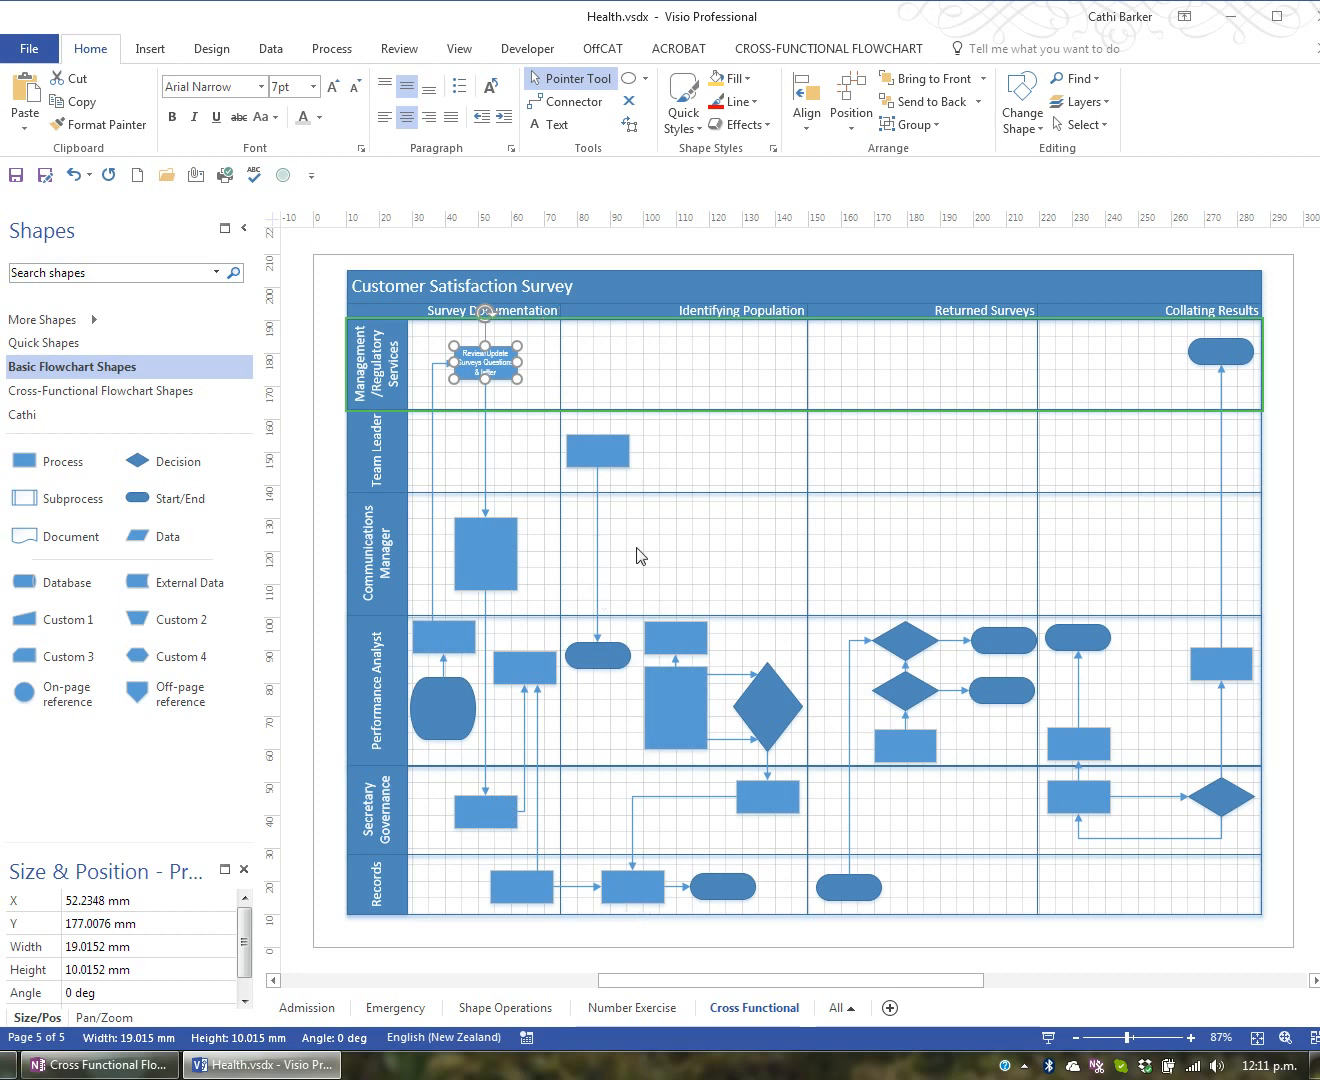
pyautogui.moveTo(1099, 593)
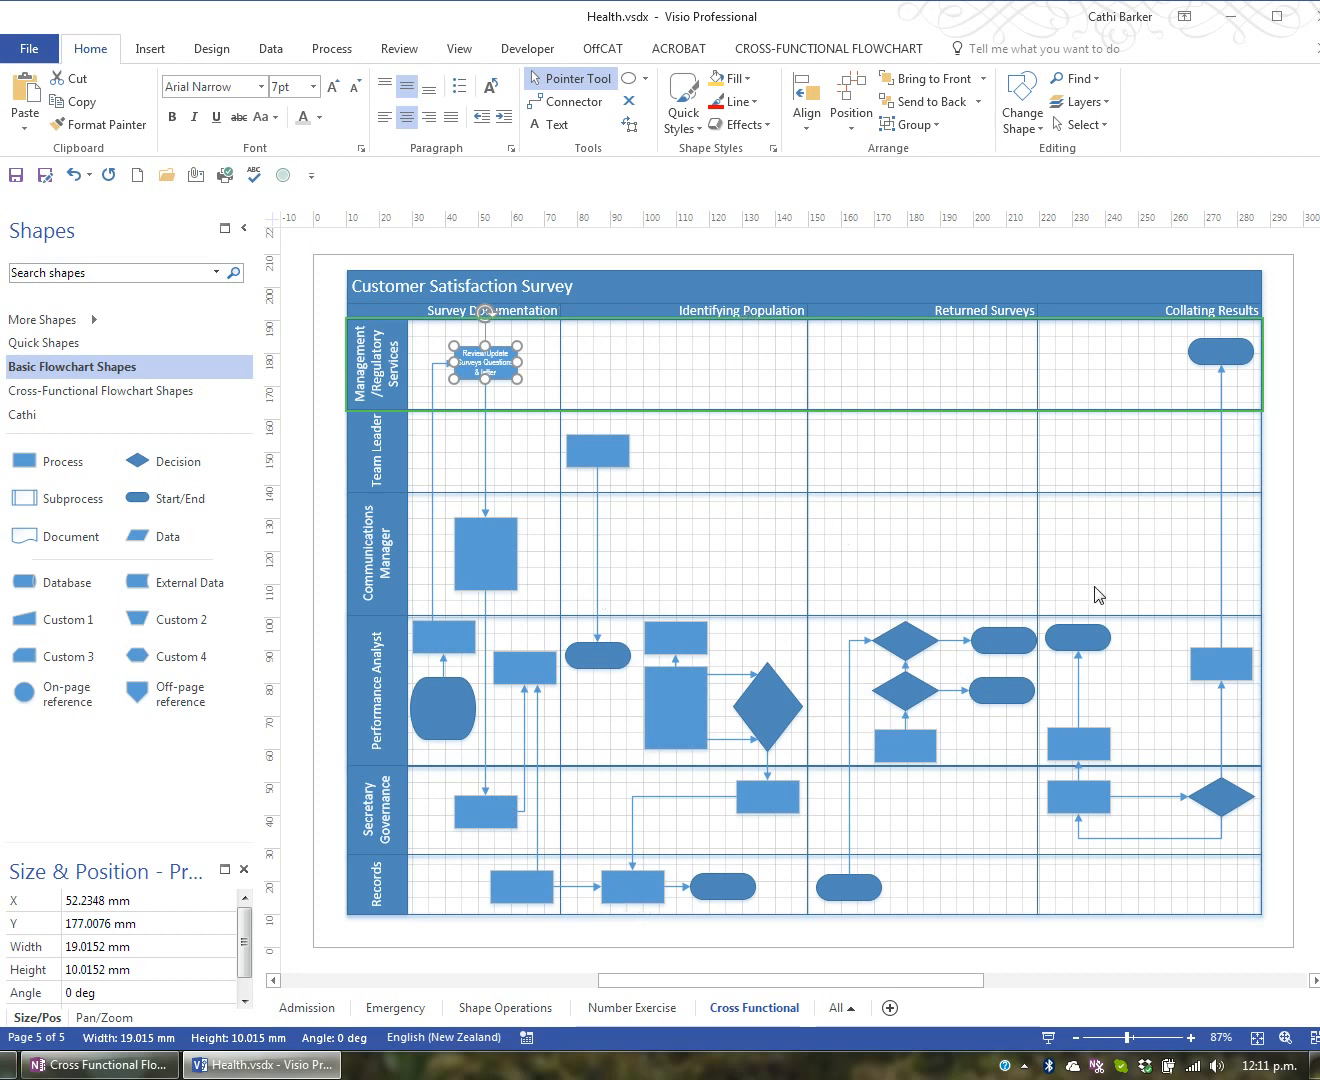
pyautogui.moveTo(375, 340)
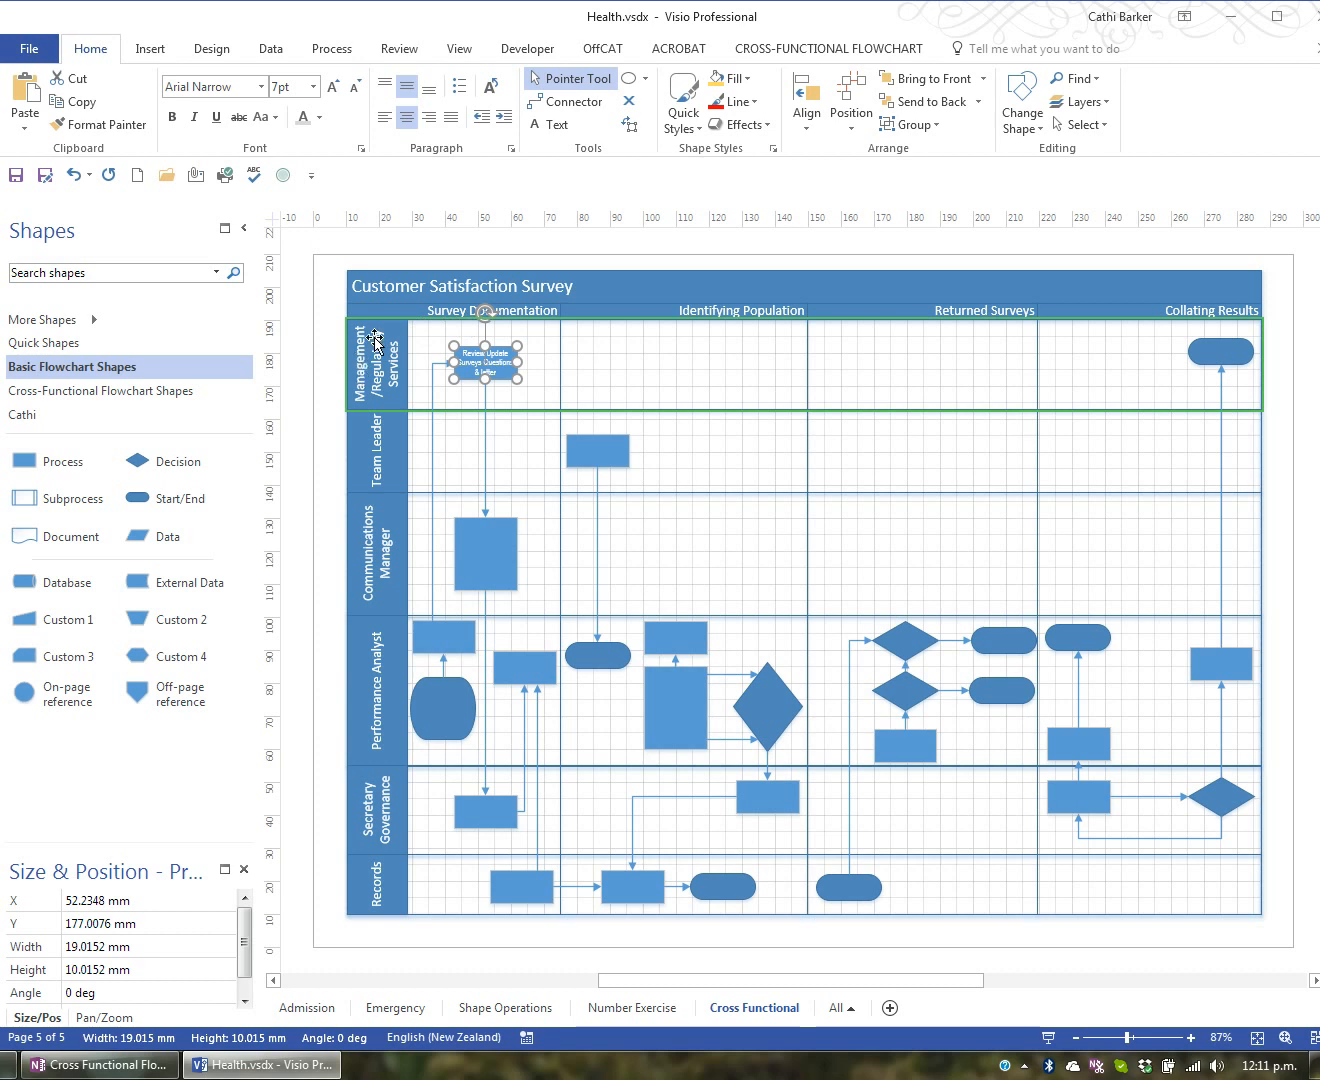
pyautogui.moveTo(428, 300)
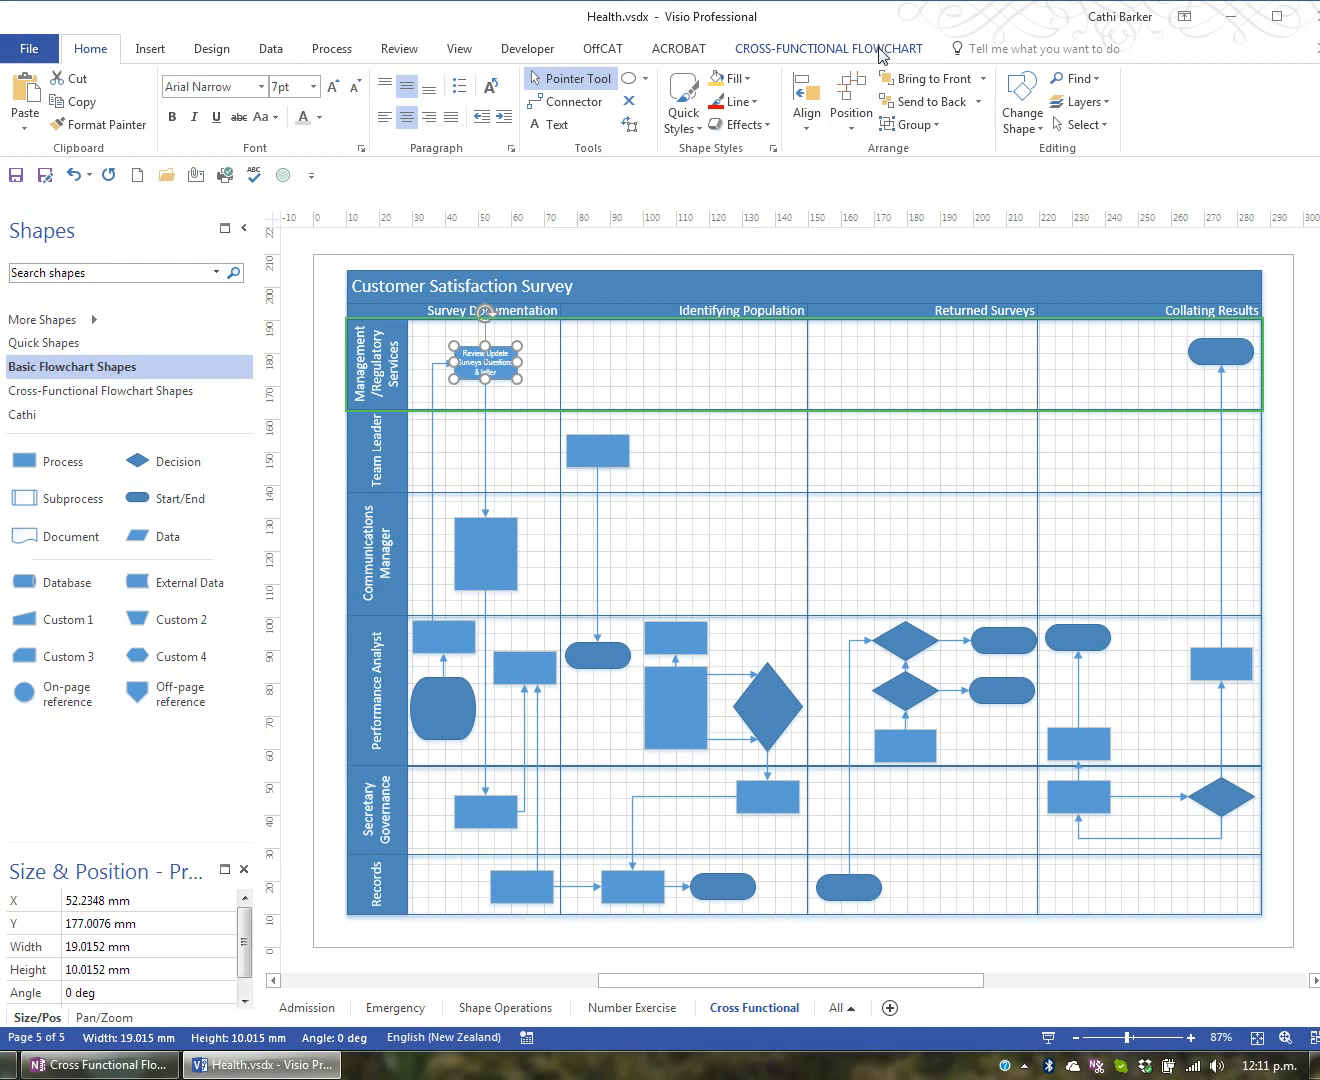
# - Switch the cross-functional flowchart's lane orientation to vertical, then reopen the orientation choices
pyautogui.click(827, 48)
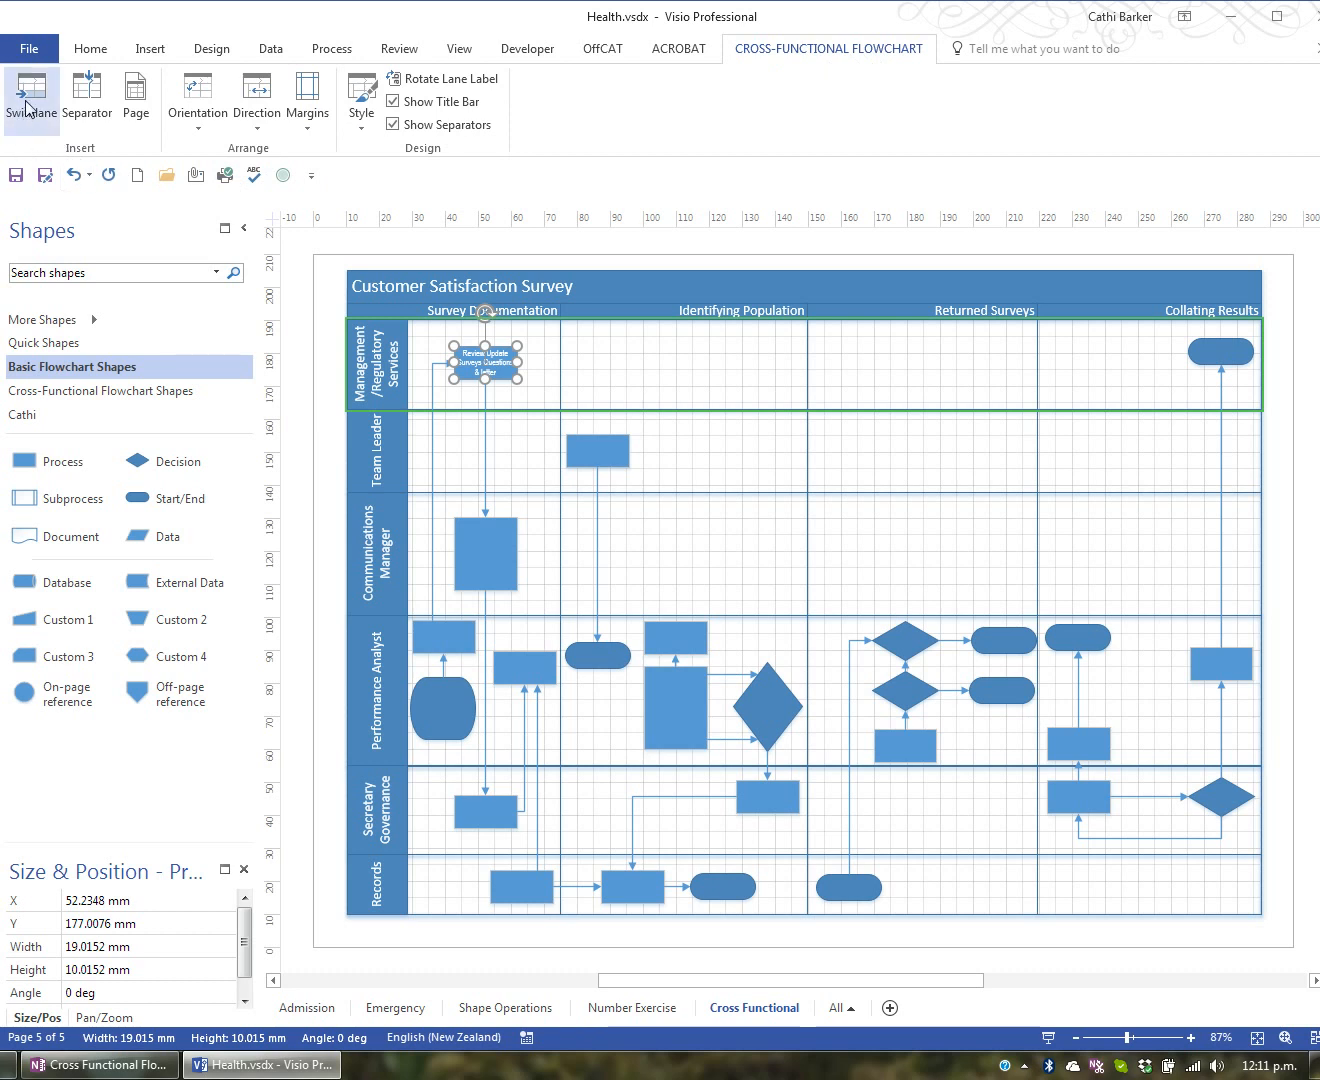
pyautogui.moveTo(87, 95)
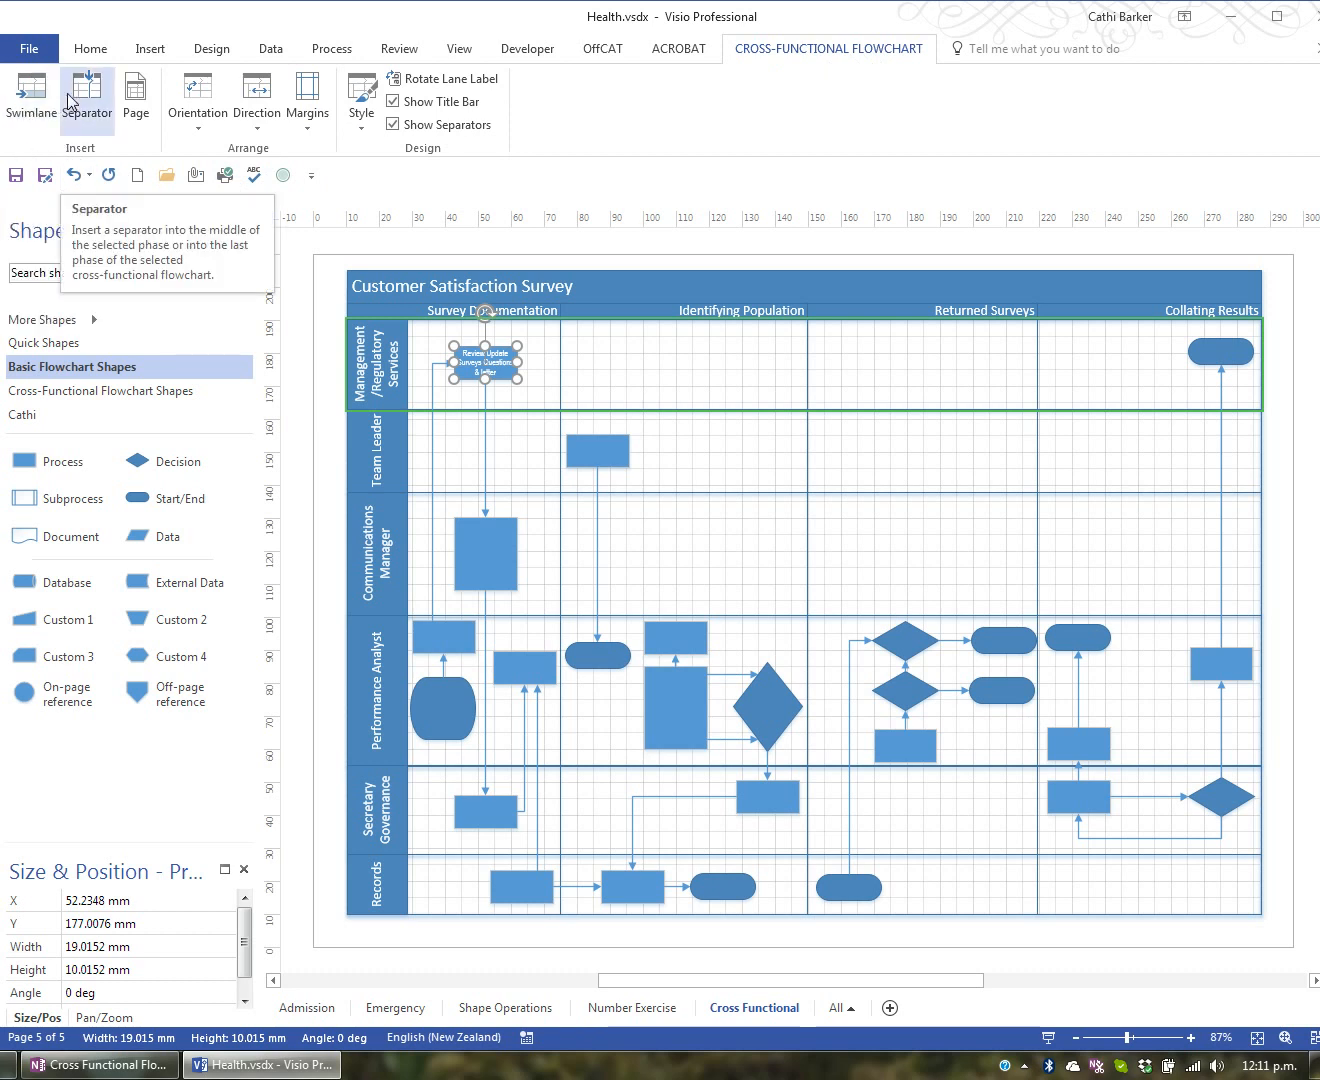
pyautogui.click(197, 98)
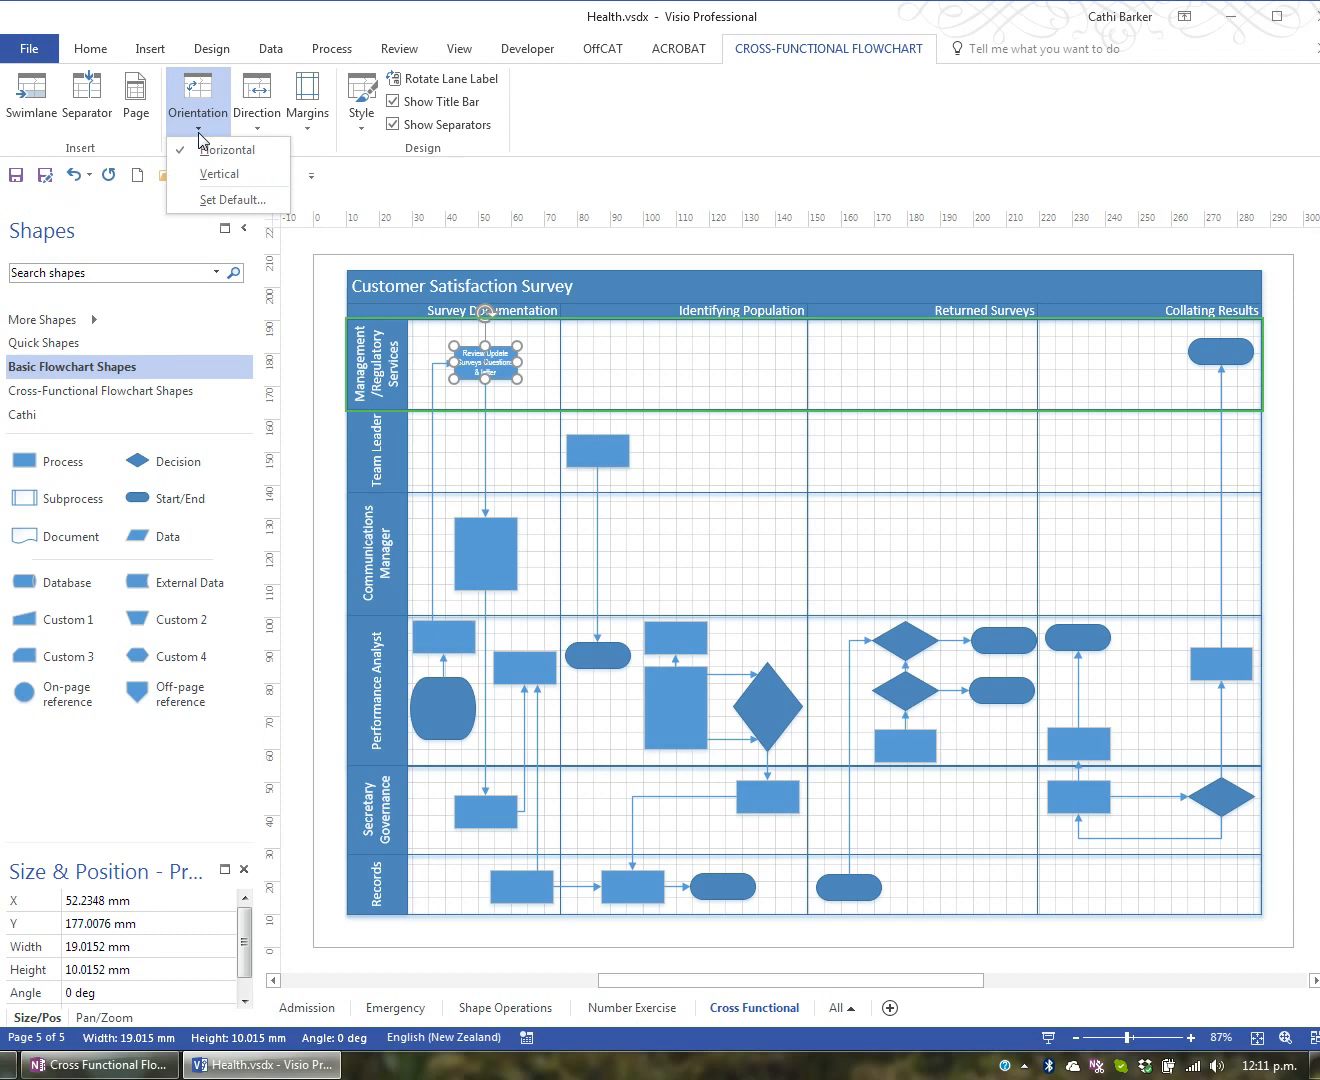
pyautogui.moveTo(220, 174)
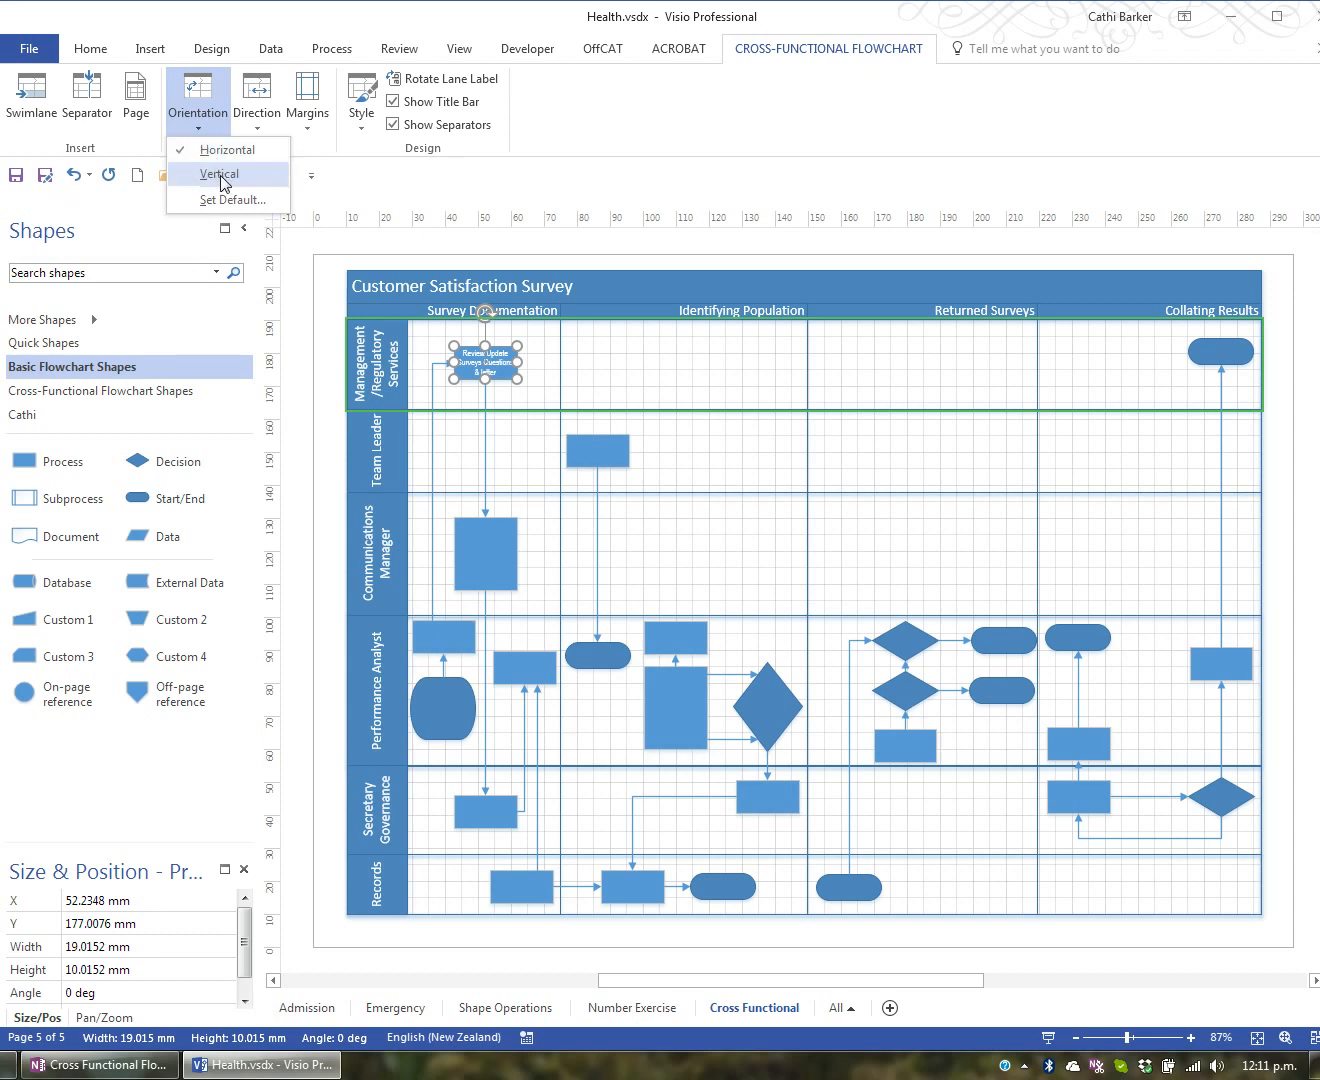
pyautogui.click(219, 173)
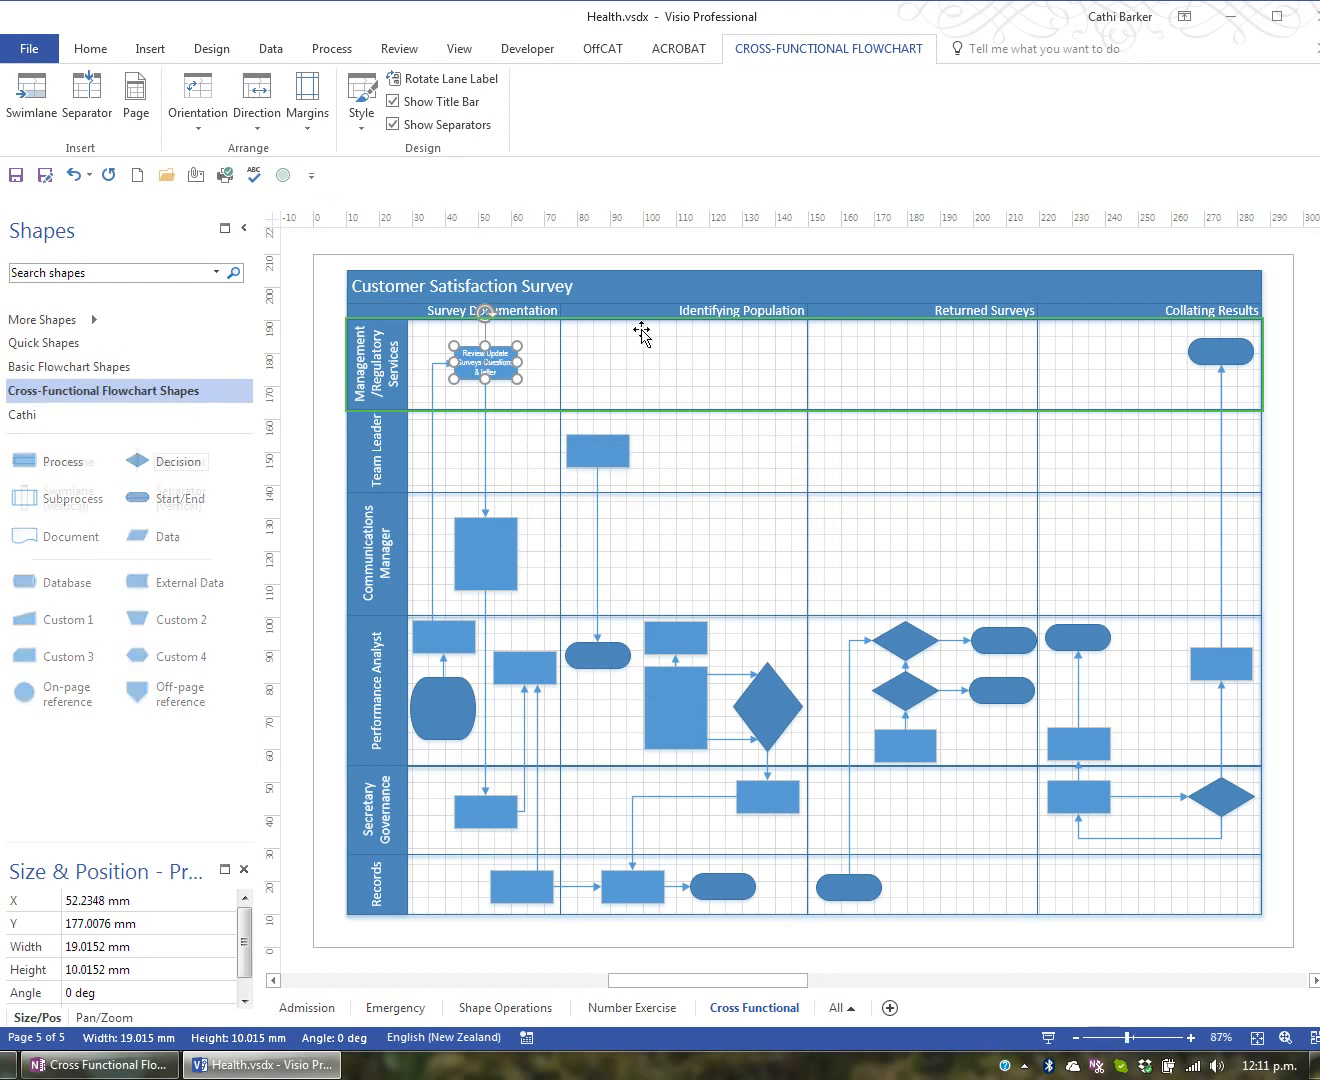
pyautogui.click(196, 97)
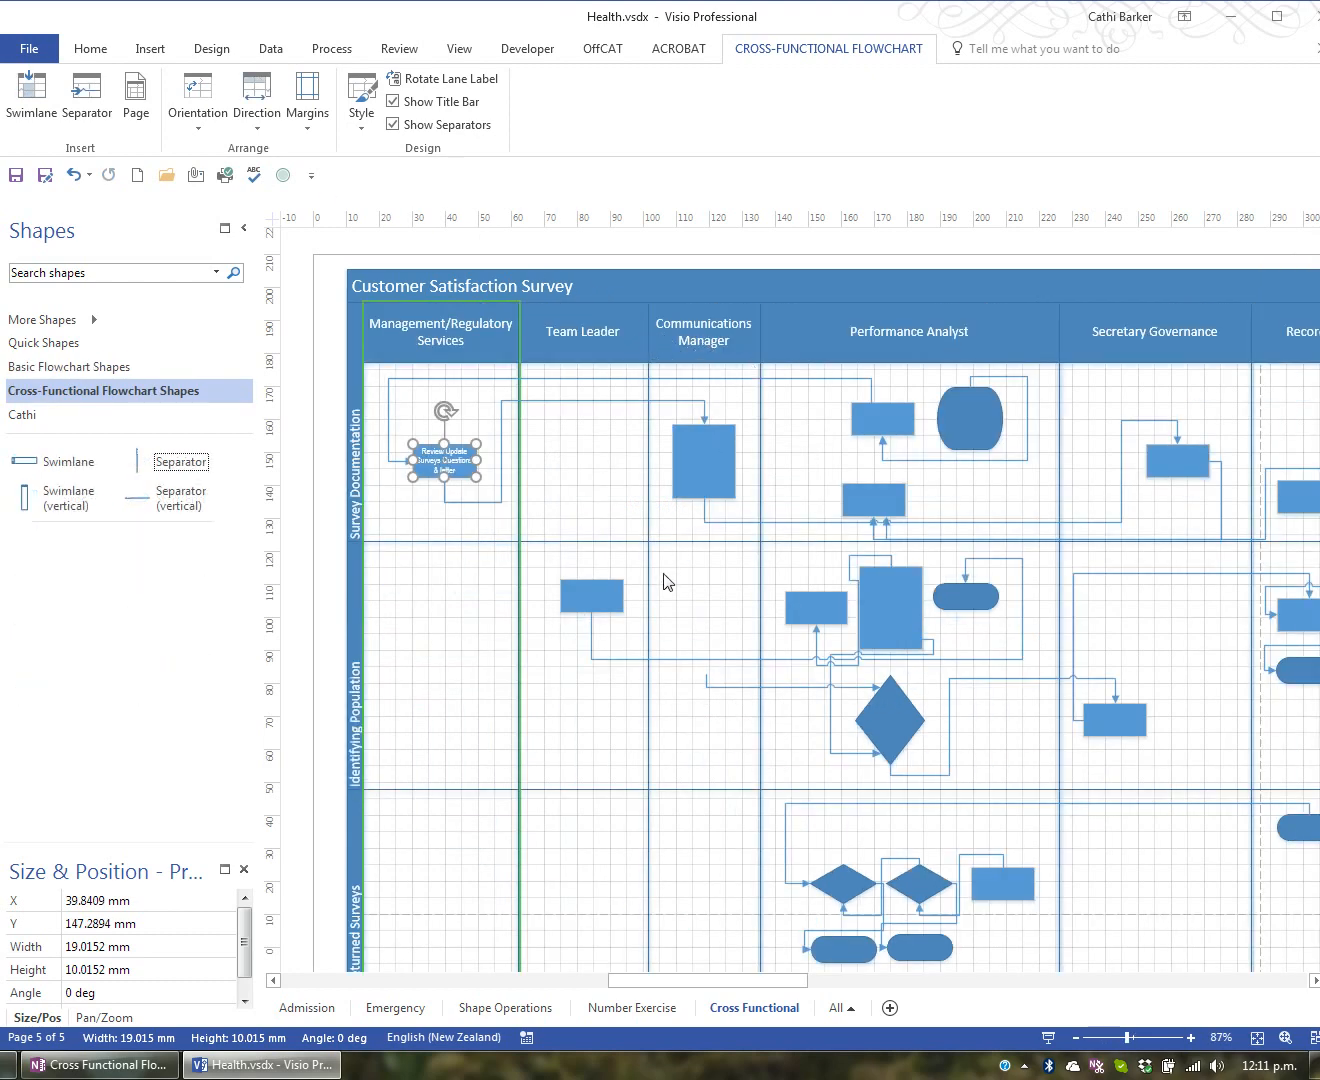
pyautogui.moveTo(665, 596)
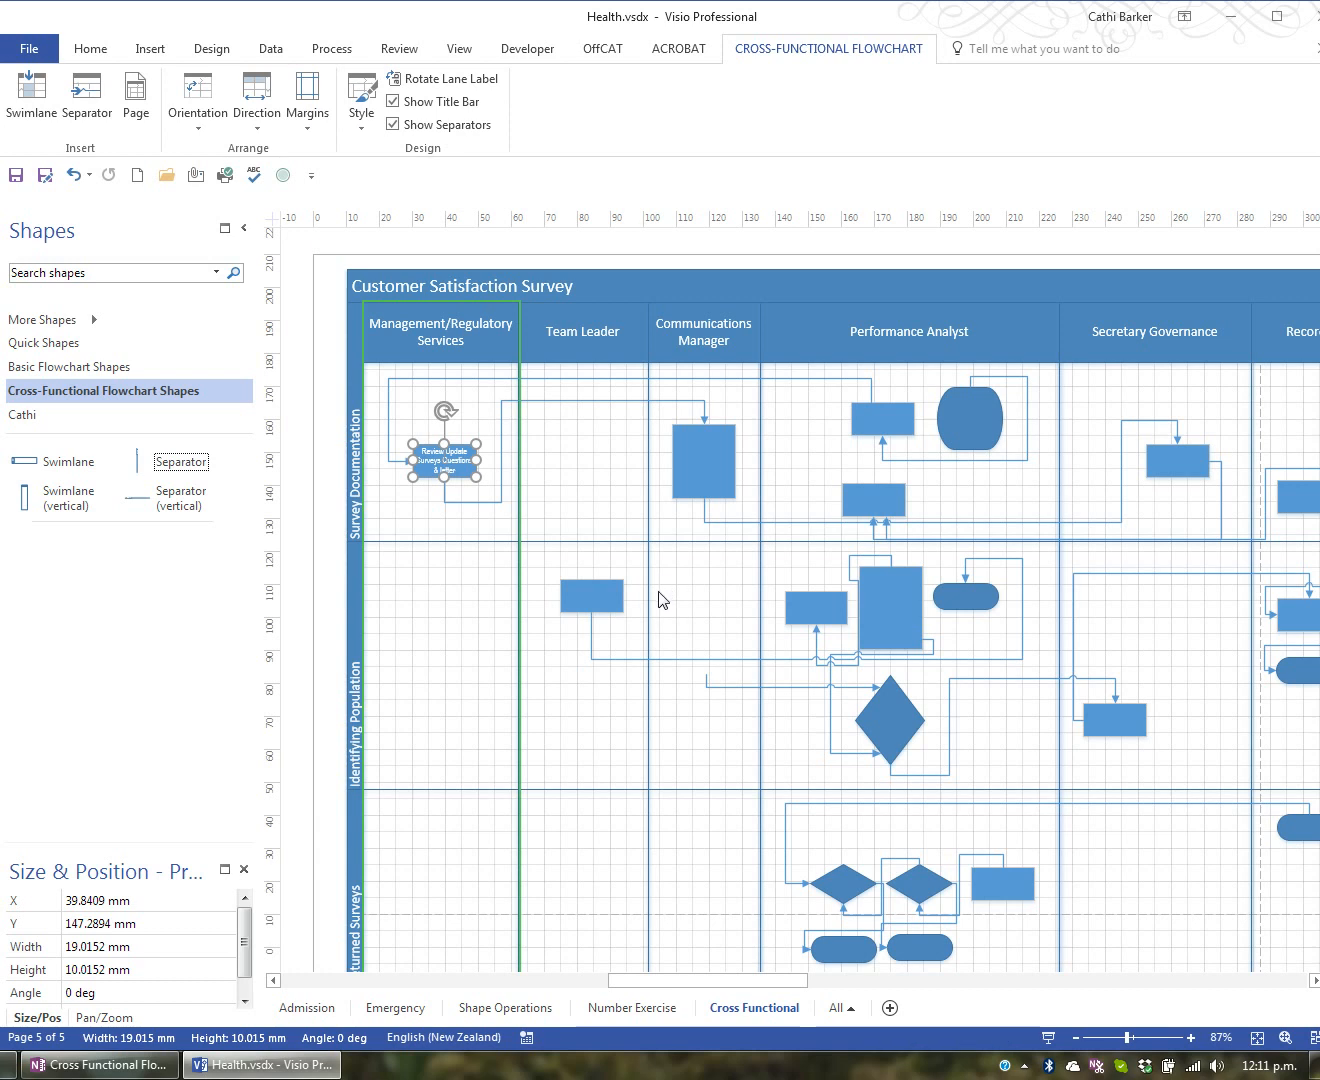
pyautogui.moveTo(555, 448)
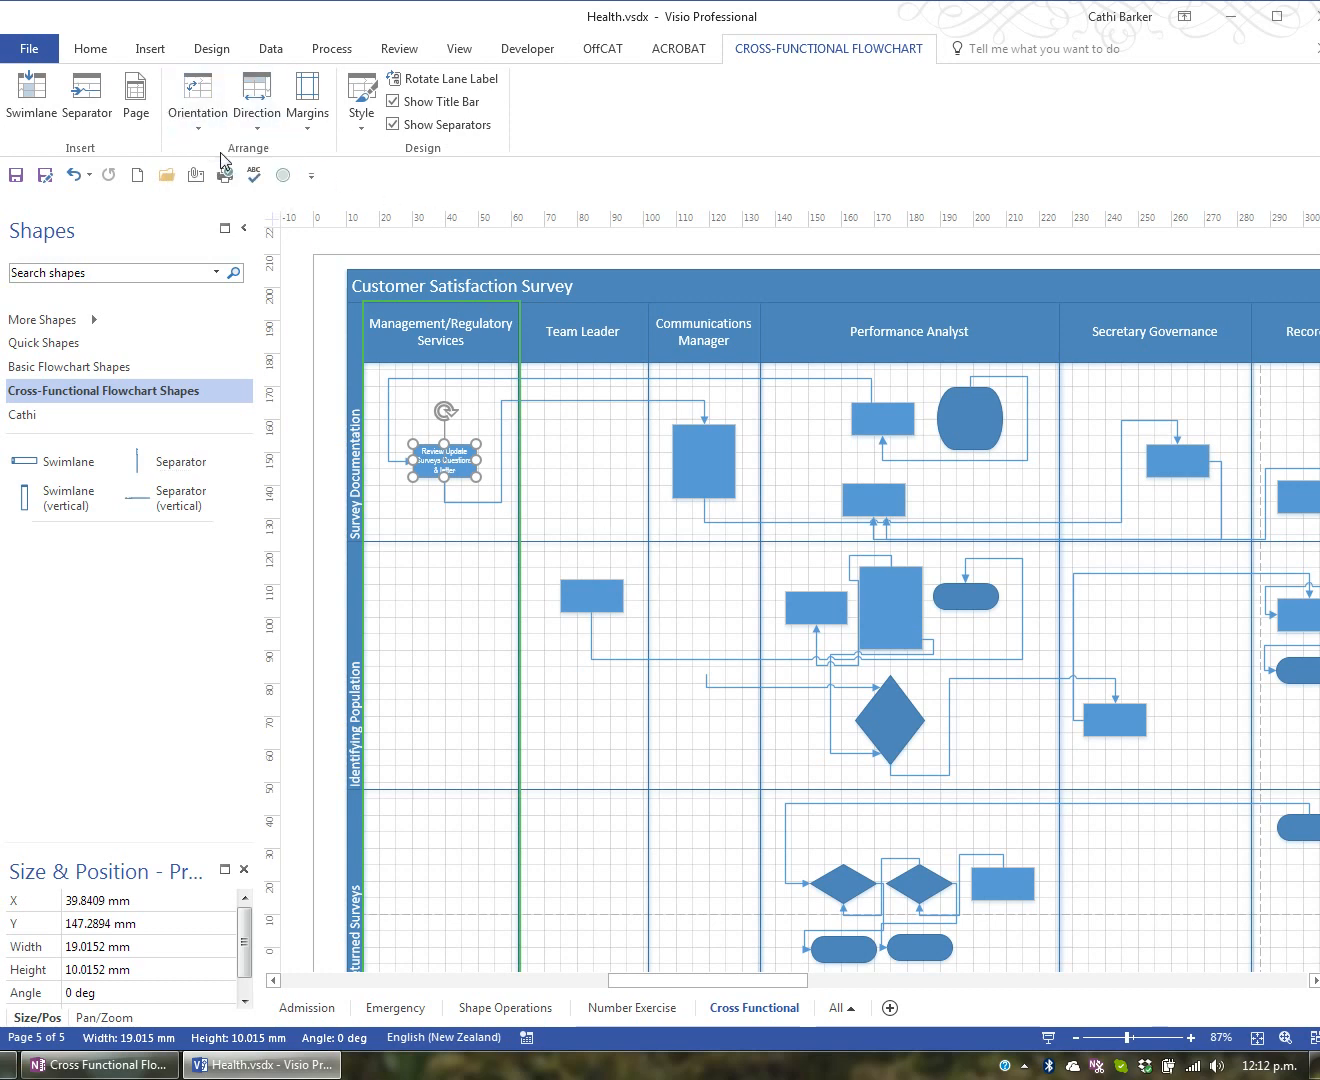
pyautogui.moveTo(245, 172)
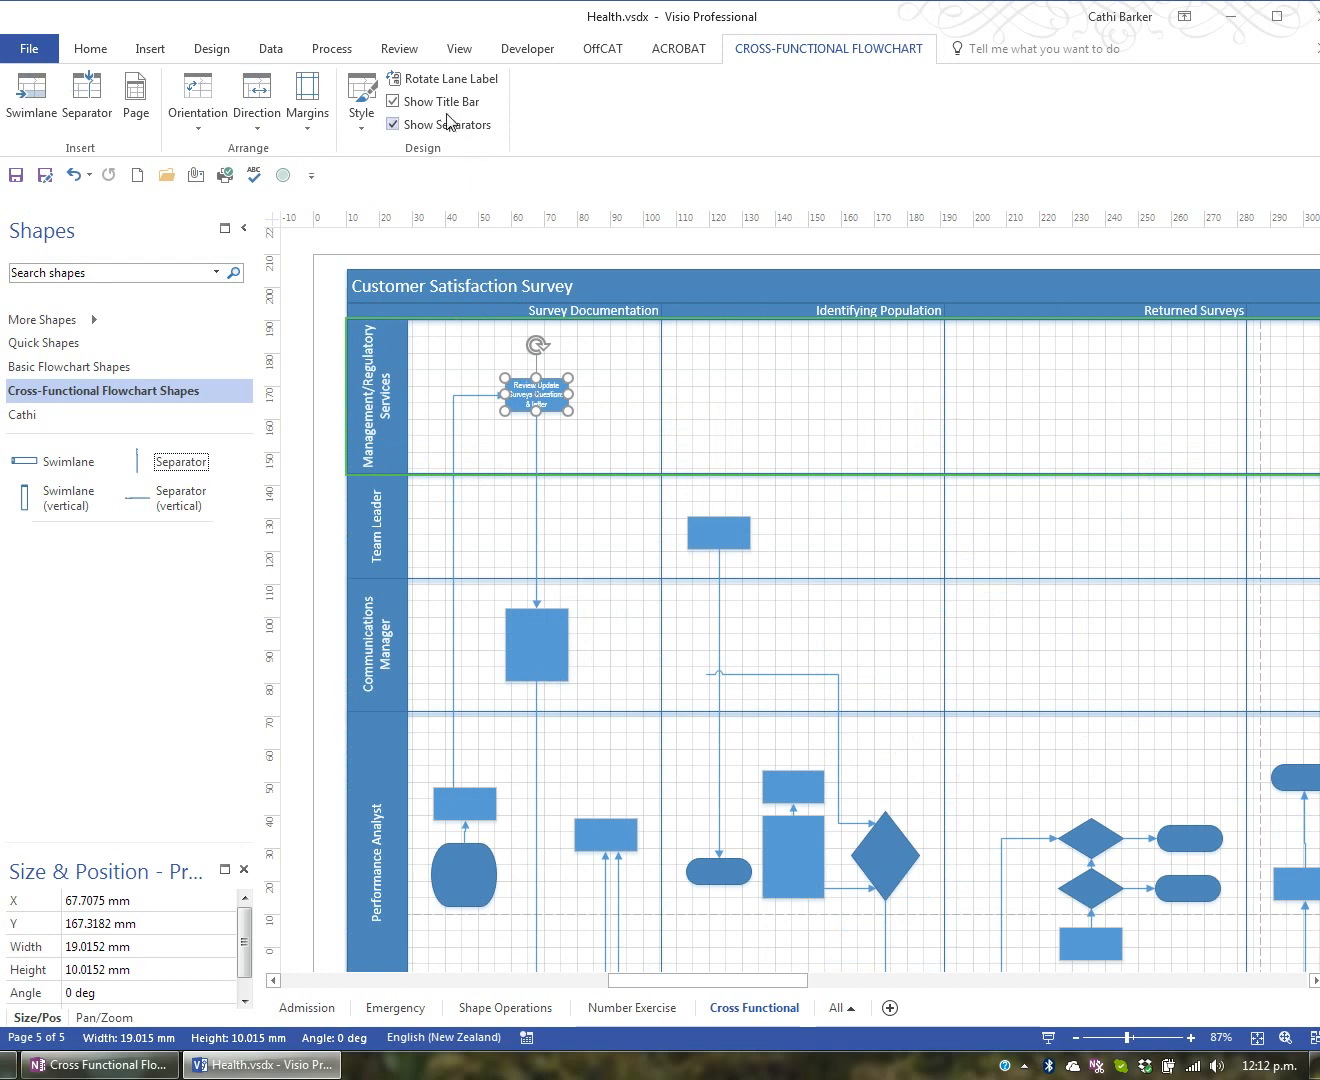
pyautogui.click(393, 124)
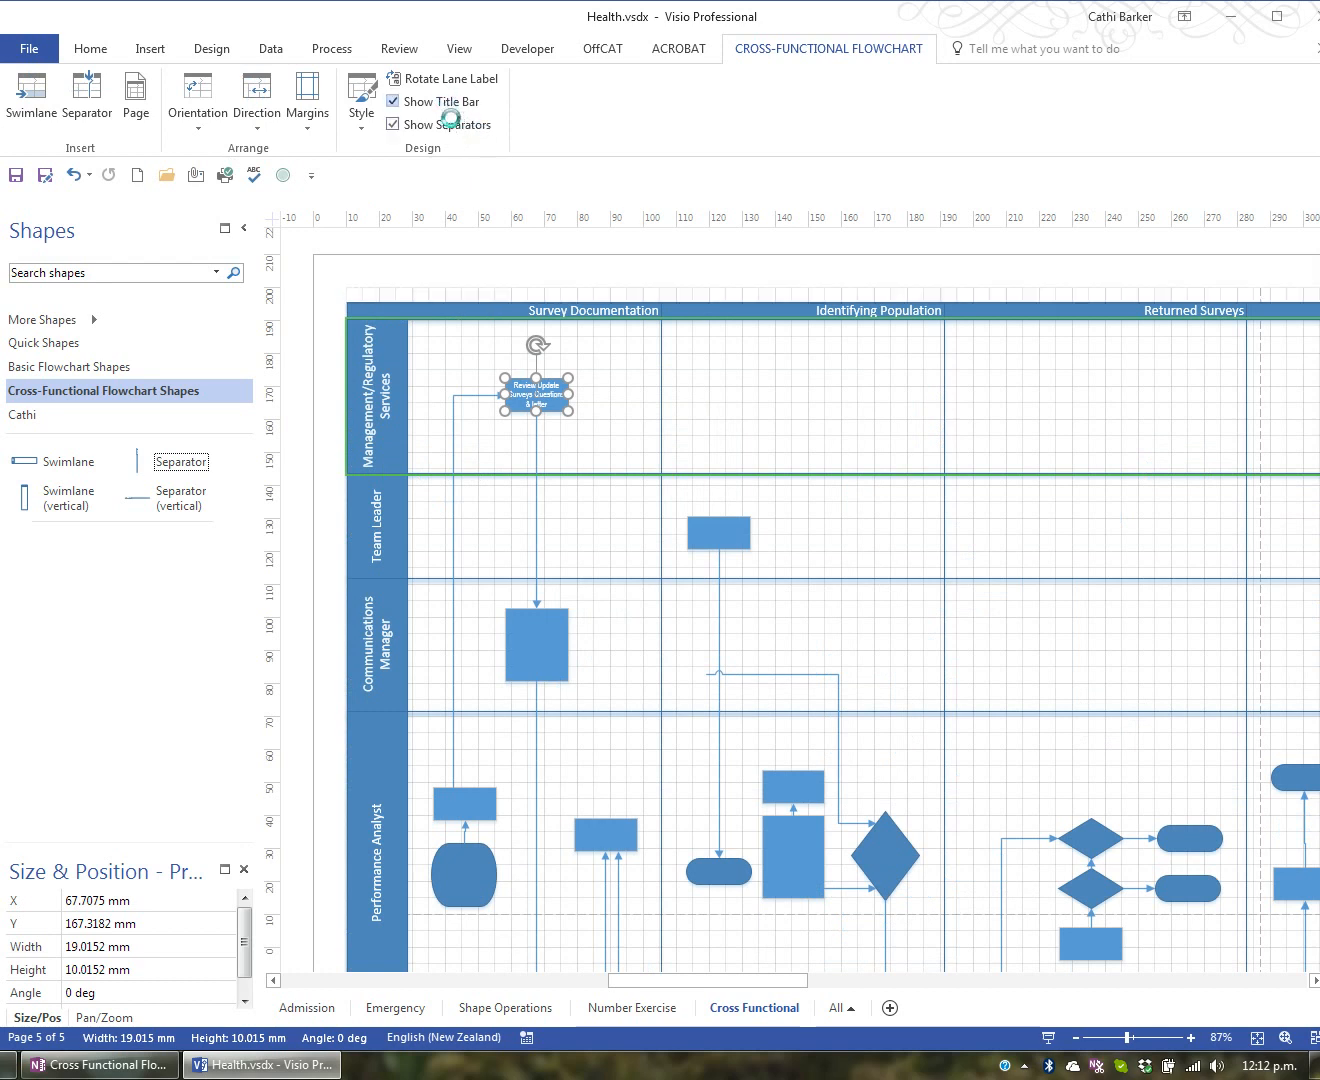
pyautogui.click(394, 124)
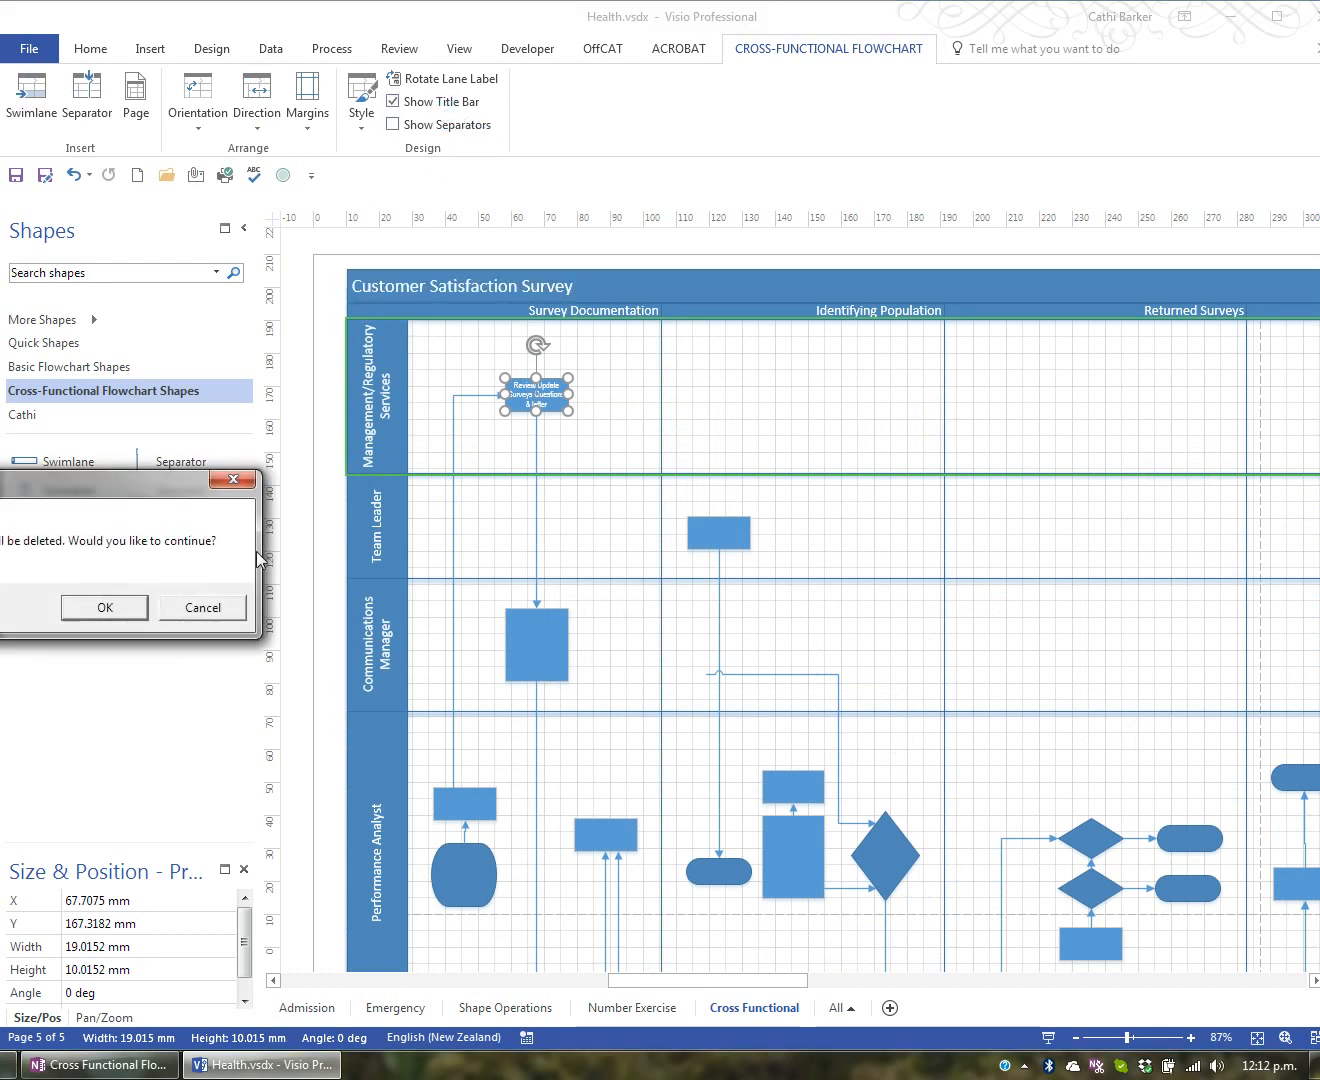
pyautogui.click(103, 607)
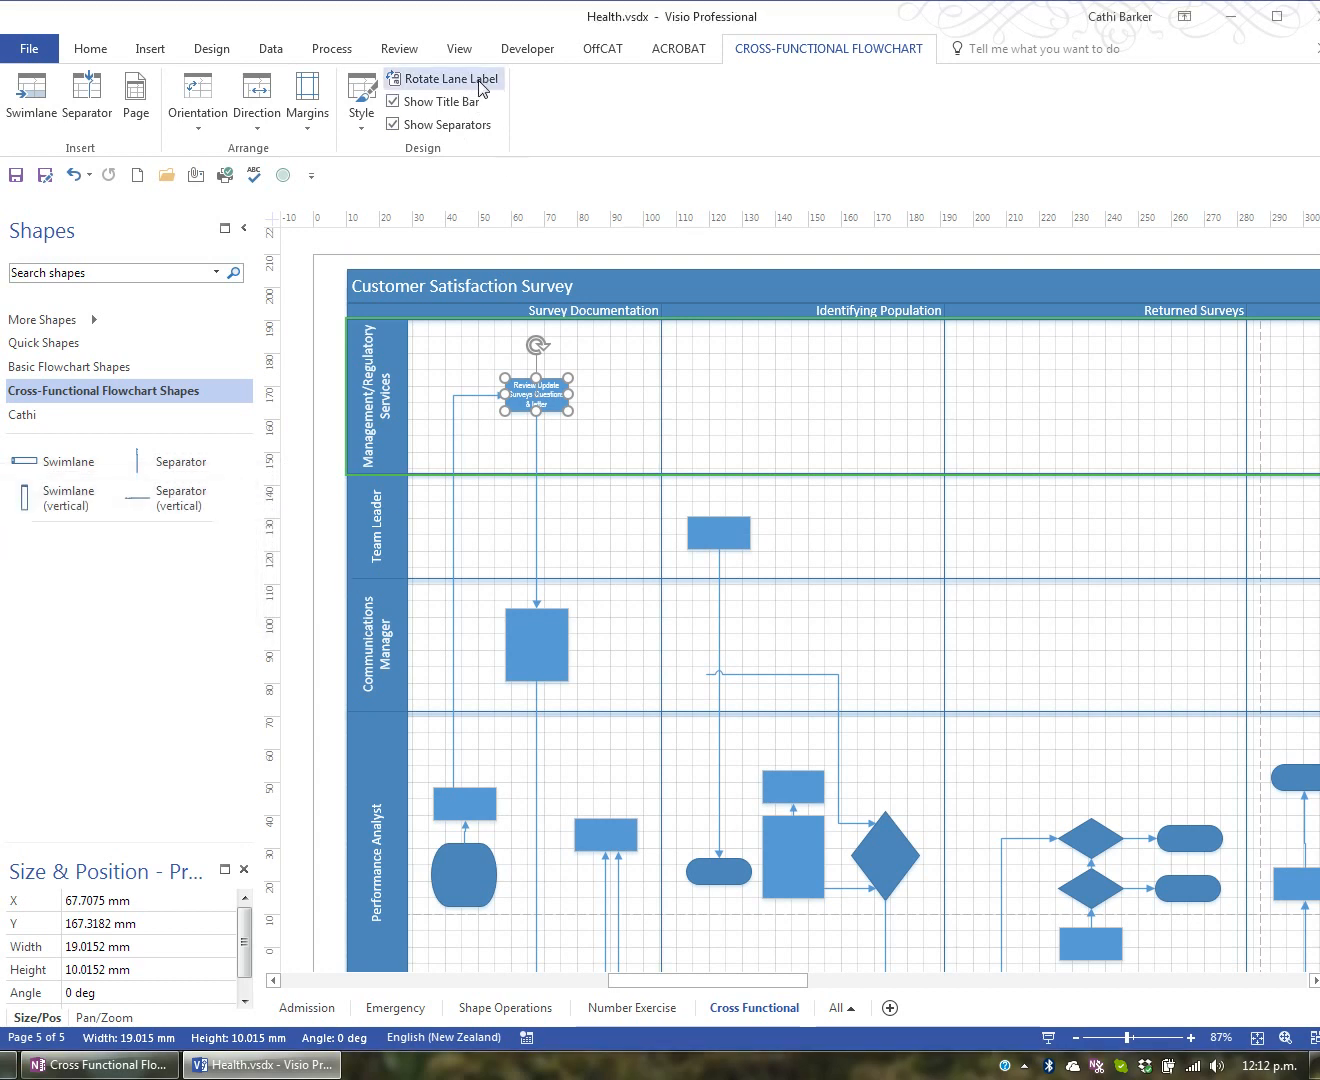
pyautogui.moveTo(612, 315)
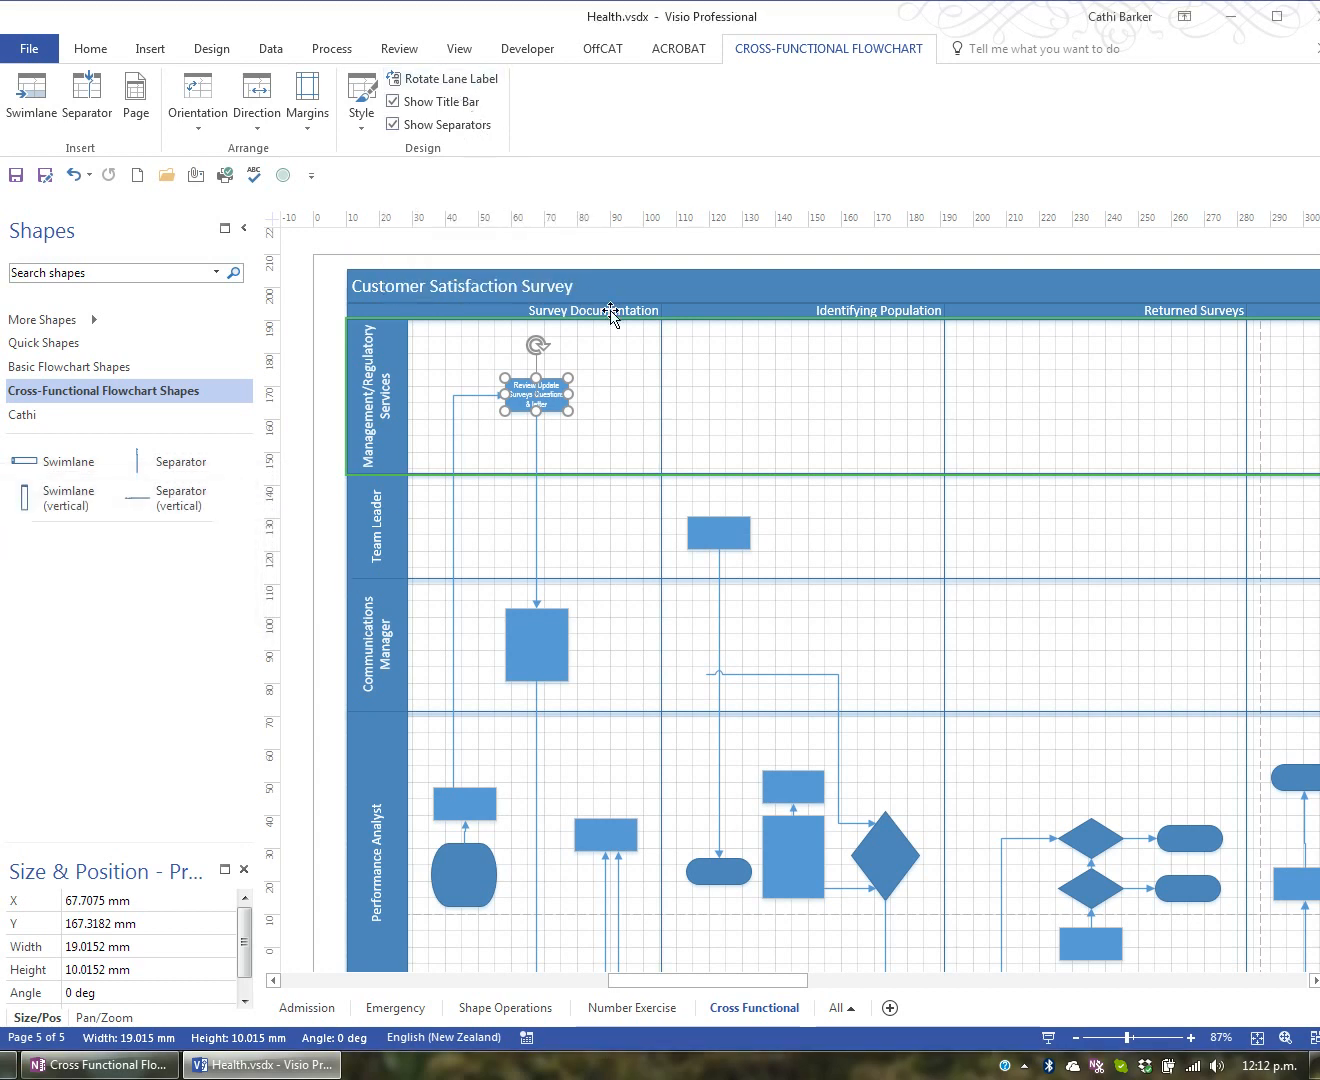